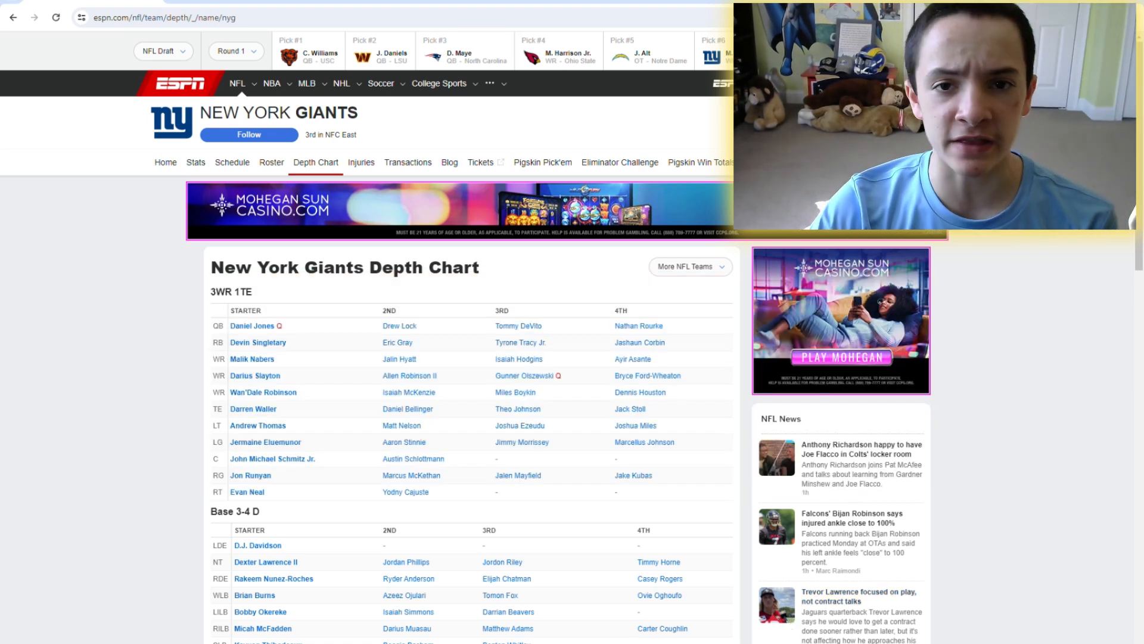
pyautogui.moveTo(963, 640)
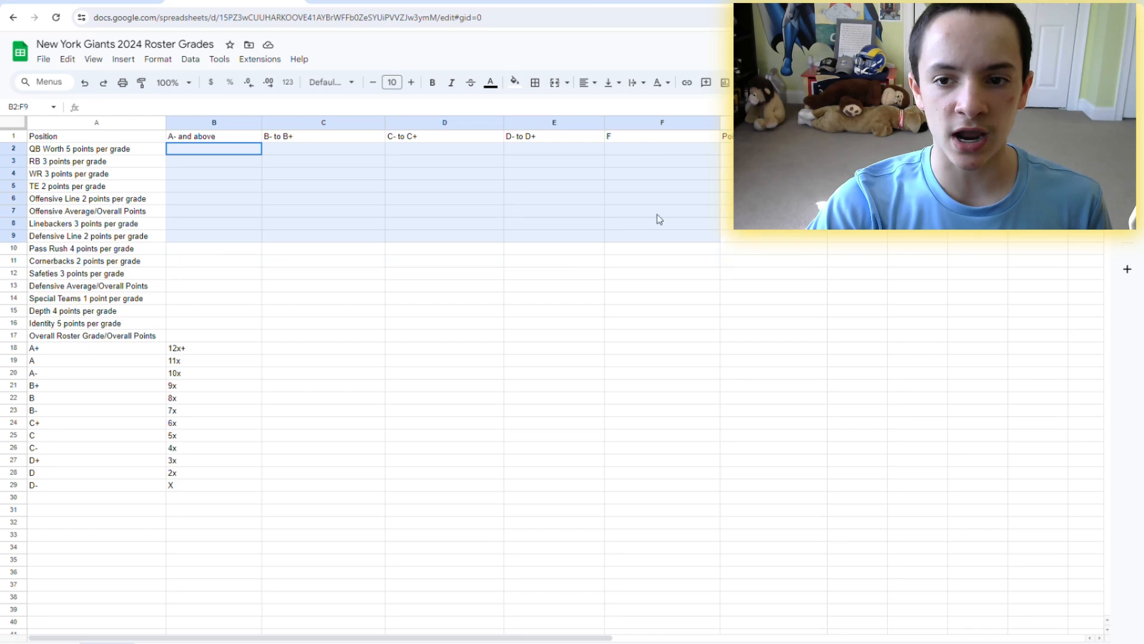
# Check Daniel Jones's full passing stats from the Giants depth chart and go back
pyautogui.click(323, 136)
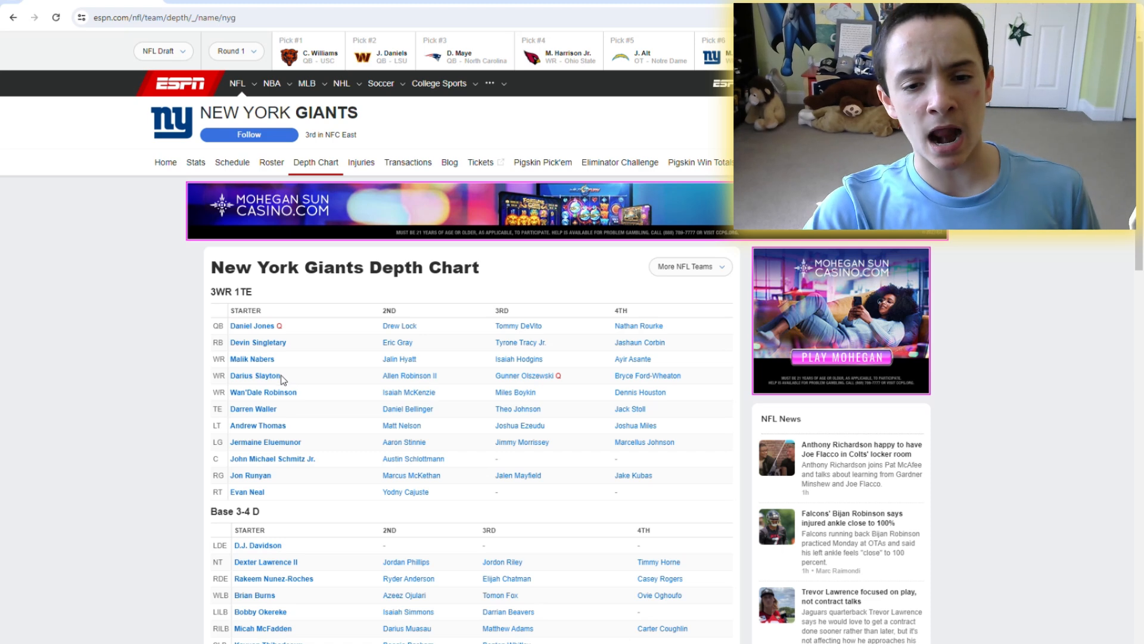
pyautogui.moveTo(357, 326)
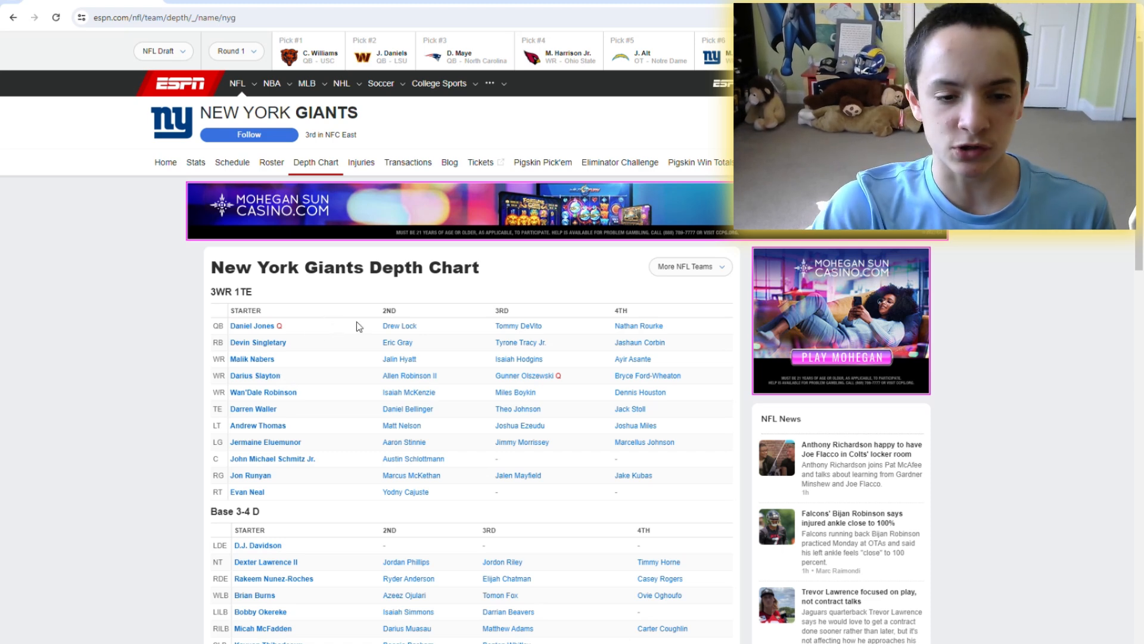
pyautogui.moveTo(329, 394)
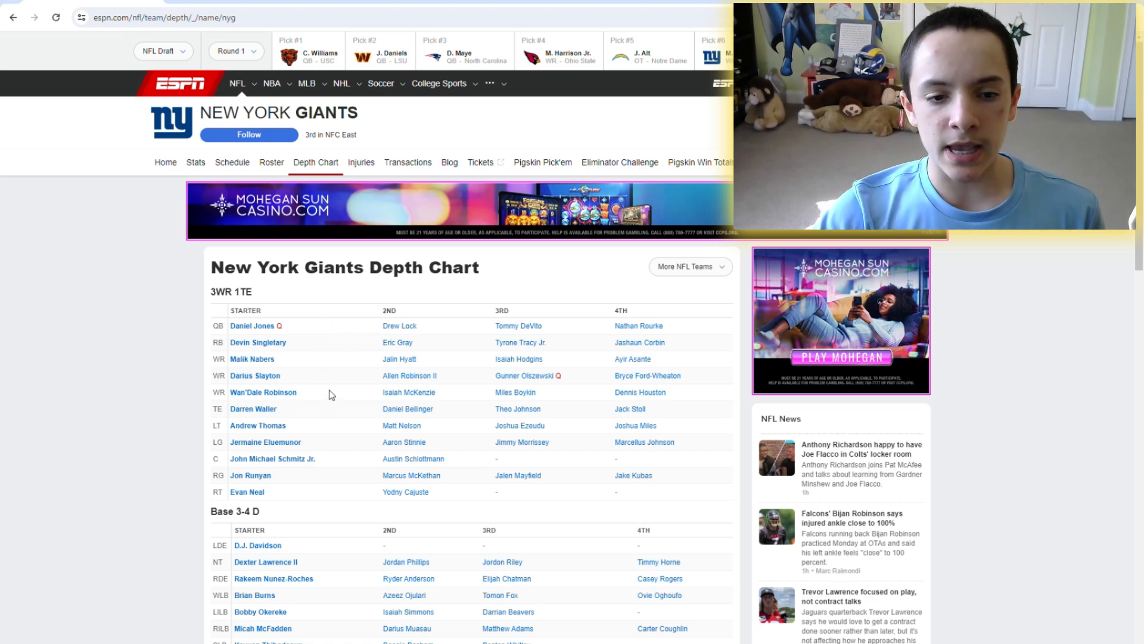
pyautogui.doubleClick(252, 325)
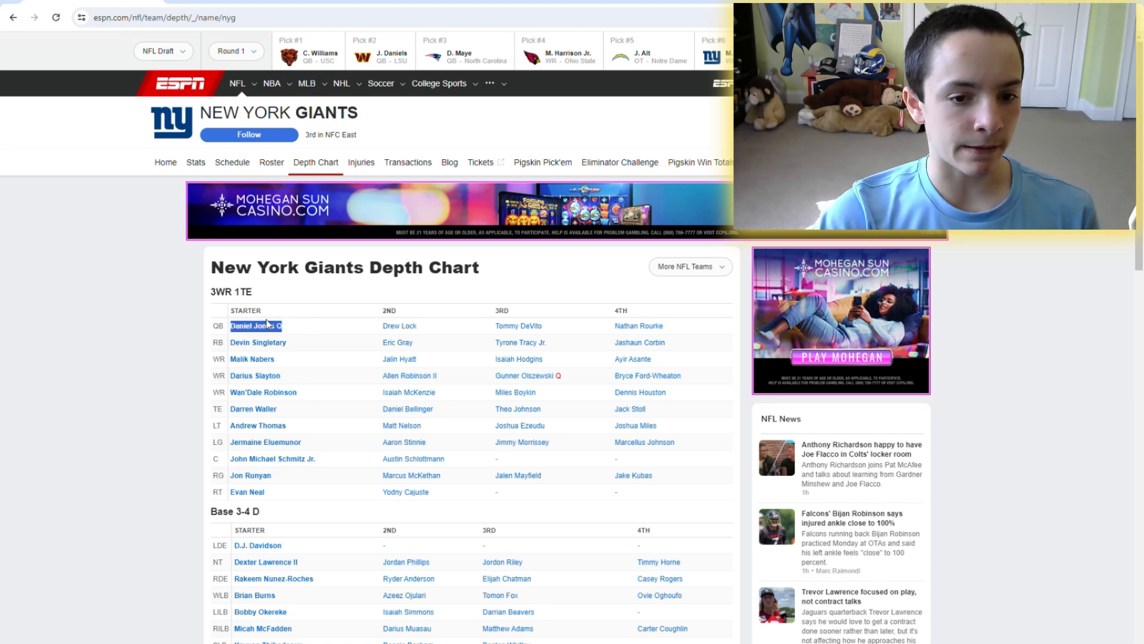
pyautogui.click(251, 325)
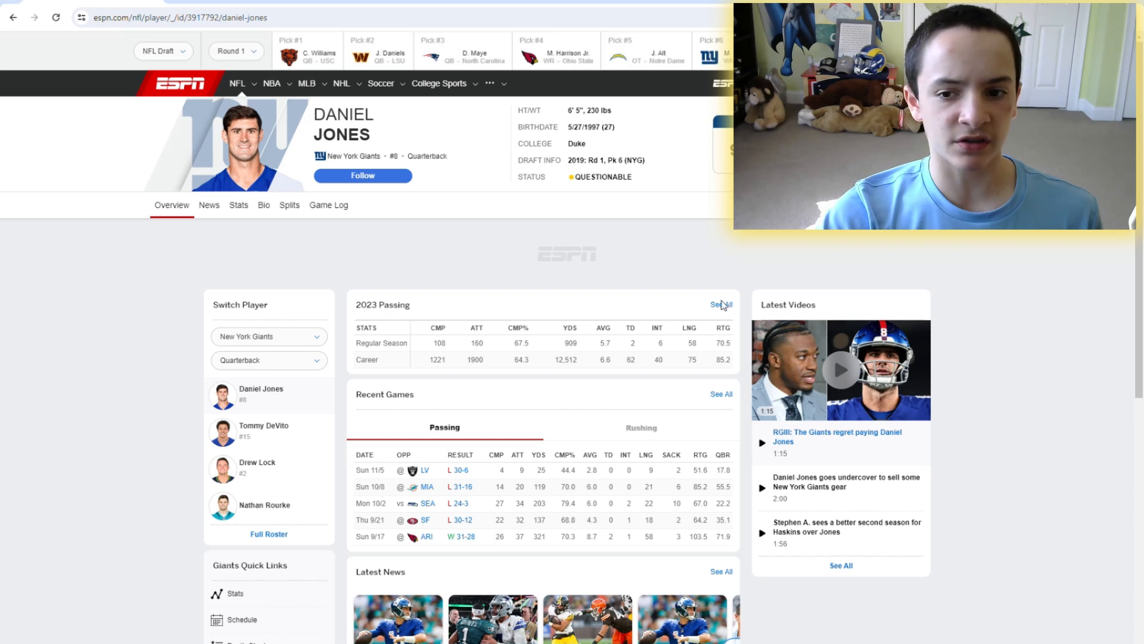
pyautogui.click(721, 304)
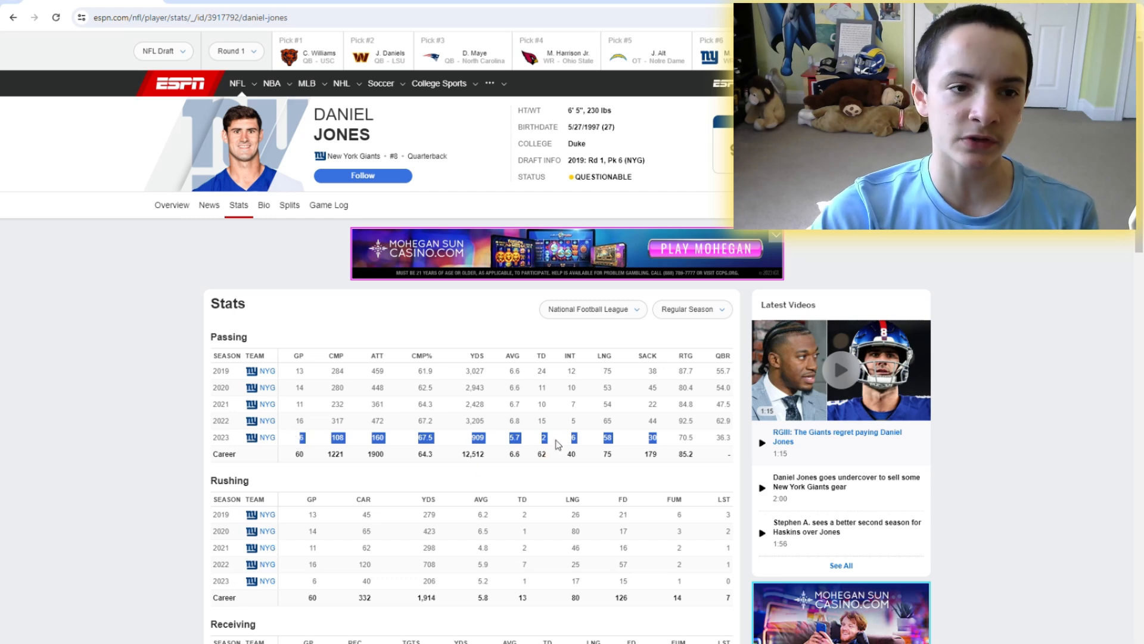
pyautogui.click(13, 17)
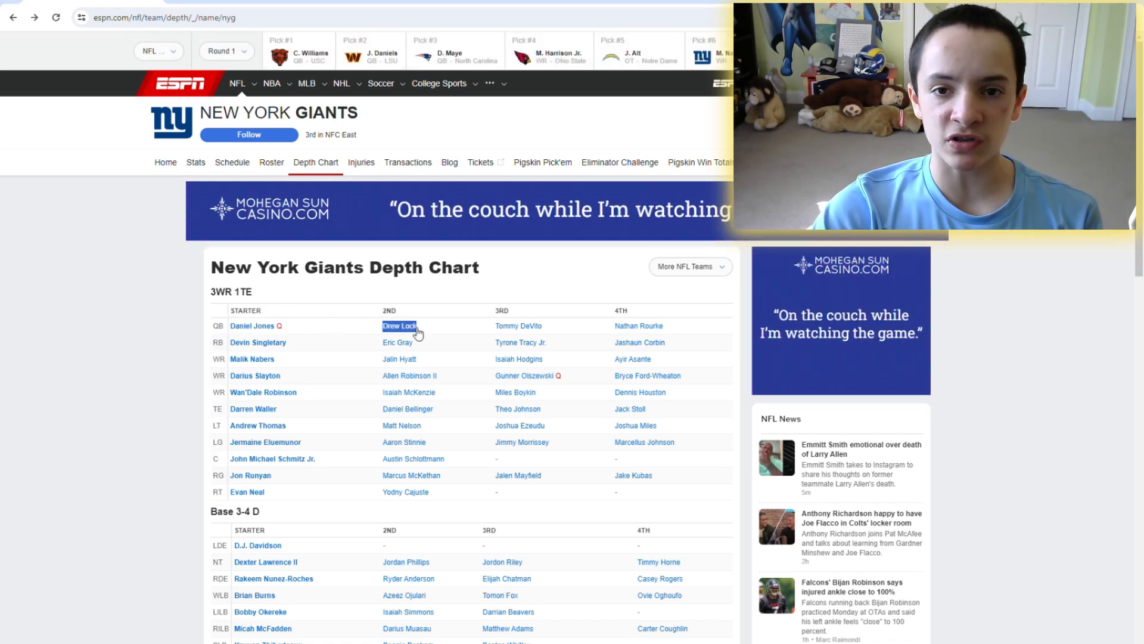
# Check Drew Lock's full passing stats and return to the depth chart
pyautogui.click(400, 325)
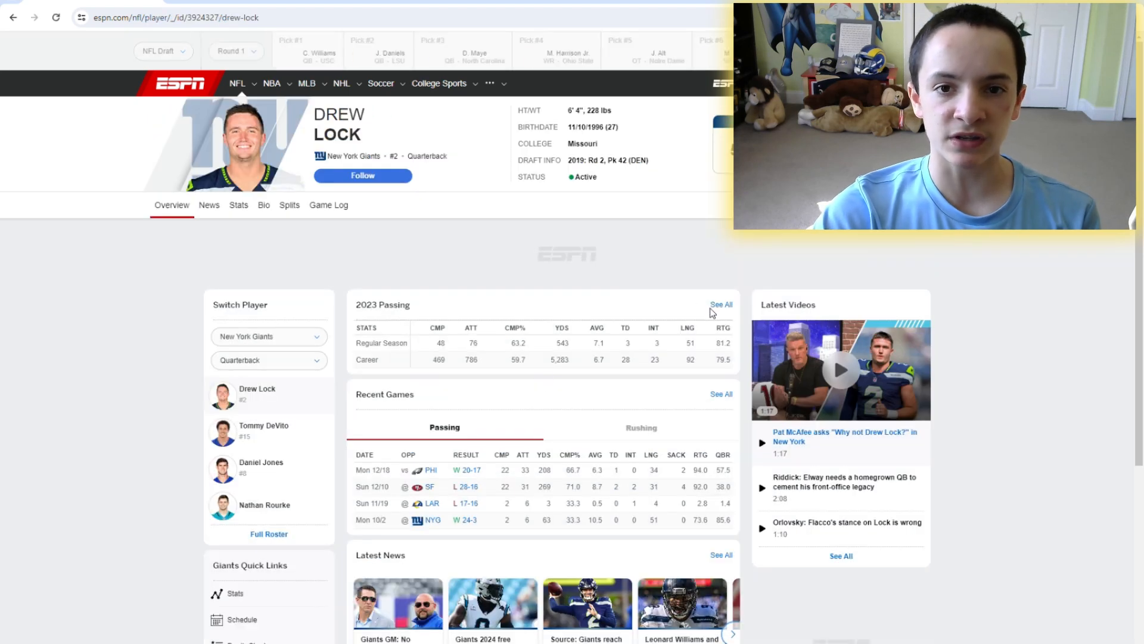
pyautogui.click(238, 205)
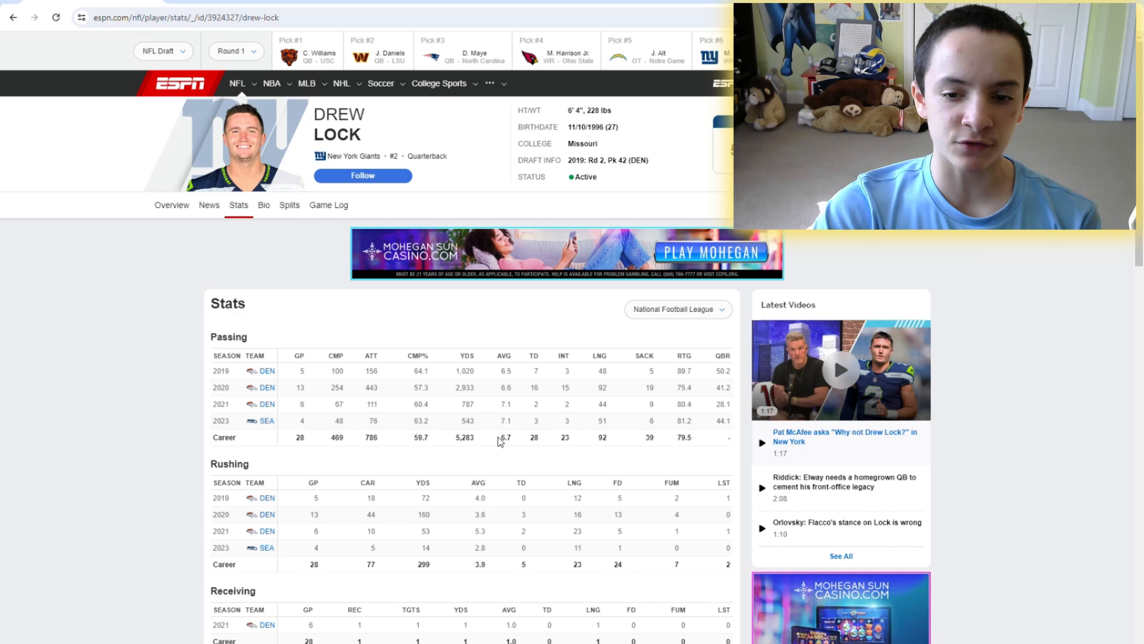
pyautogui.moveTo(438, 374)
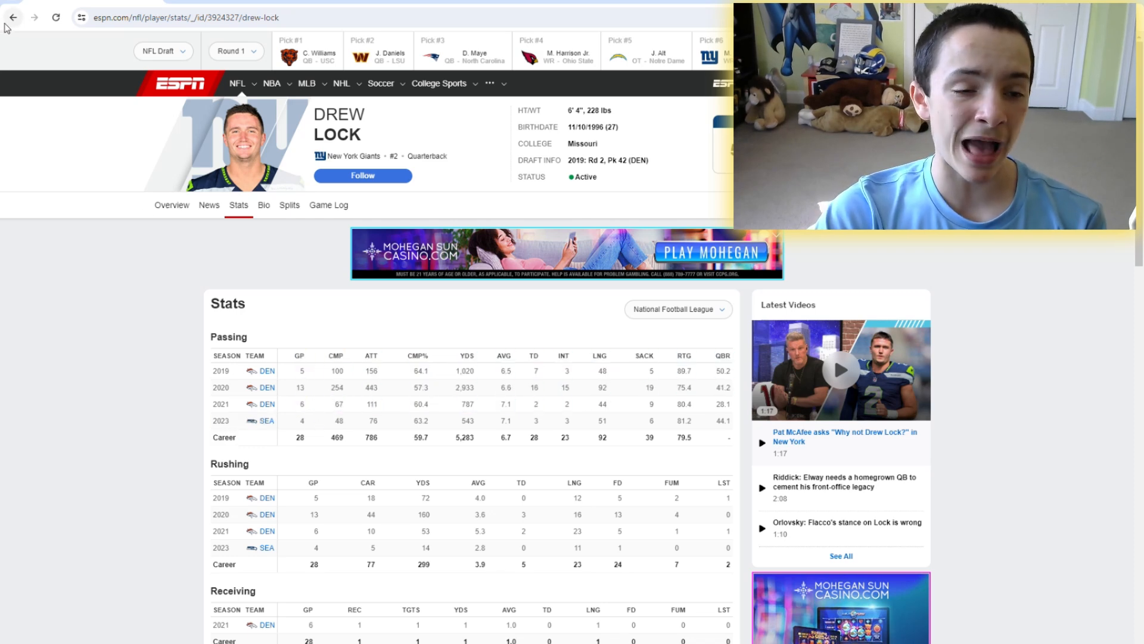
pyautogui.click(13, 17)
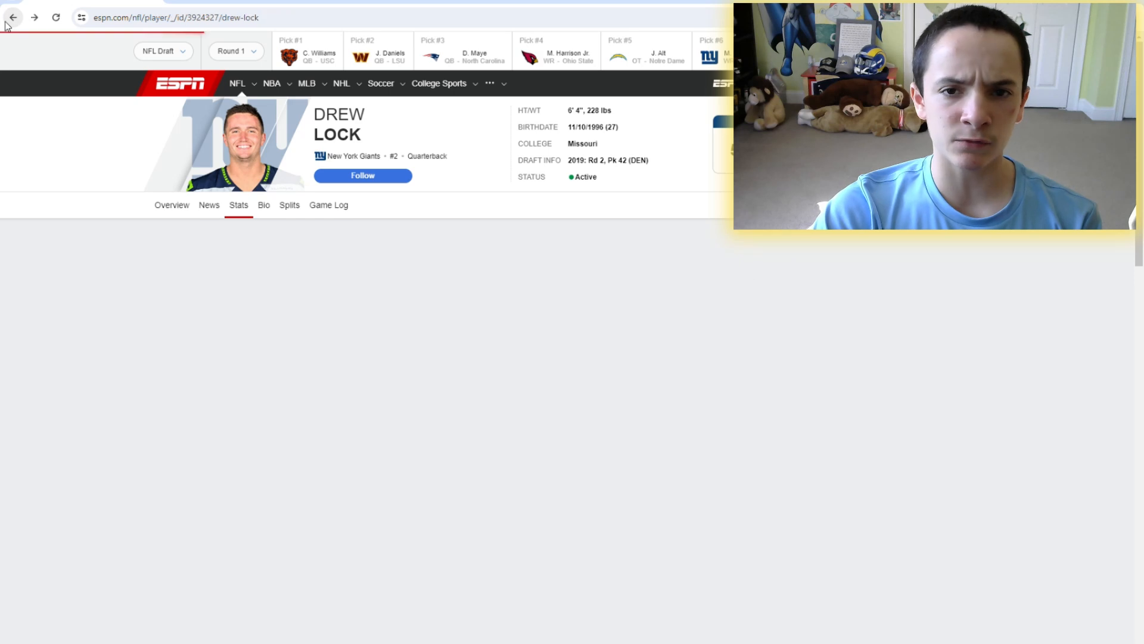
pyautogui.click(13, 18)
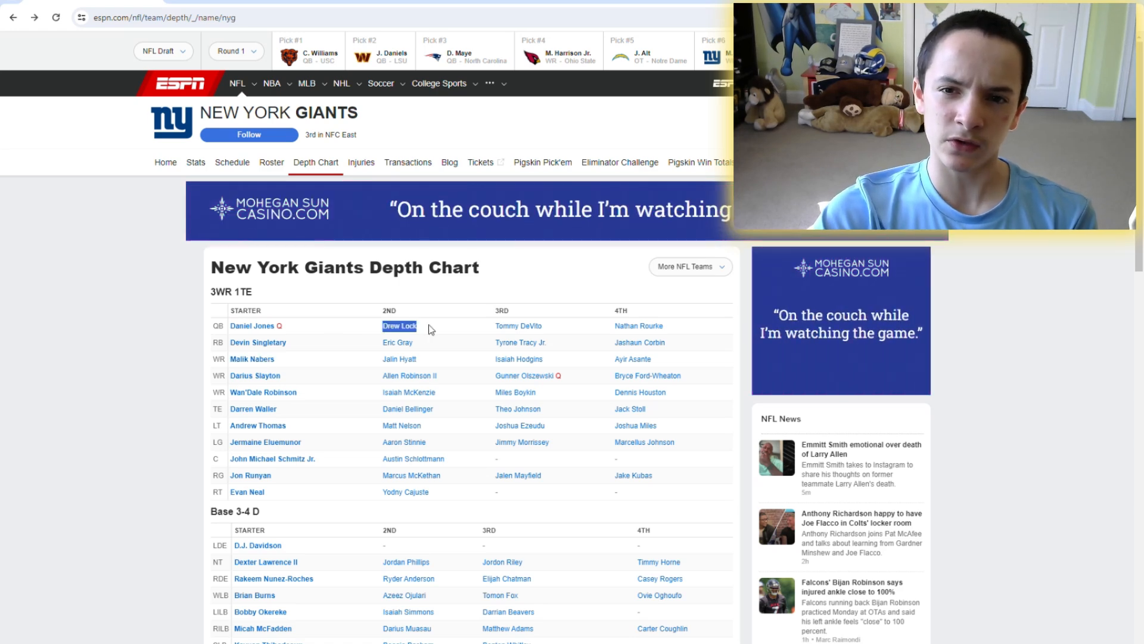
# Check Tommy DeVito's full stats, then bring the roster grades spreadsheet back up
pyautogui.write('seahawks 49ers 20')
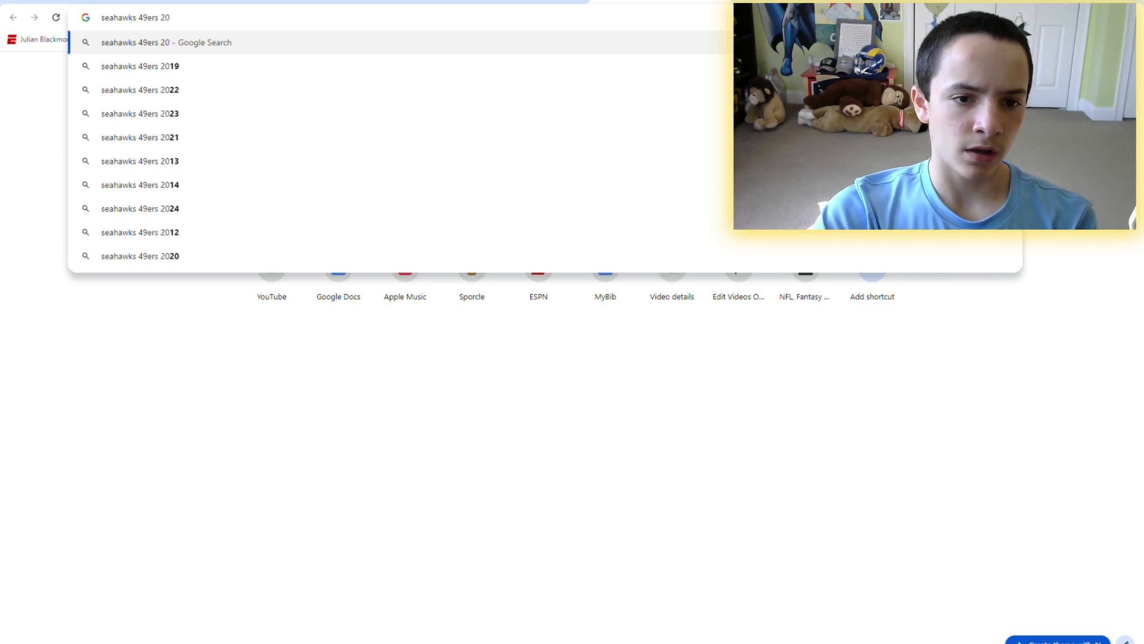
pyautogui.click(140, 113)
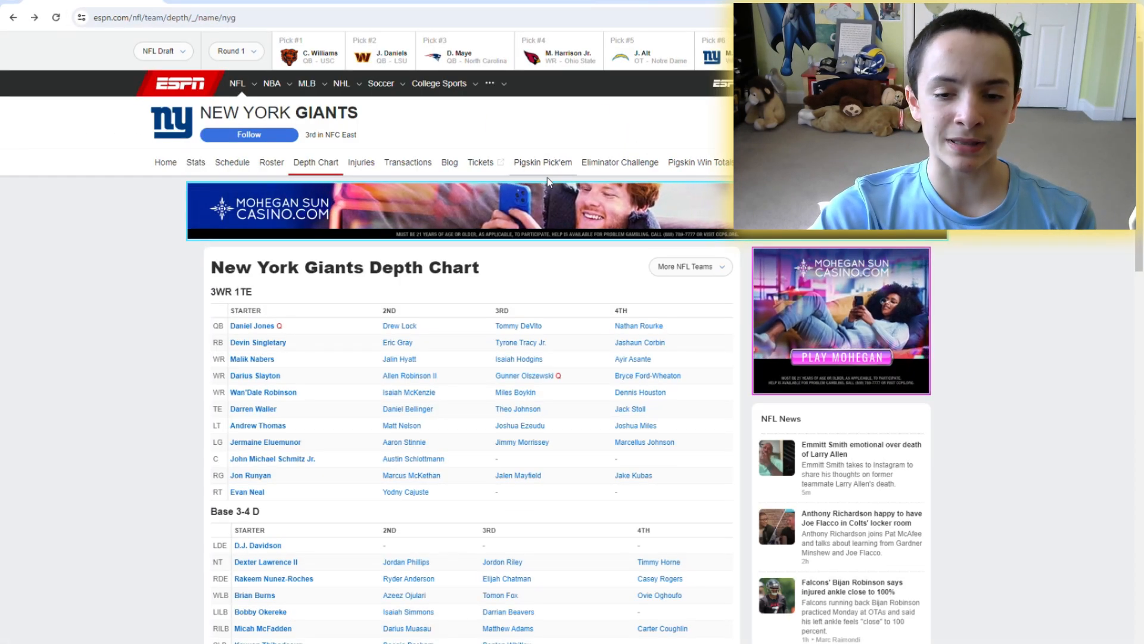
pyautogui.doubleClick(518, 325)
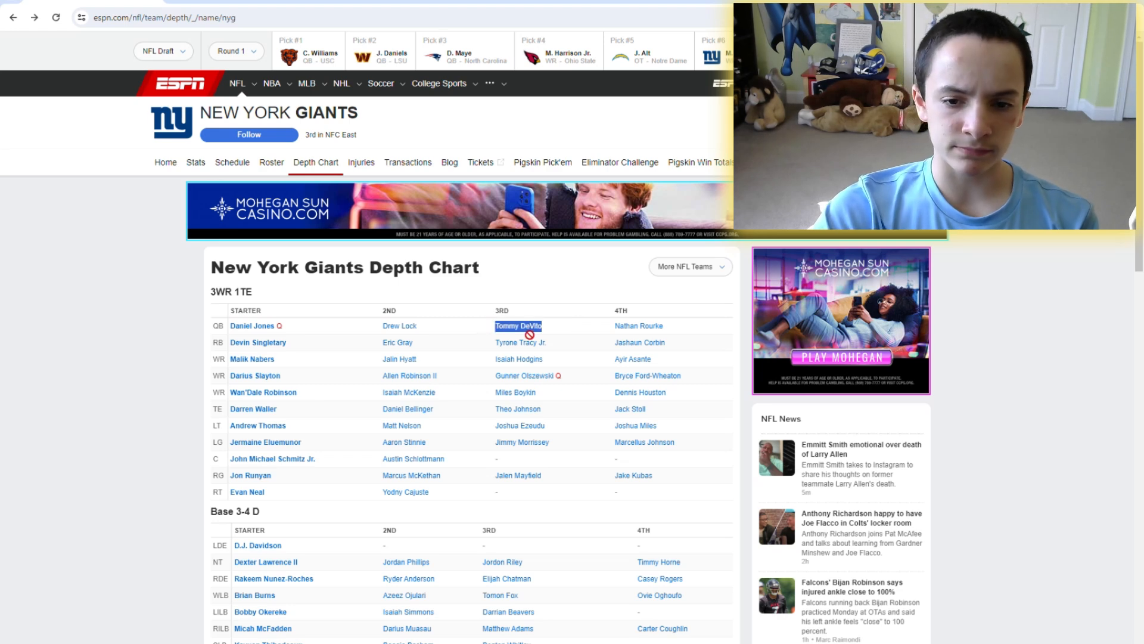
pyautogui.click(517, 325)
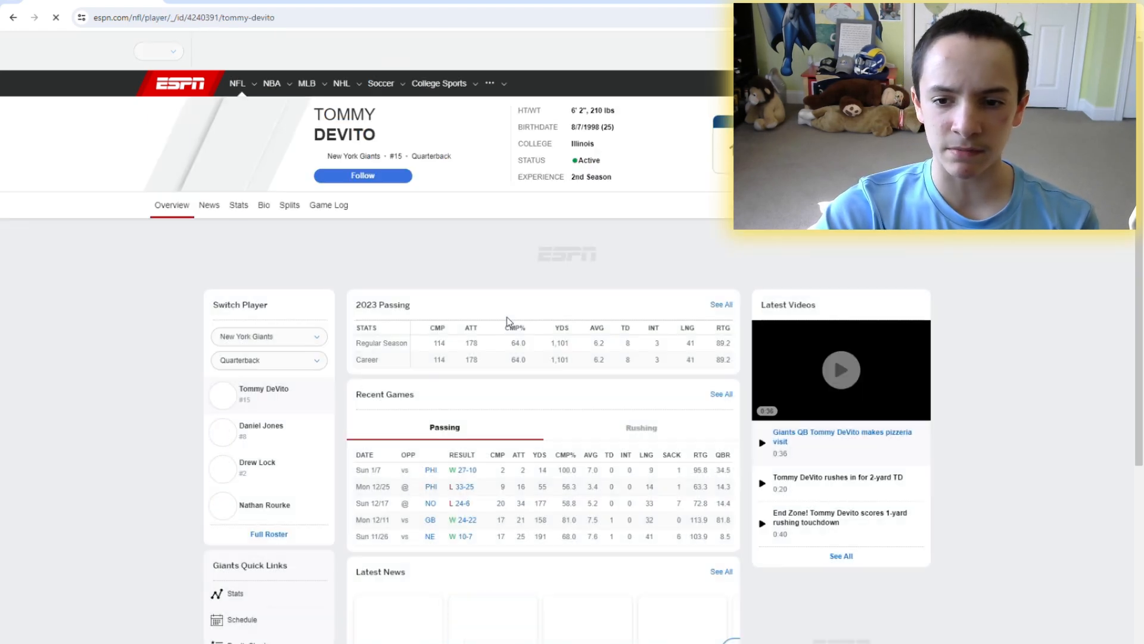
pyautogui.click(239, 205)
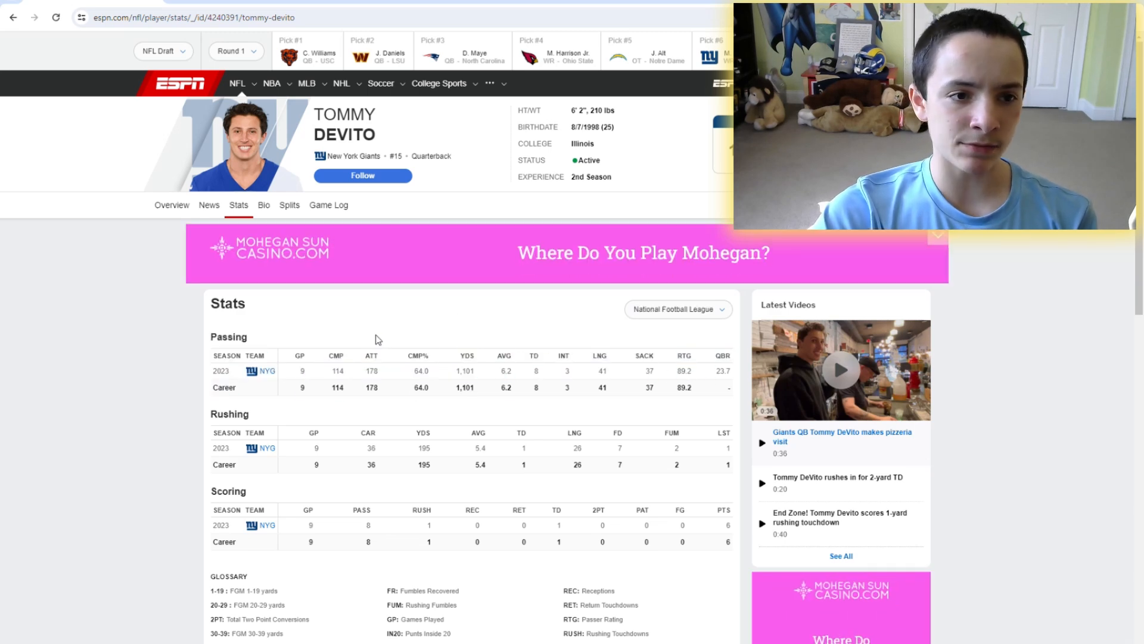
pyautogui.click(13, 17)
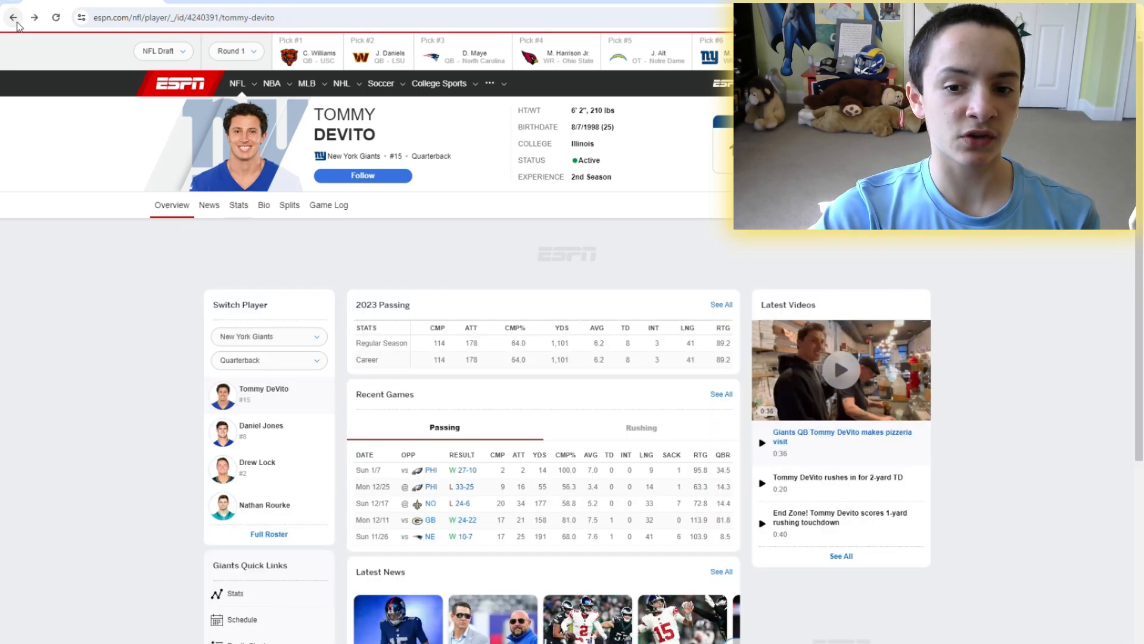
pyautogui.click(13, 17)
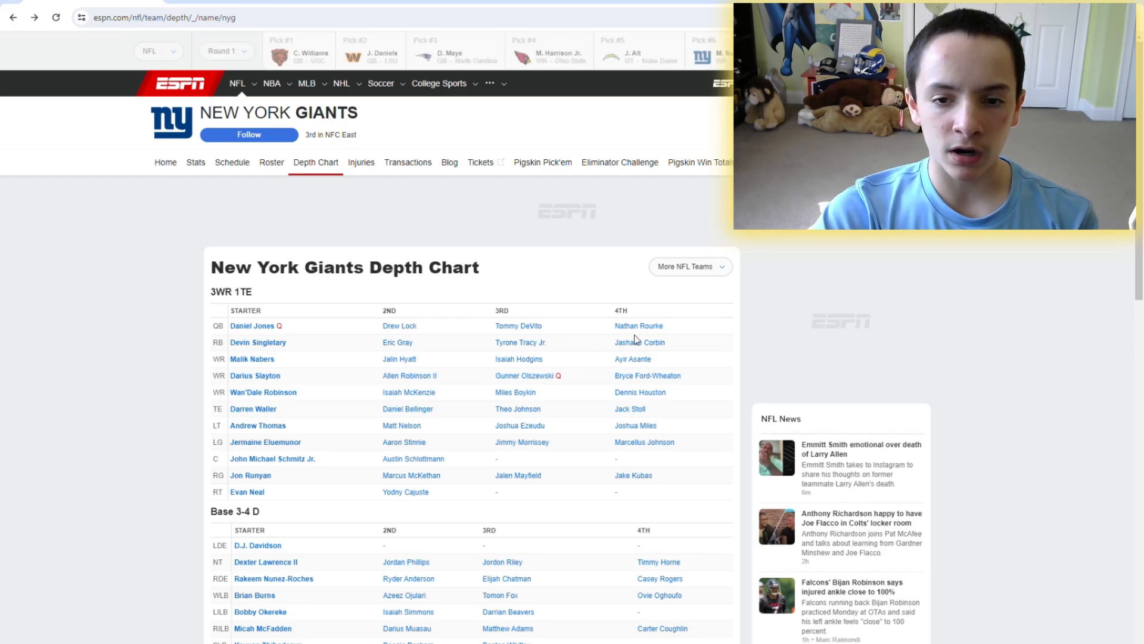
pyautogui.click(637, 325)
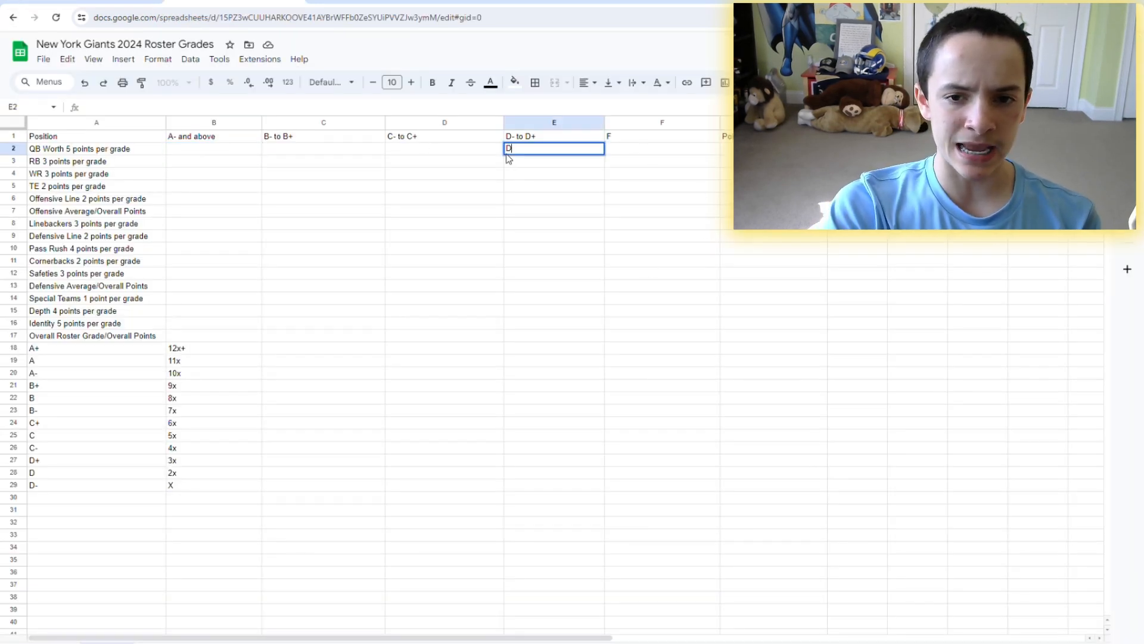
# Enter a D for quarterbacks in the D- to D+ column and switch back to ESPN
pyautogui.write('-')
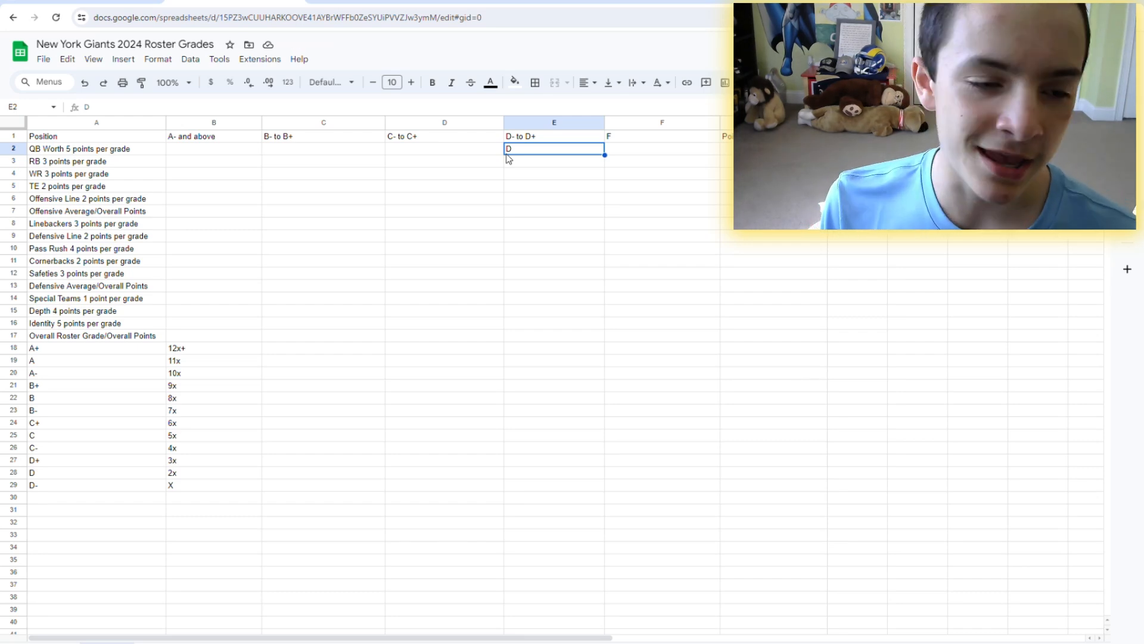
pyautogui.click(214, 148)
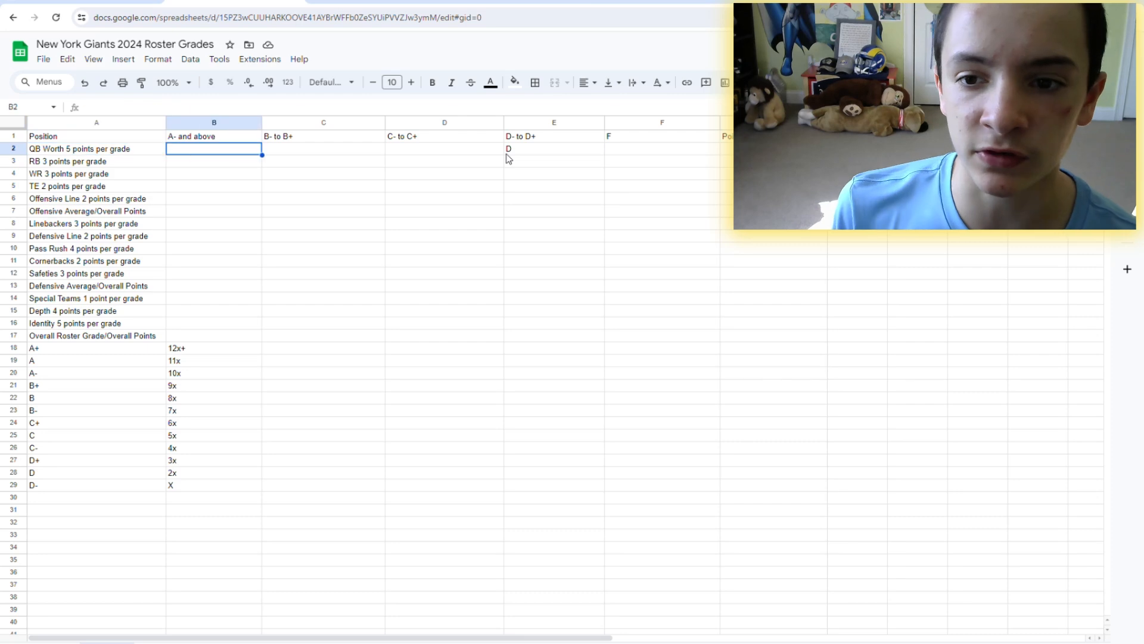
pyautogui.click(725, 149)
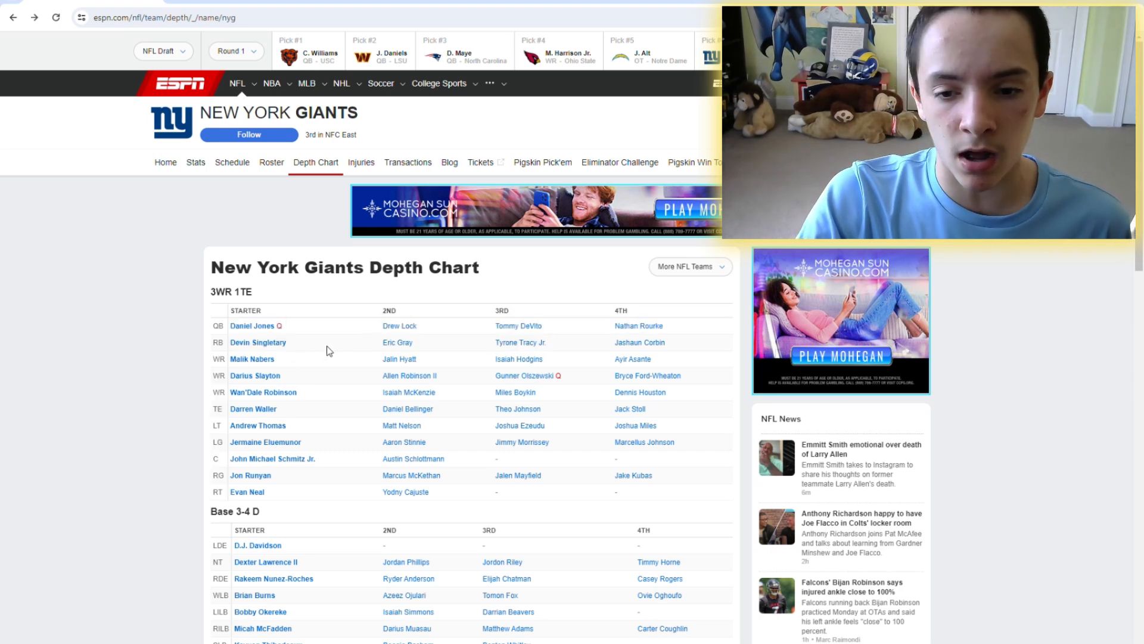
# View Devin Singletary's career rushing and receiving stats from the depth chart
pyautogui.doubleClick(257, 342)
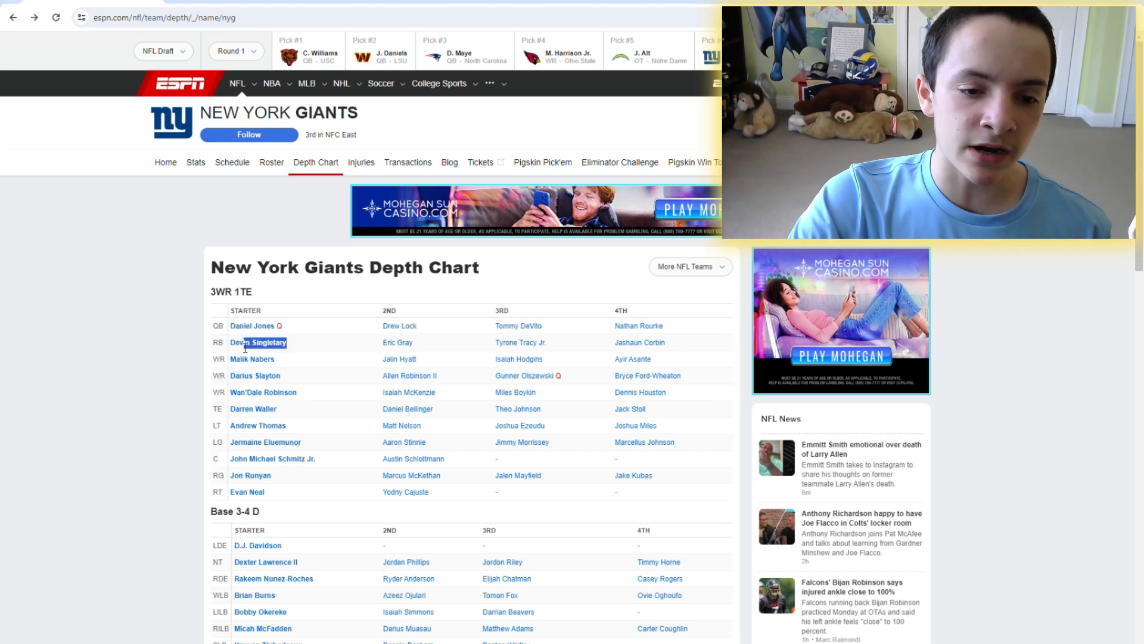
pyautogui.click(257, 342)
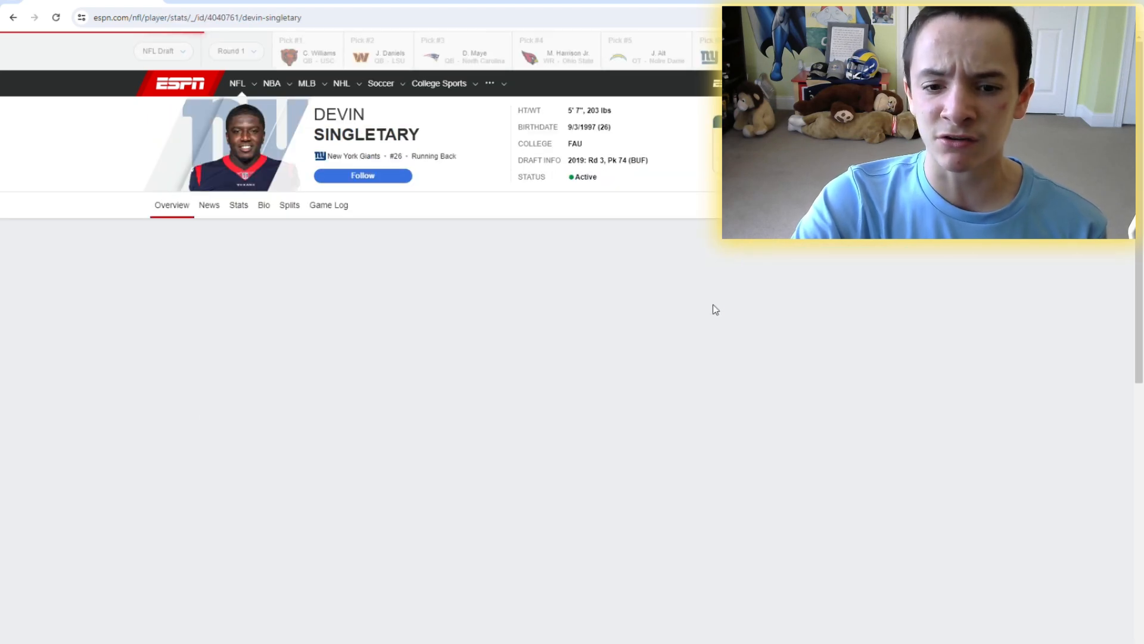
pyautogui.click(238, 204)
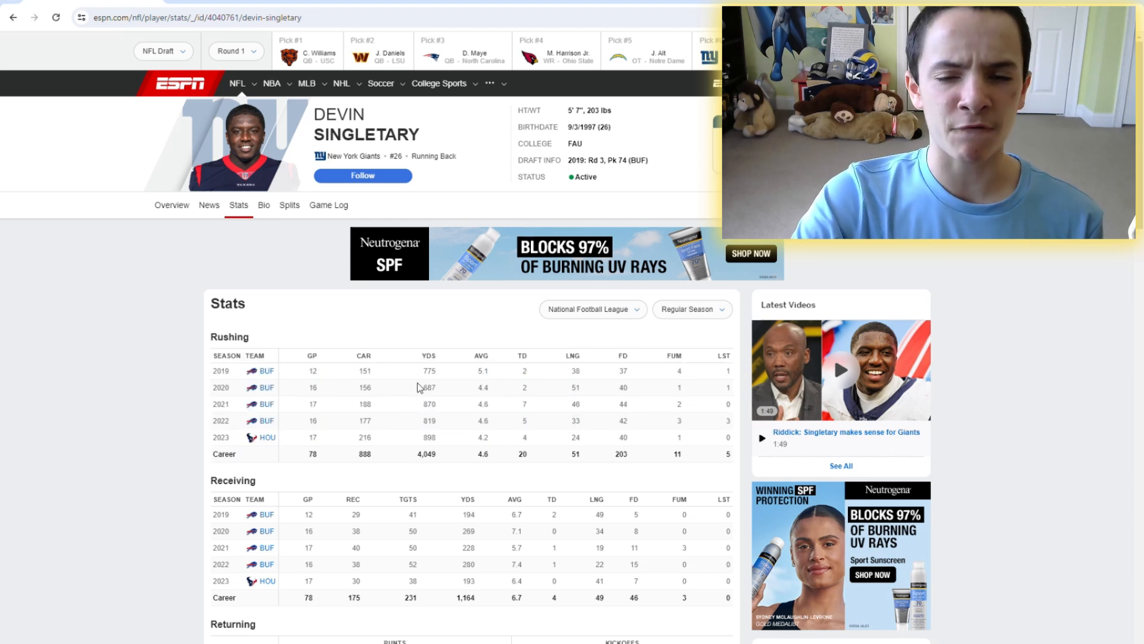
pyautogui.moveTo(409, 301)
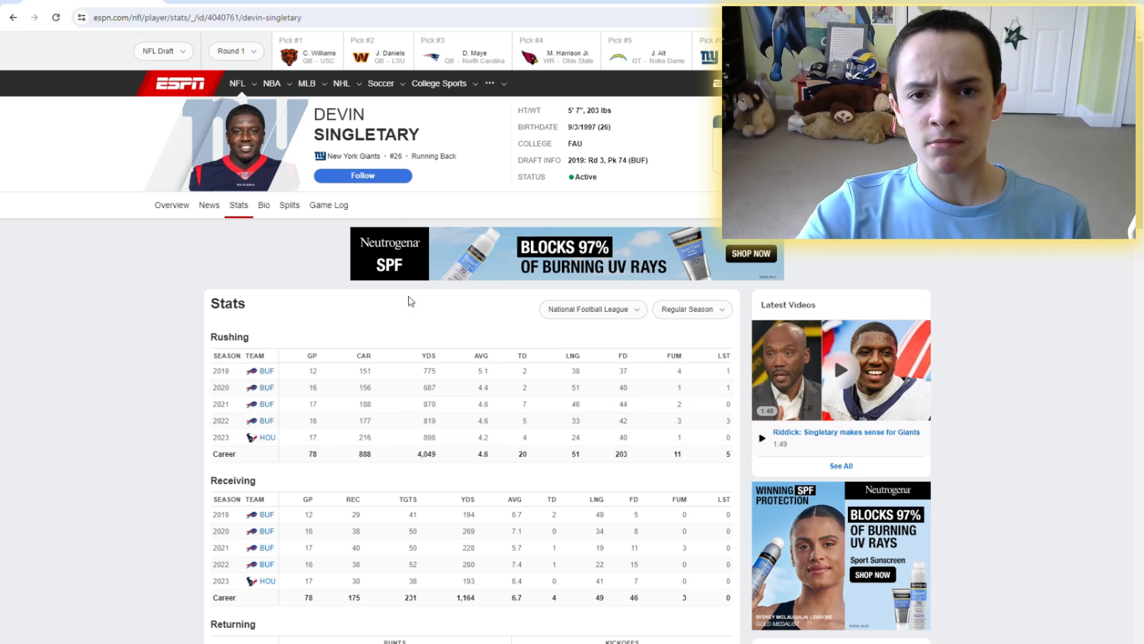
pyautogui.moveTo(423, 371)
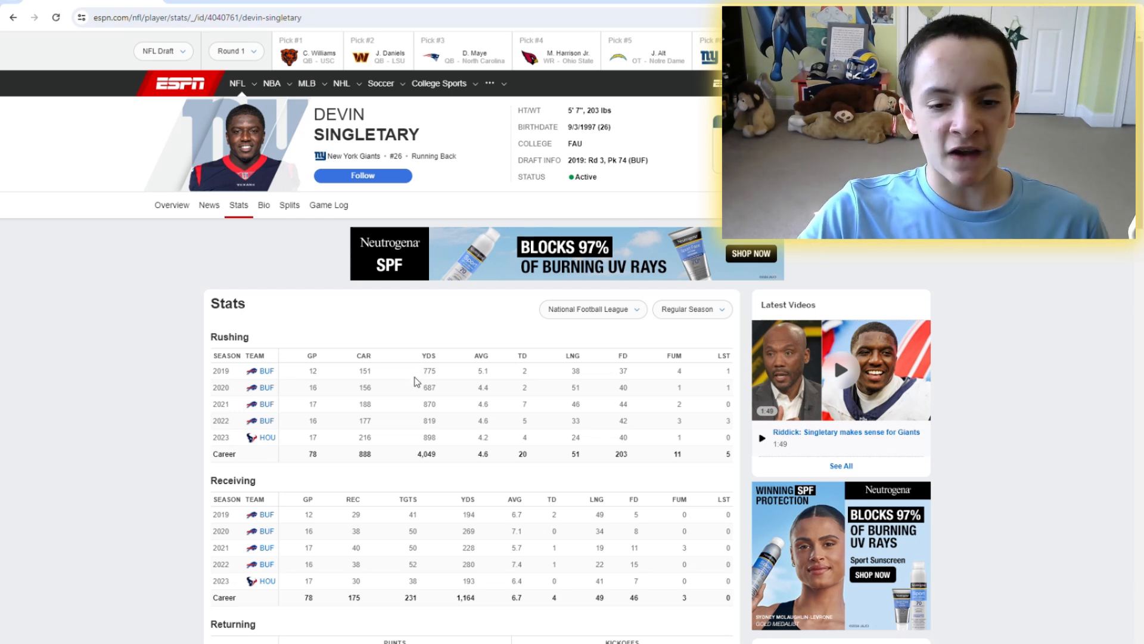
pyautogui.moveTo(584, 422)
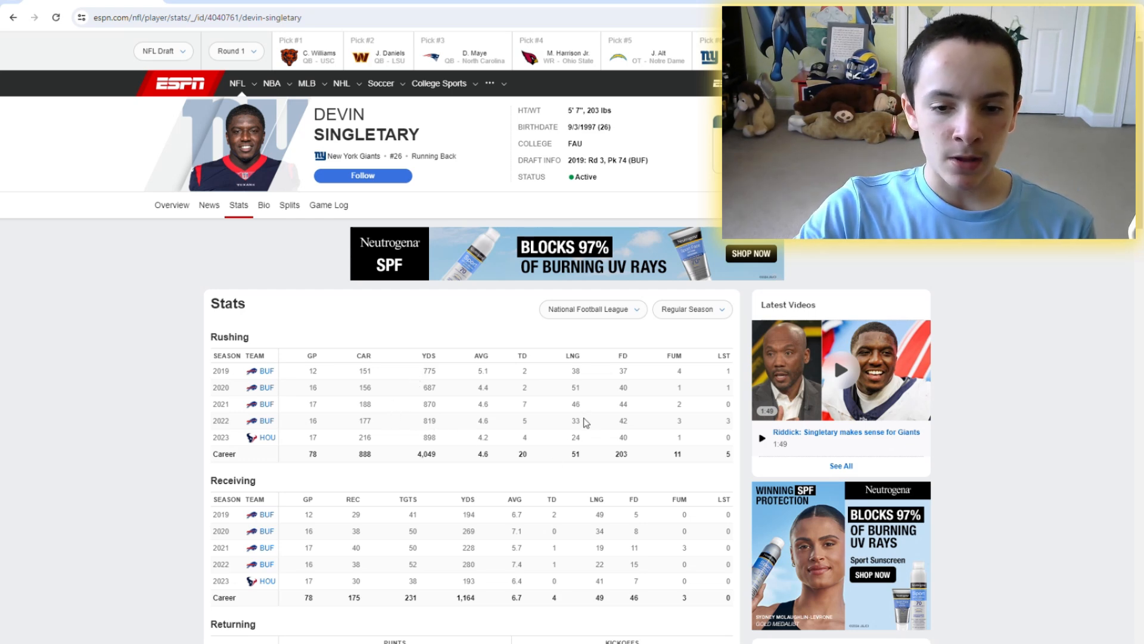
pyautogui.moveTo(410, 429)
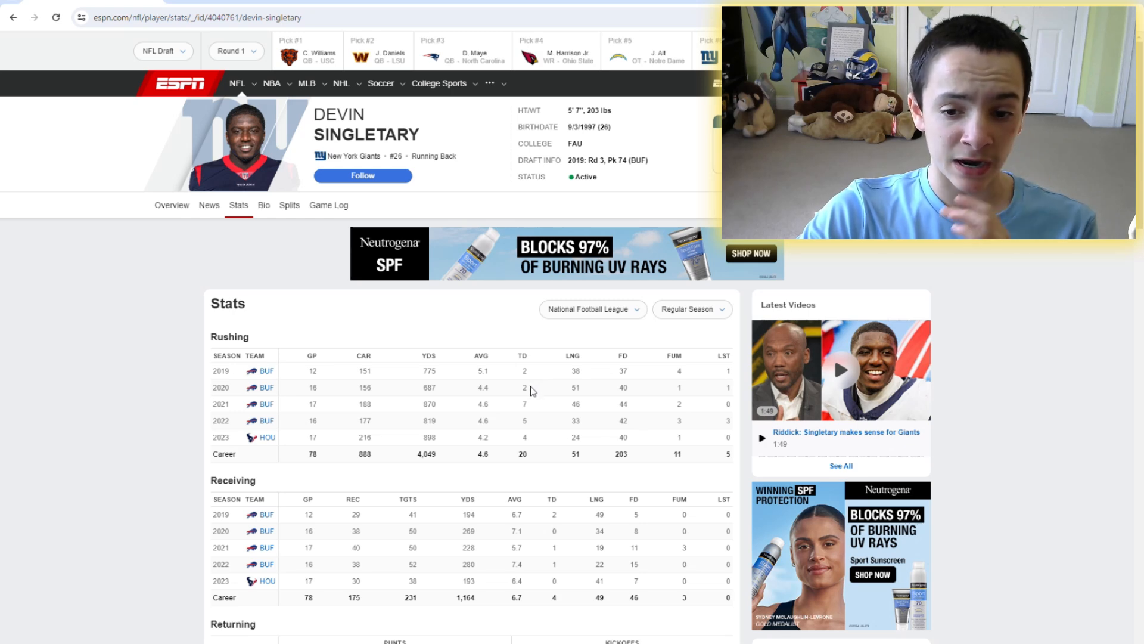
pyautogui.moveTo(502, 506)
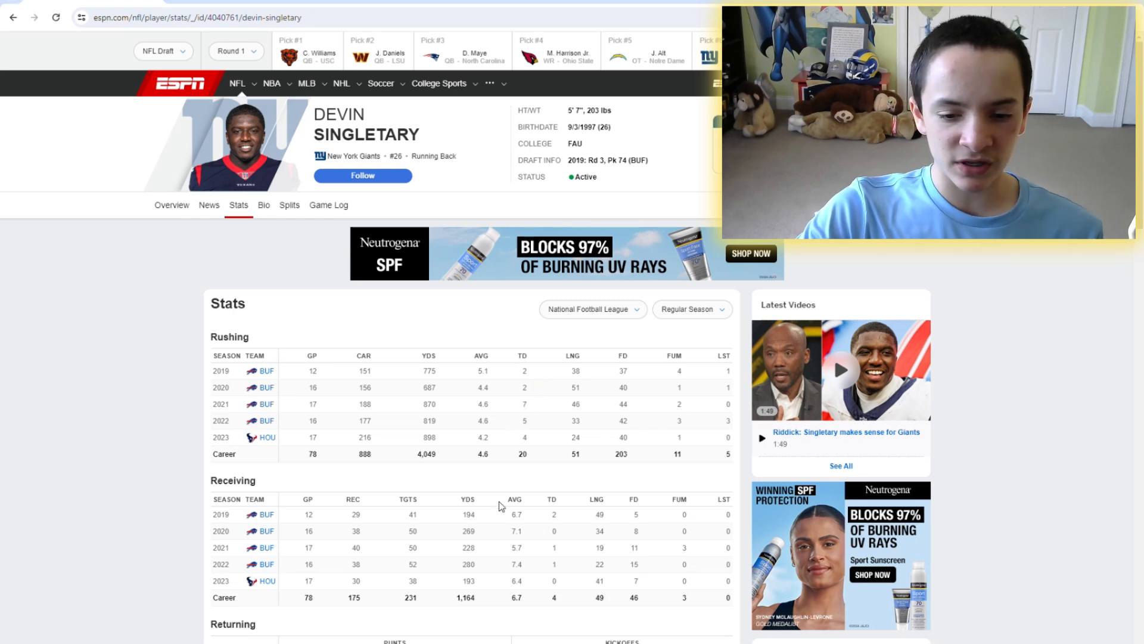
pyautogui.moveTo(481, 571)
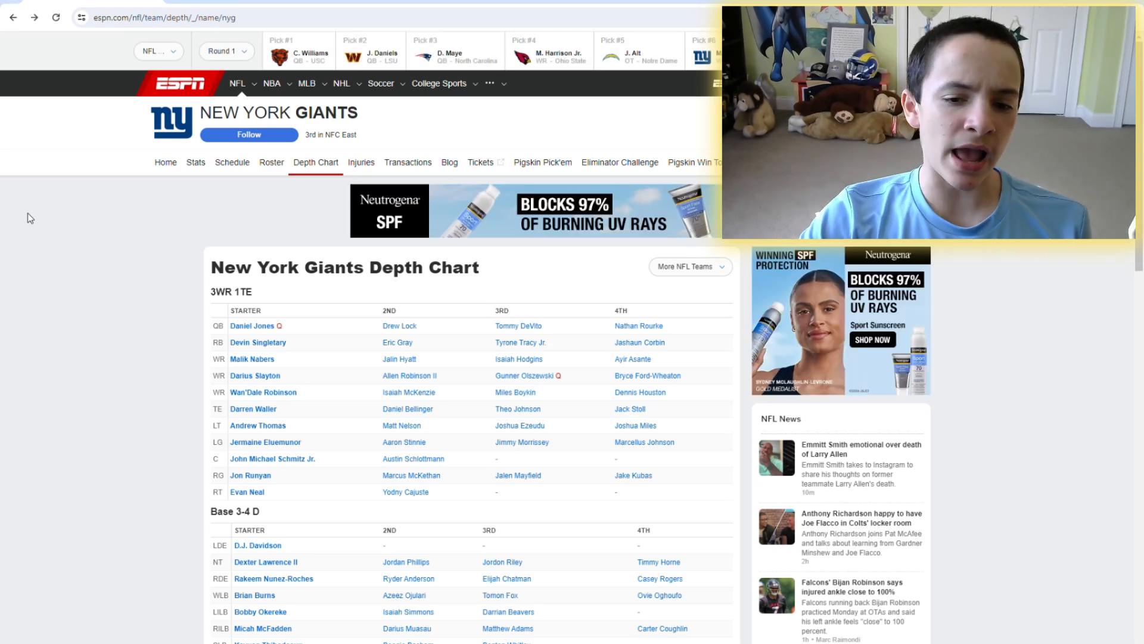
pyautogui.click(397, 342)
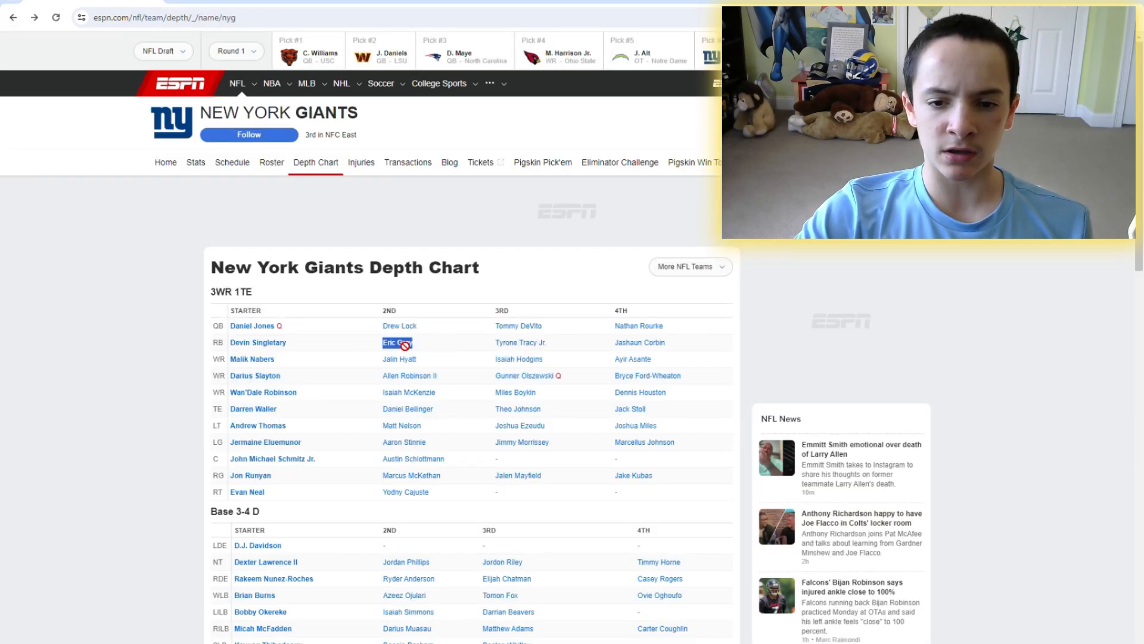
pyautogui.click(520, 341)
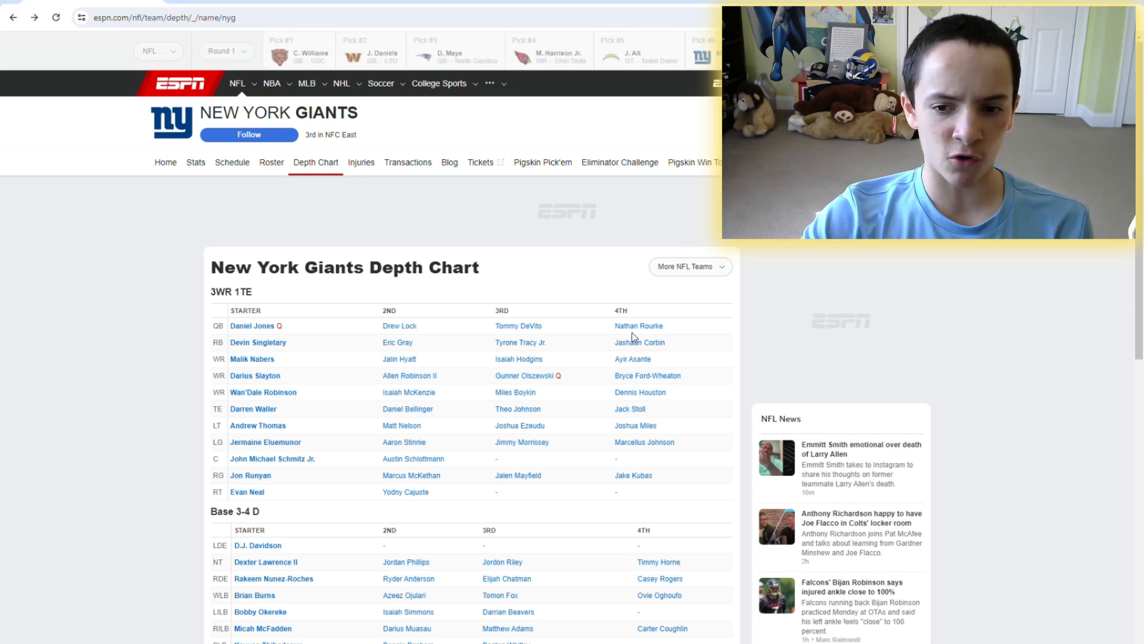
pyautogui.click(640, 341)
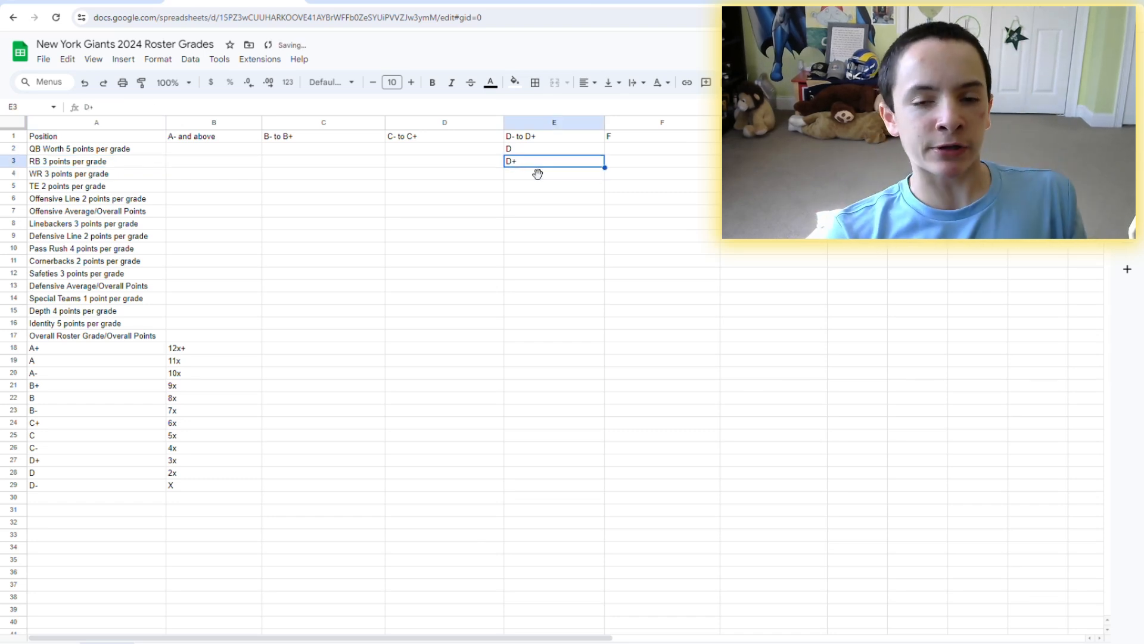
# Move through the running back and receiver rows' grade cells after the D+ entry
pyautogui.click(96, 160)
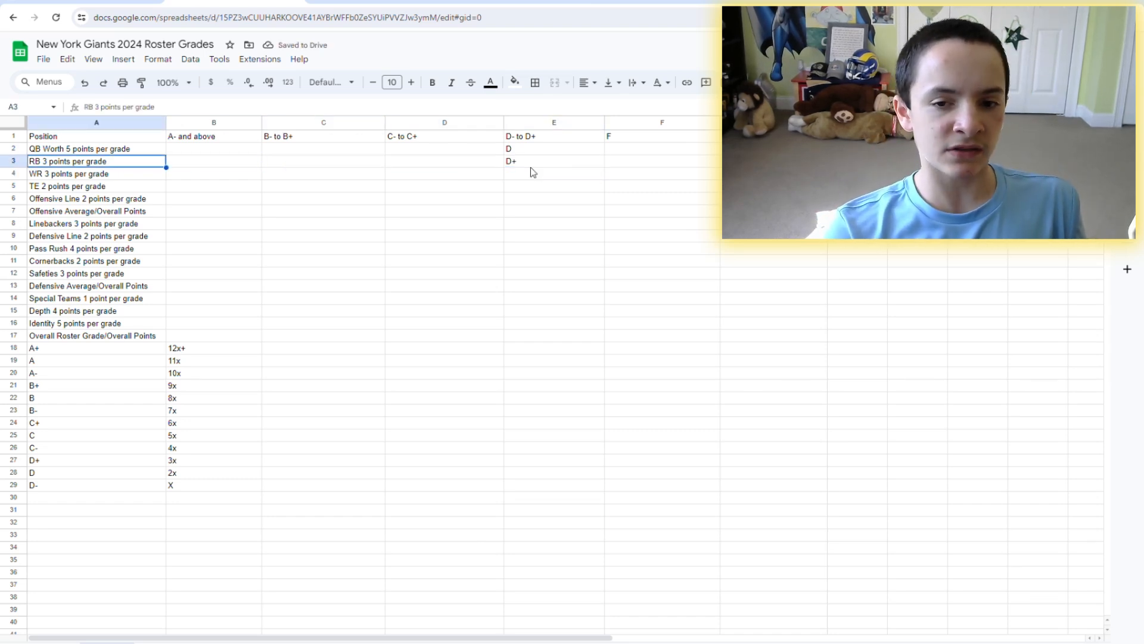
pyautogui.click(214, 160)
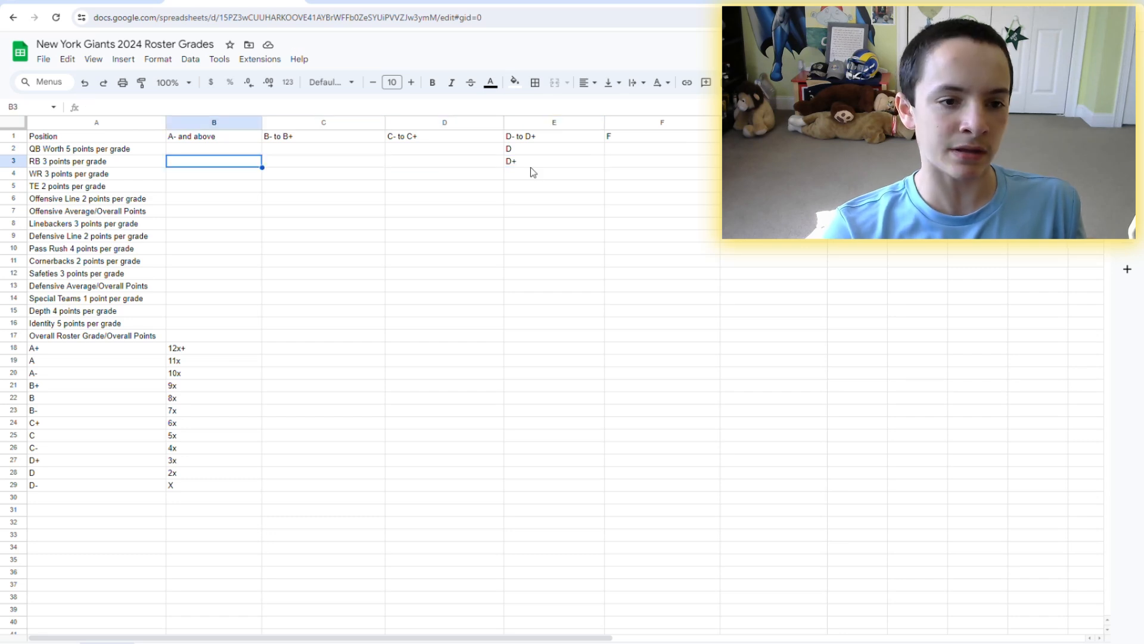
pyautogui.click(660, 162)
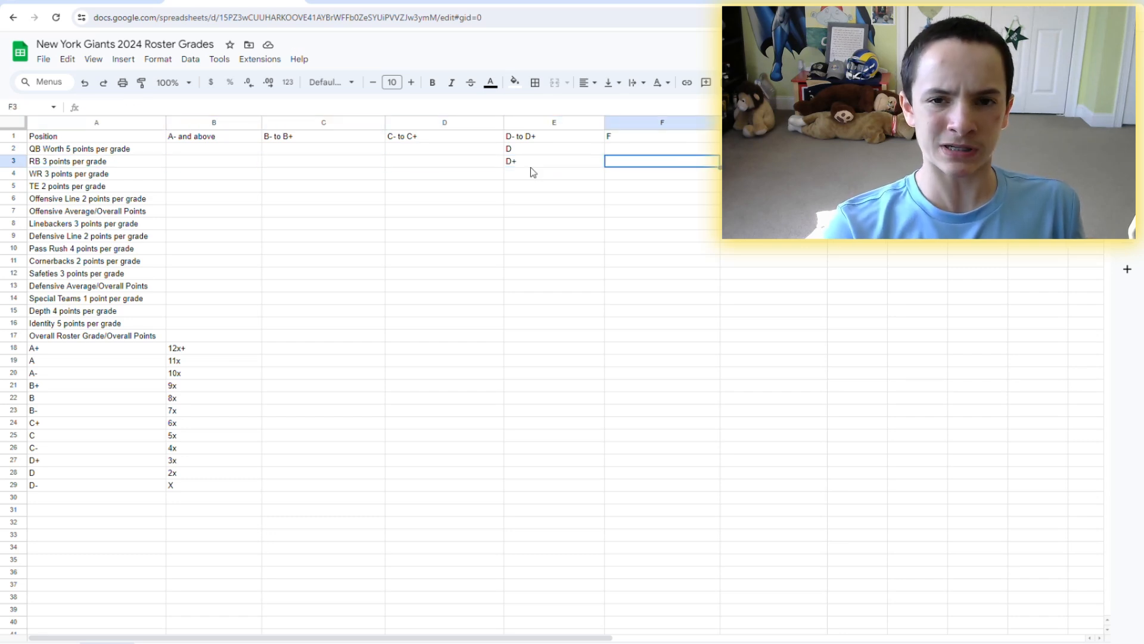
pyautogui.click(323, 162)
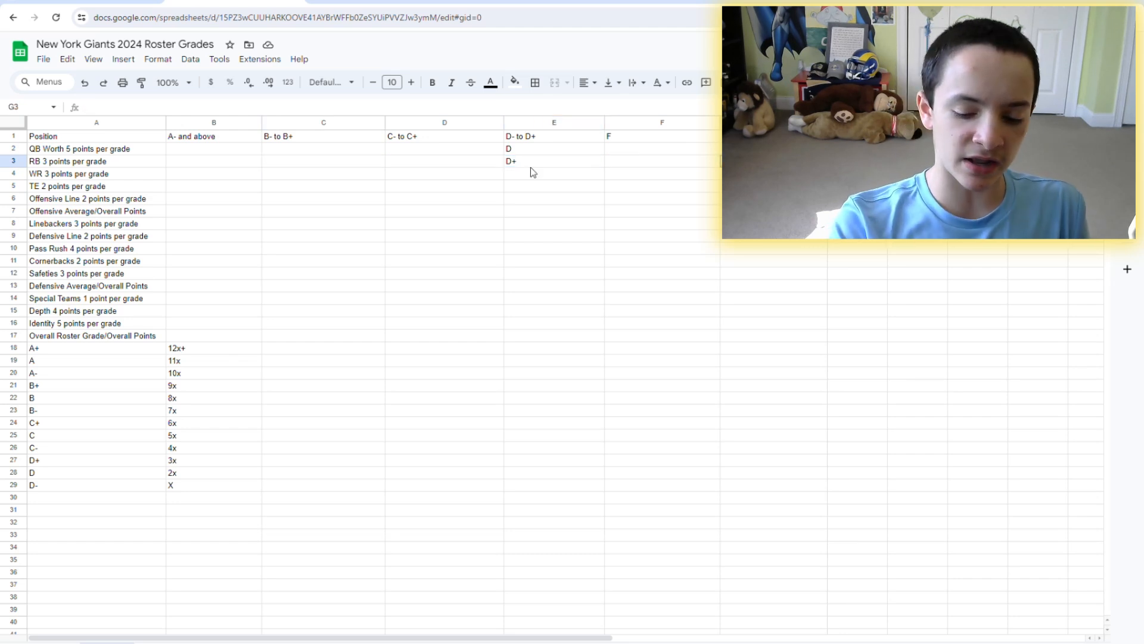
pyautogui.click(323, 173)
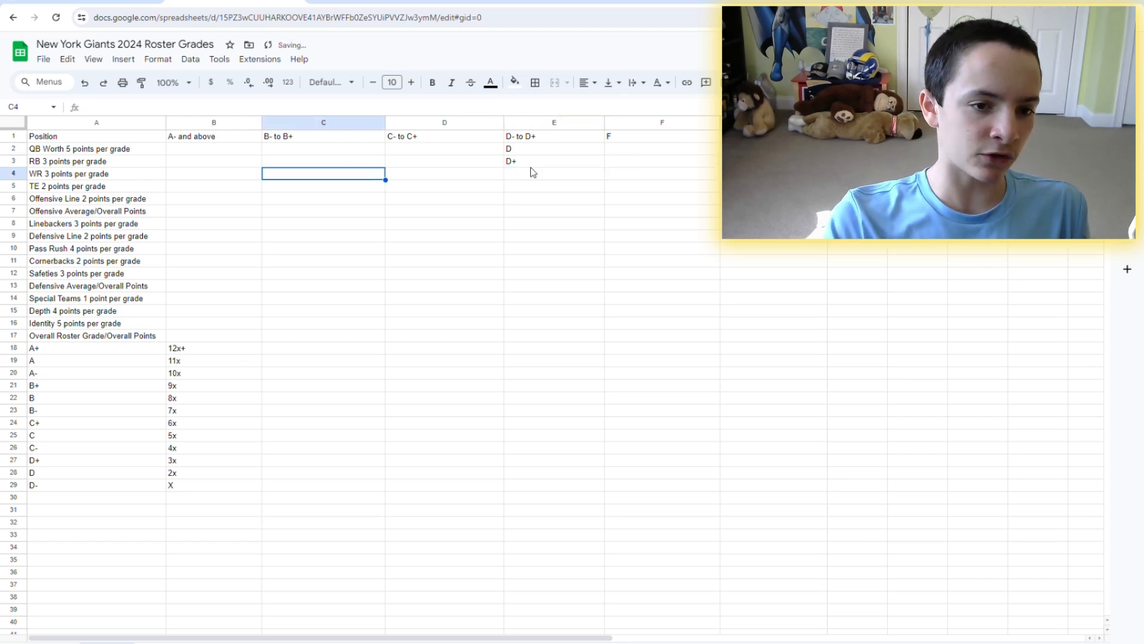
pyautogui.click(96, 173)
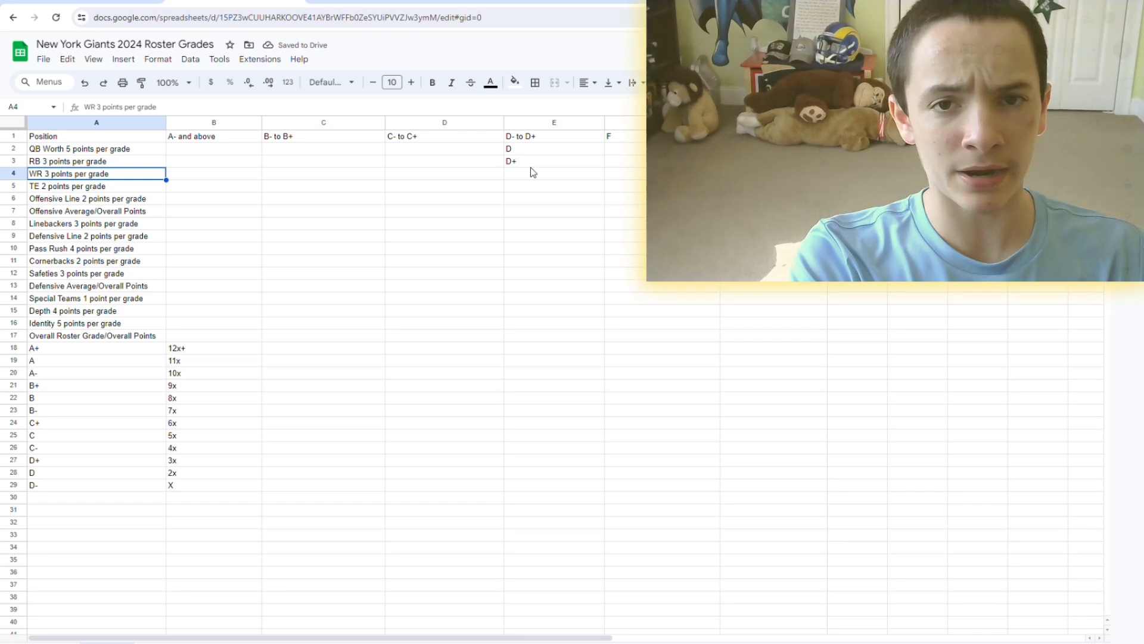
pyautogui.click(168, 18)
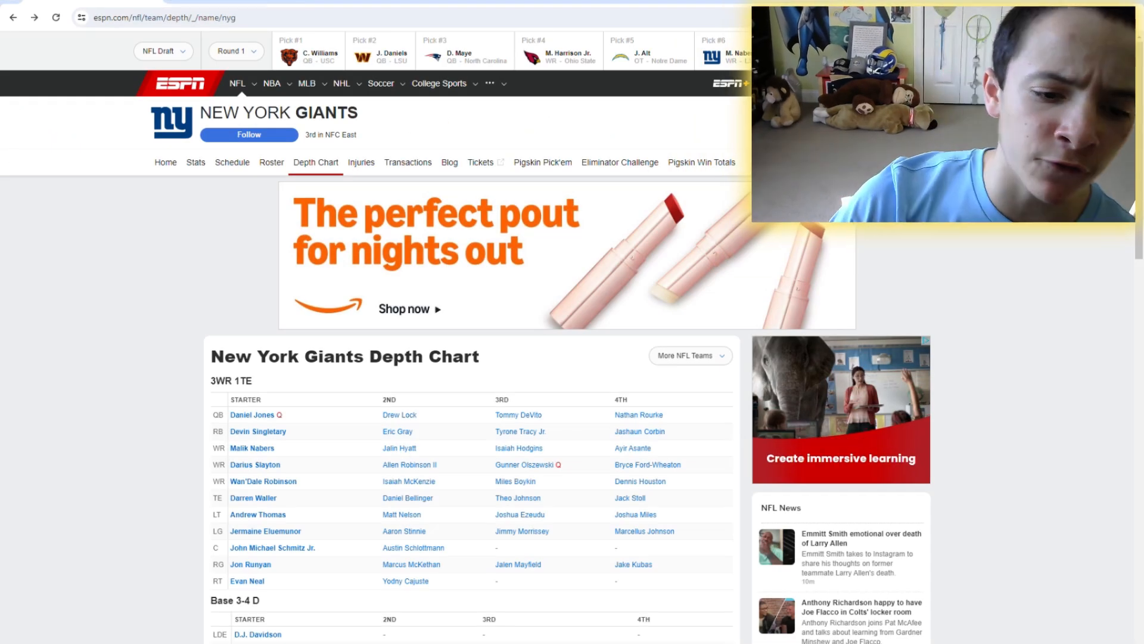
pyautogui.scroll(-3)
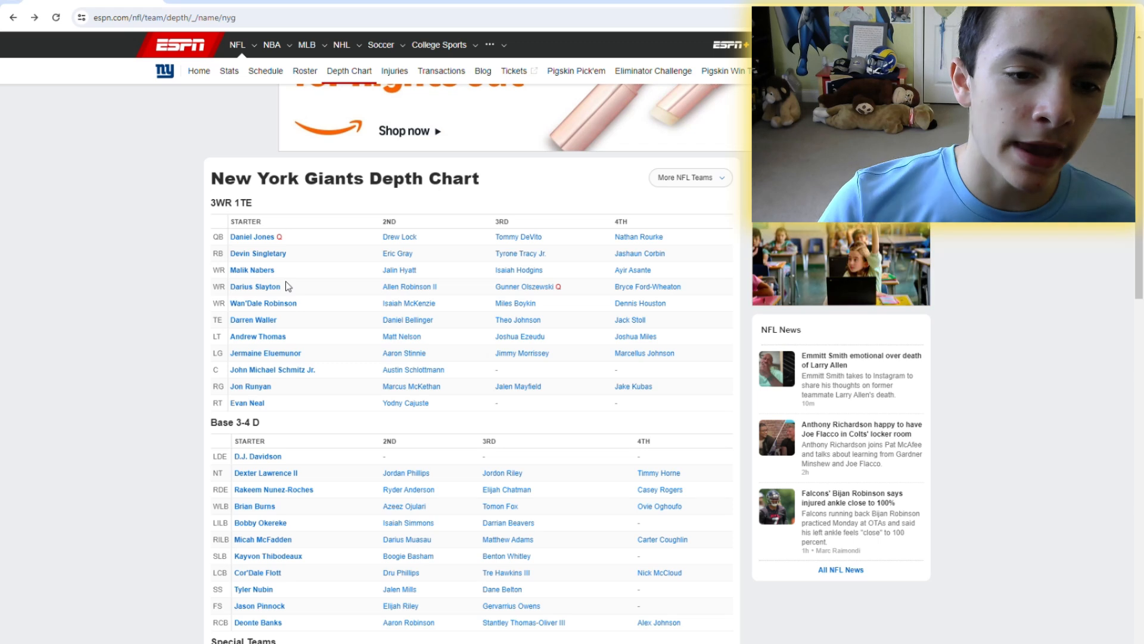
pyautogui.moveTo(246, 280)
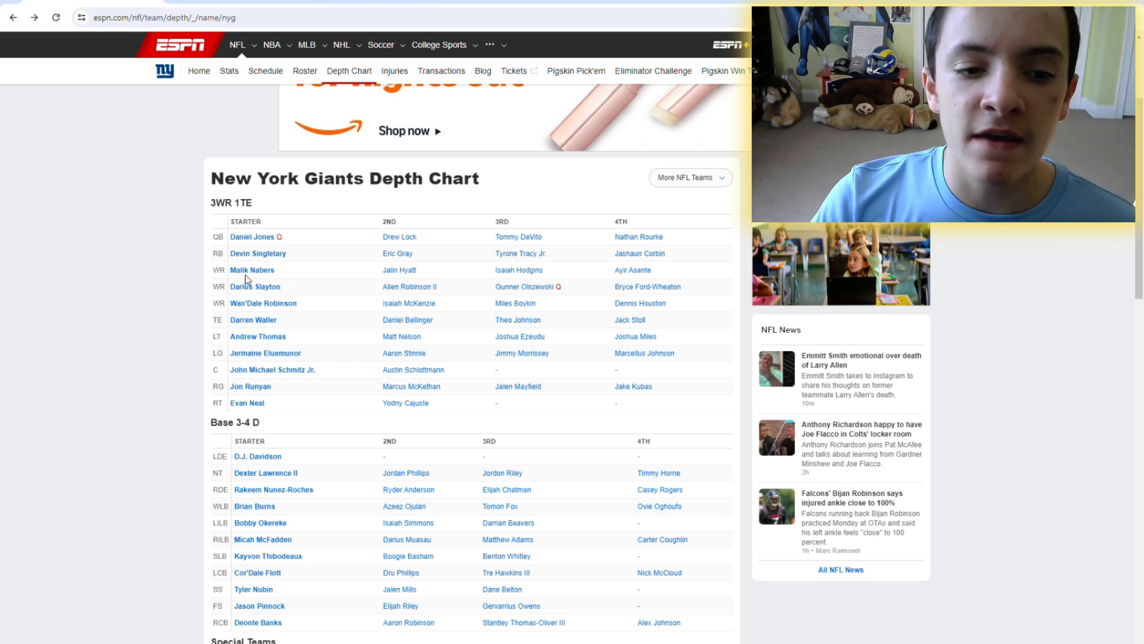
pyautogui.click(251, 269)
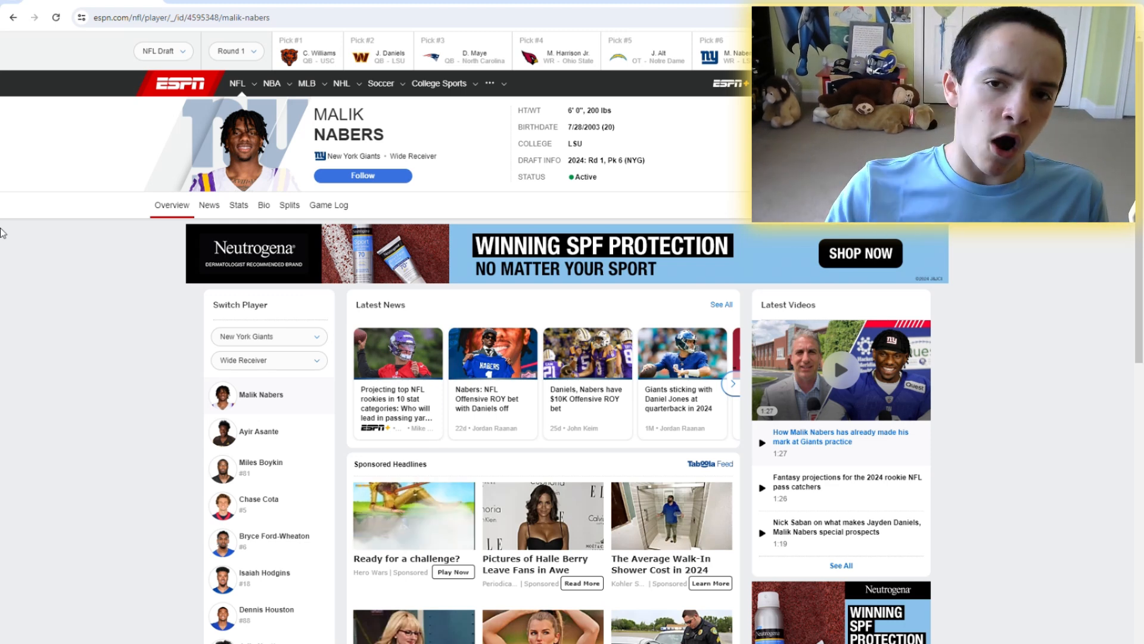
pyautogui.moveTo(692, 188)
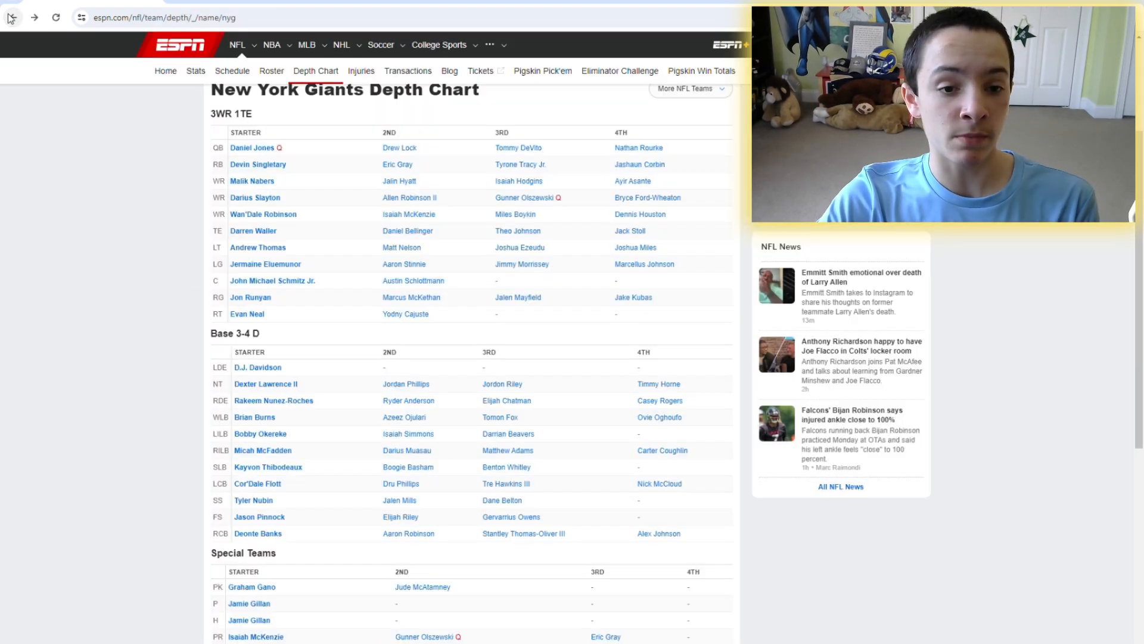
pyautogui.scroll(3)
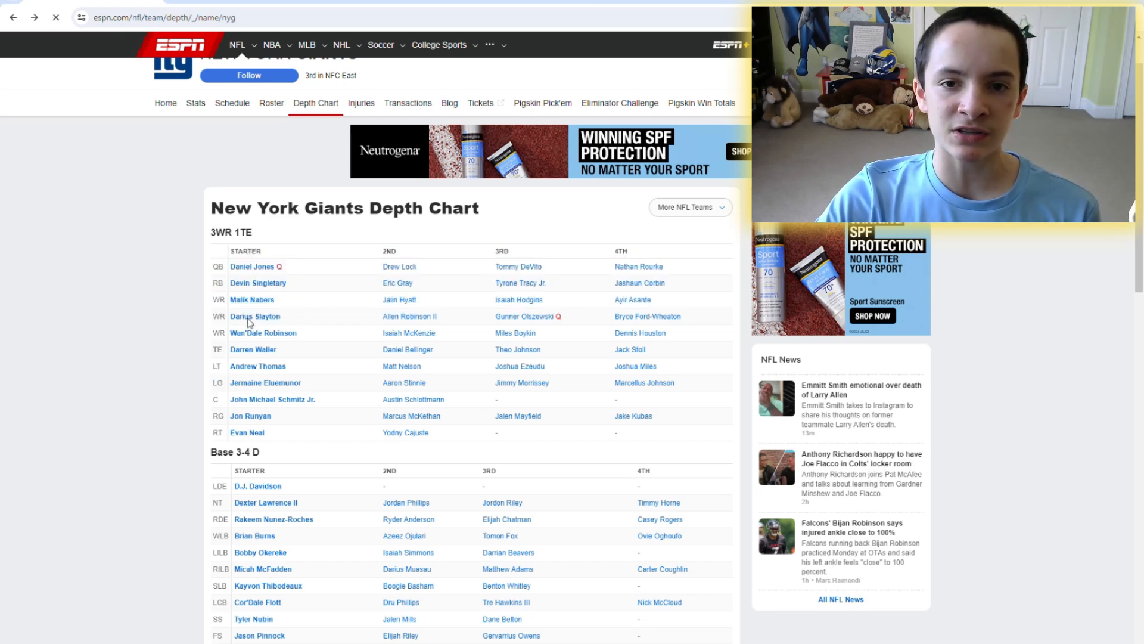
pyautogui.click(255, 316)
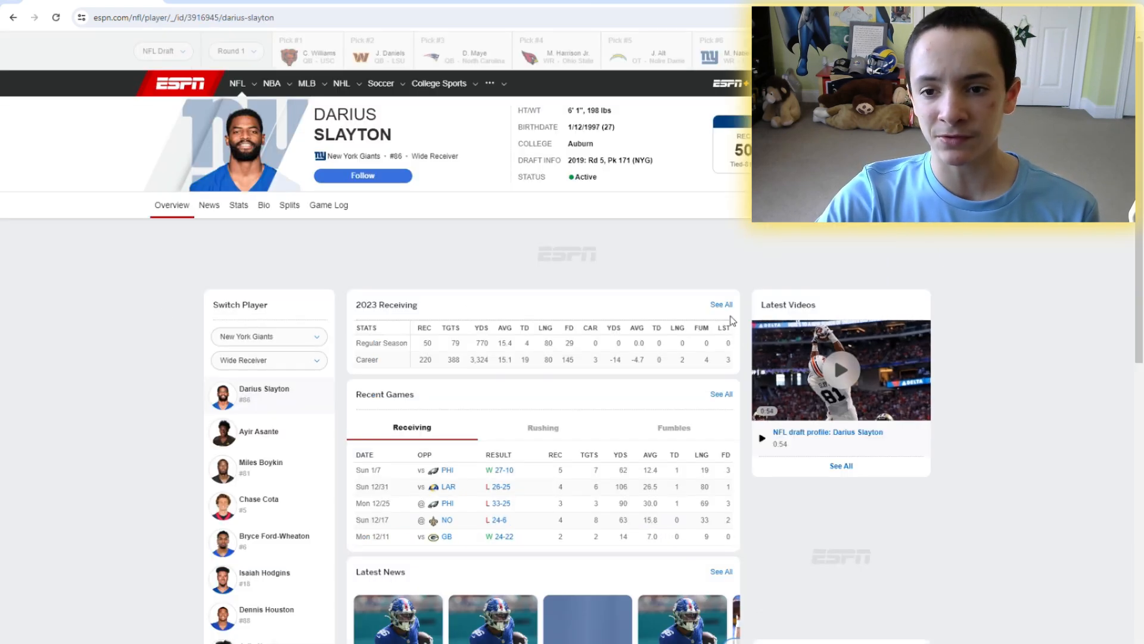
pyautogui.click(239, 205)
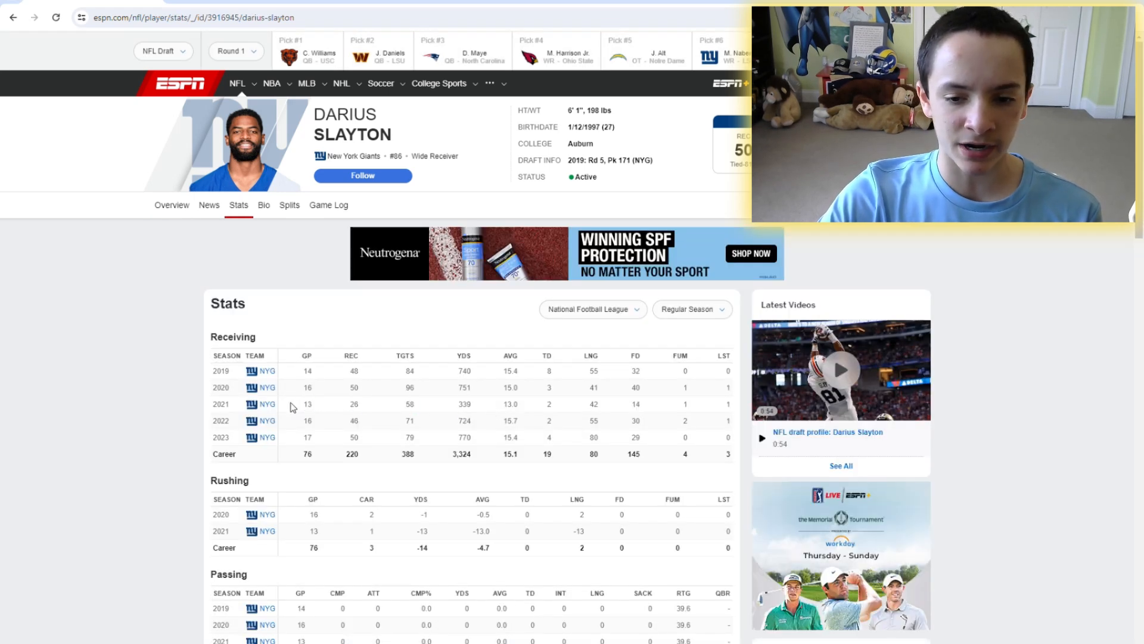
pyautogui.moveTo(552, 406)
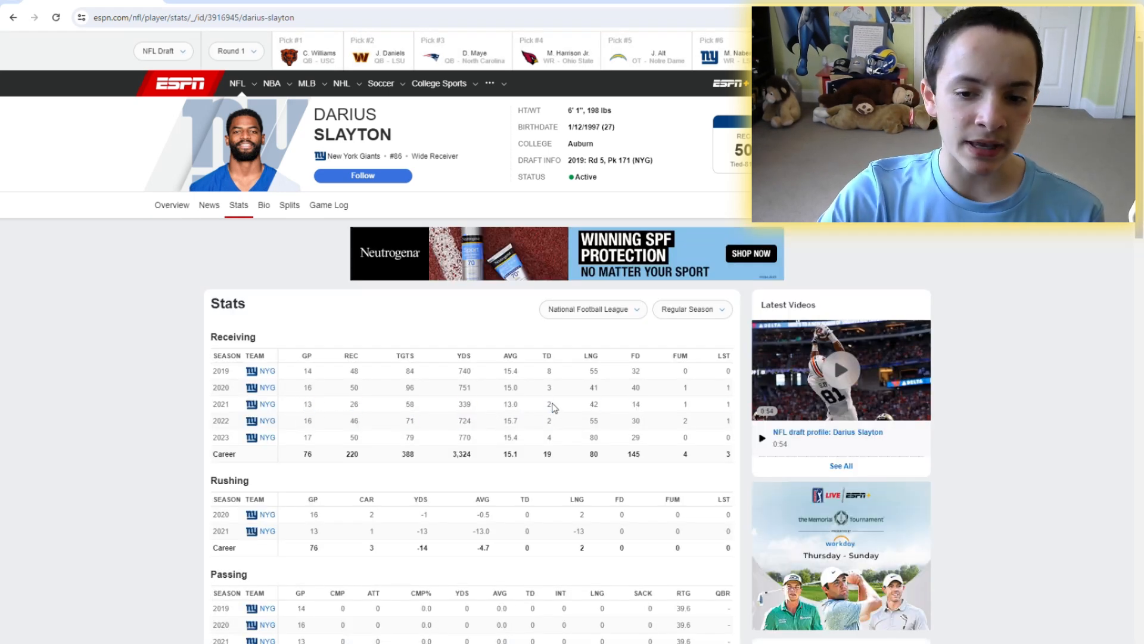
pyautogui.moveTo(345, 378)
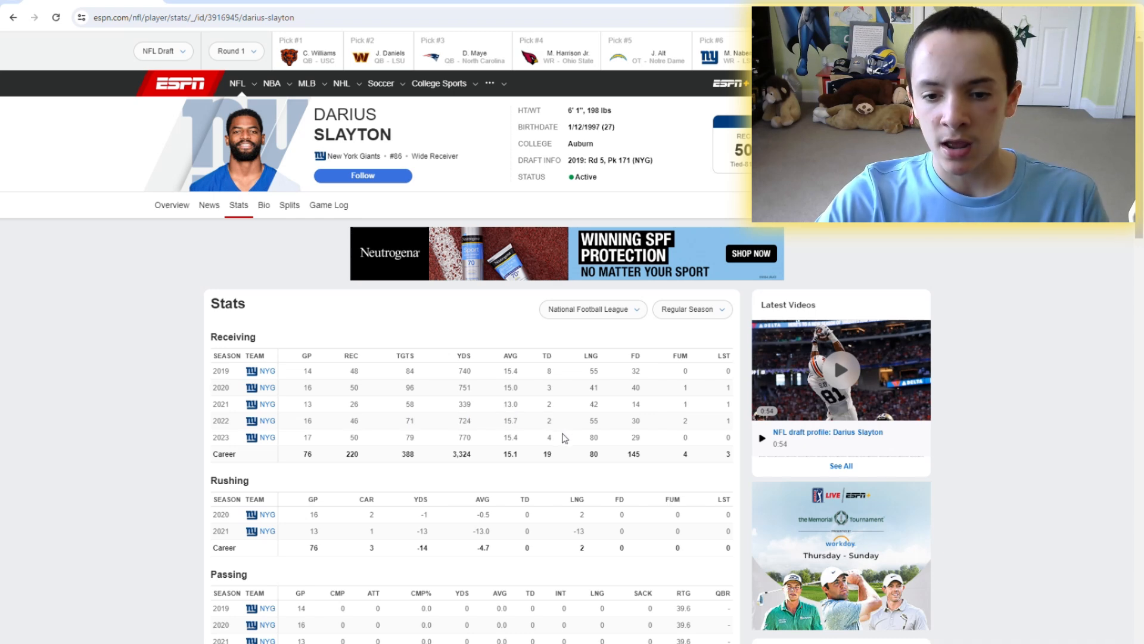
pyautogui.moveTo(540, 465)
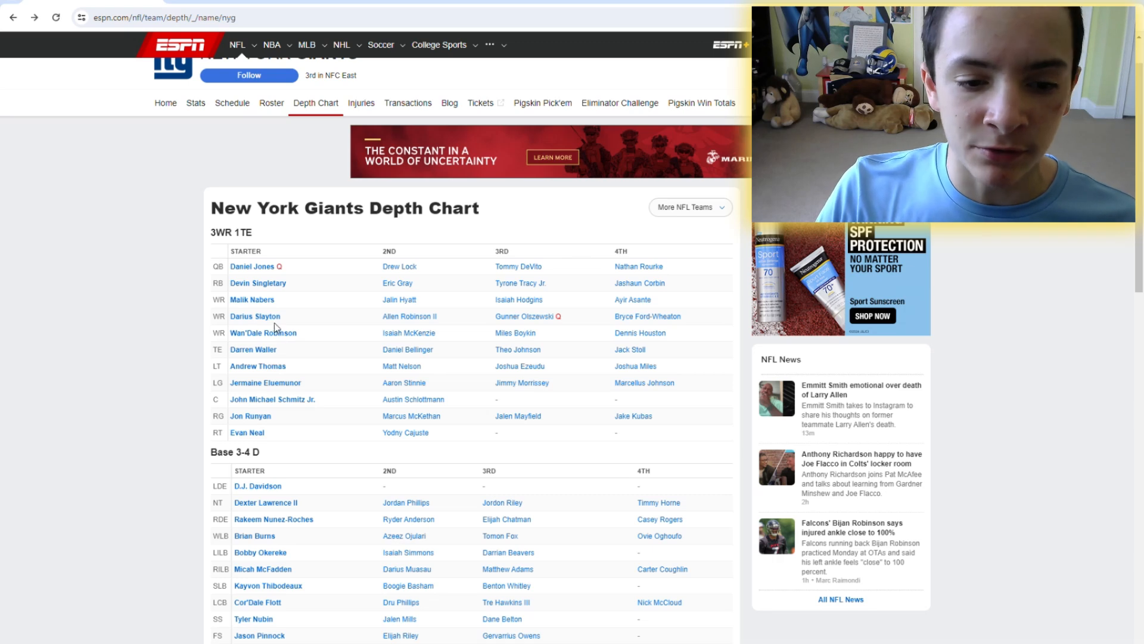
pyautogui.click(263, 332)
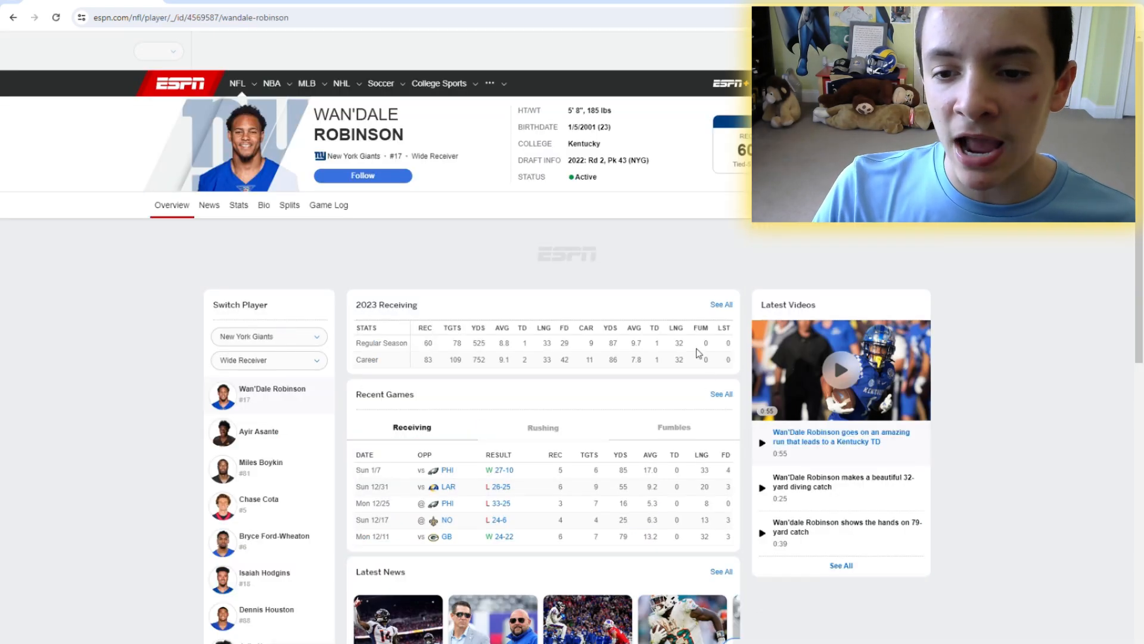
pyautogui.click(239, 205)
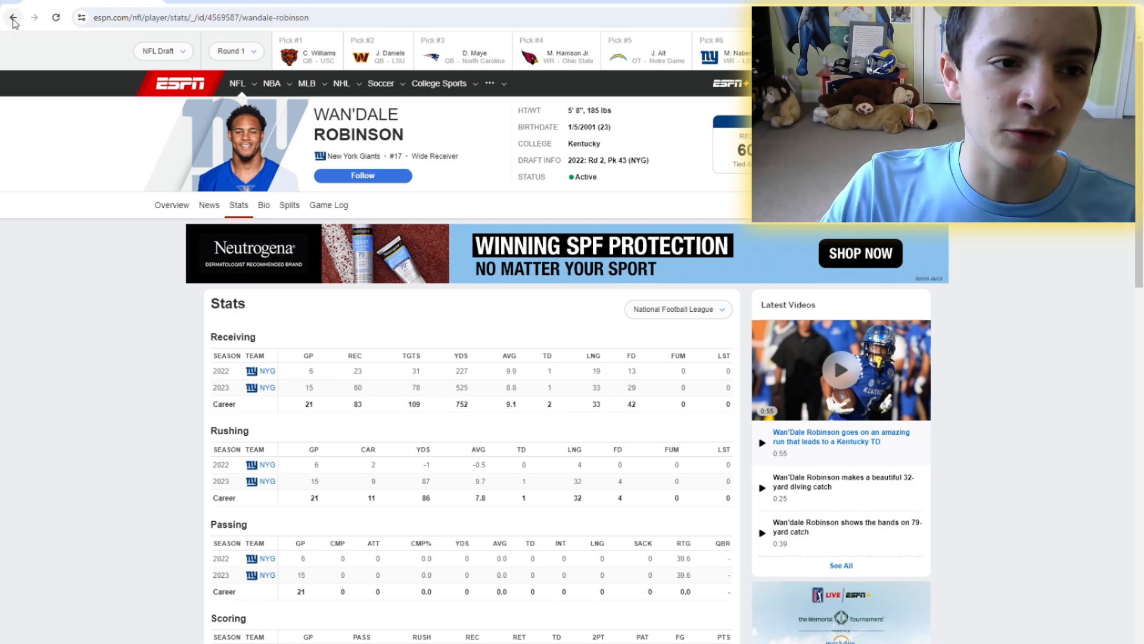
pyautogui.click(14, 17)
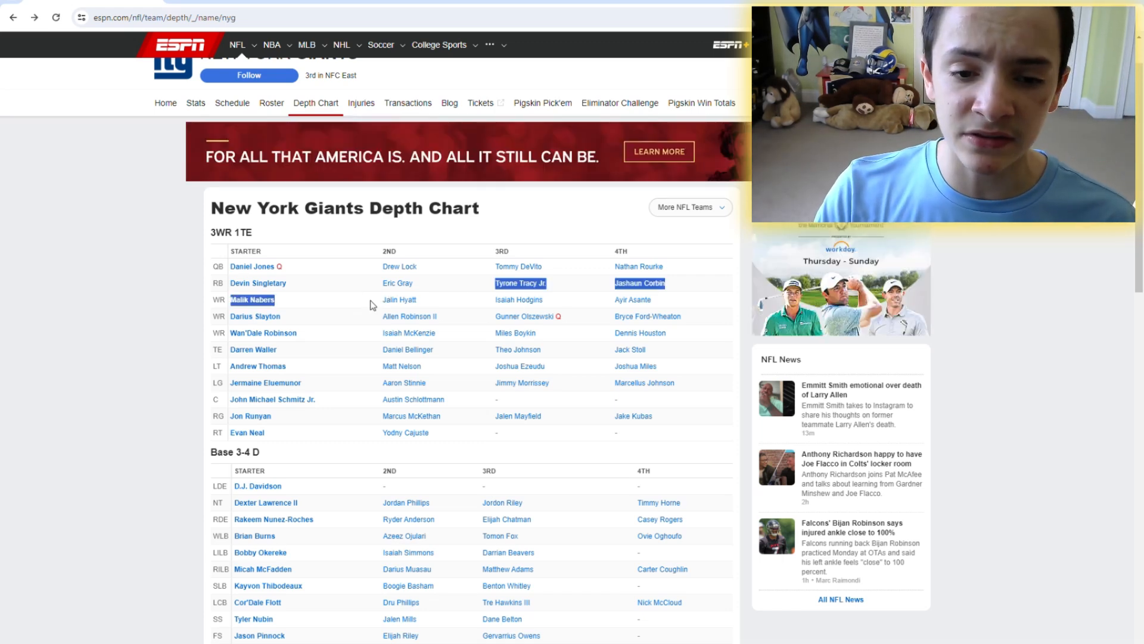
# Check Jalin Hyatt's season-by-season stats and go back to the depth chart
pyautogui.click(399, 299)
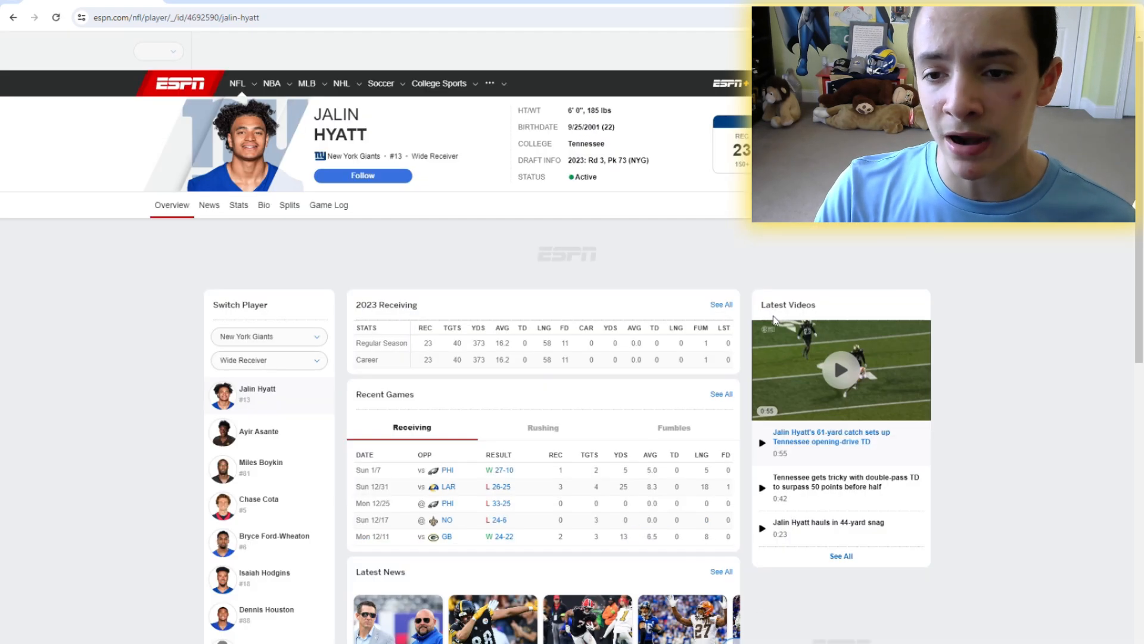
pyautogui.click(239, 205)
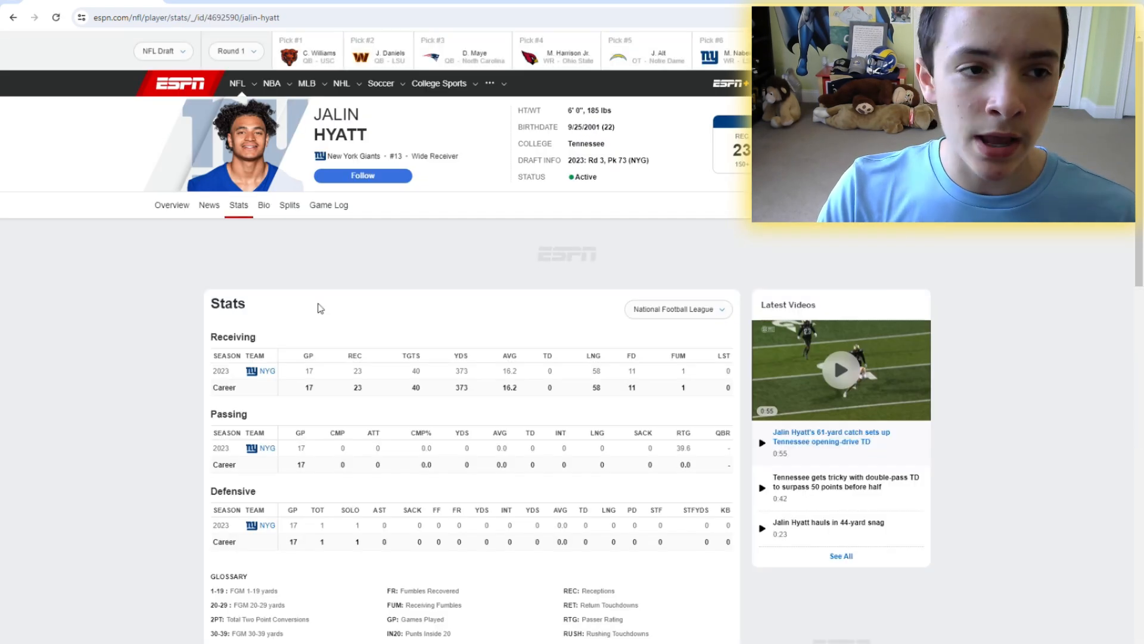
pyautogui.click(172, 205)
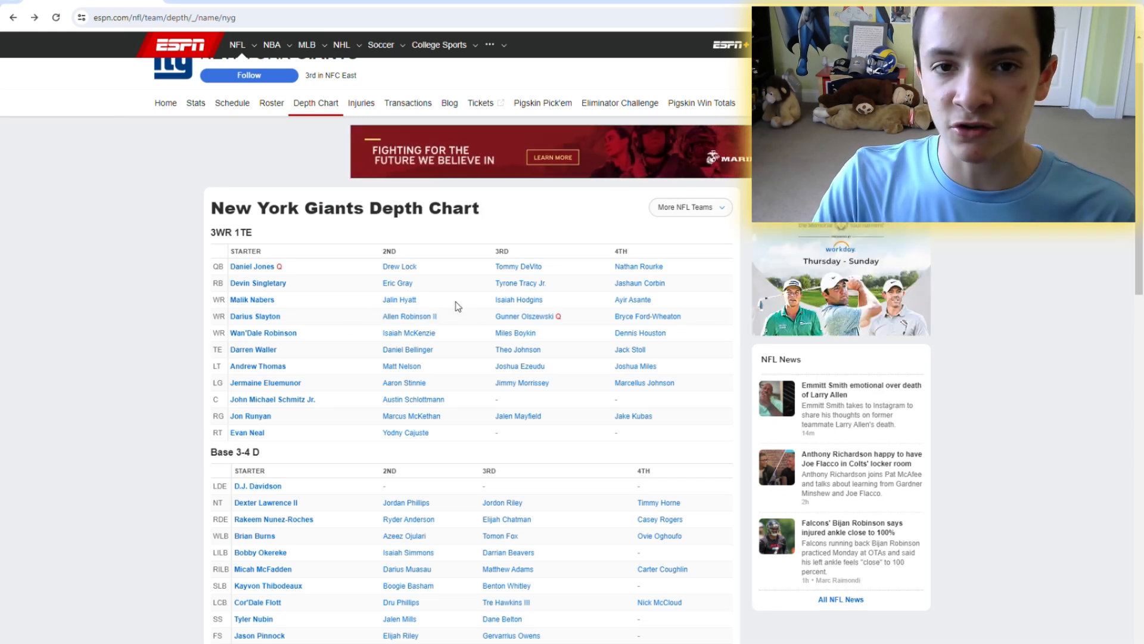
pyautogui.moveTo(422, 397)
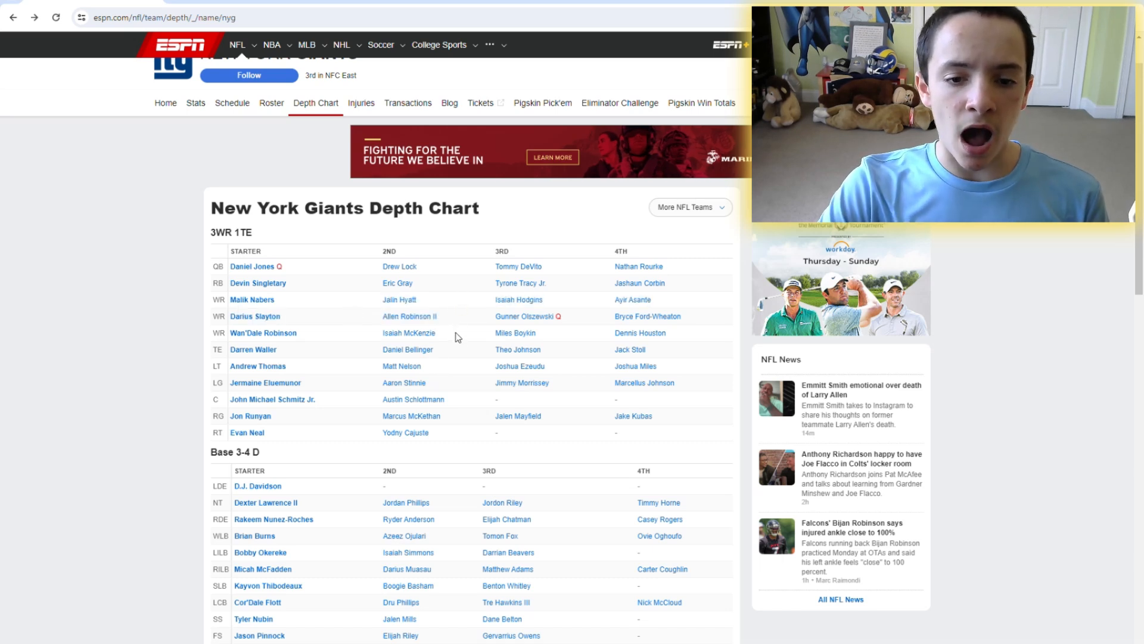
# Check Isaiah McKenzie's stats page and return to the Giants depth chart
pyautogui.click(409, 333)
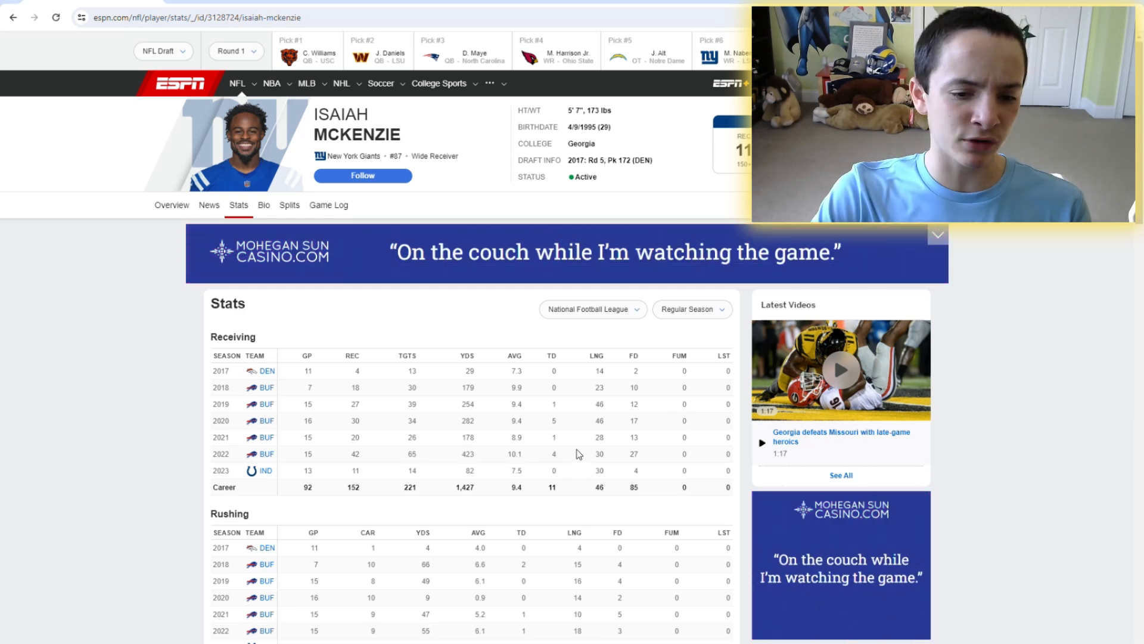
pyautogui.click(12, 17)
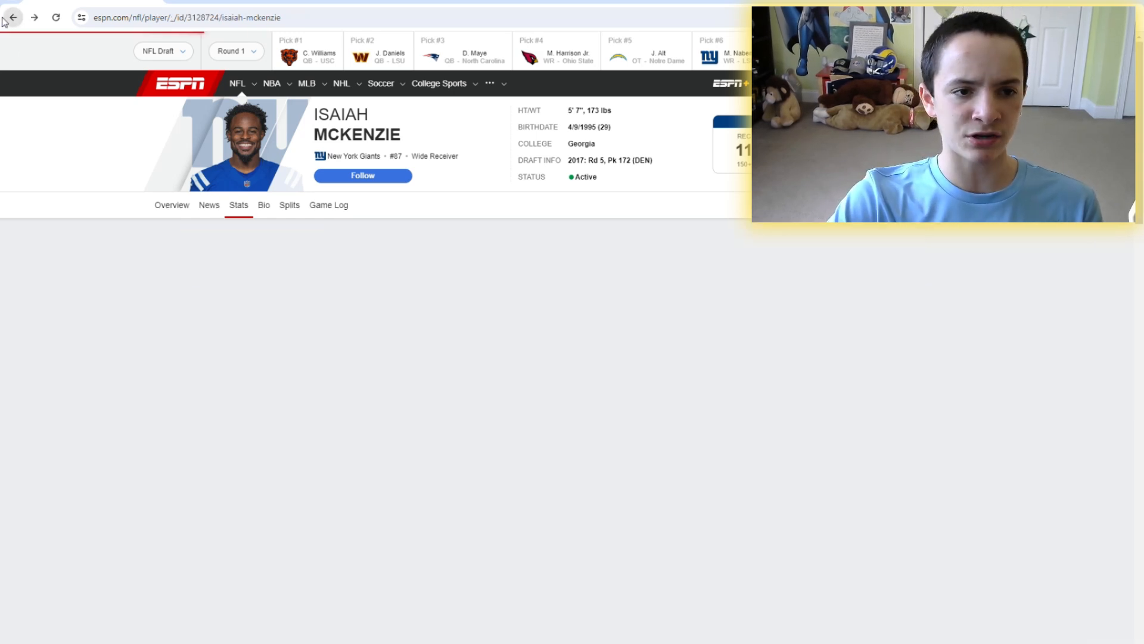
pyautogui.click(12, 17)
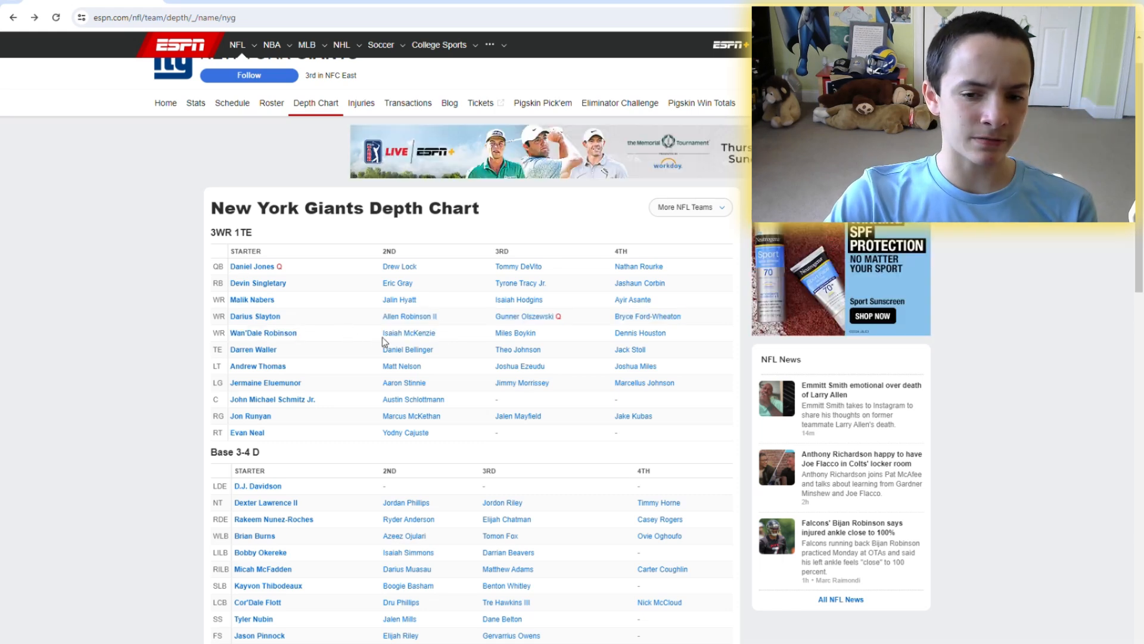
pyautogui.moveTo(568, 303)
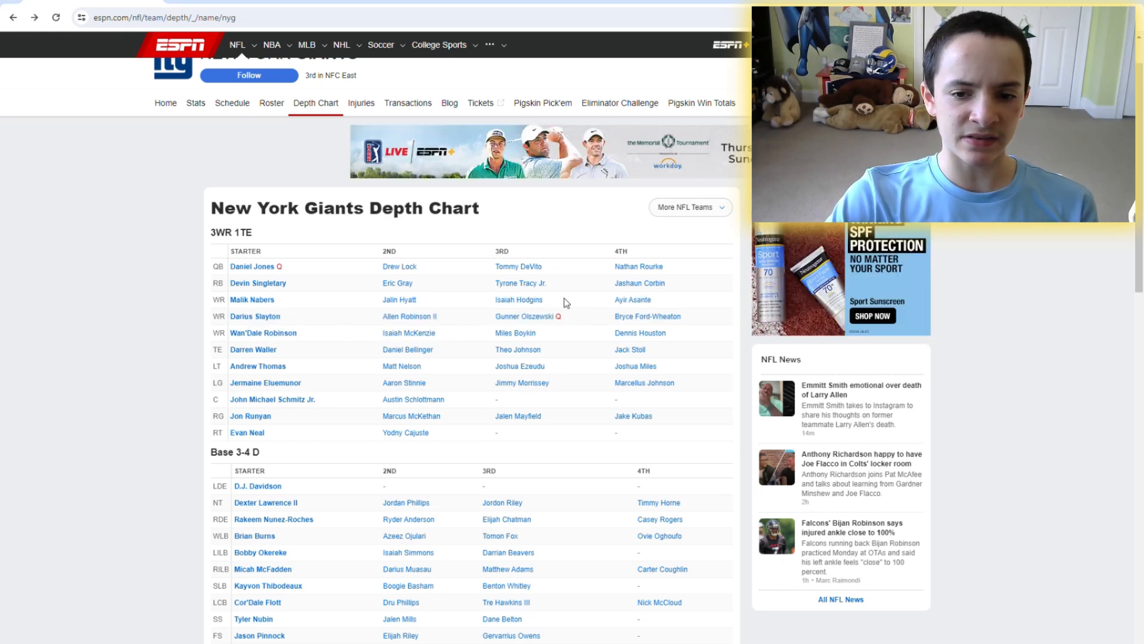
pyautogui.moveTo(477, 316)
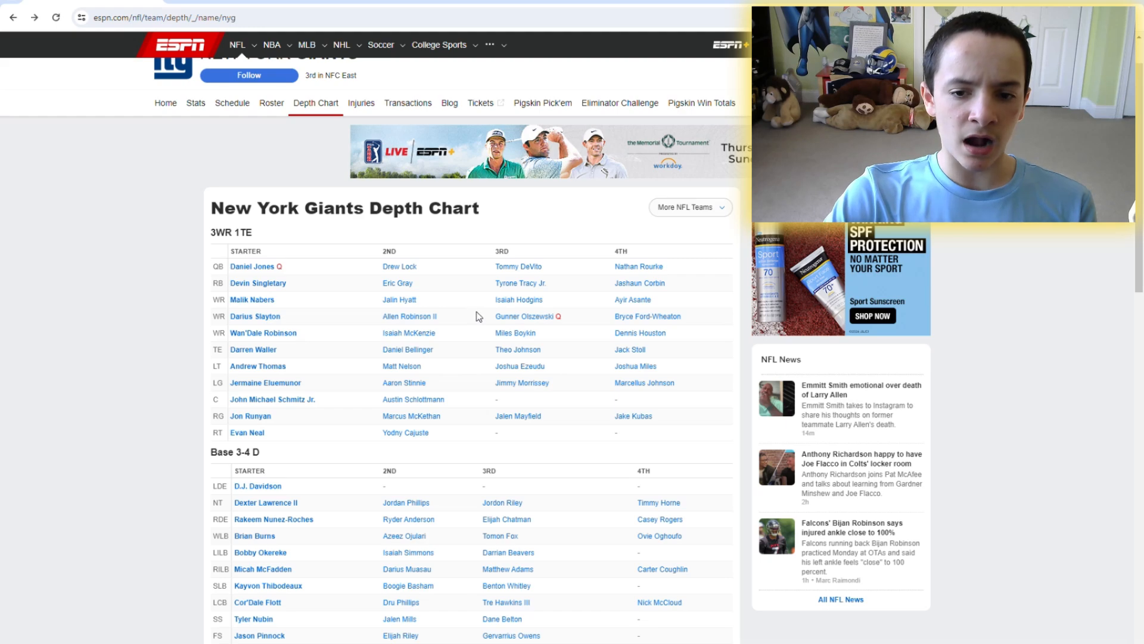
pyautogui.moveTo(554, 335)
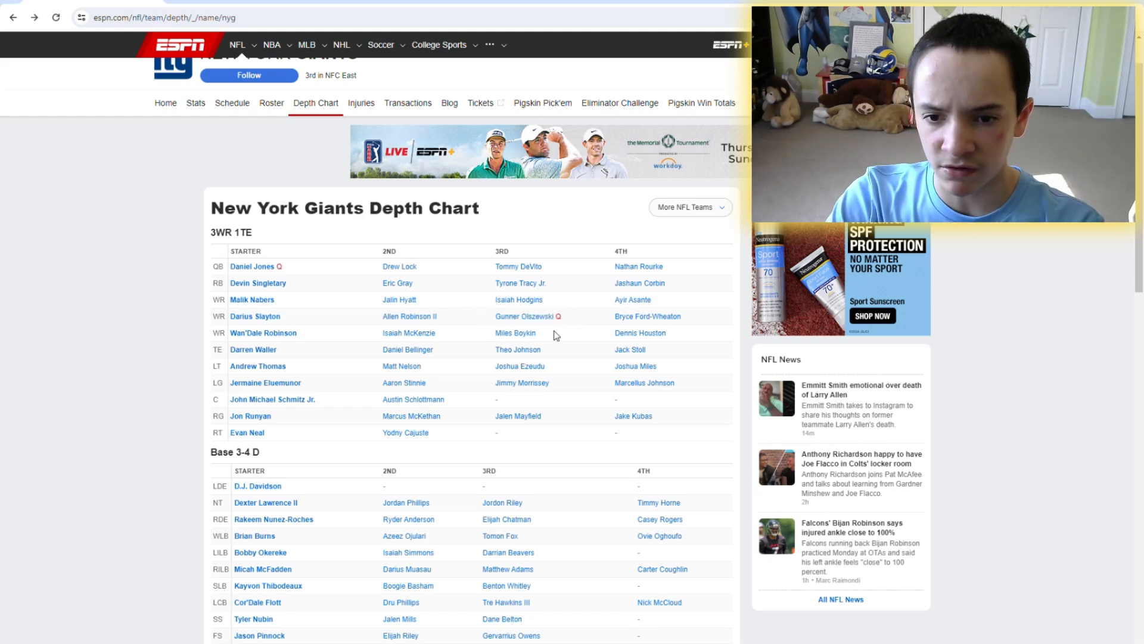
pyautogui.scroll(-3)
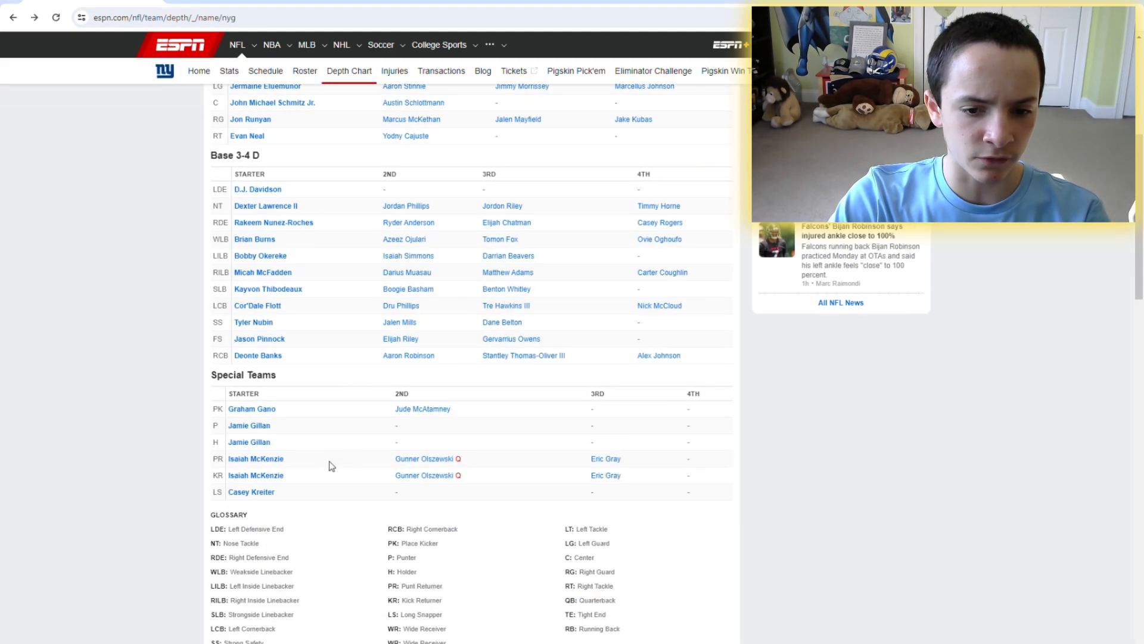
pyautogui.scroll(3)
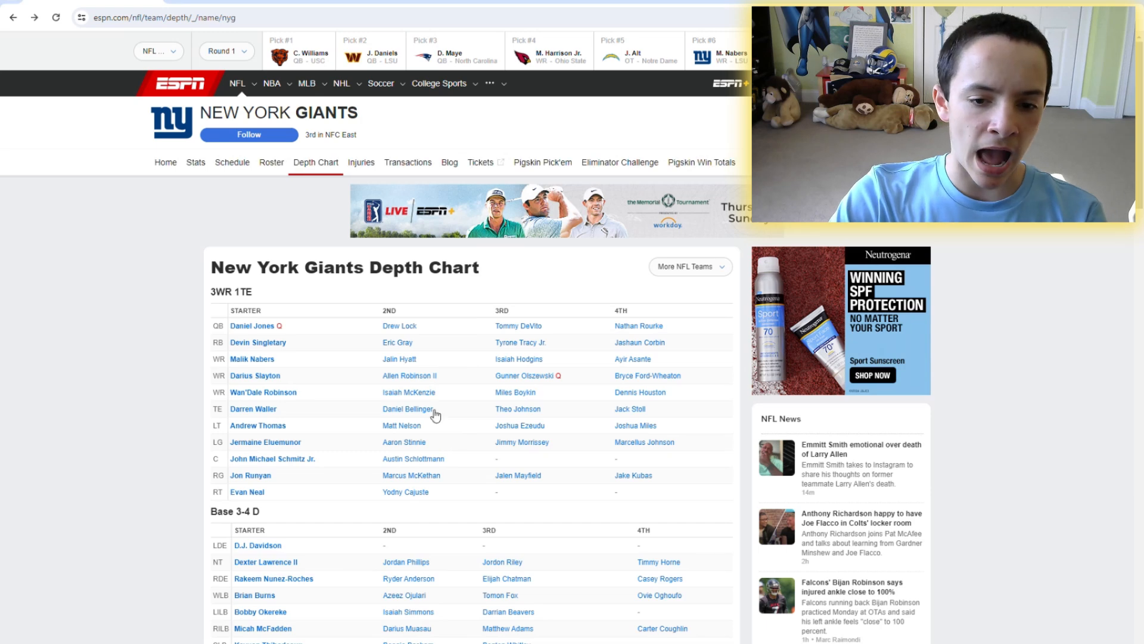
pyautogui.moveTo(496, 392)
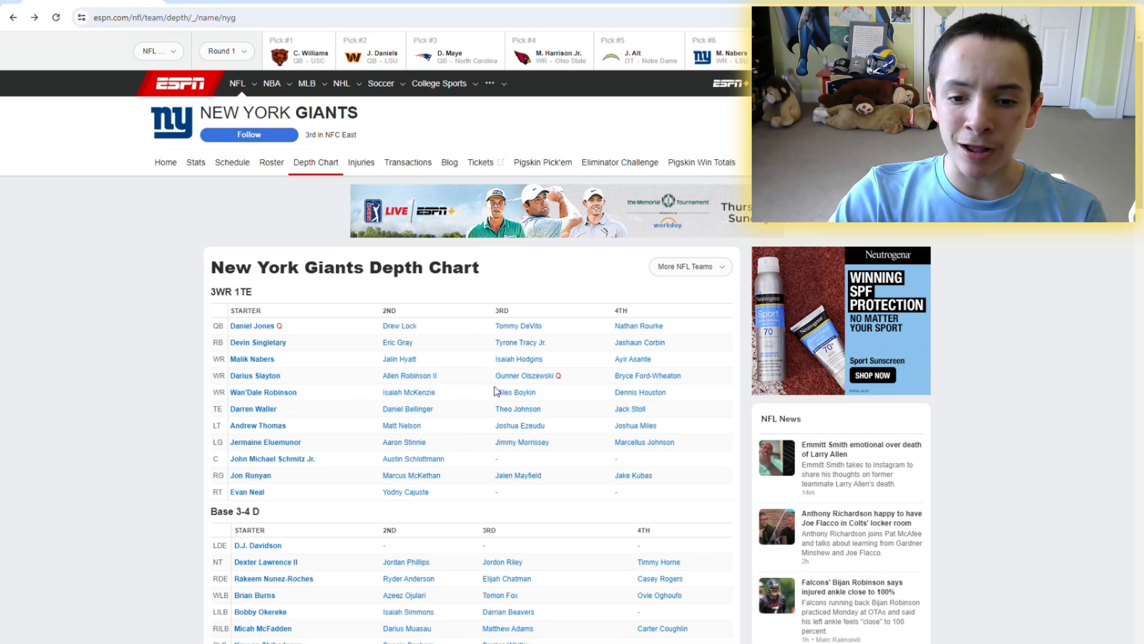
pyautogui.moveTo(576, 406)
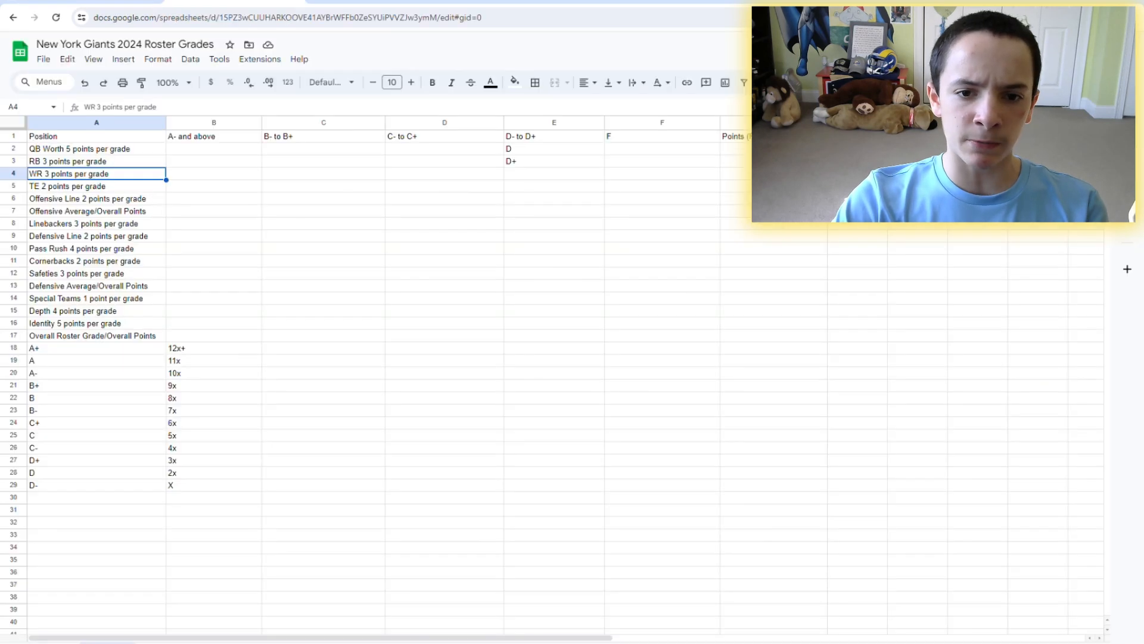
# Enter a C for wide receivers in the C- to C+ column and return to ESPN
pyautogui.click(443, 174)
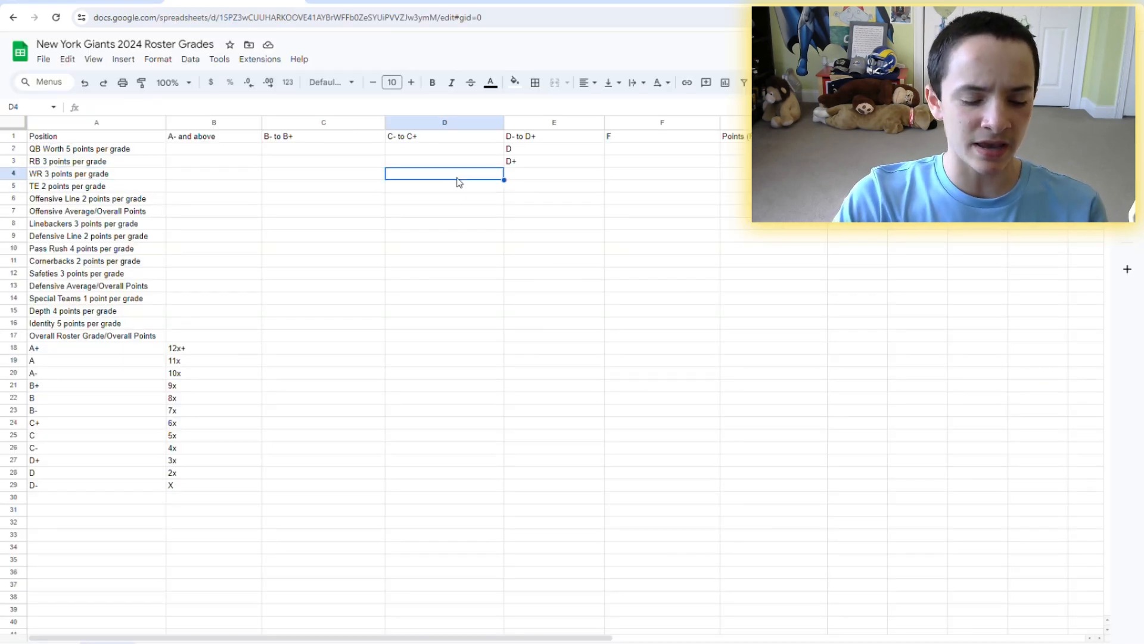
pyautogui.write('C')
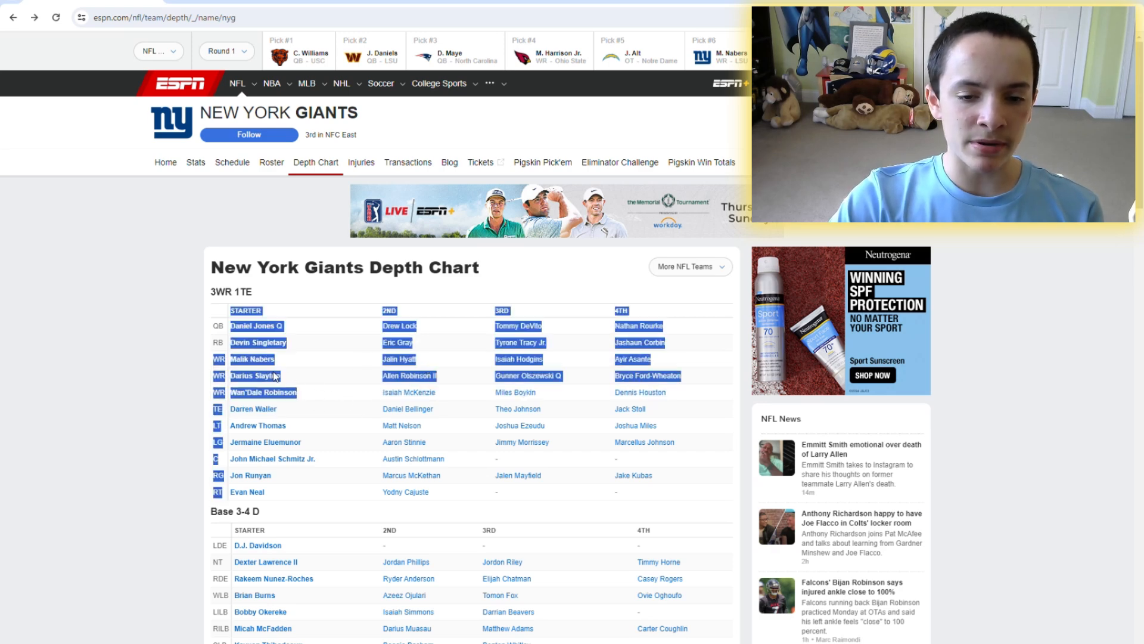
pyautogui.click(456, 394)
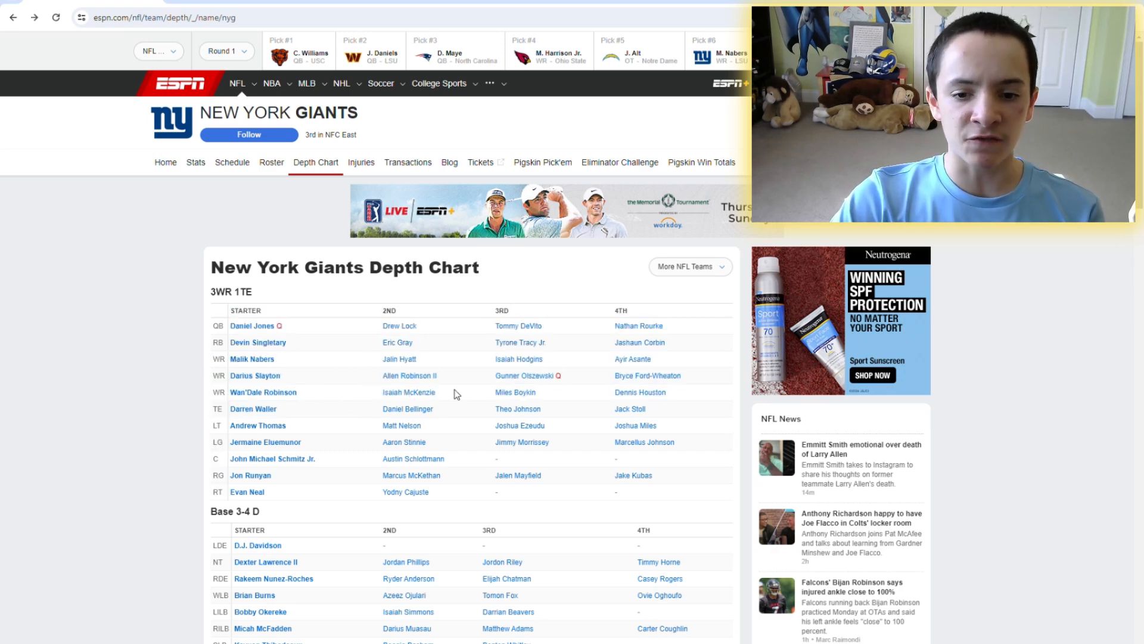
pyautogui.moveTo(488, 372)
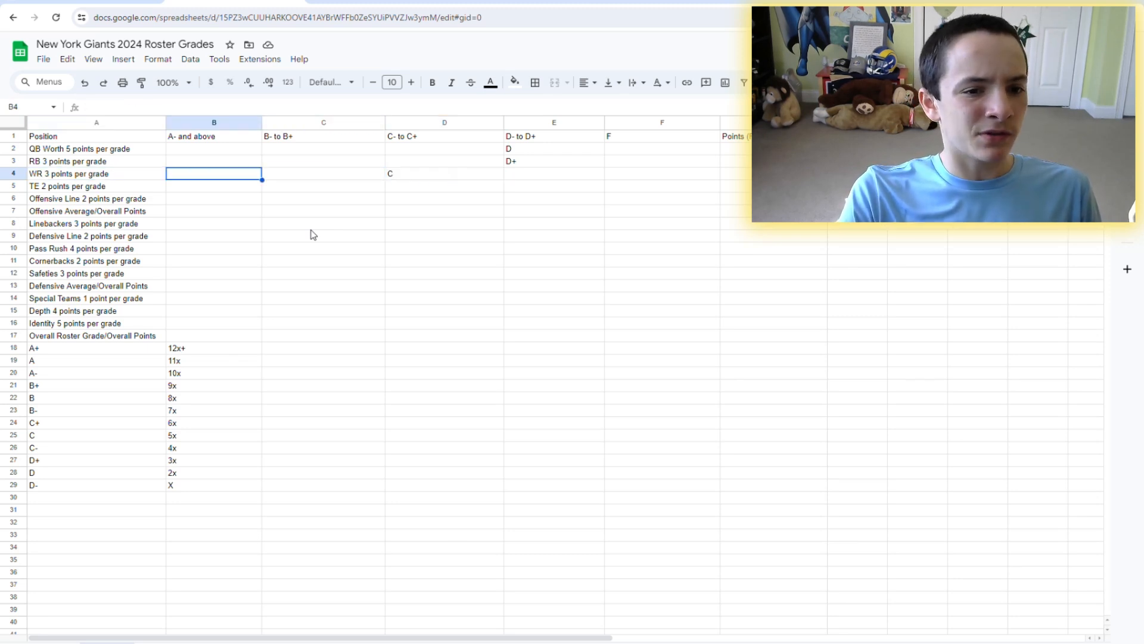
pyautogui.click(444, 172)
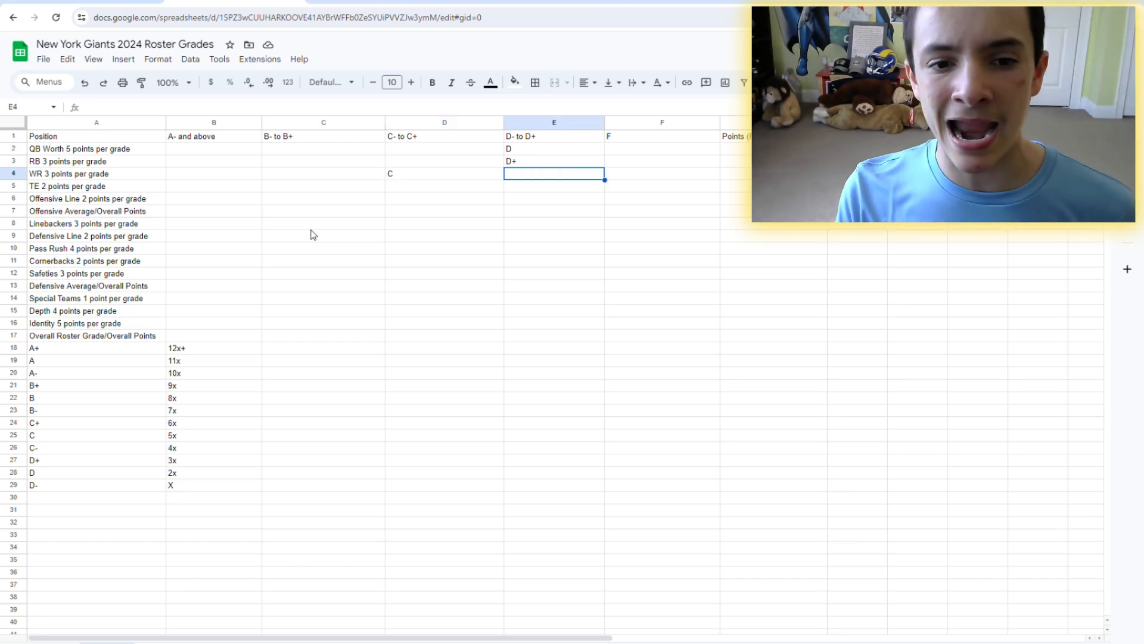
pyautogui.click(737, 185)
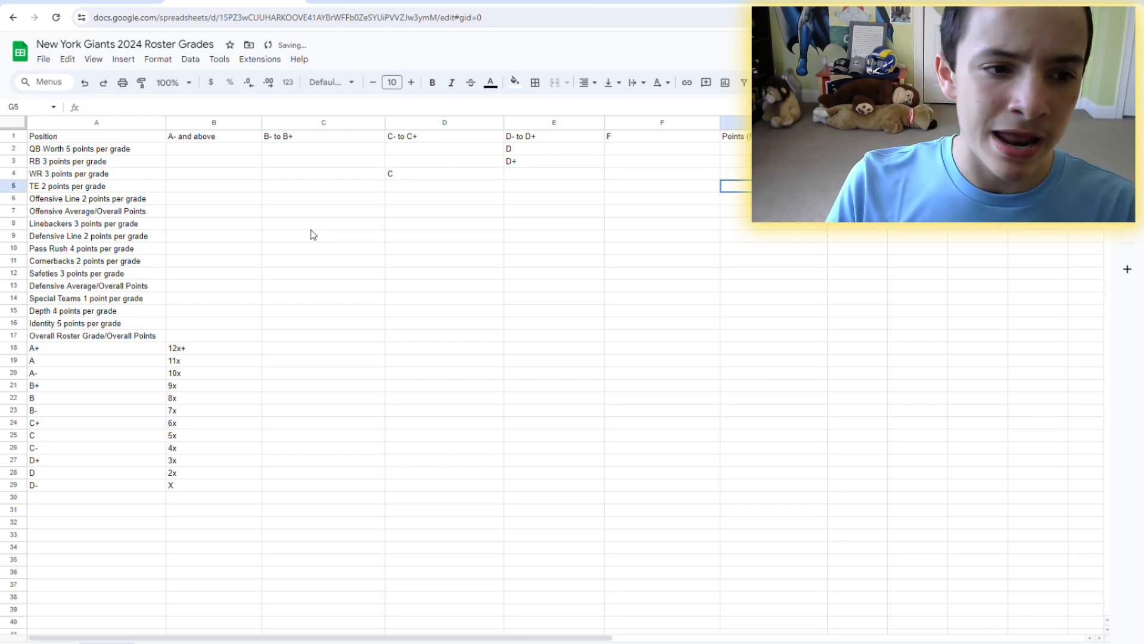
pyautogui.click(323, 186)
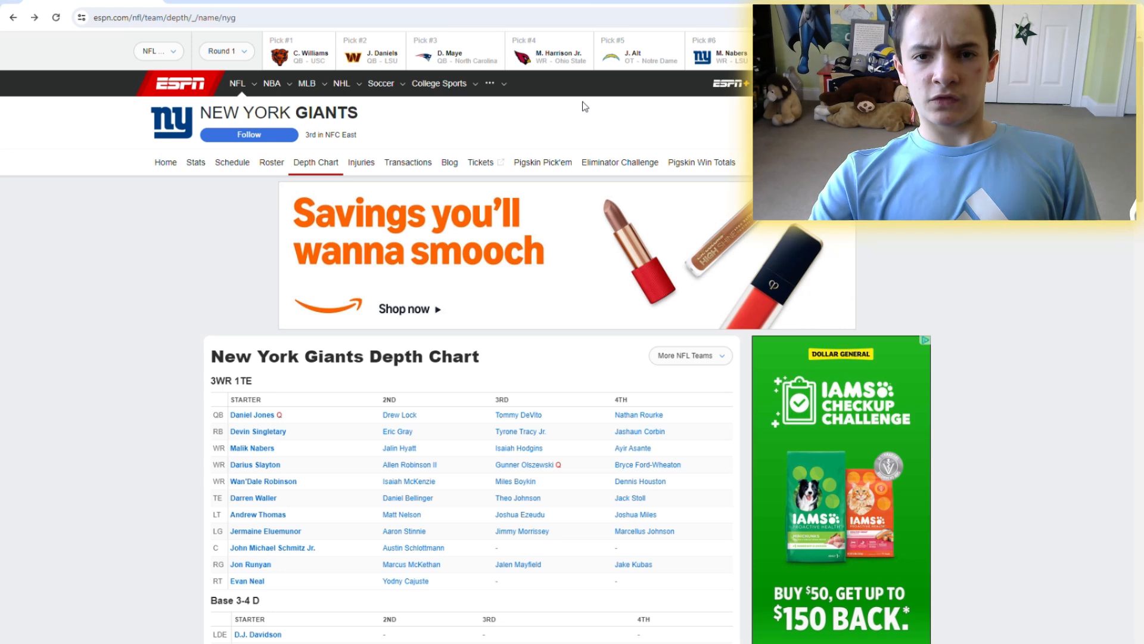
# Review Daniel Bellinger's full receiving stats from the depth chart
pyautogui.scroll(-3)
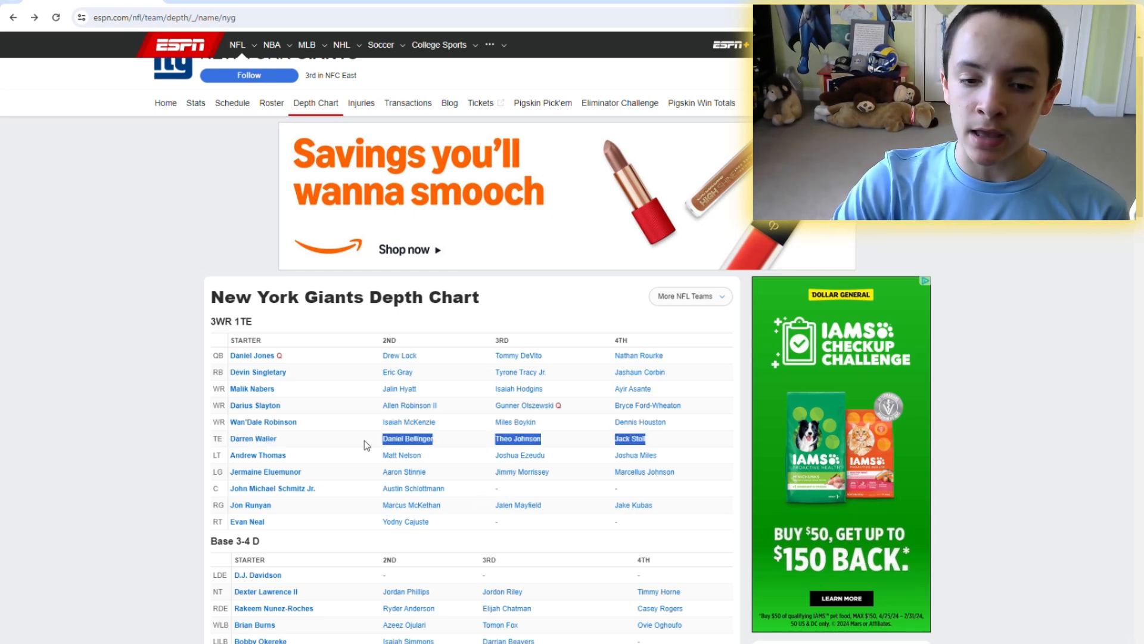
pyautogui.click(407, 438)
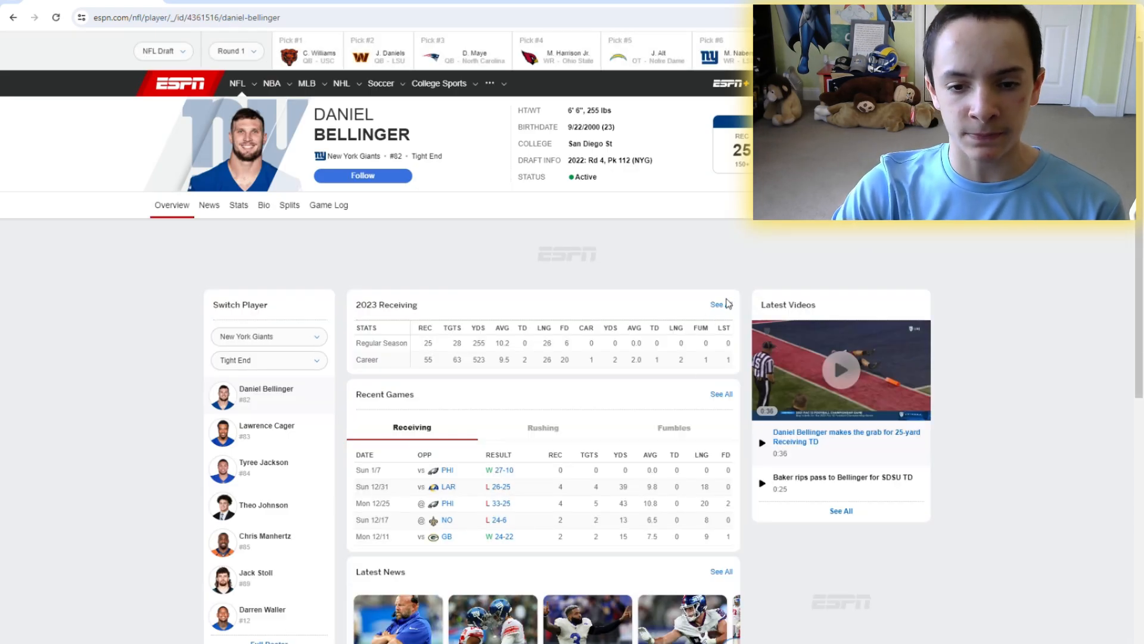
pyautogui.click(239, 205)
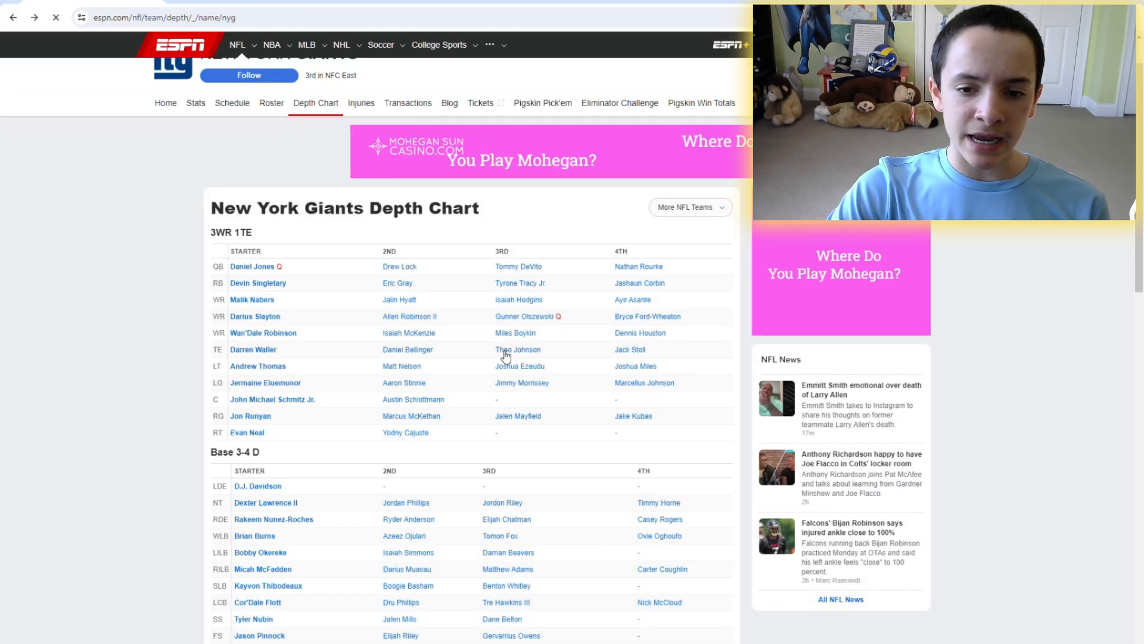
# Mark Theo Johnson on the chart and bring up Jack Stoll's player page
pyautogui.click(518, 348)
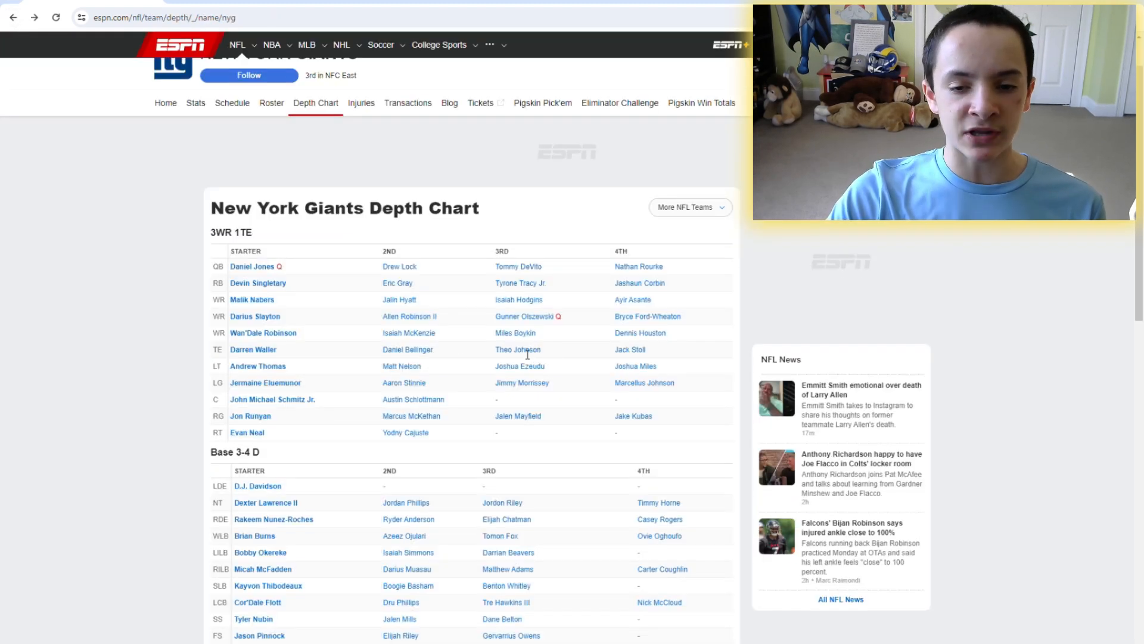
pyautogui.doubleClick(517, 349)
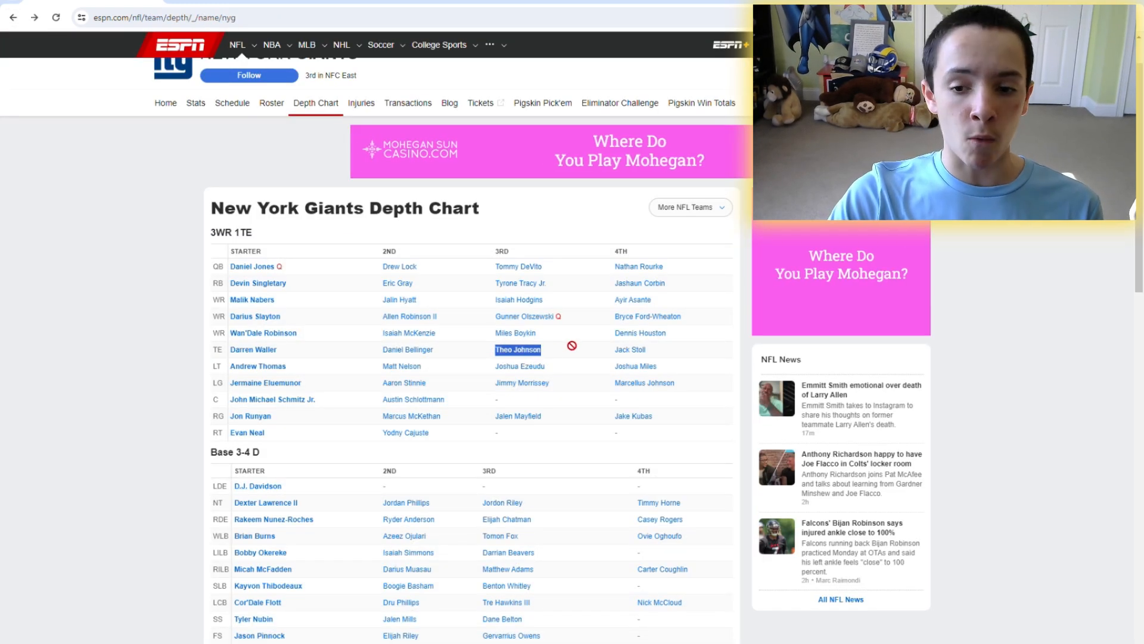
pyautogui.click(629, 348)
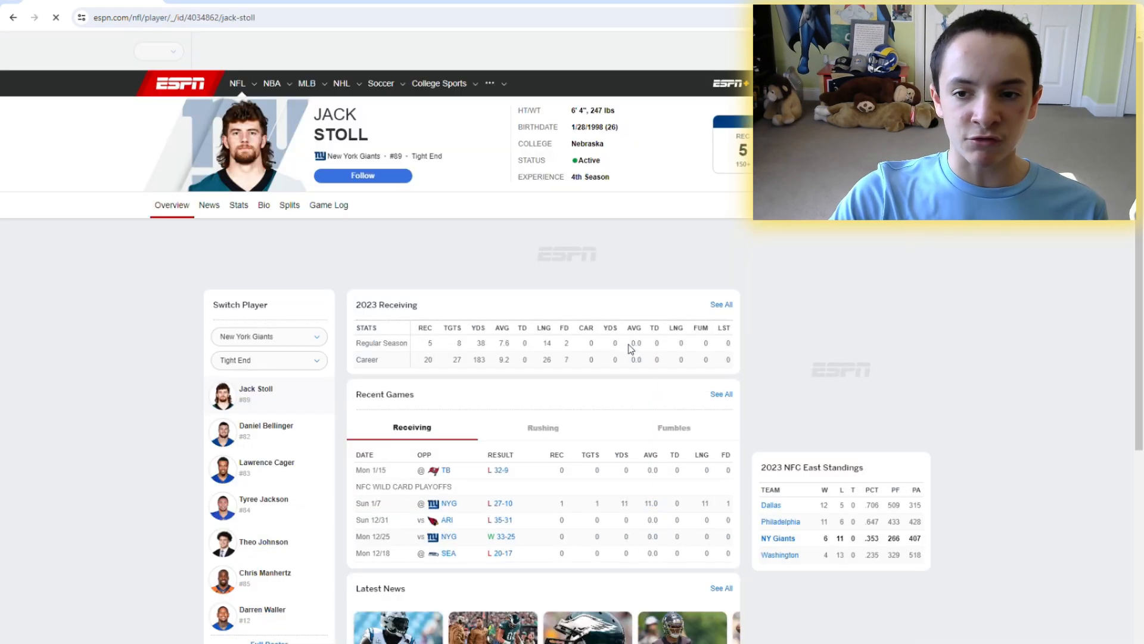
# View Jack Stoll's career stats and return to the Giants depth chart
pyautogui.click(238, 204)
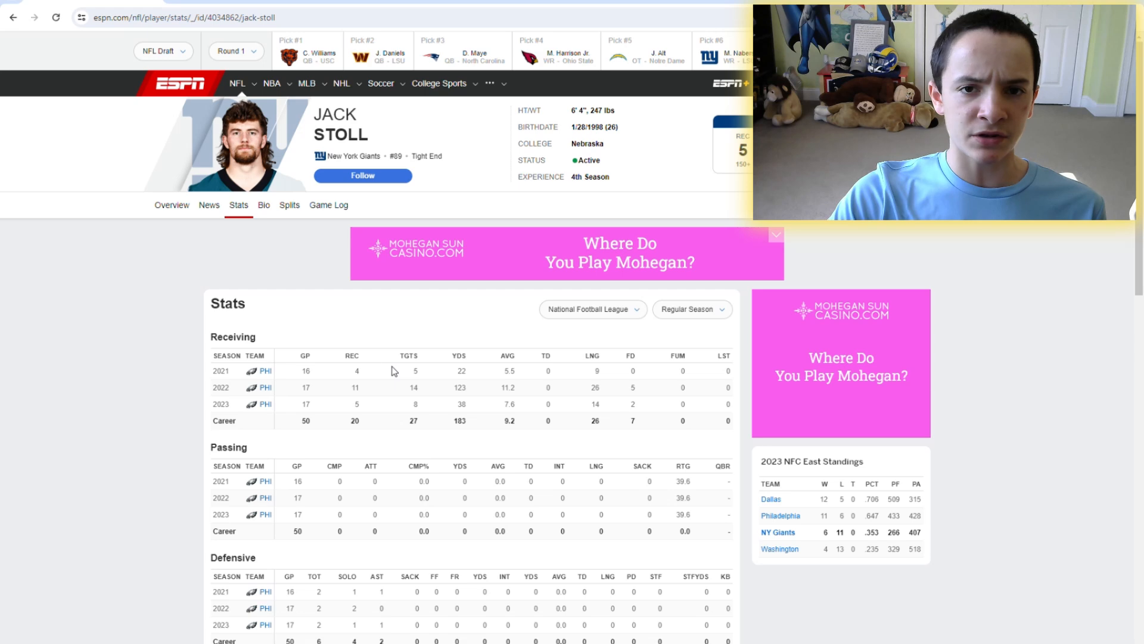
pyautogui.click(13, 17)
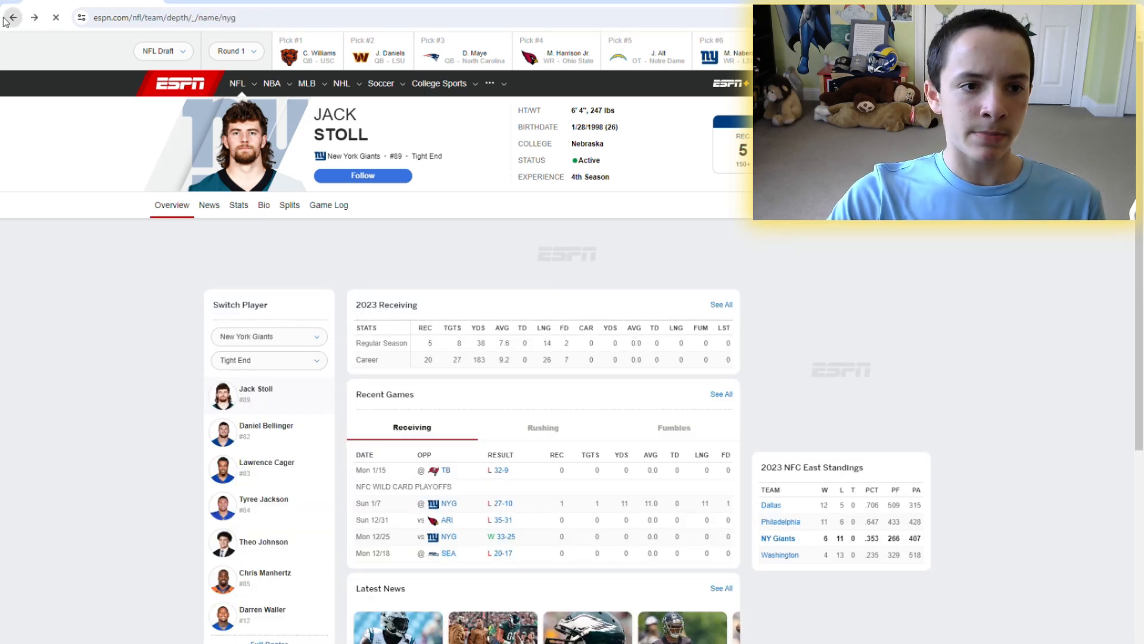
pyautogui.click(13, 18)
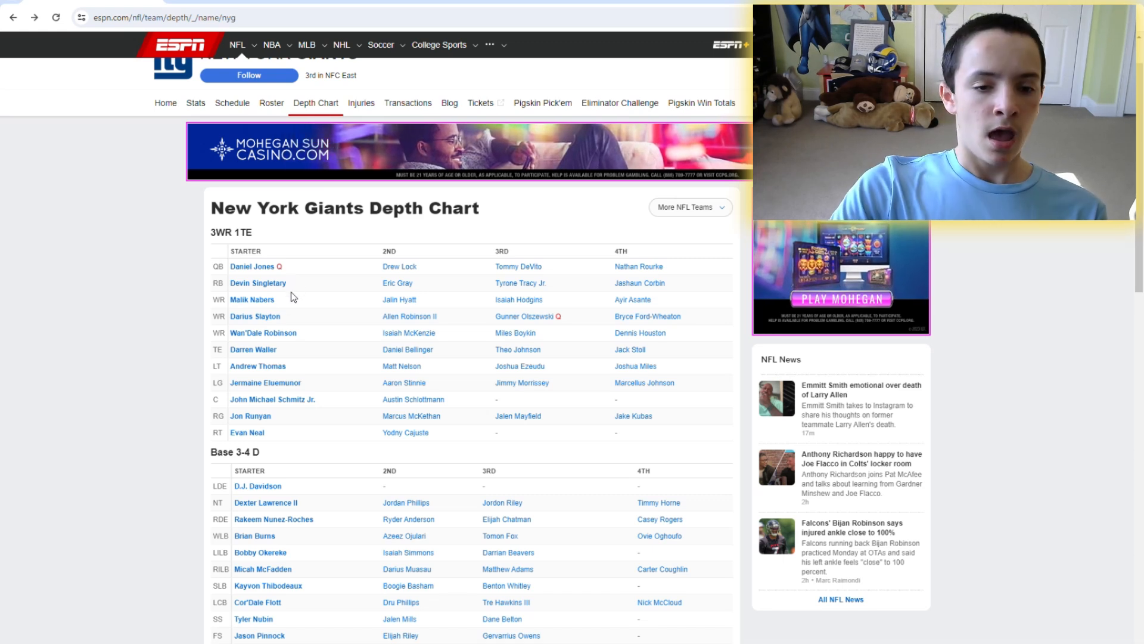
pyautogui.moveTo(347, 338)
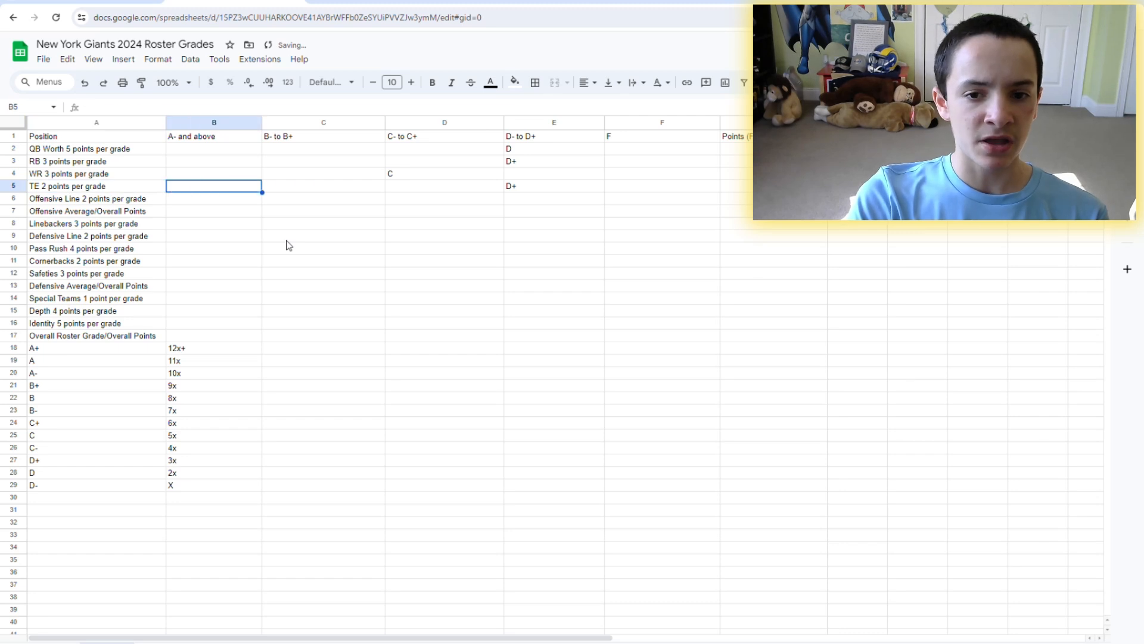
# Enter D+ for tight ends in the D- to D+ column
pyautogui.click(553, 186)
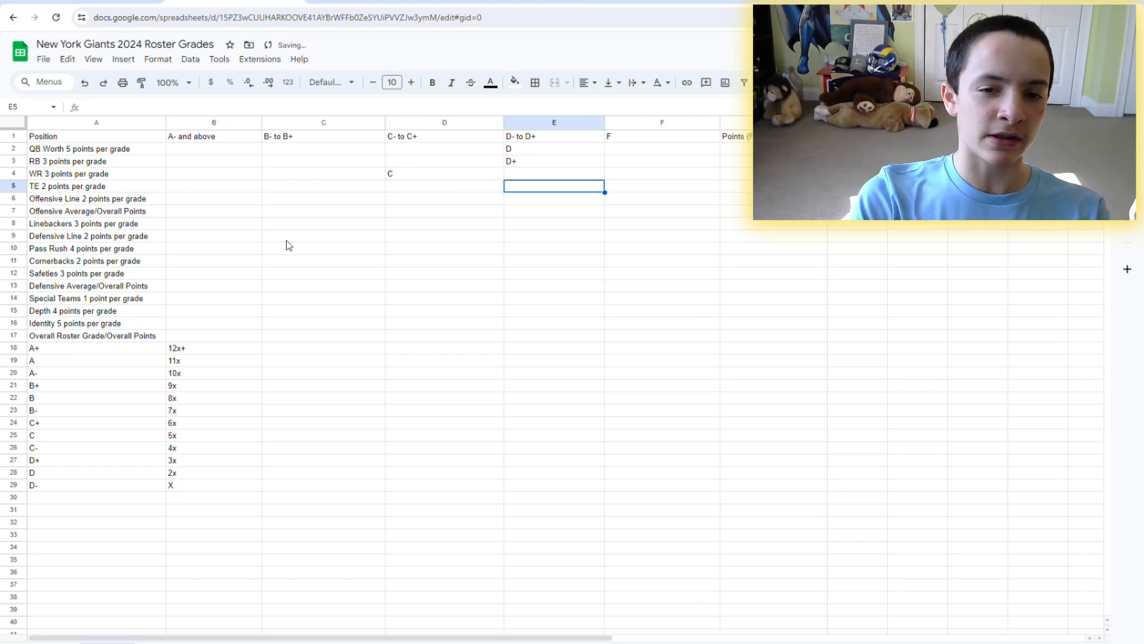
pyautogui.write('D_')
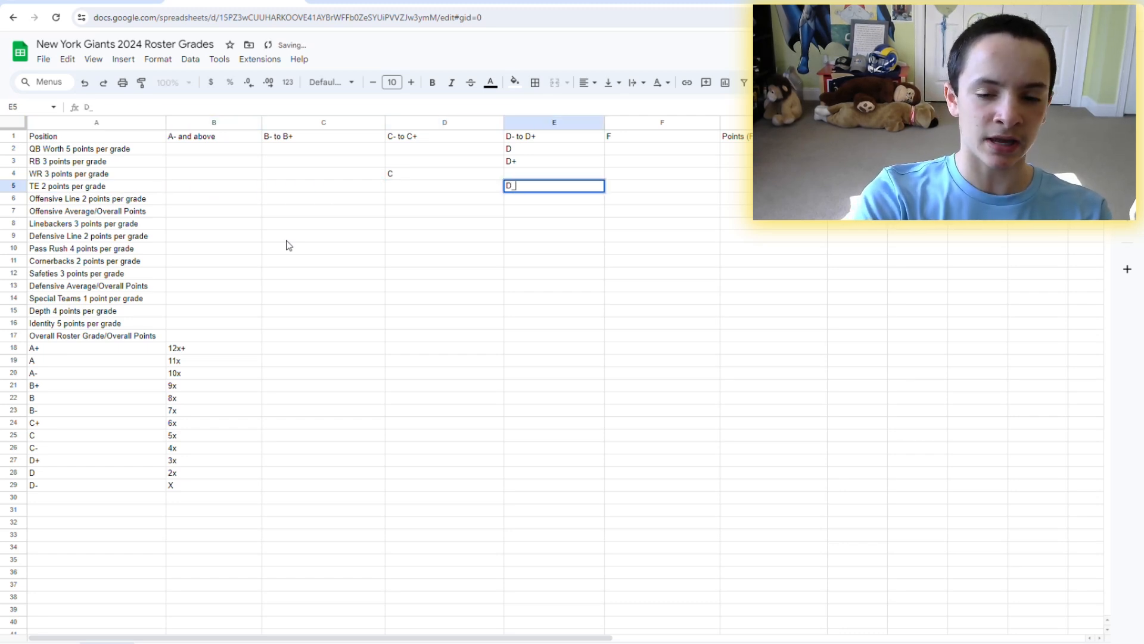
pyautogui.write('+')
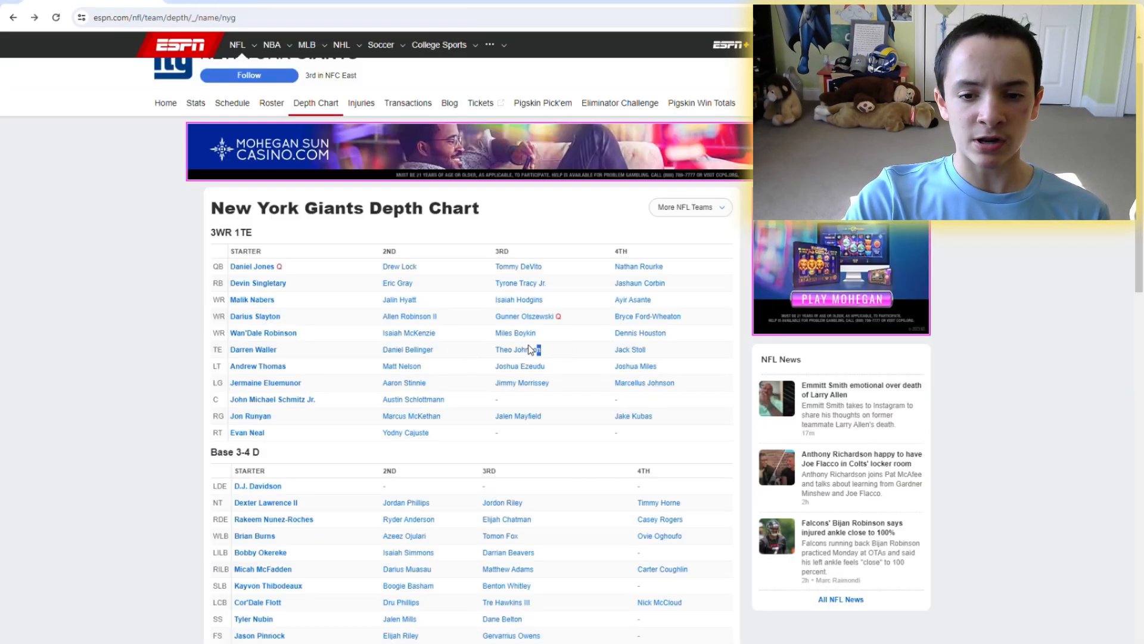
pyautogui.moveTo(556, 349)
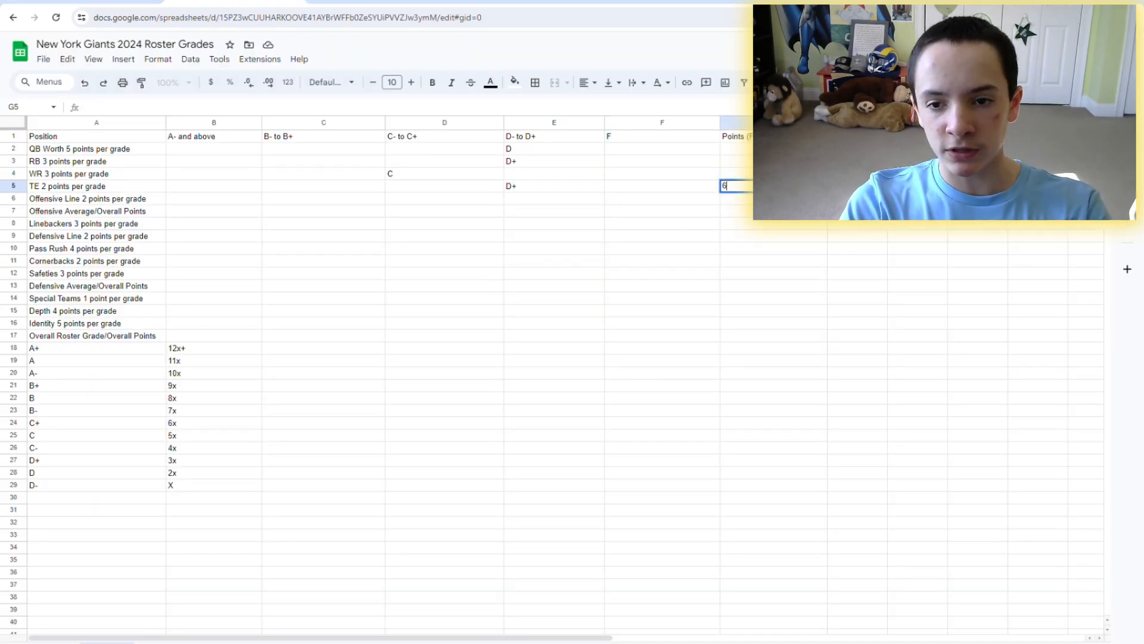
# Search 'jermaine eluemunor' and scroll through the News results
pyautogui.click(87, 198)
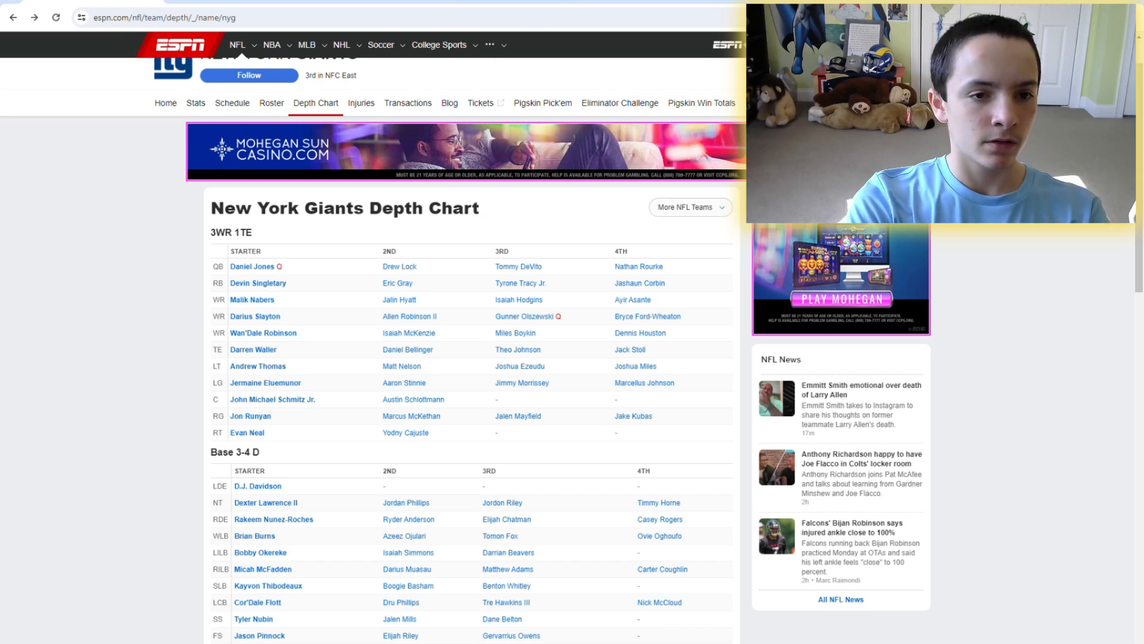
pyautogui.write('jermaine le')
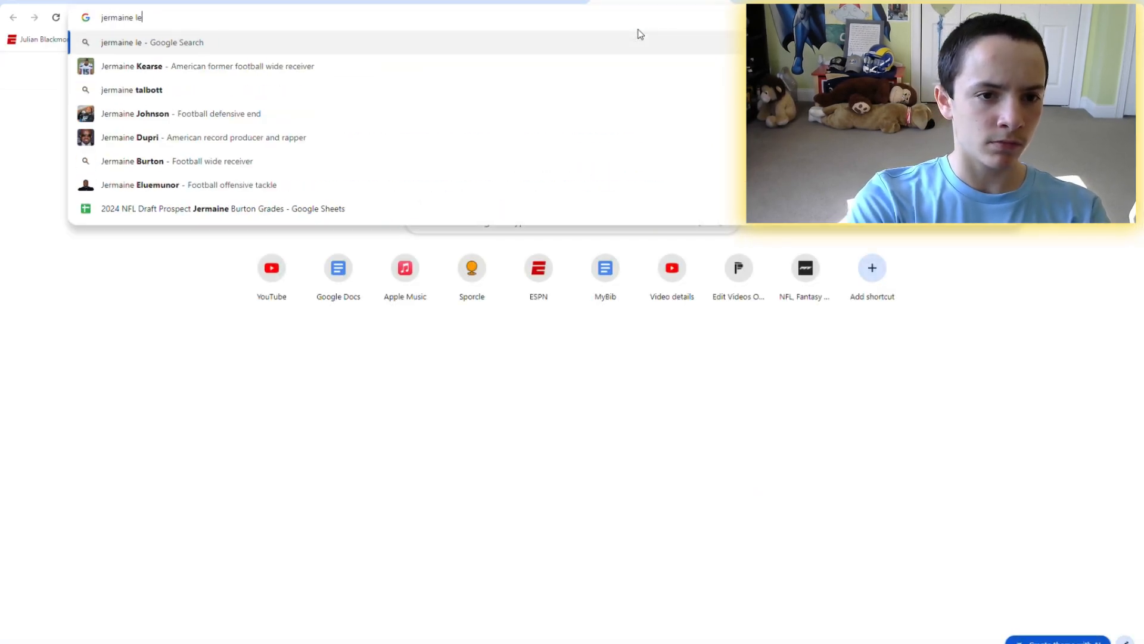
pyautogui.write('eluemunor')
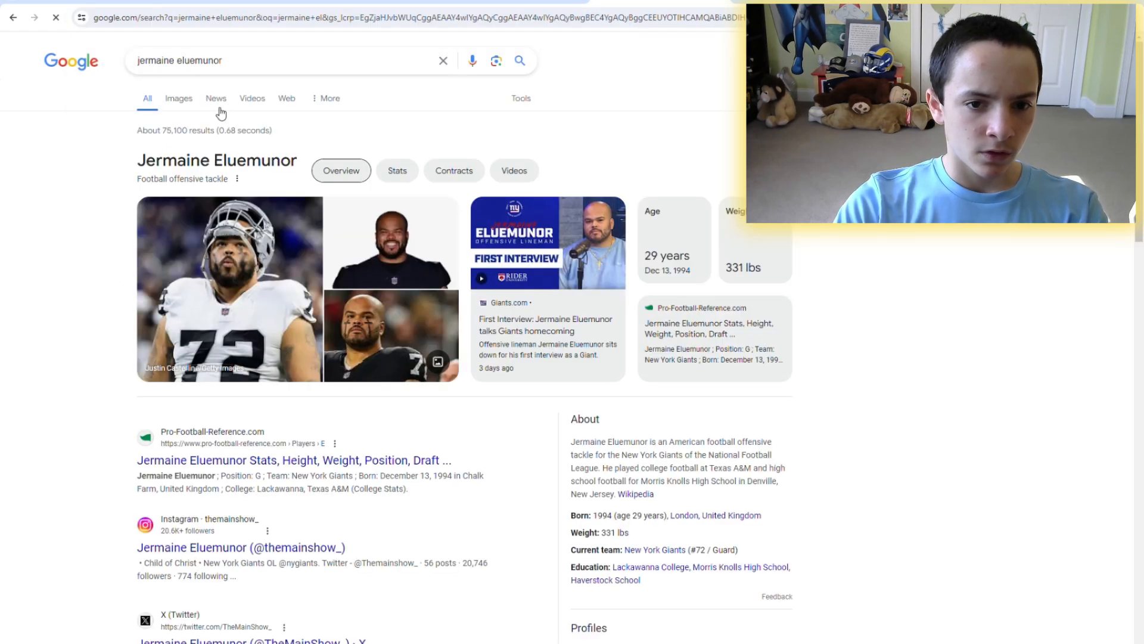
pyautogui.click(215, 97)
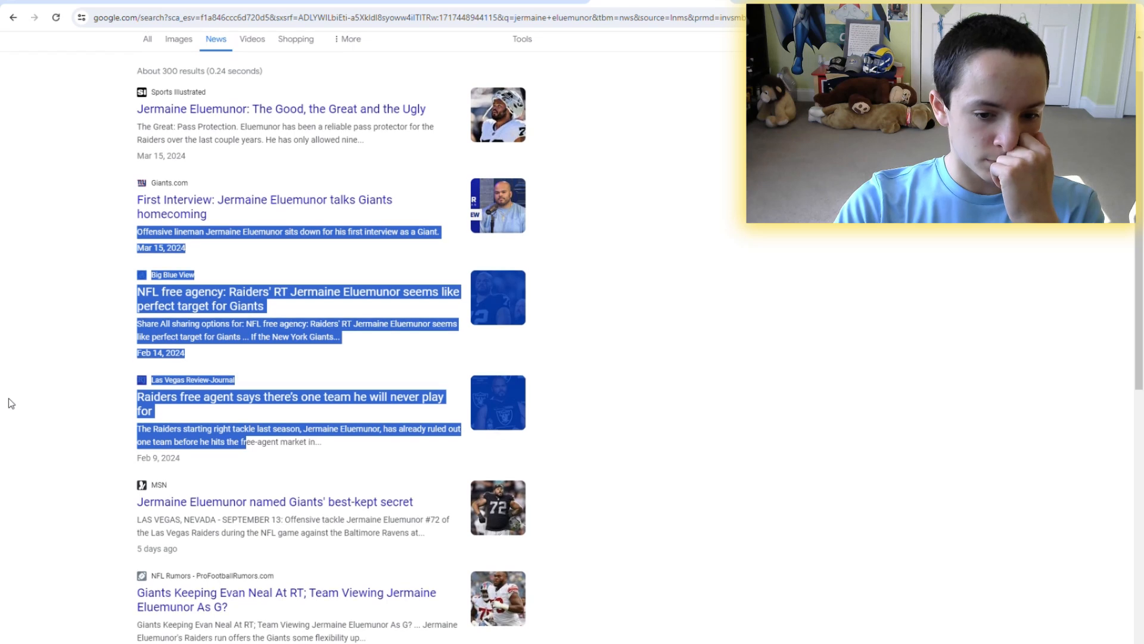
pyautogui.scroll(-3)
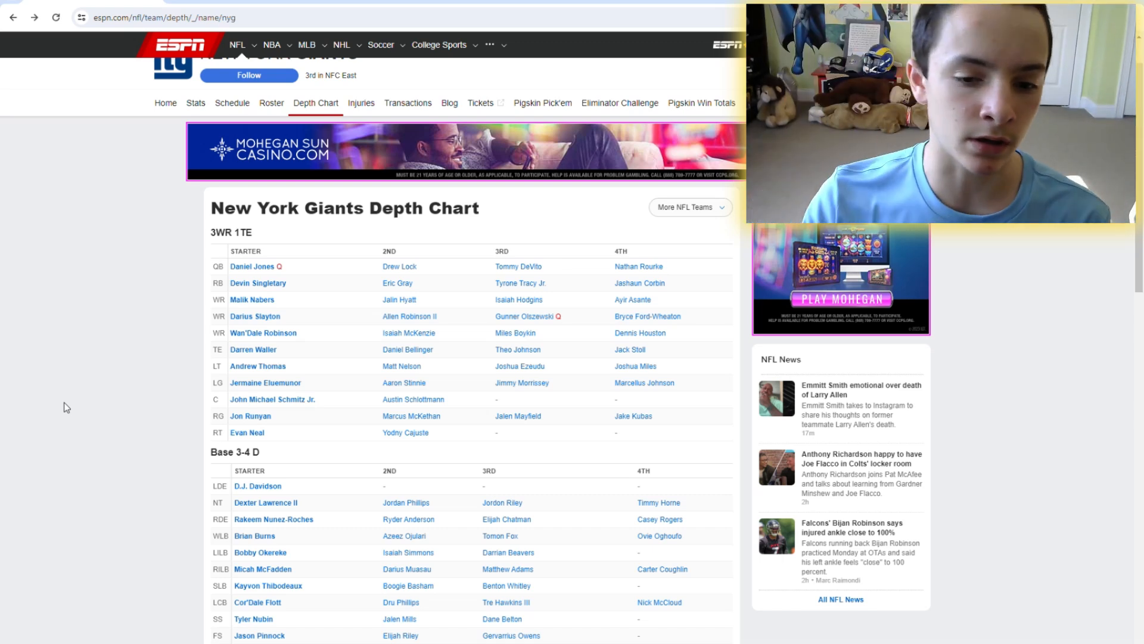
pyautogui.moveTo(292, 479)
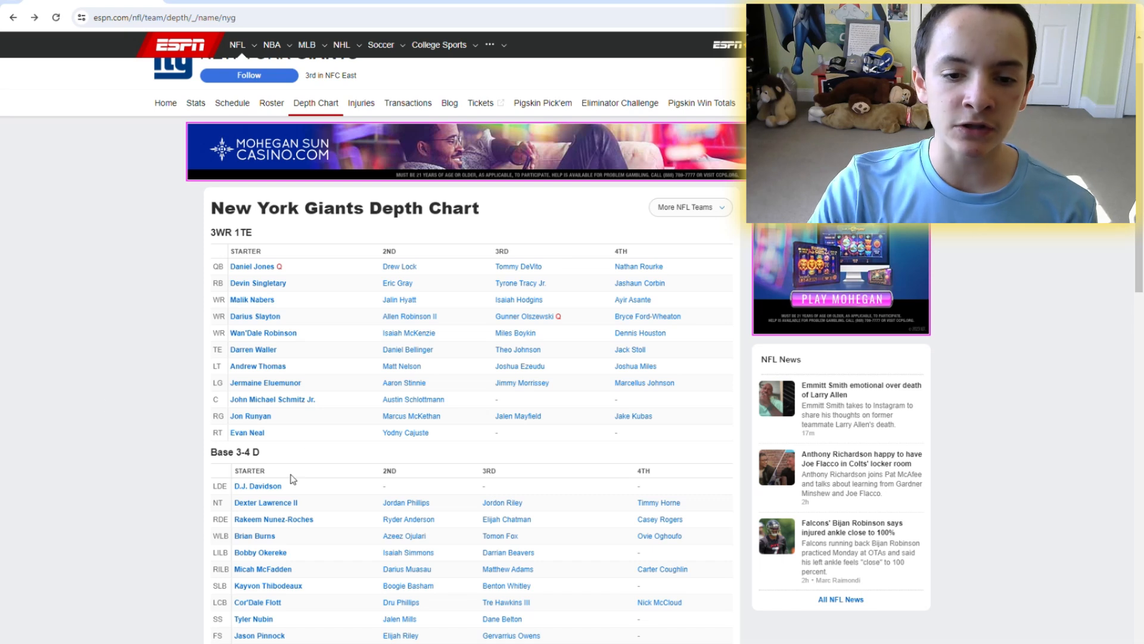
pyautogui.doubleClick(400, 365)
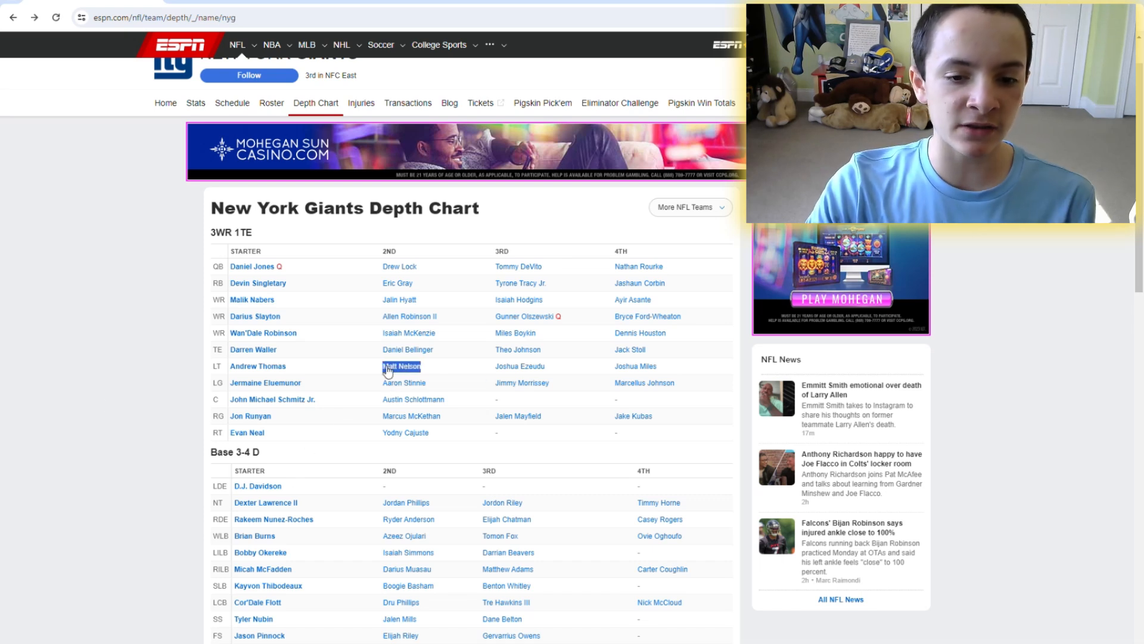
pyautogui.moveTo(445, 371)
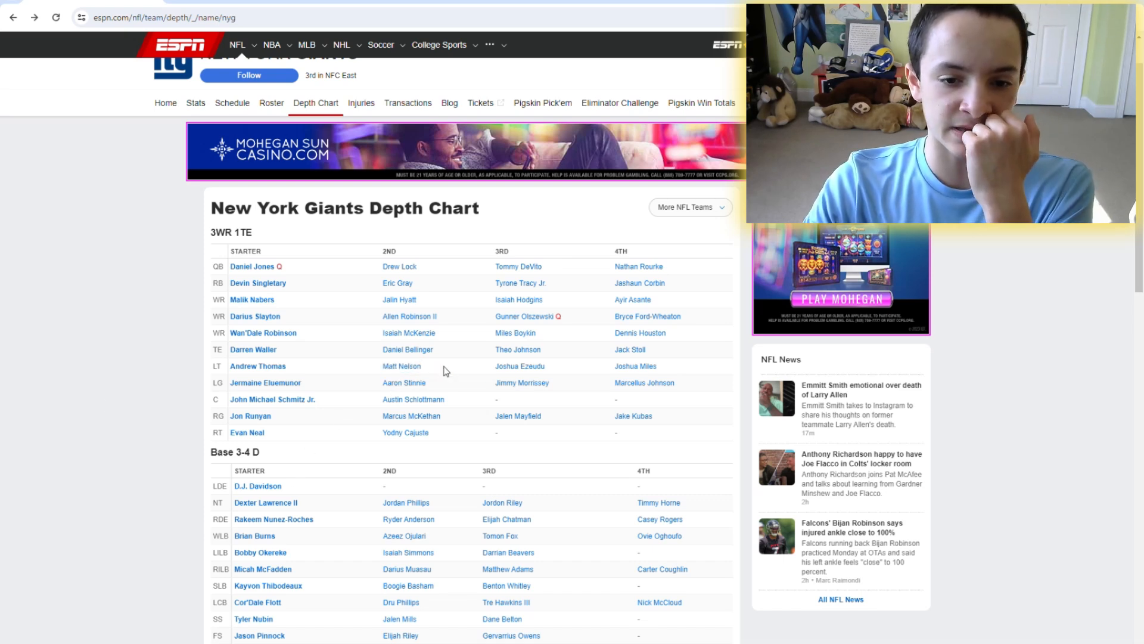
pyautogui.click(402, 365)
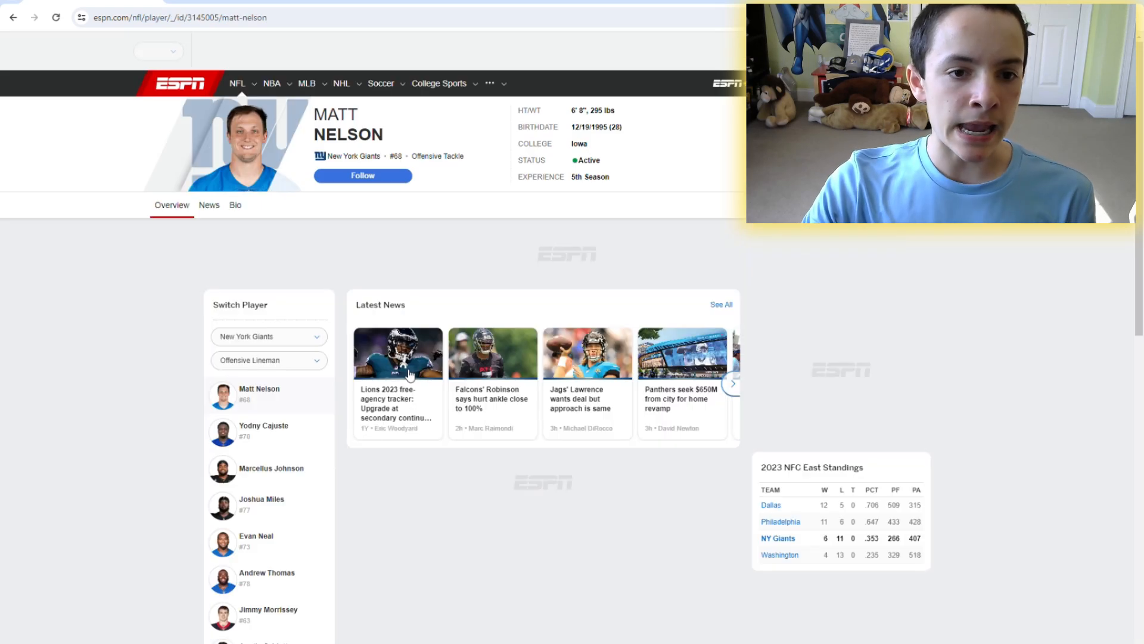
pyautogui.click(13, 17)
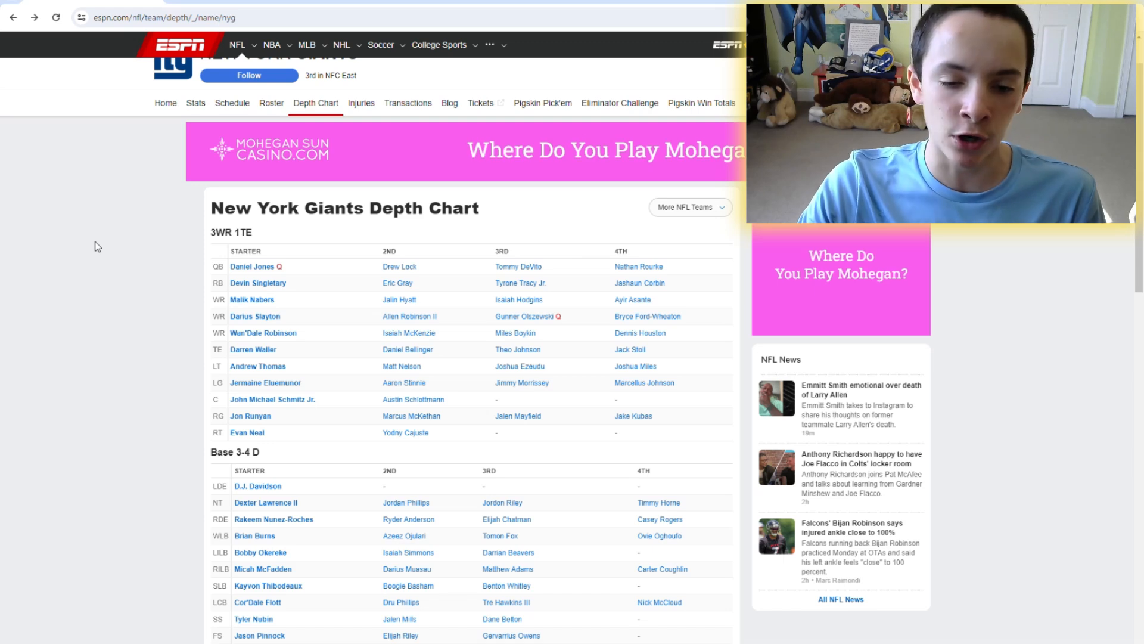
pyautogui.moveTo(54, 271)
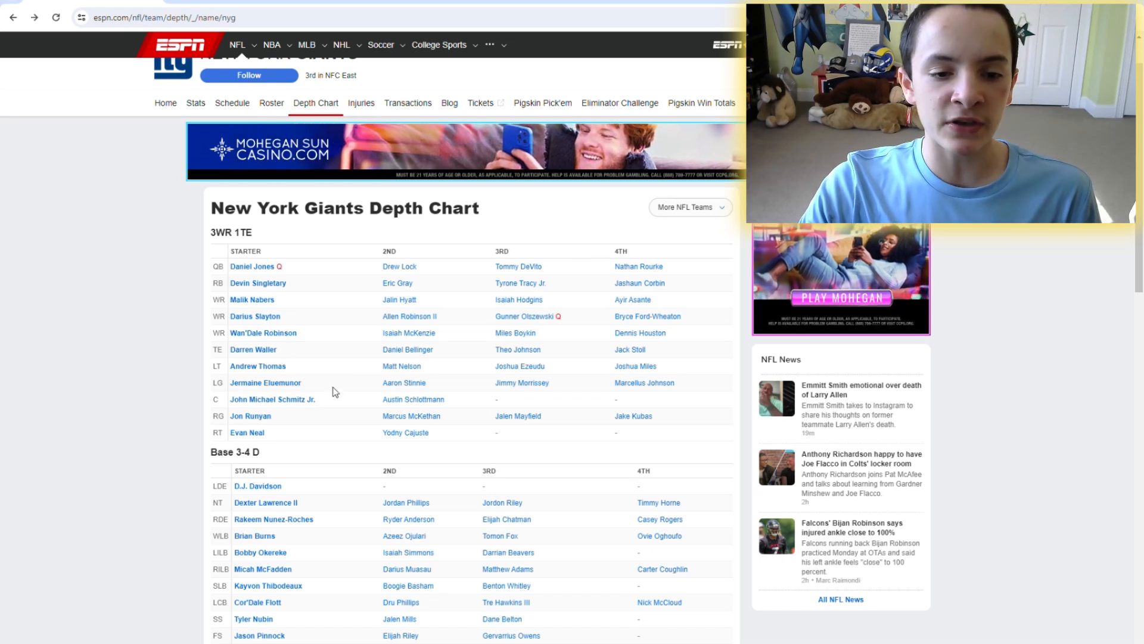
pyautogui.doubleClick(265, 382)
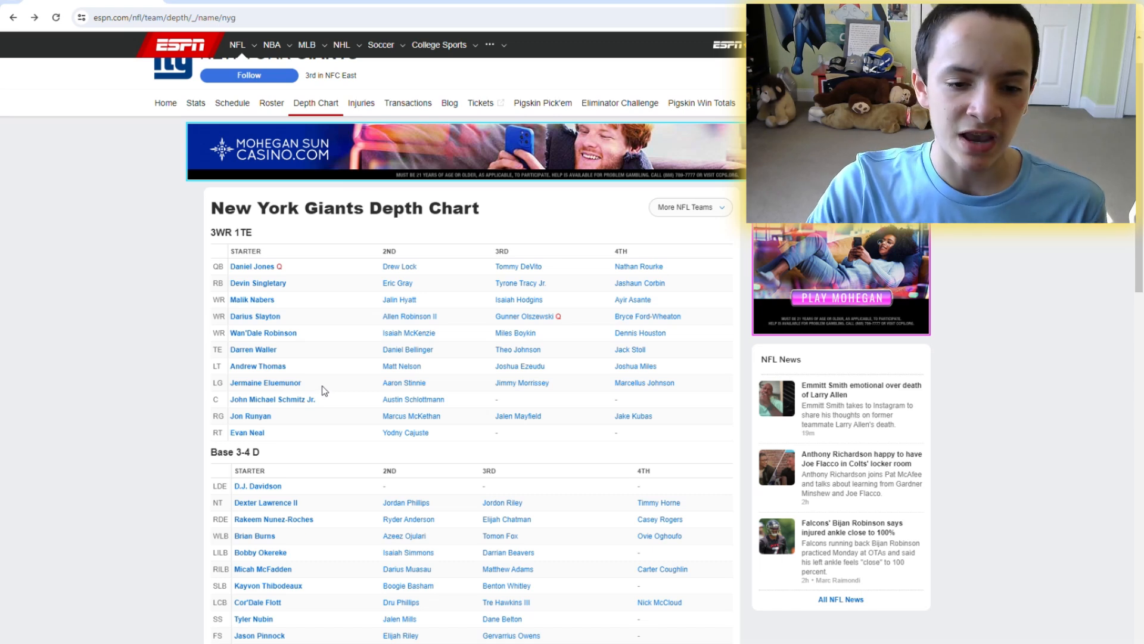
pyautogui.doubleClick(264, 382)
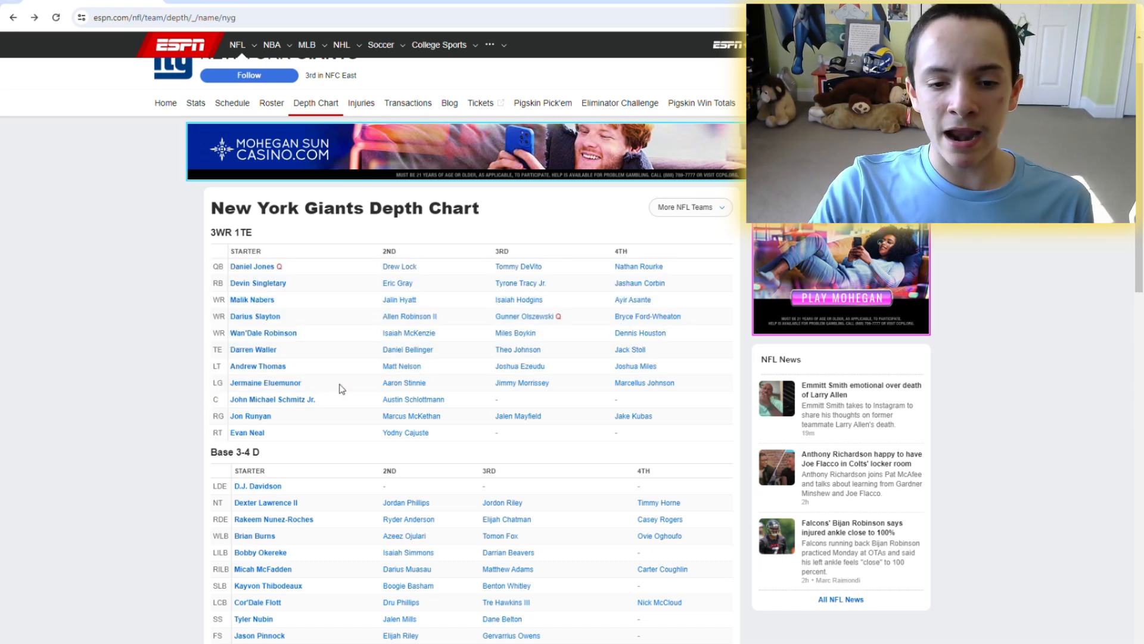
pyautogui.moveTo(441, 378)
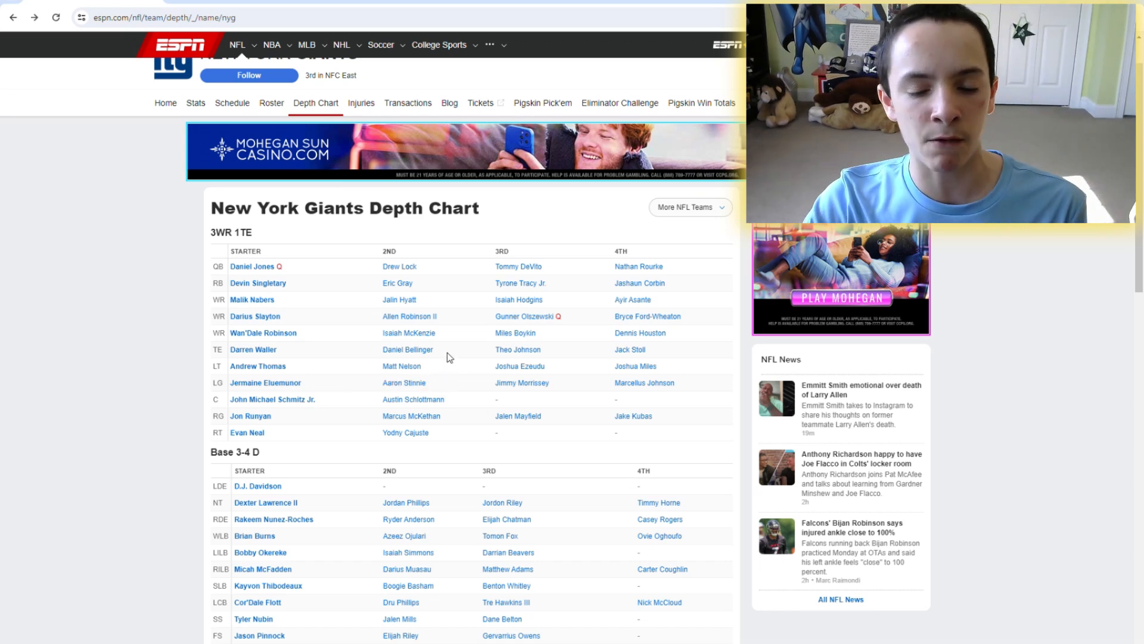
pyautogui.moveTo(423, 477)
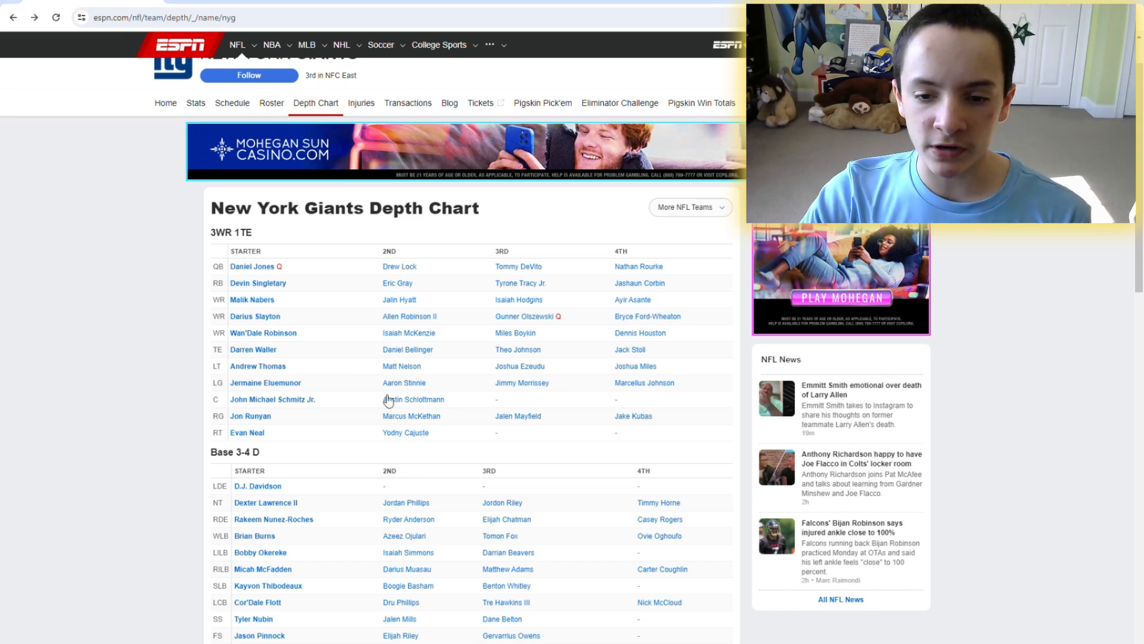
pyautogui.moveTo(396, 423)
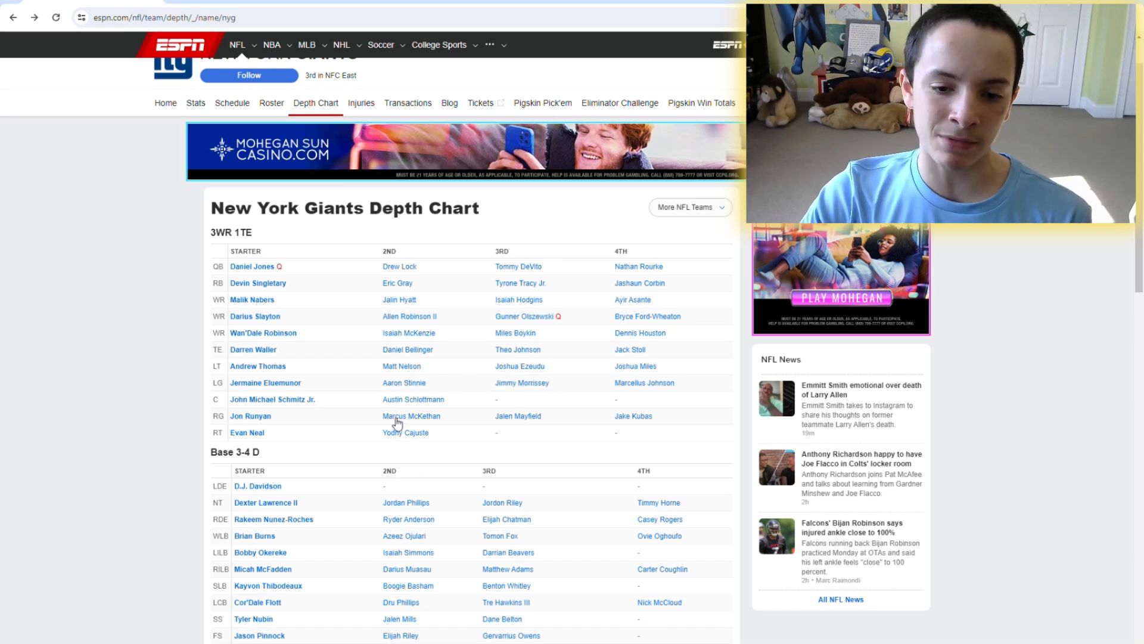
pyautogui.doubleClick(412, 399)
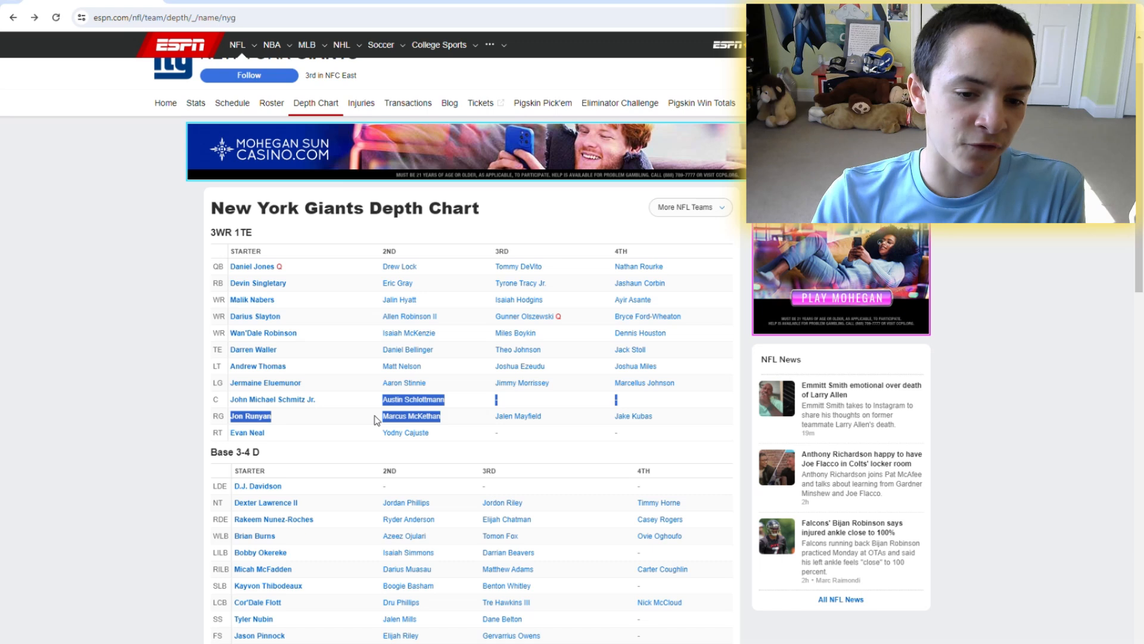
pyautogui.click(357, 416)
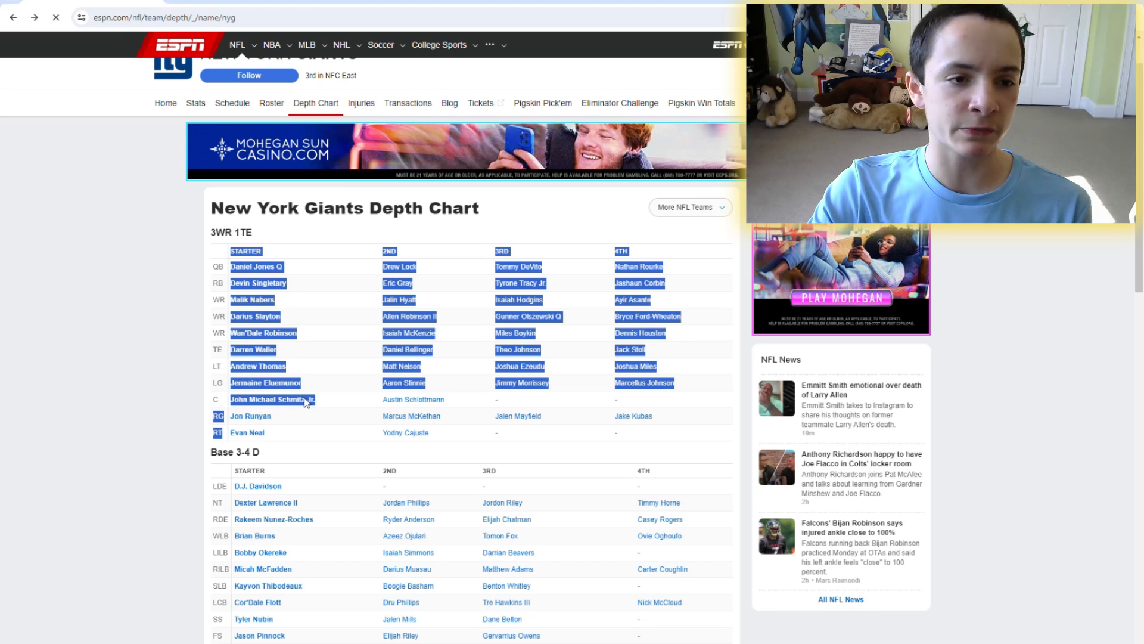
pyautogui.click(268, 399)
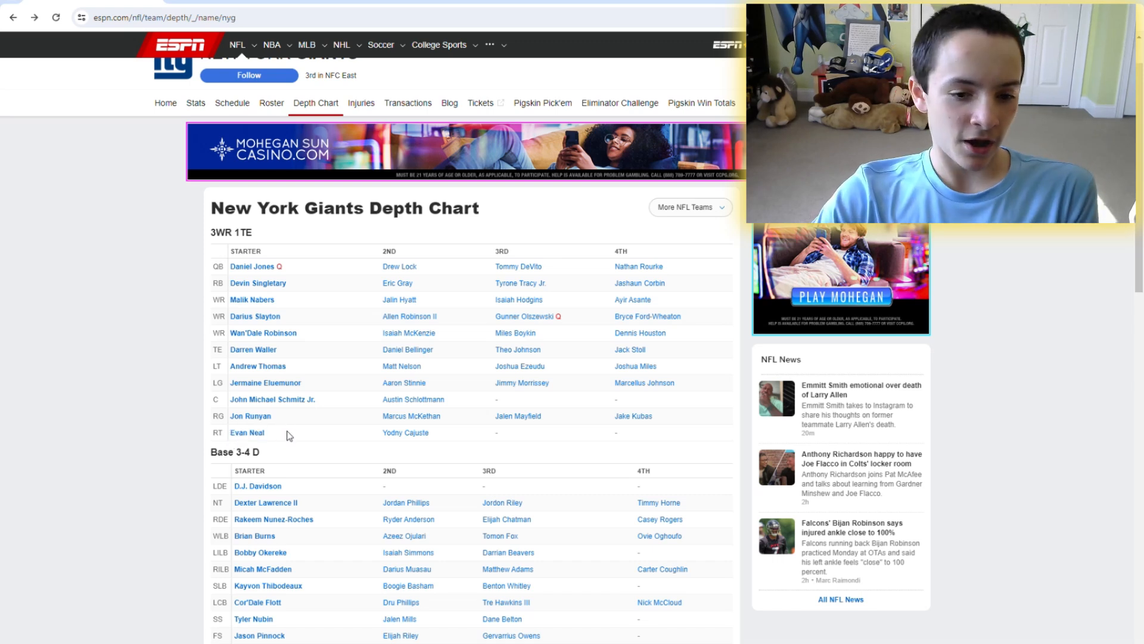
# Look over the ESPN depth chart table once more, clearing the highlighted offensive selection
pyautogui.doubleClick(246, 432)
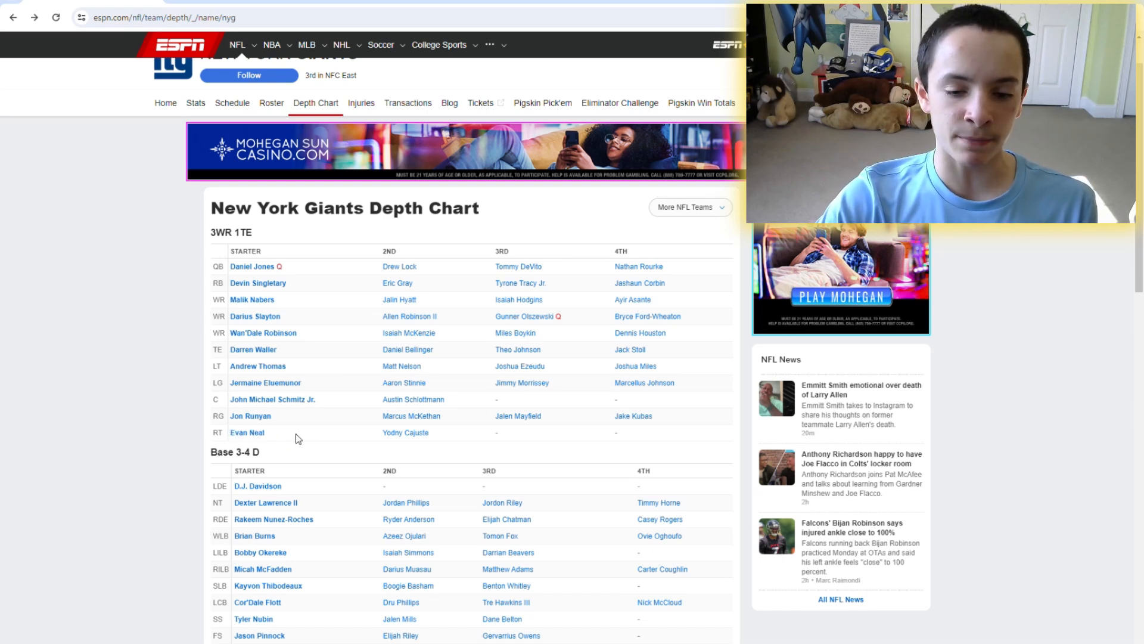
pyautogui.moveTo(276, 460)
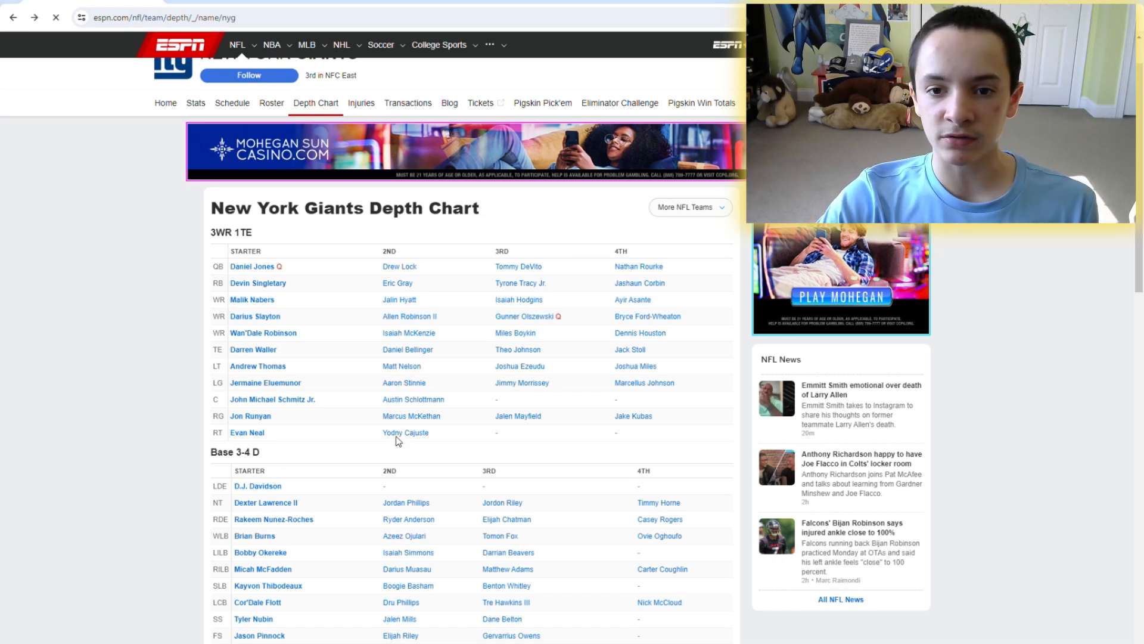
pyautogui.click(406, 432)
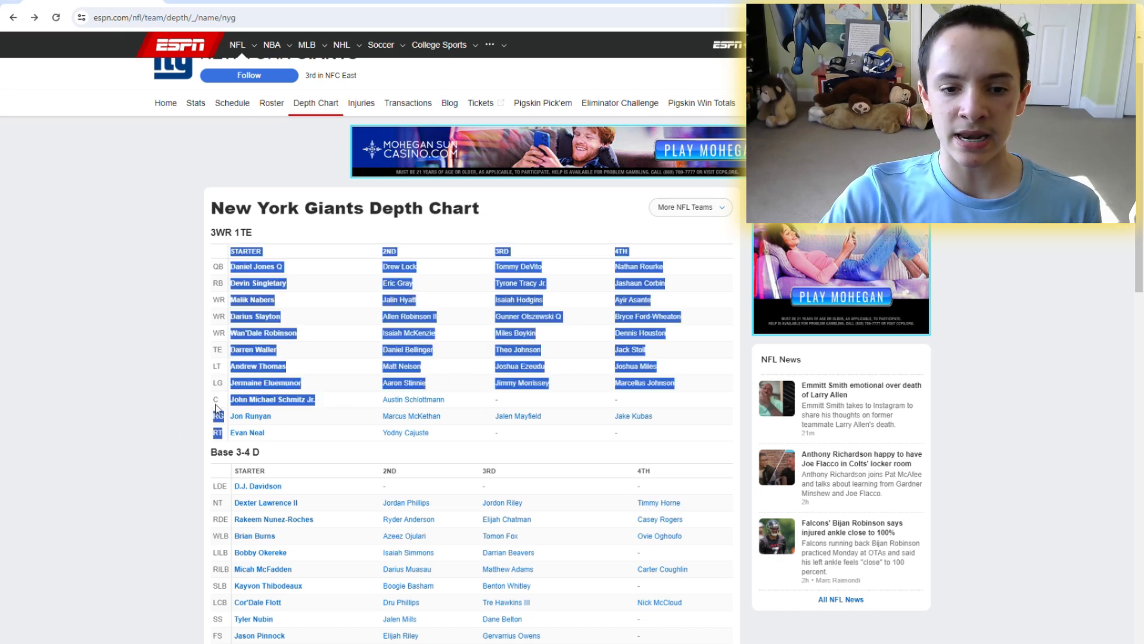
pyautogui.click(347, 393)
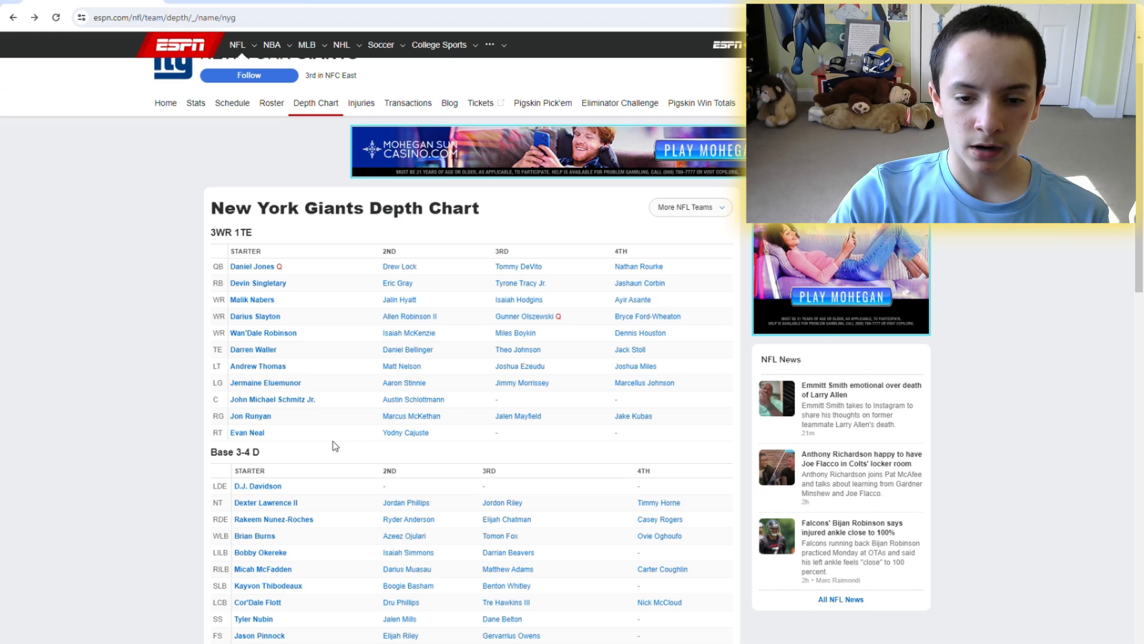
pyautogui.doubleClick(405, 432)
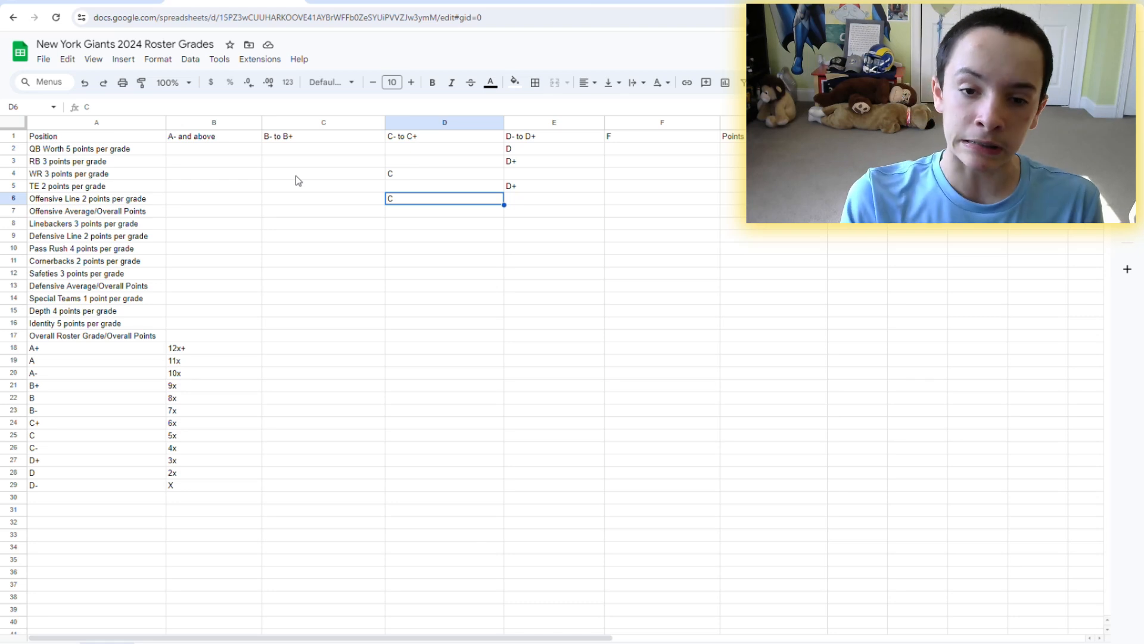
pyautogui.click(95, 198)
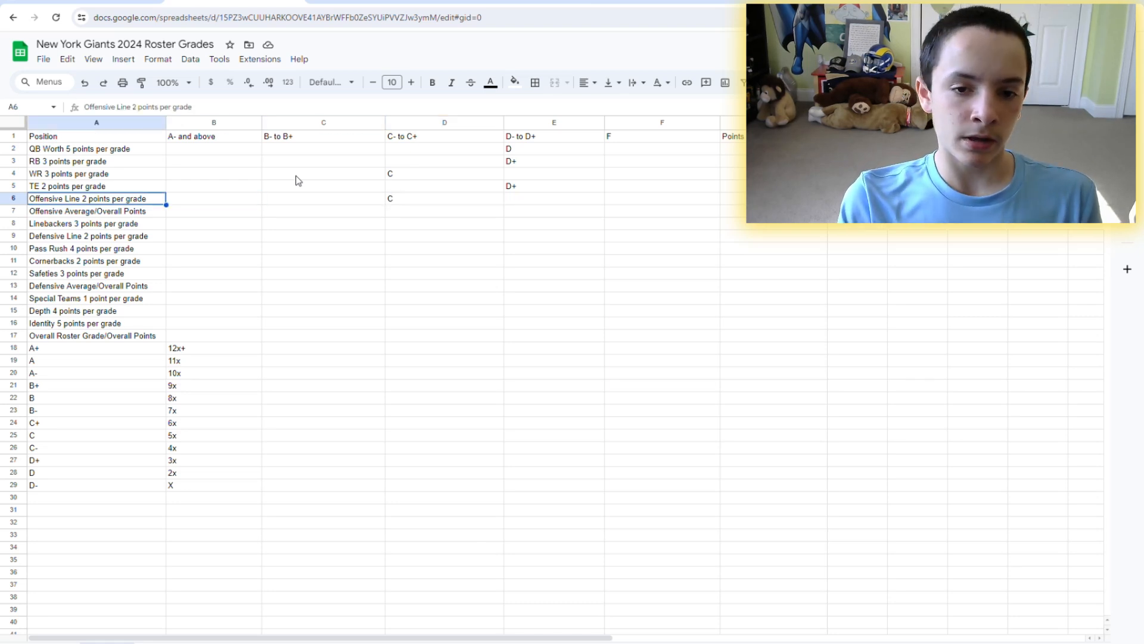
pyautogui.click(661, 199)
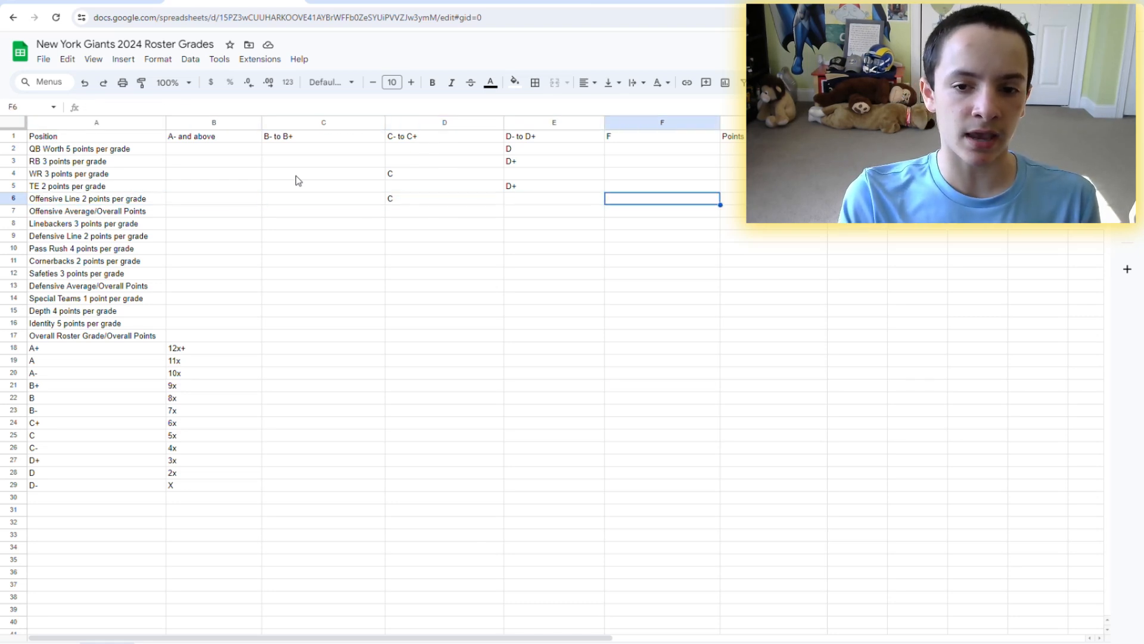
pyautogui.press('Tab')
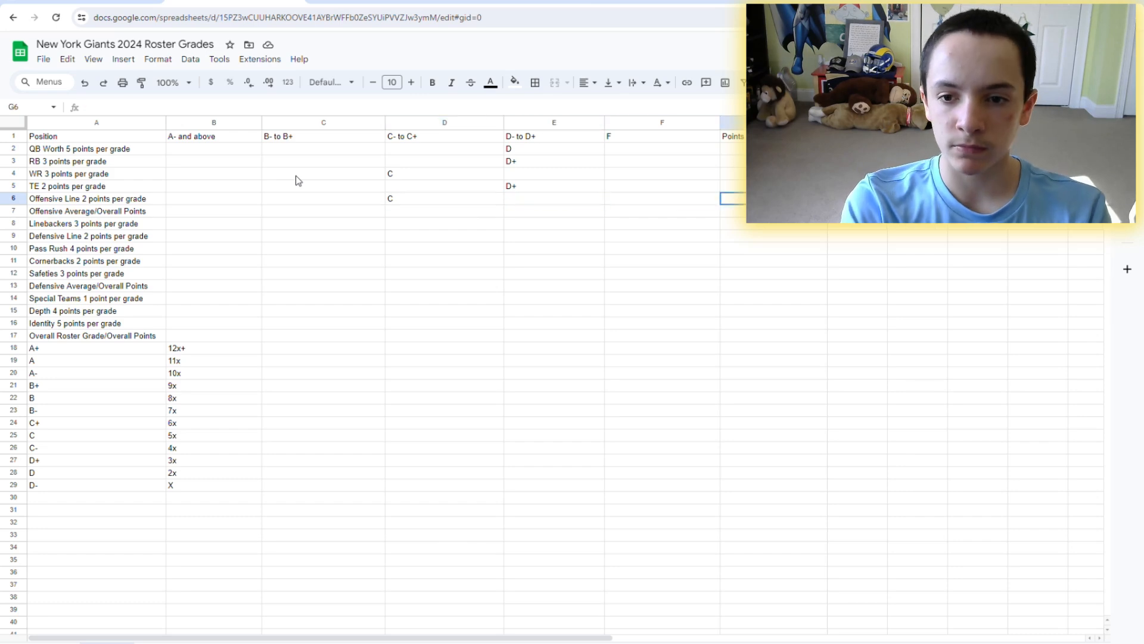
pyautogui.click(660, 211)
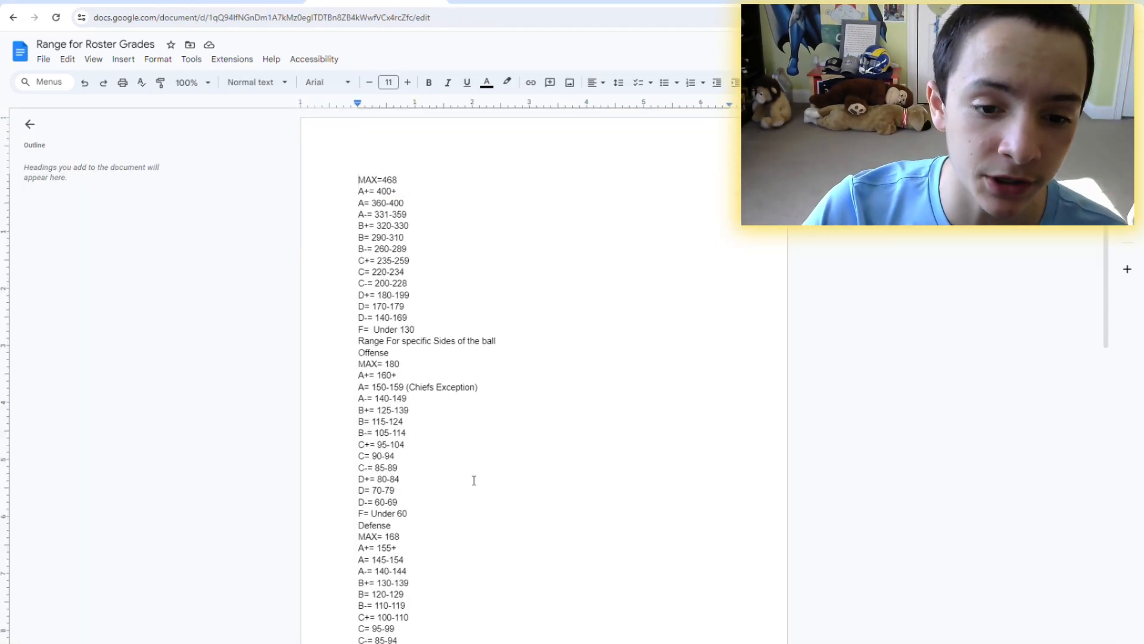
pyautogui.scroll(-3)
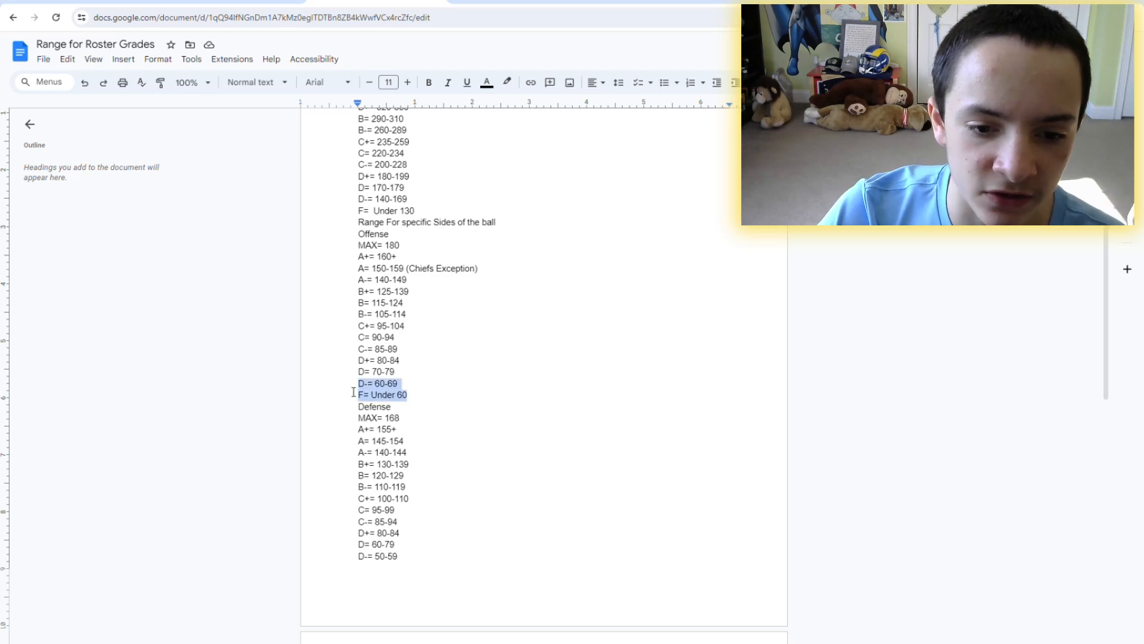
pyautogui.click(358, 394)
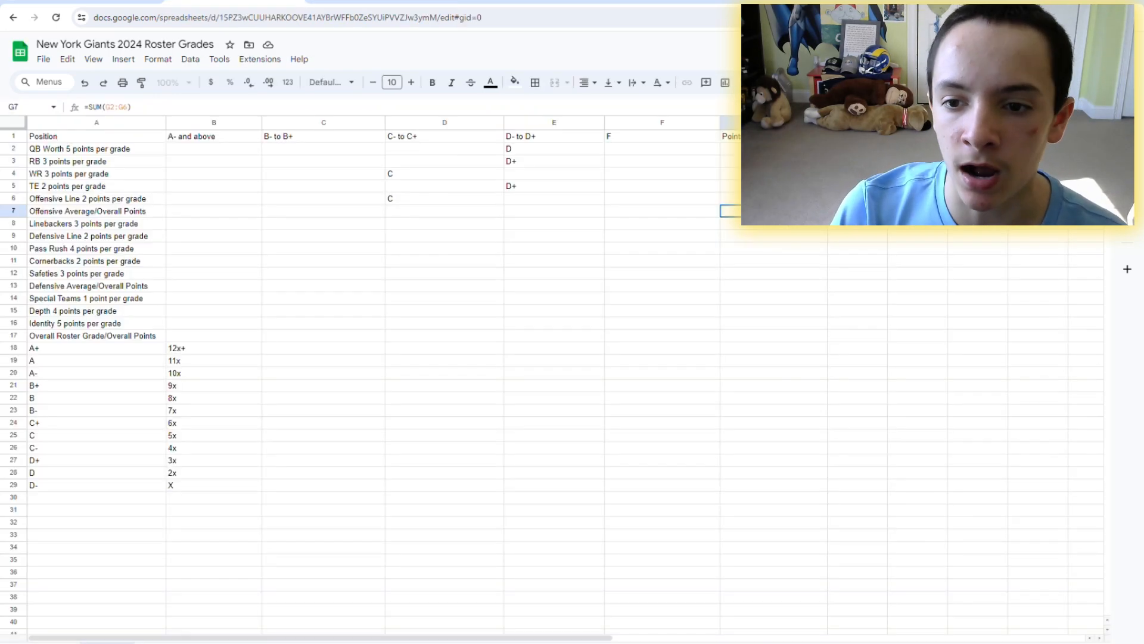
# Enter the D- offensive average grade in the overall row
pyautogui.click(554, 211)
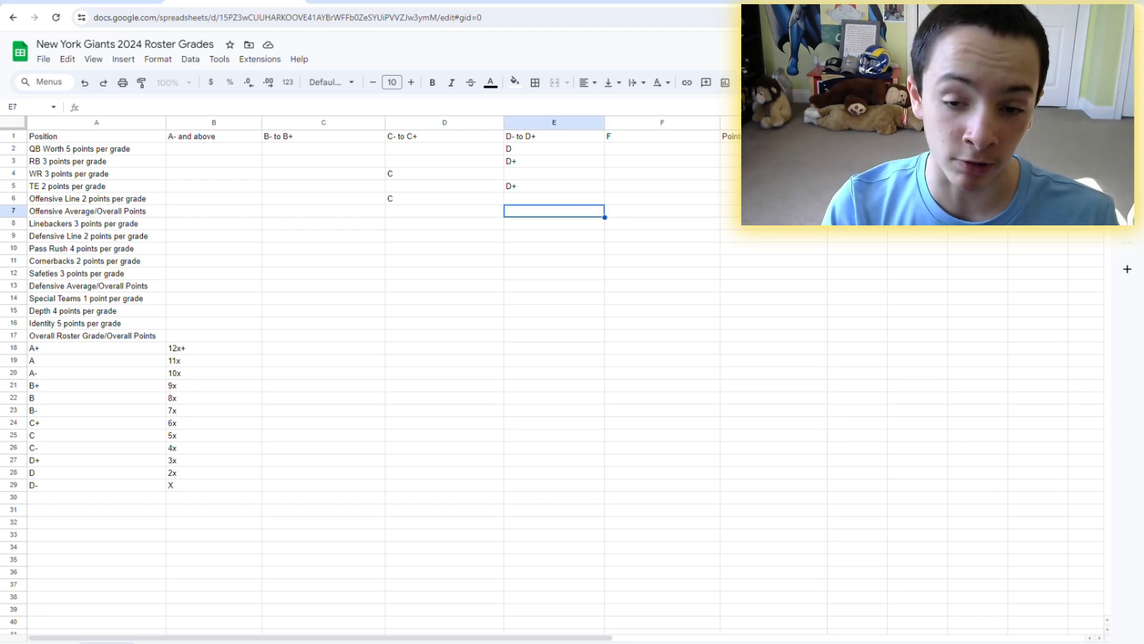
pyautogui.write('D-')
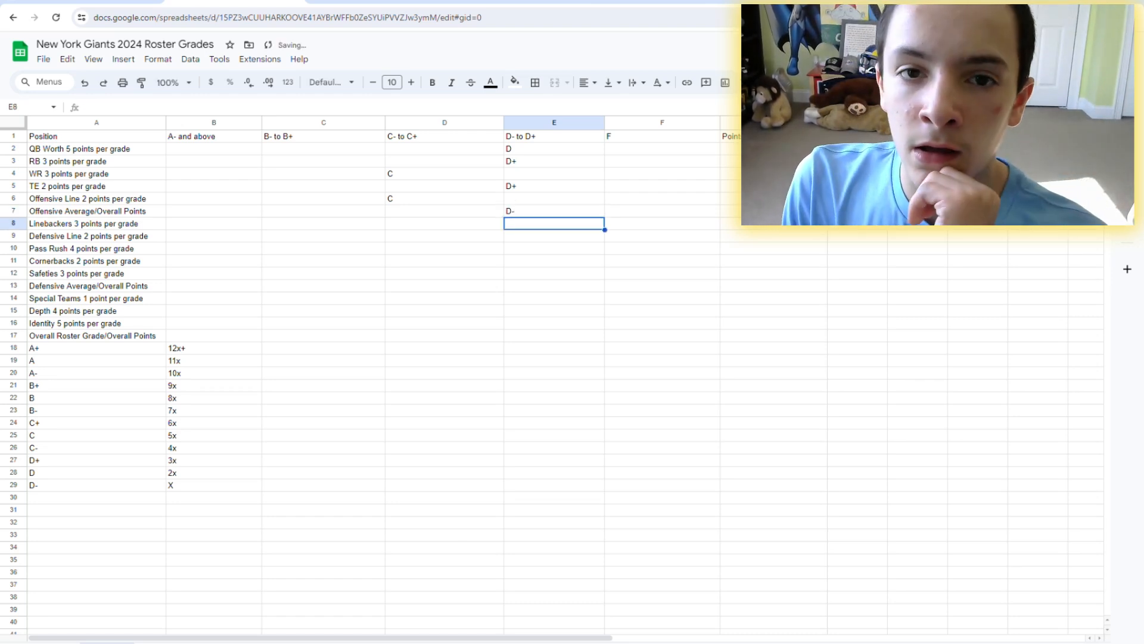
pyautogui.click(553, 211)
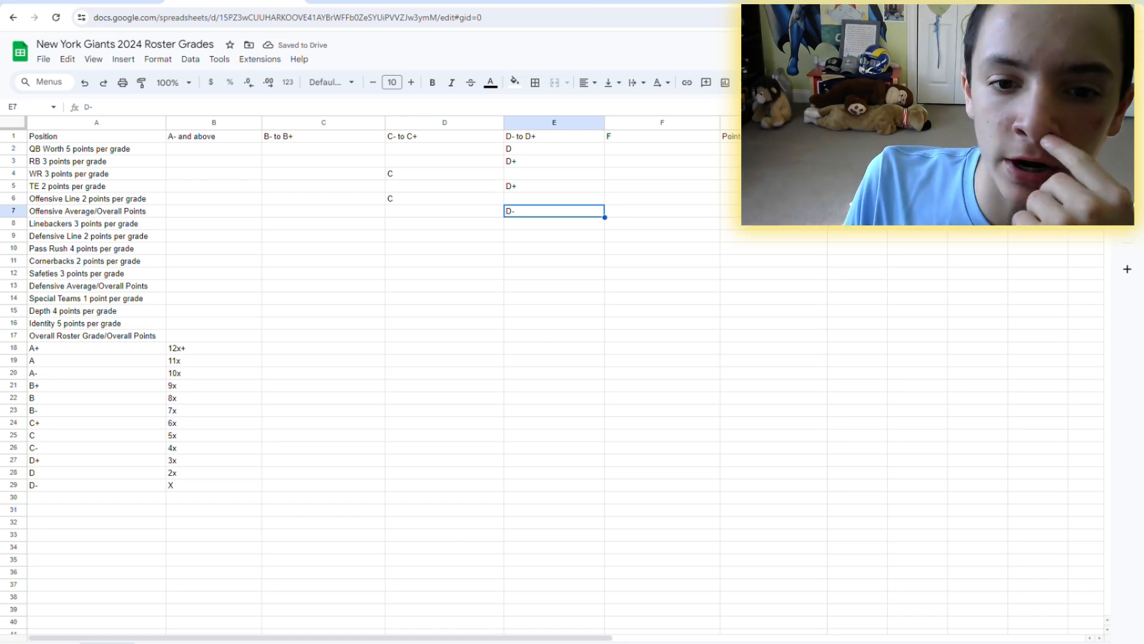
# Recheck the receivers' and offensive line's C grades, then head back to the ESPN depth chart
pyautogui.click(443, 173)
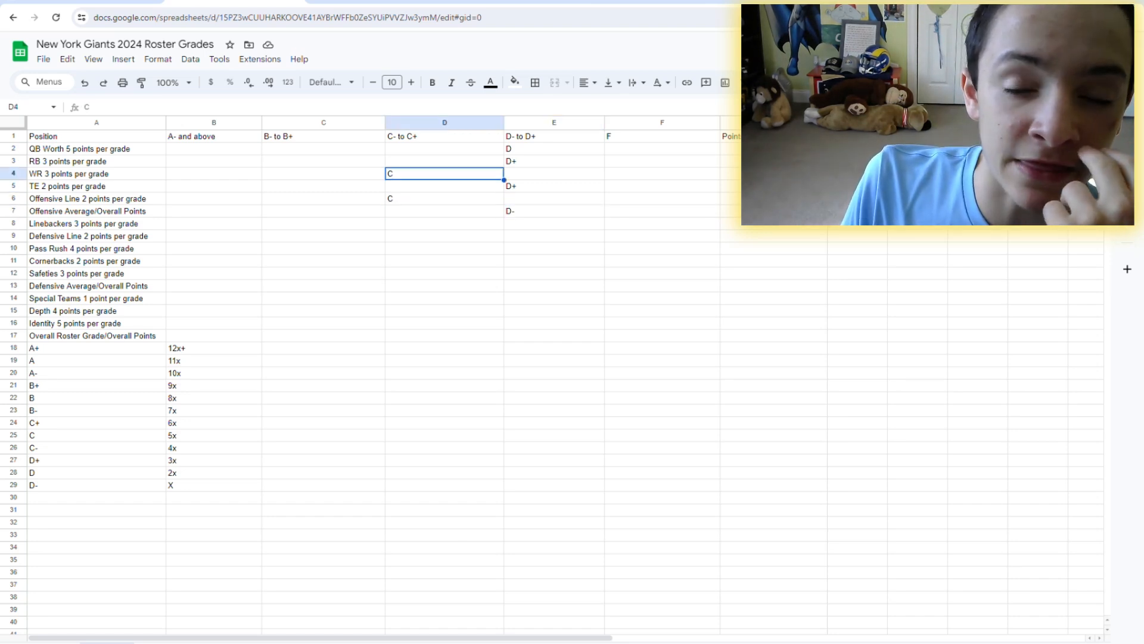
pyautogui.click(443, 198)
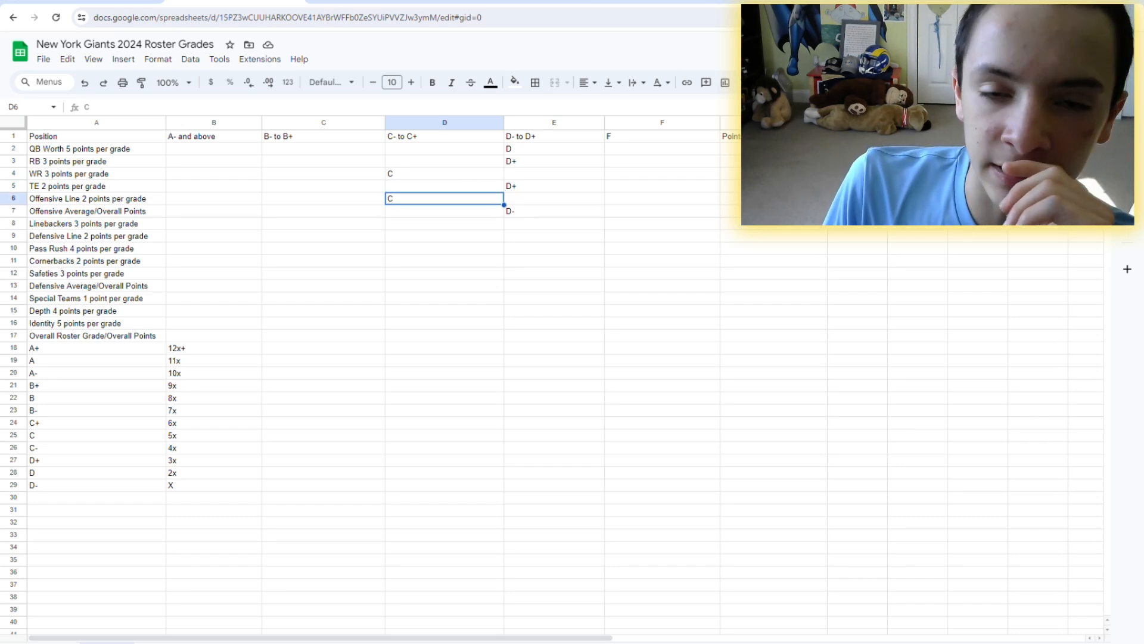
pyautogui.click(554, 211)
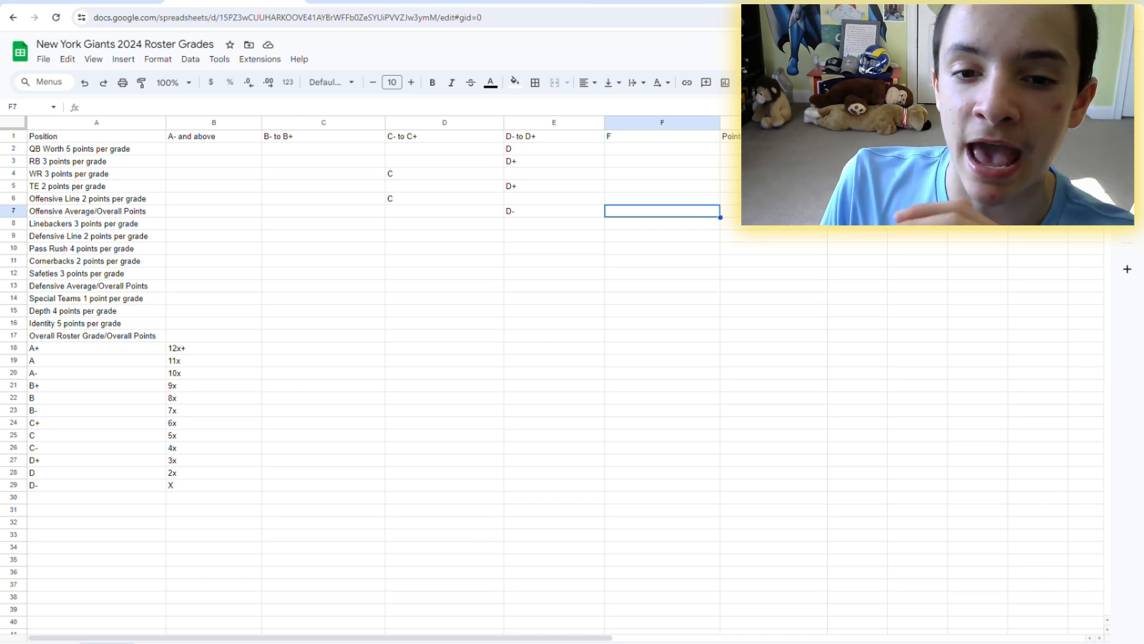
pyautogui.click(554, 211)
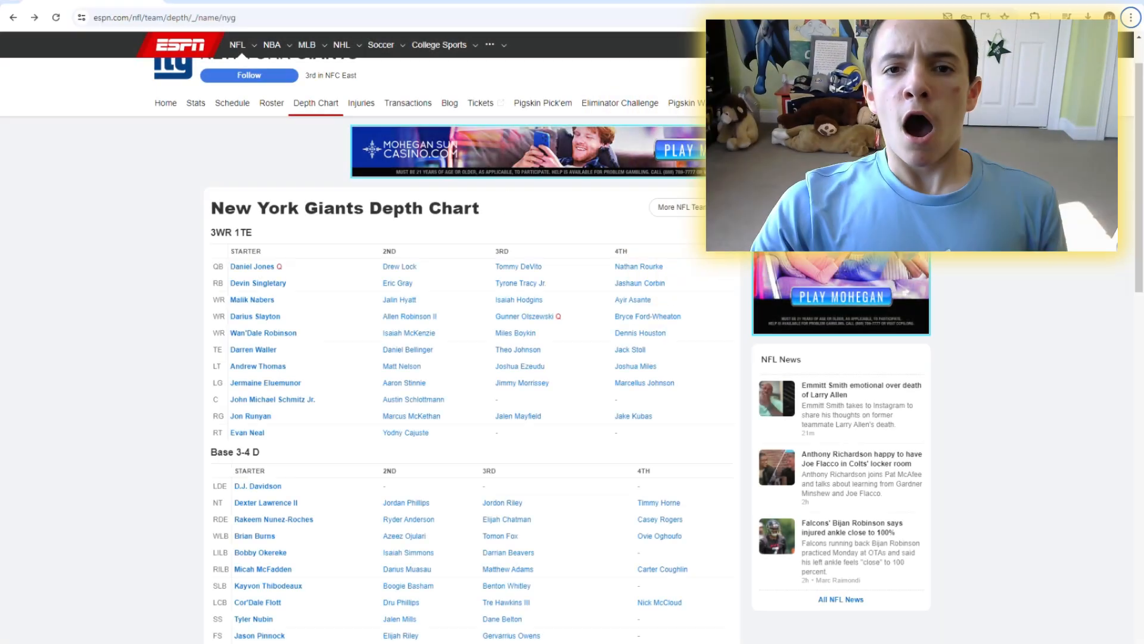
pyautogui.scroll(-3)
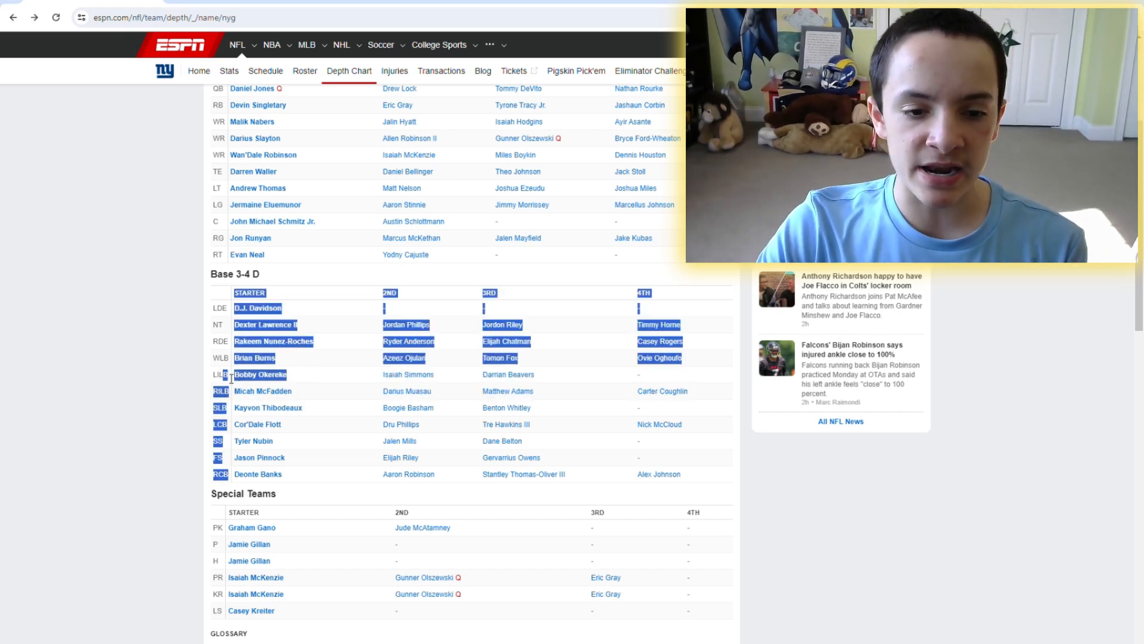
pyautogui.click(260, 374)
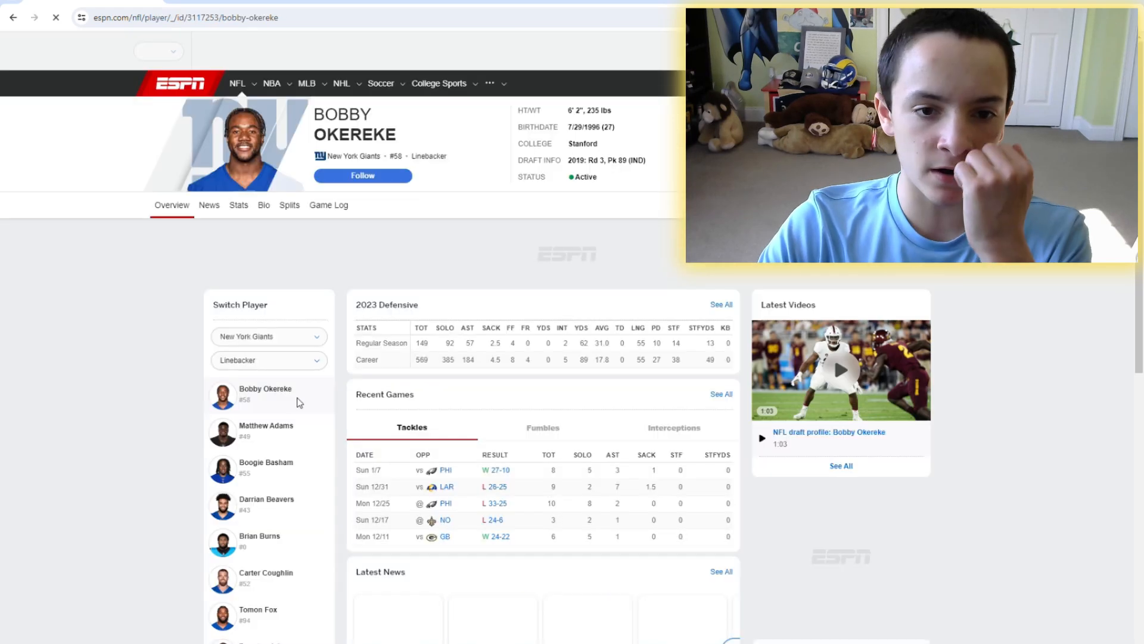
pyautogui.click(238, 205)
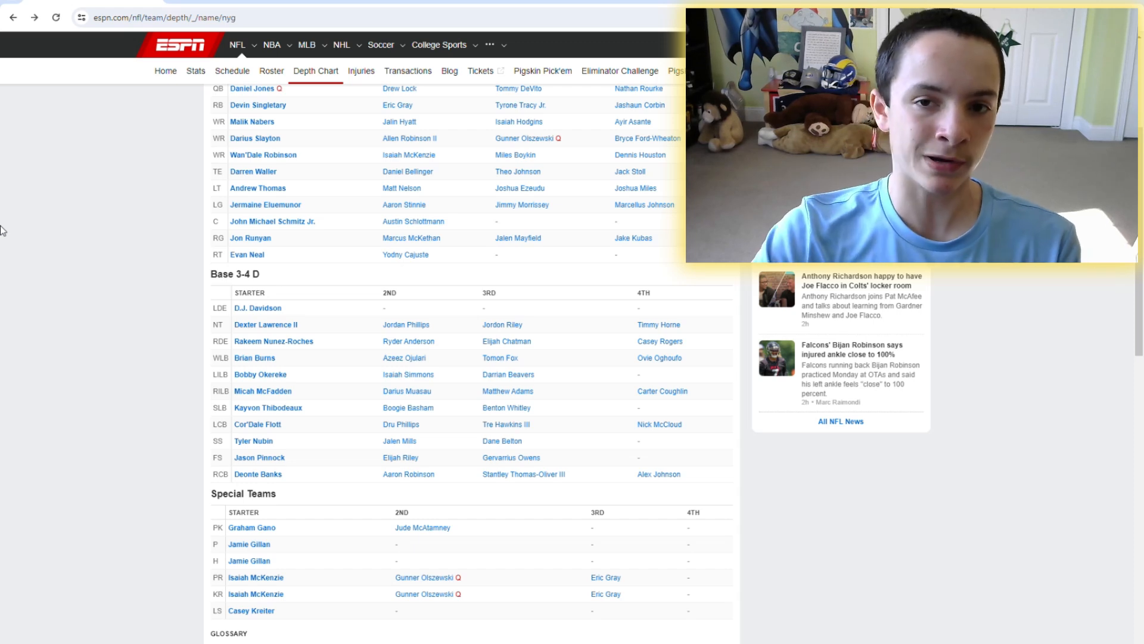
pyautogui.moveTo(309, 400)
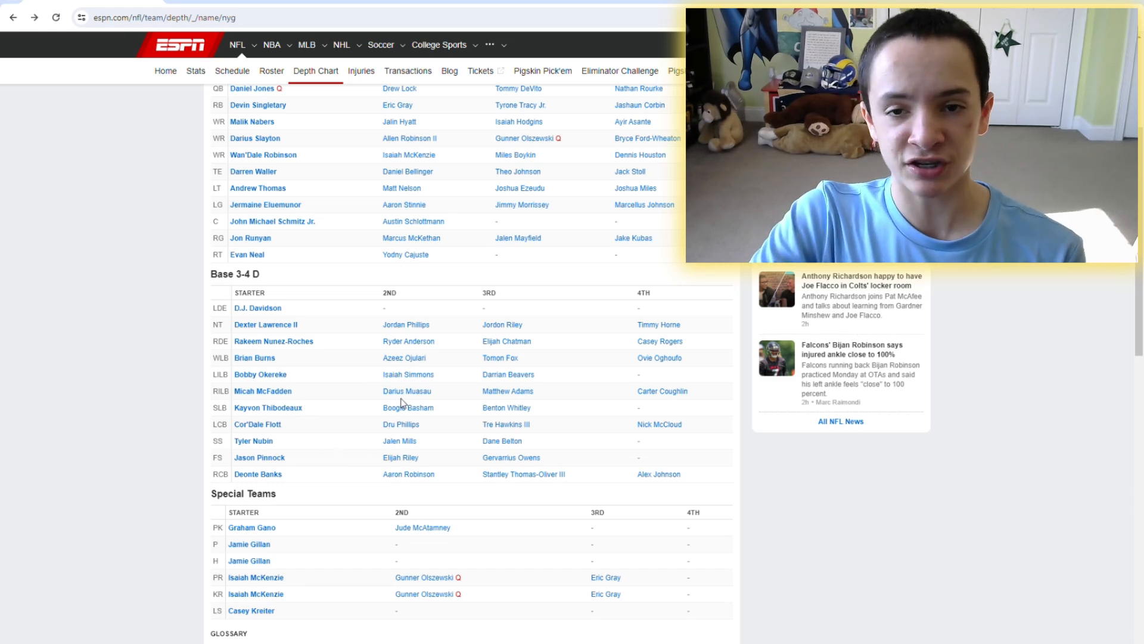
pyautogui.moveTo(276, 374)
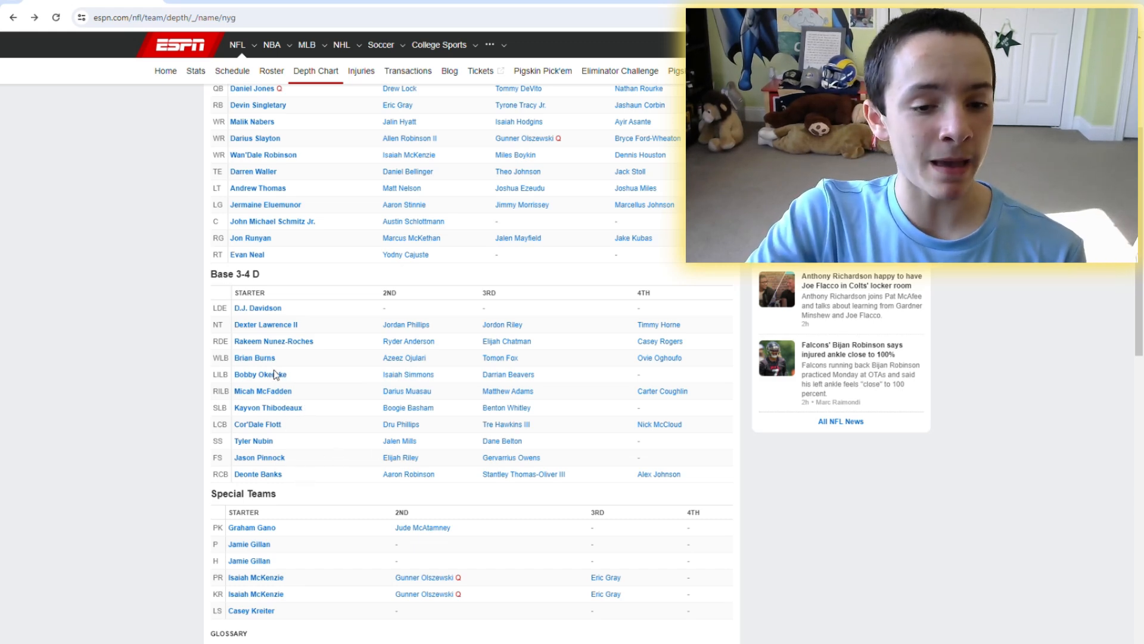
pyautogui.click(262, 391)
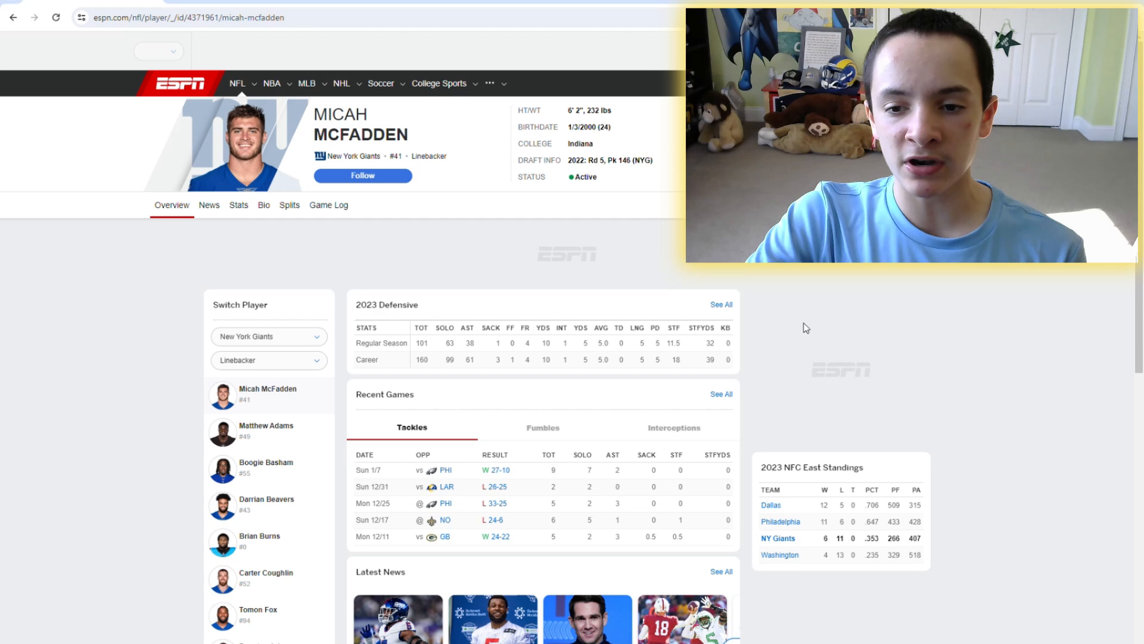
pyautogui.click(238, 205)
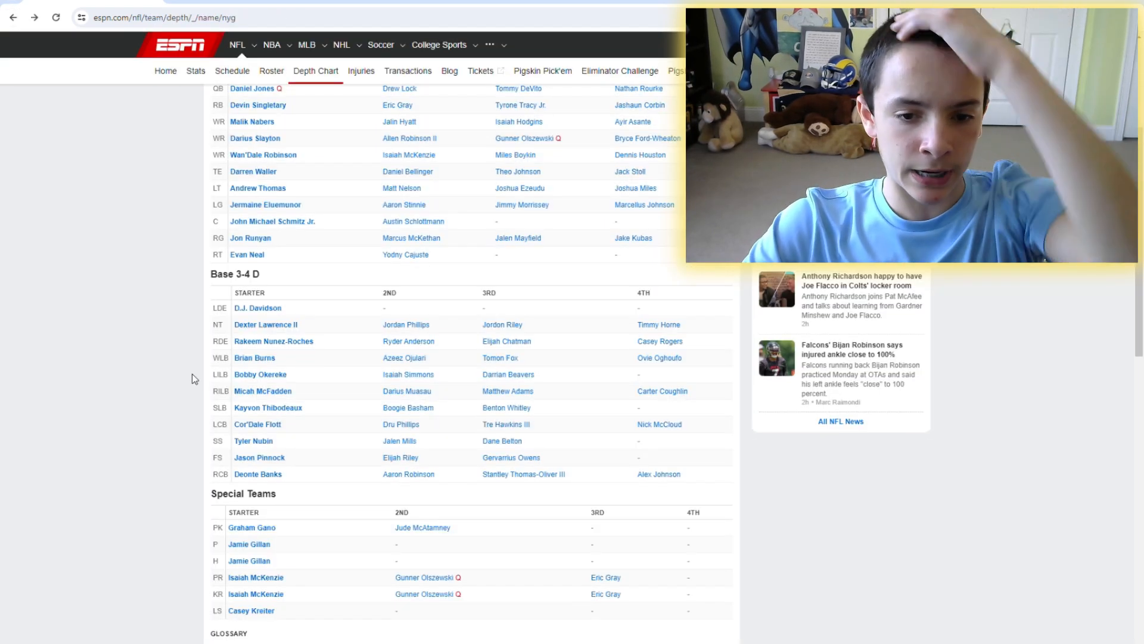
pyautogui.moveTo(368, 396)
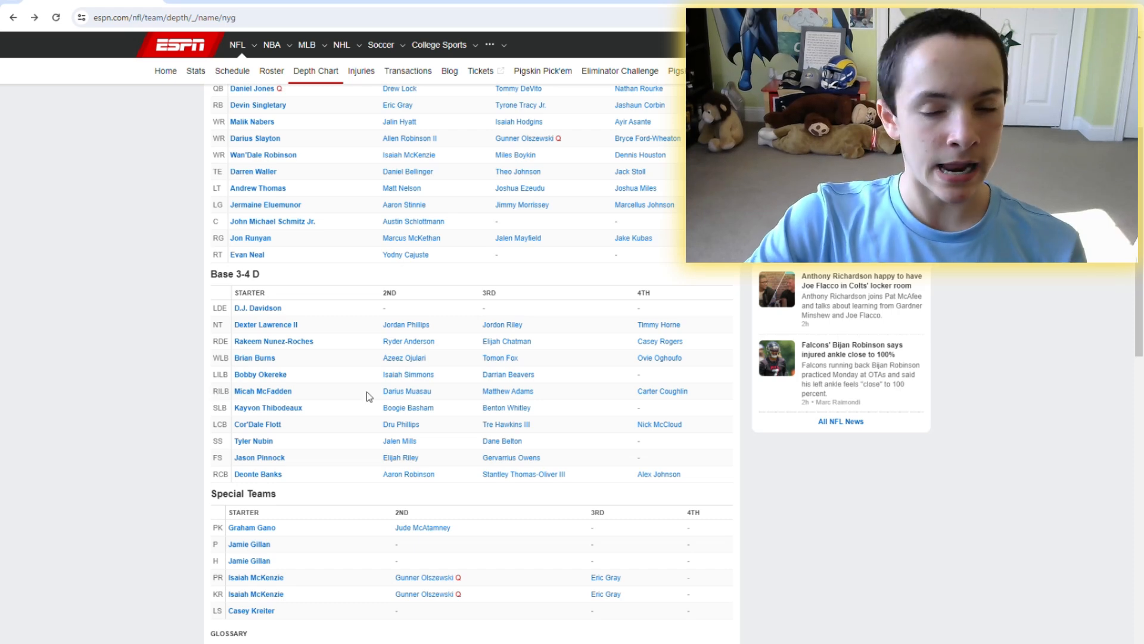
pyautogui.doubleClick(407, 374)
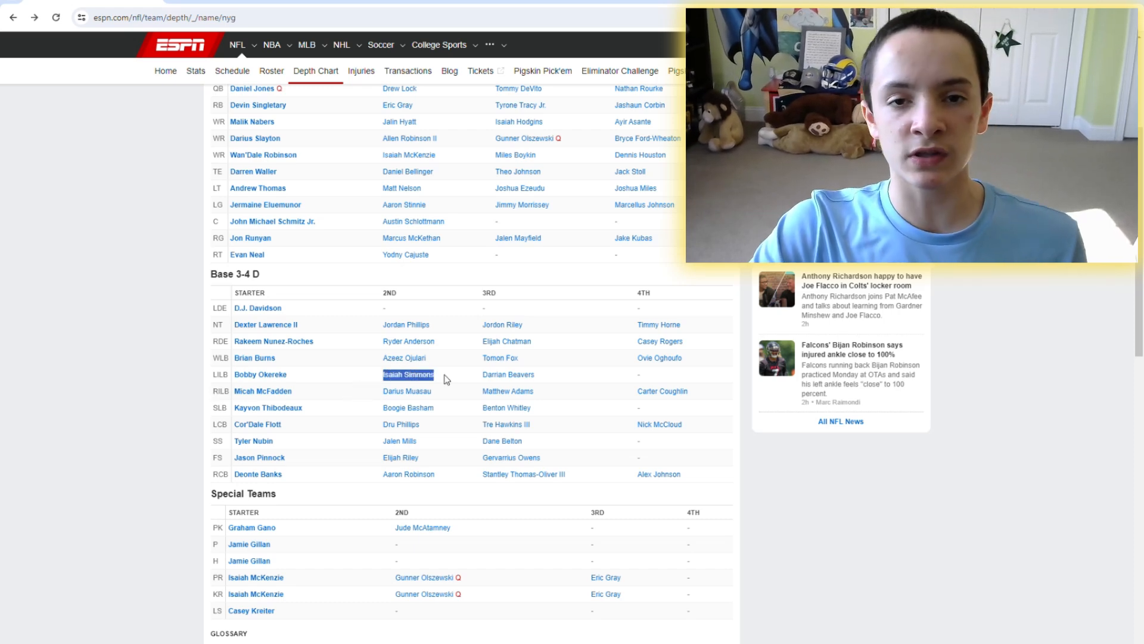
# Review Isaiah Simmons's player page and career stats, then return to the Giants depth chart
pyautogui.click(408, 373)
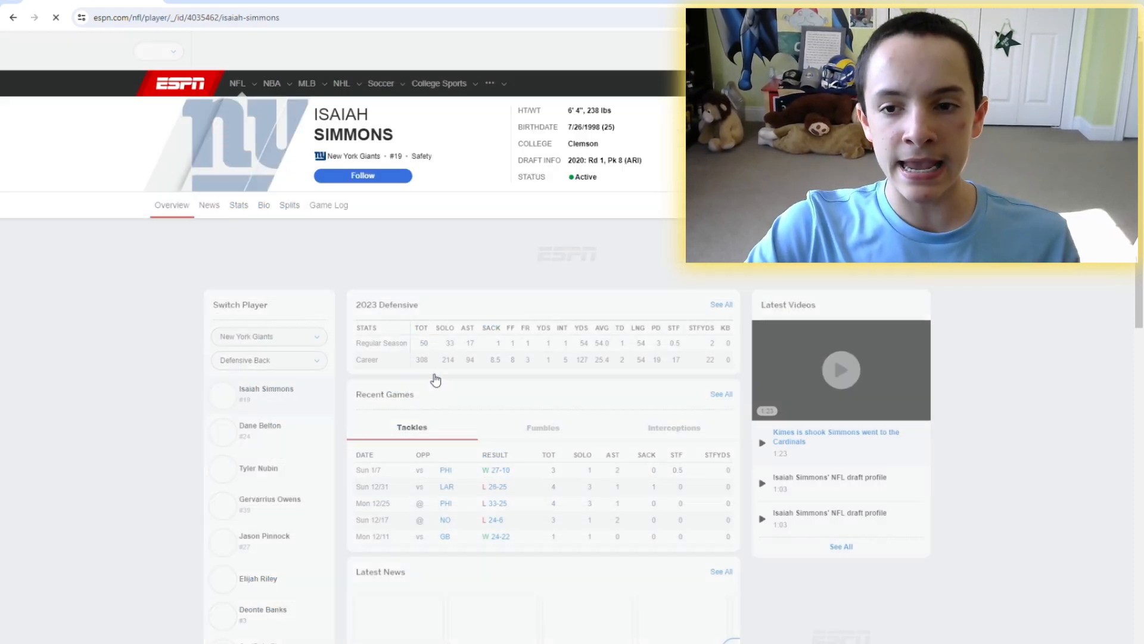
pyautogui.click(238, 205)
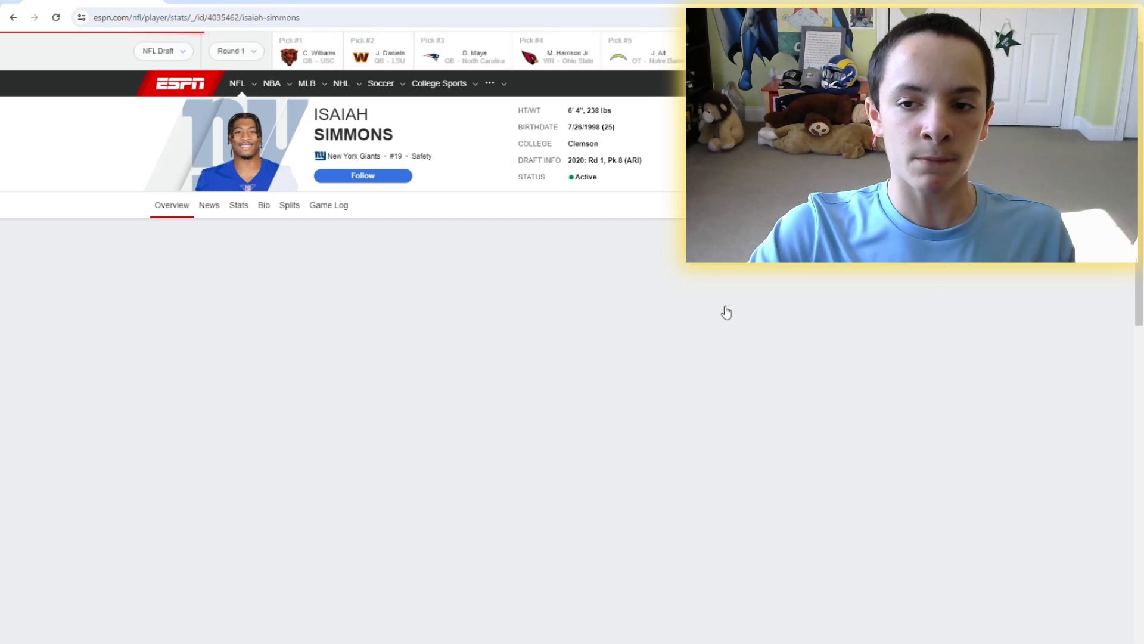
pyautogui.click(239, 205)
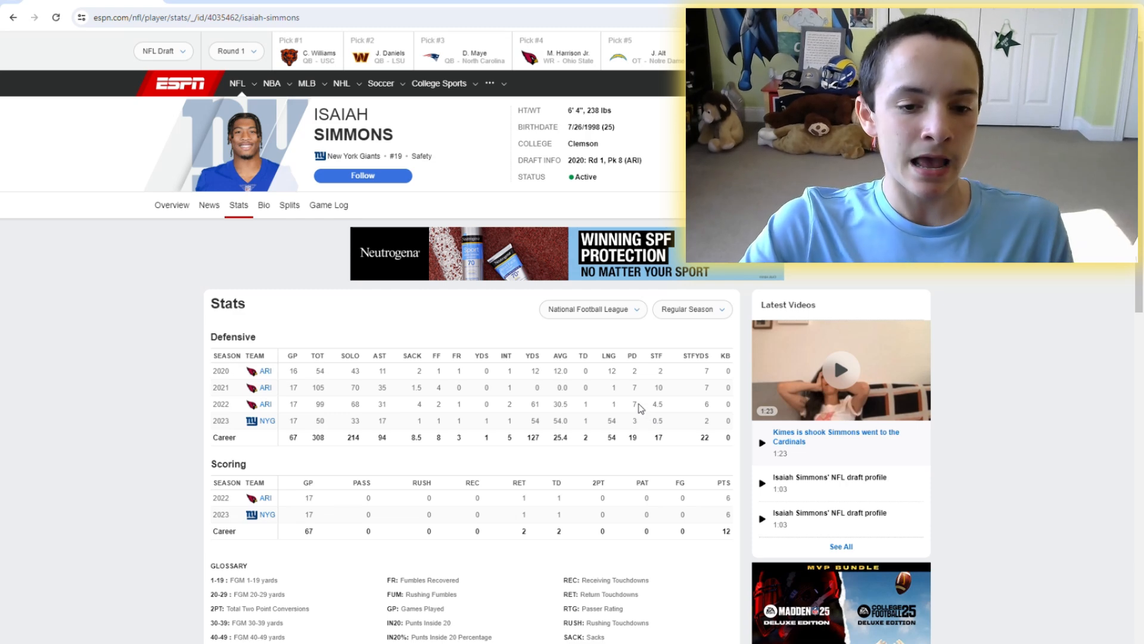
pyautogui.moveTo(660, 424)
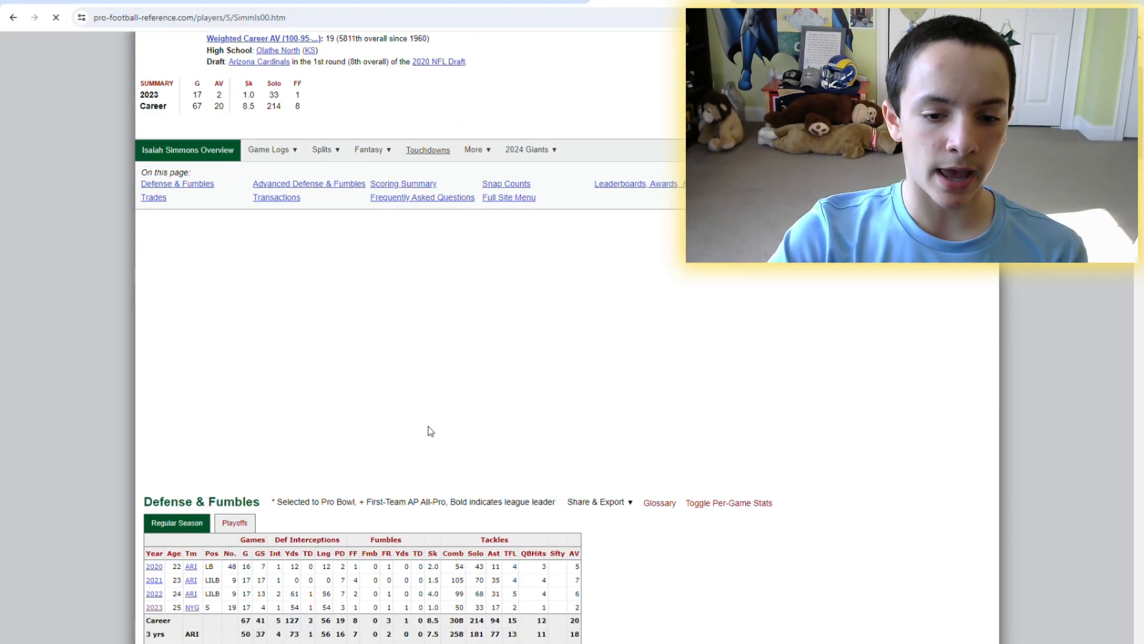
pyautogui.scroll(-3)
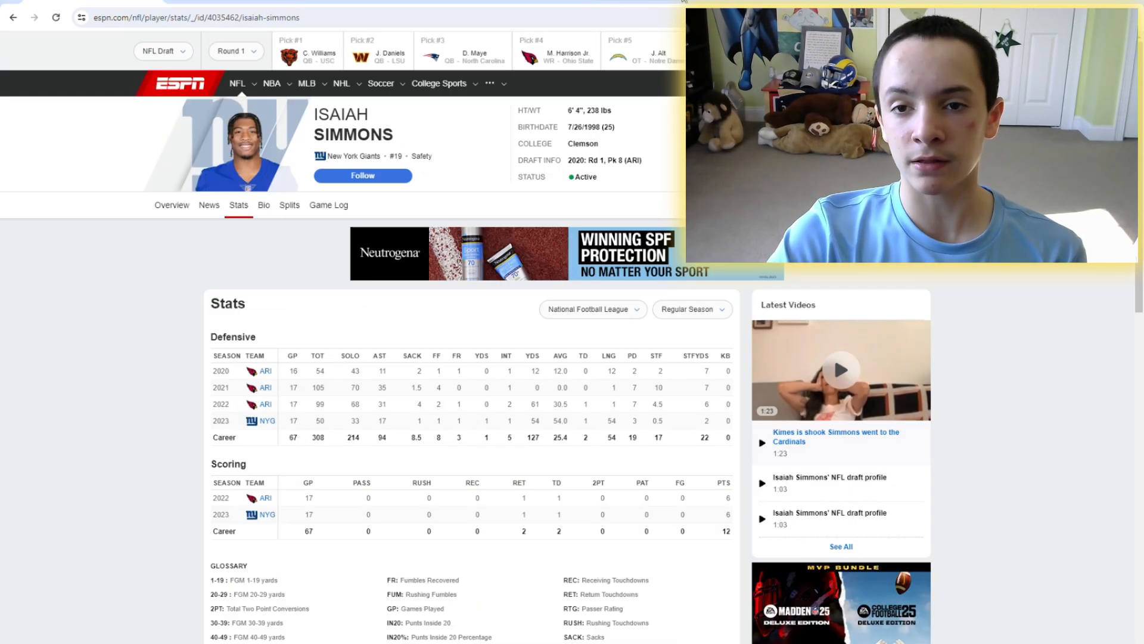
pyautogui.click(12, 17)
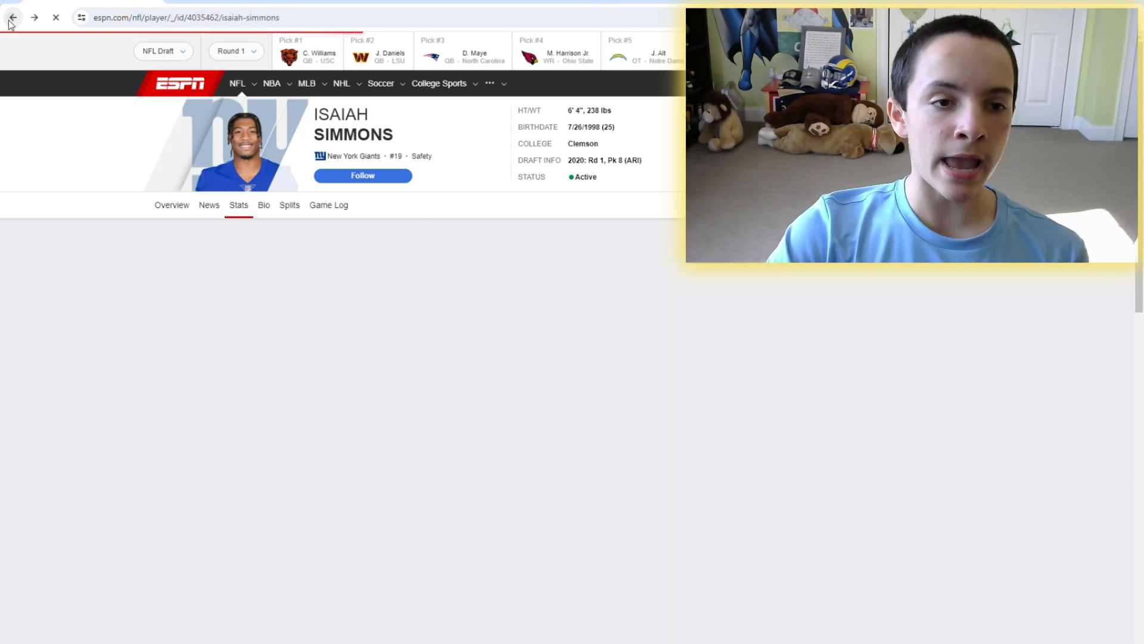
pyautogui.click(13, 17)
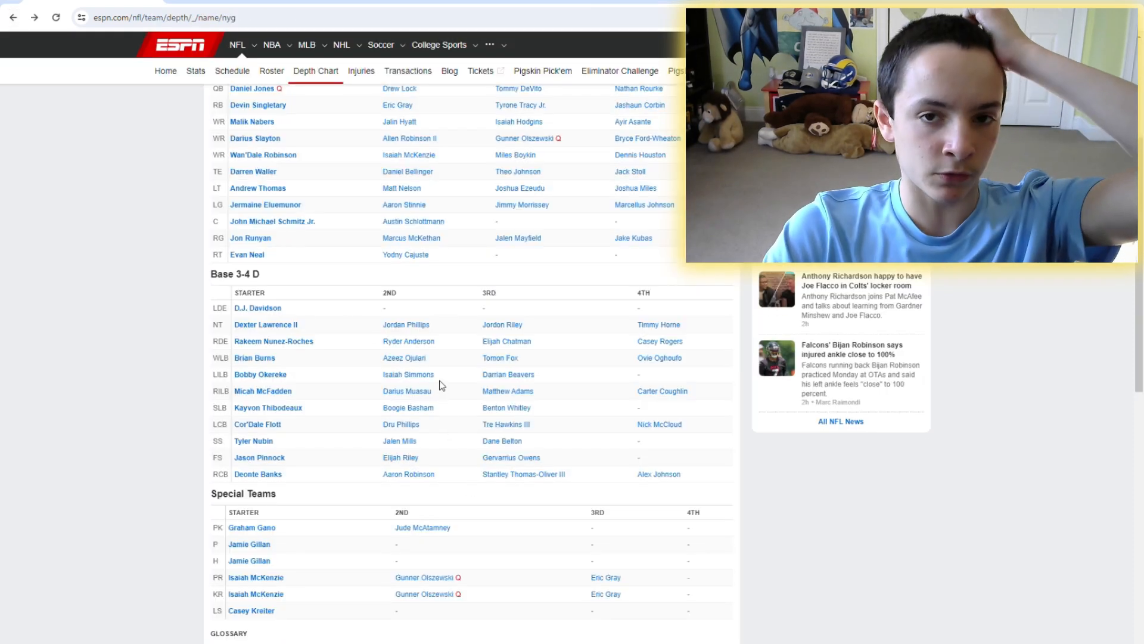
# Bring up backup linebacker Darius Muasau's player page
pyautogui.click(407, 390)
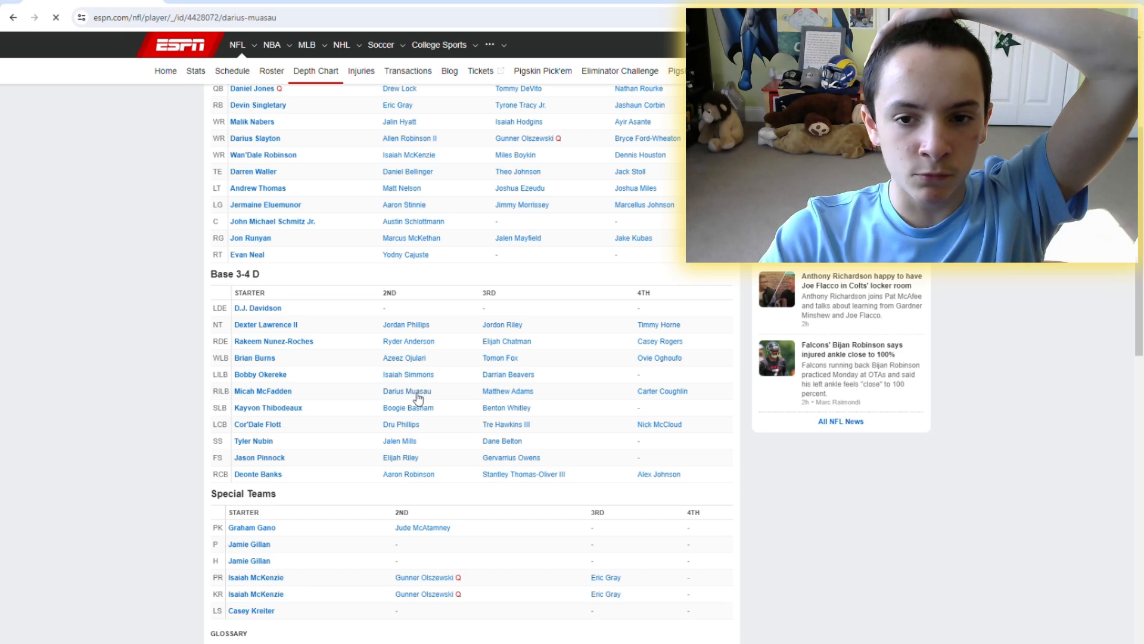
pyautogui.click(407, 390)
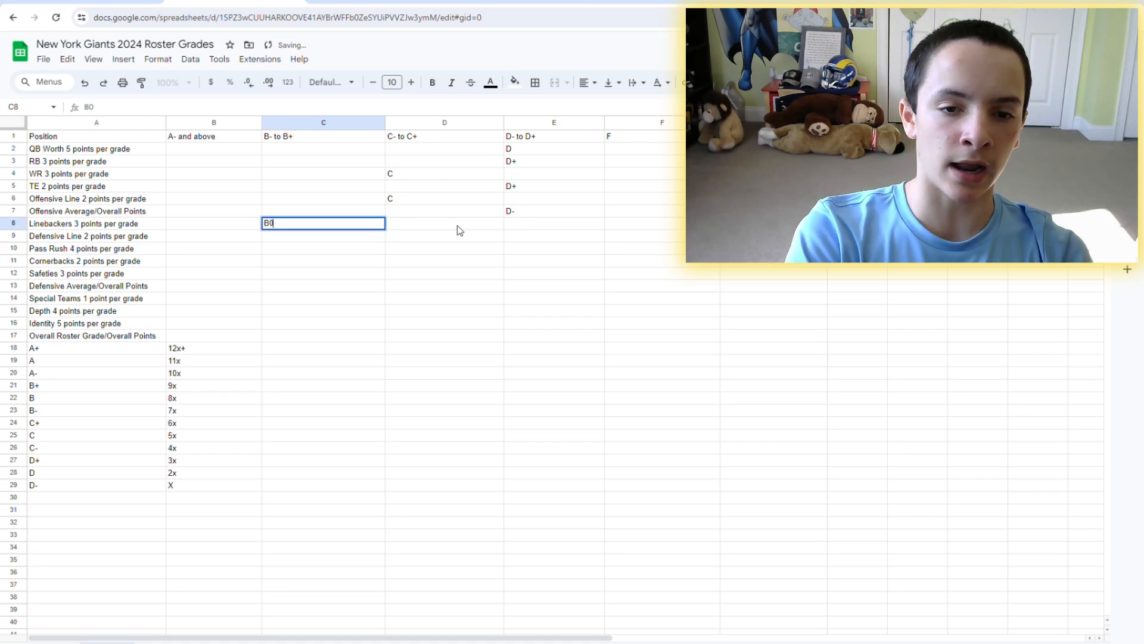
# Grade the linebackers B-, glance over the neighbouring grade cells, then return to the ESPN depth chart
pyautogui.write('B-')
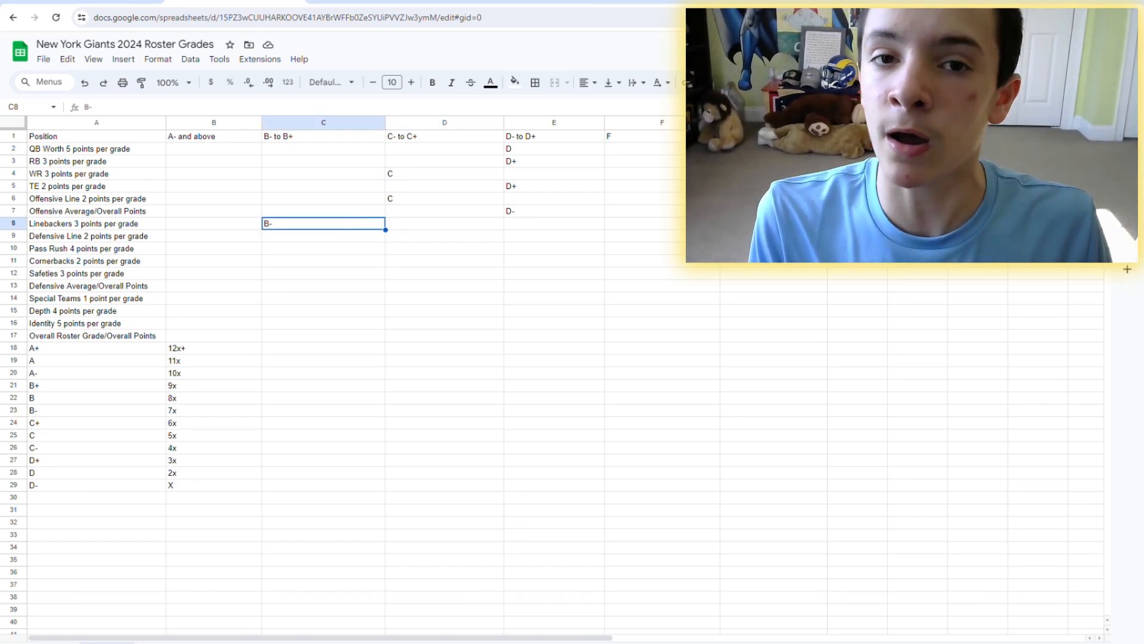
pyautogui.click(214, 222)
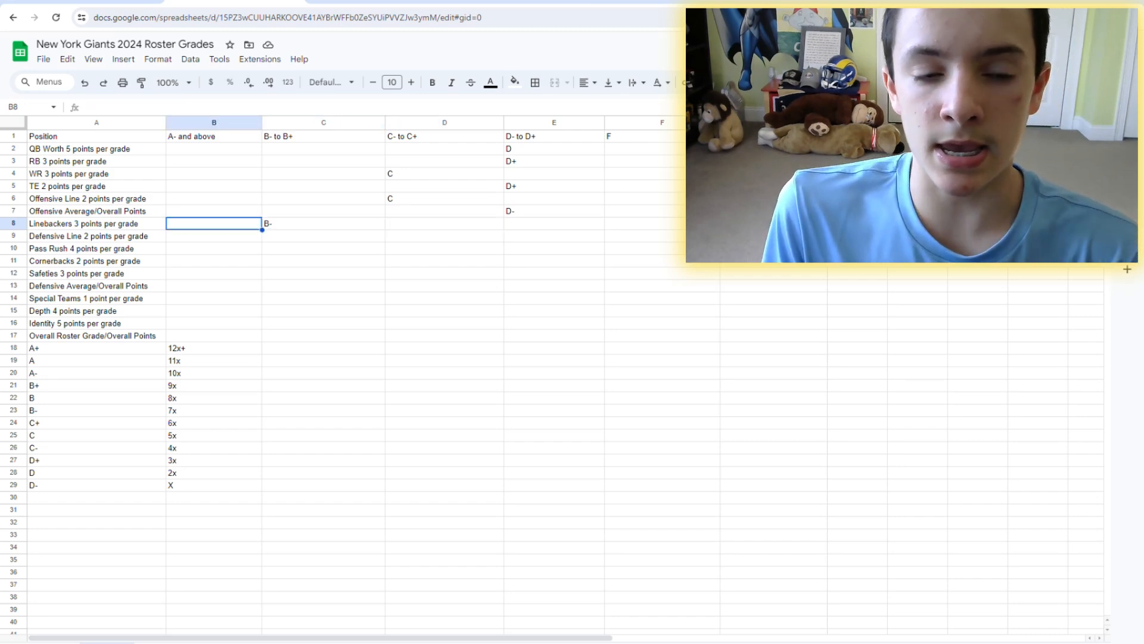
pyautogui.click(323, 224)
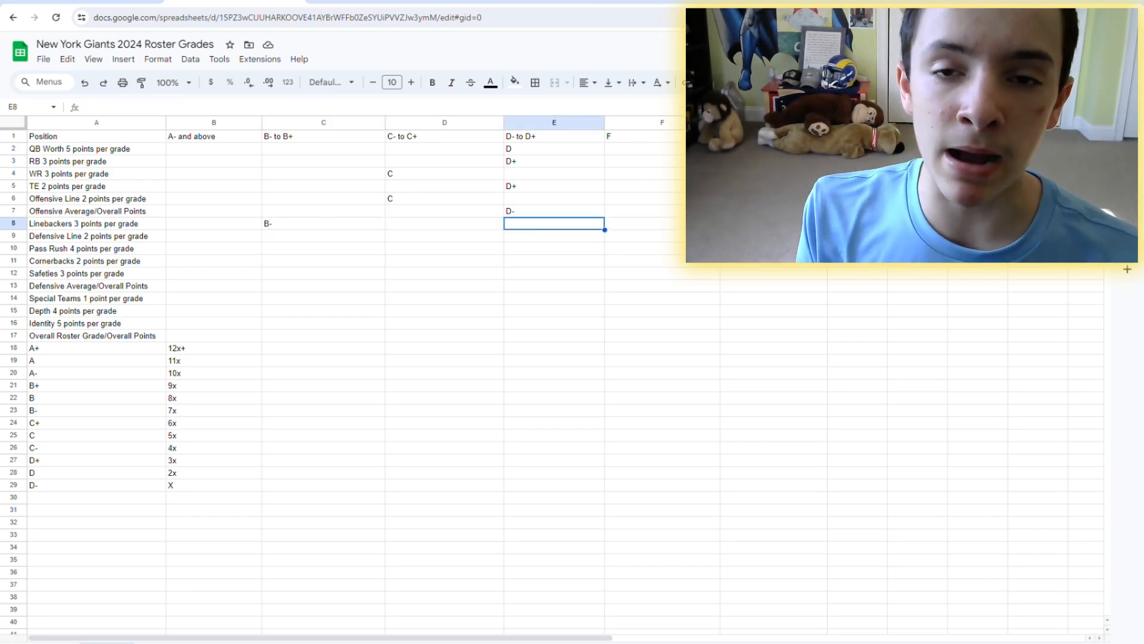
pyautogui.click(444, 224)
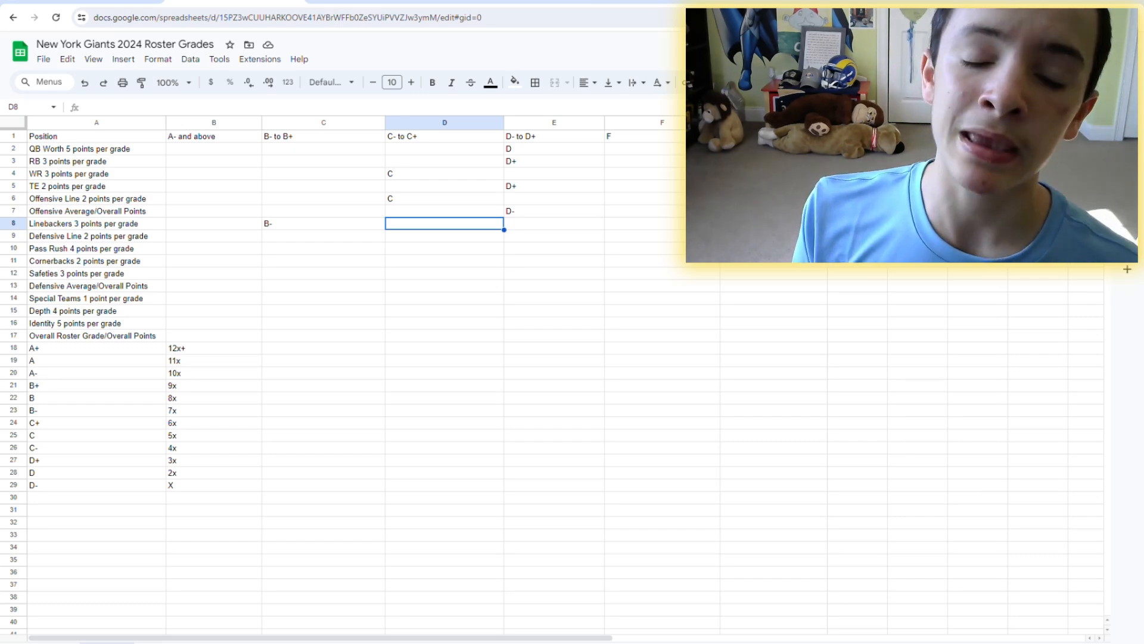
pyautogui.click(322, 224)
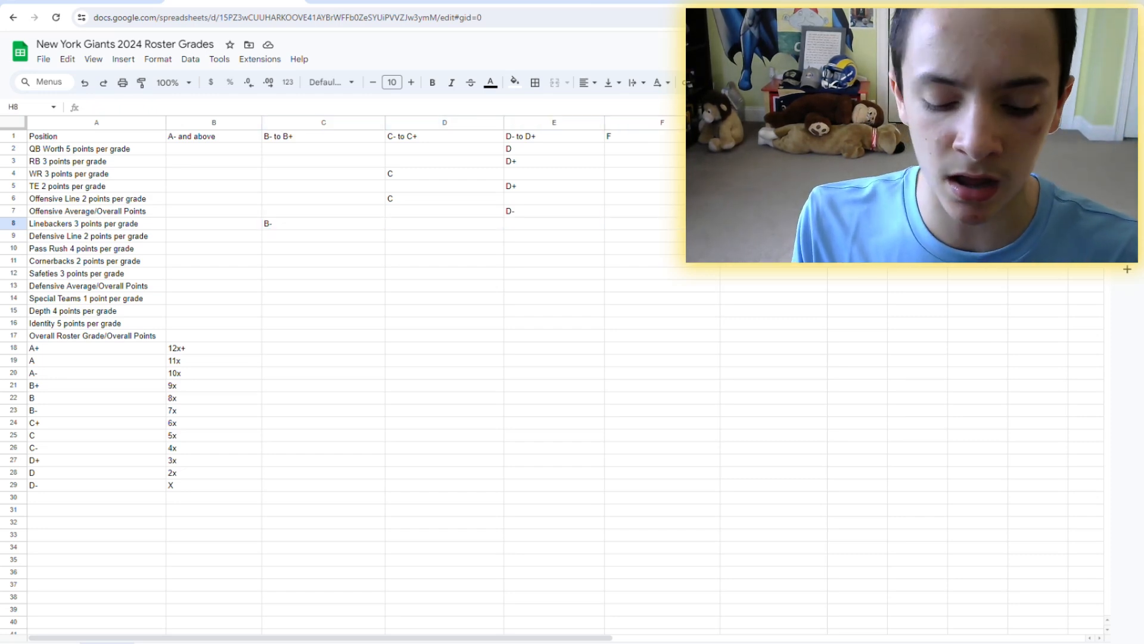
pyautogui.click(660, 236)
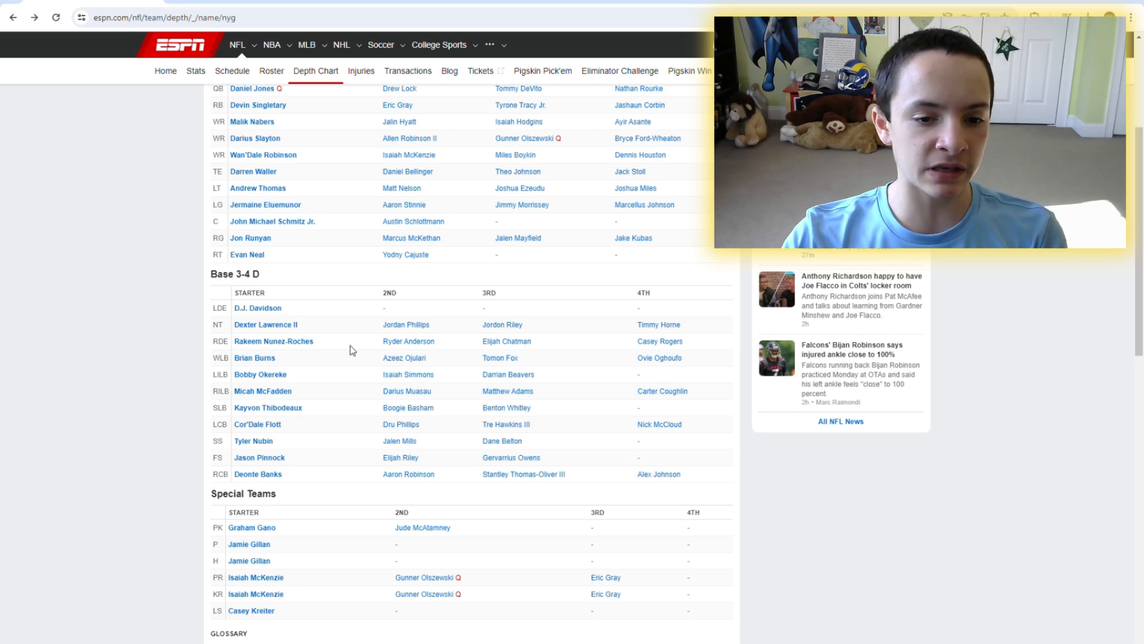
pyautogui.moveTo(319, 354)
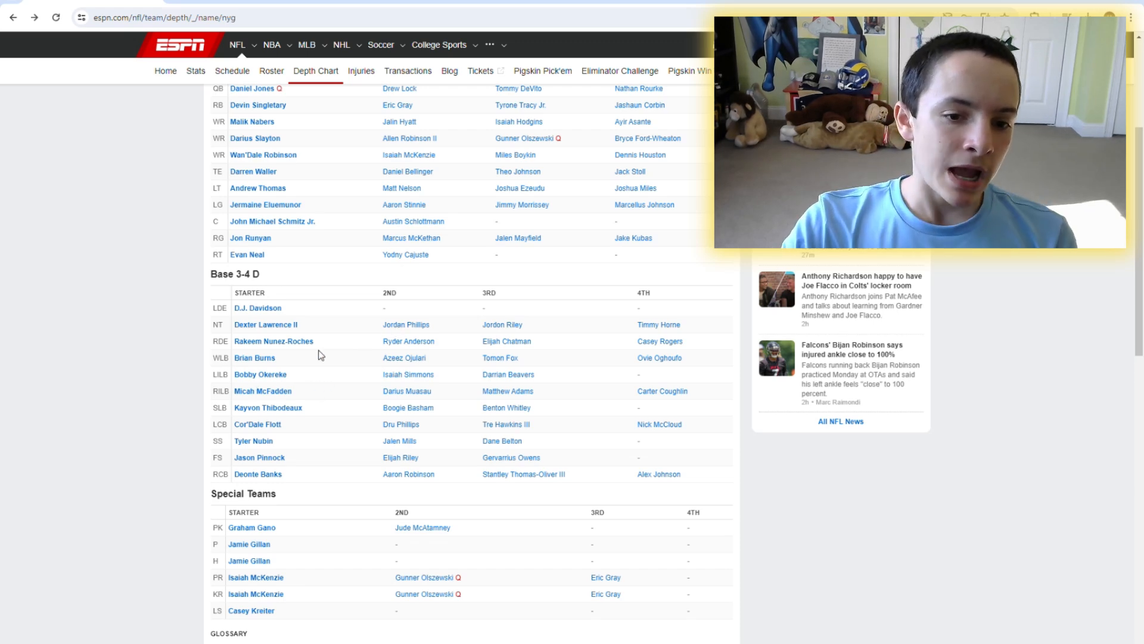
# Check D.J. Davidson's season stats and come back to the depth chart
pyautogui.click(256, 308)
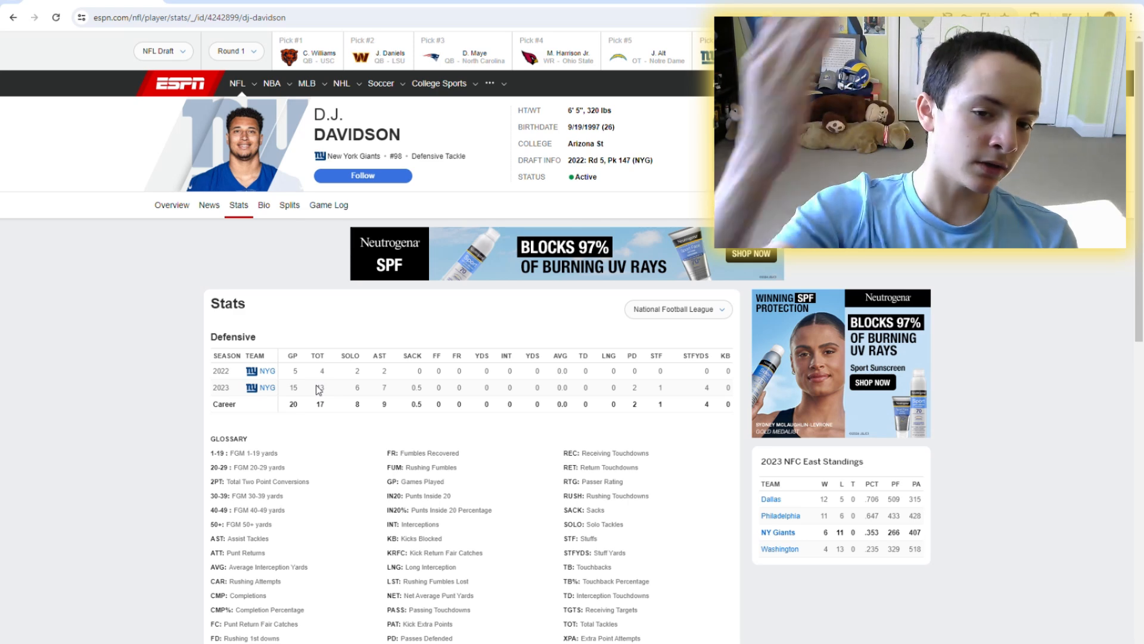
pyautogui.click(13, 17)
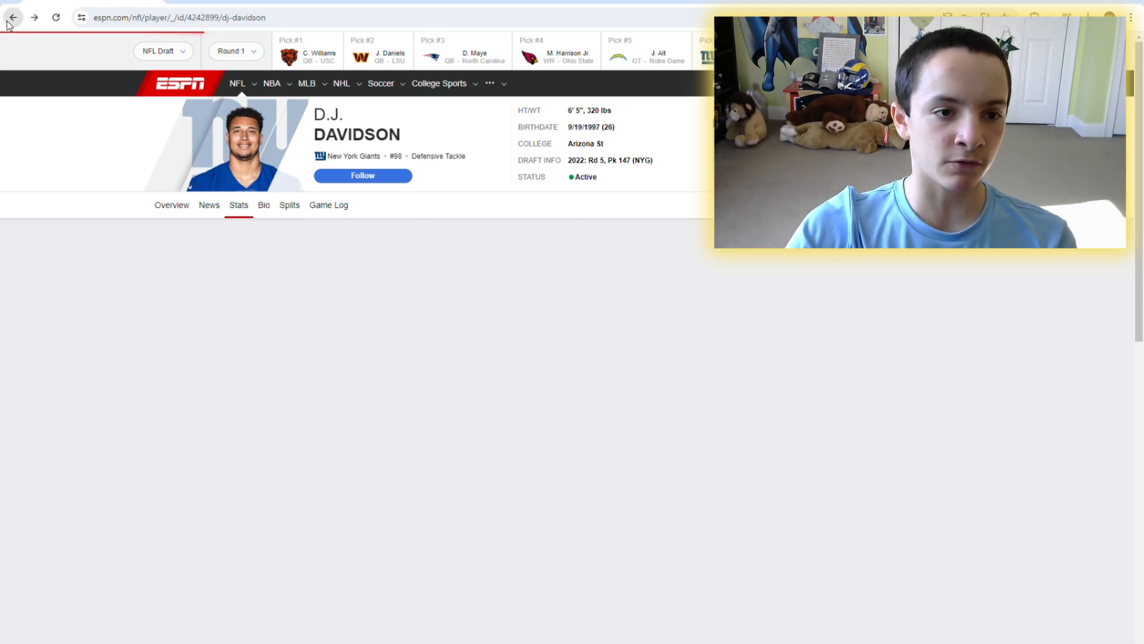
pyautogui.click(13, 17)
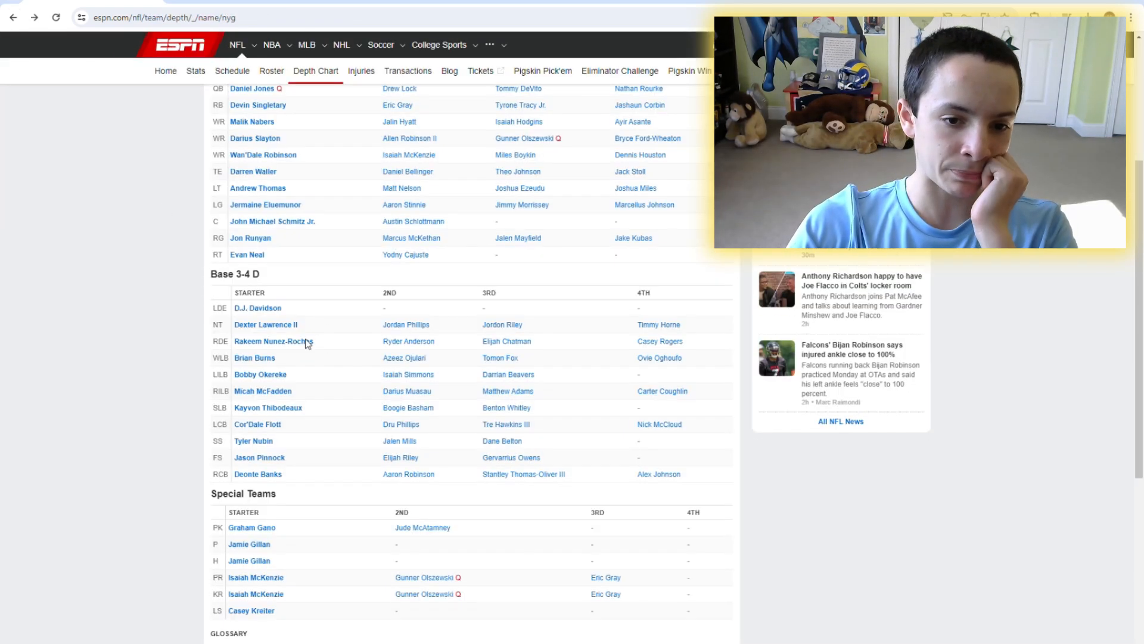
pyautogui.doubleClick(257, 307)
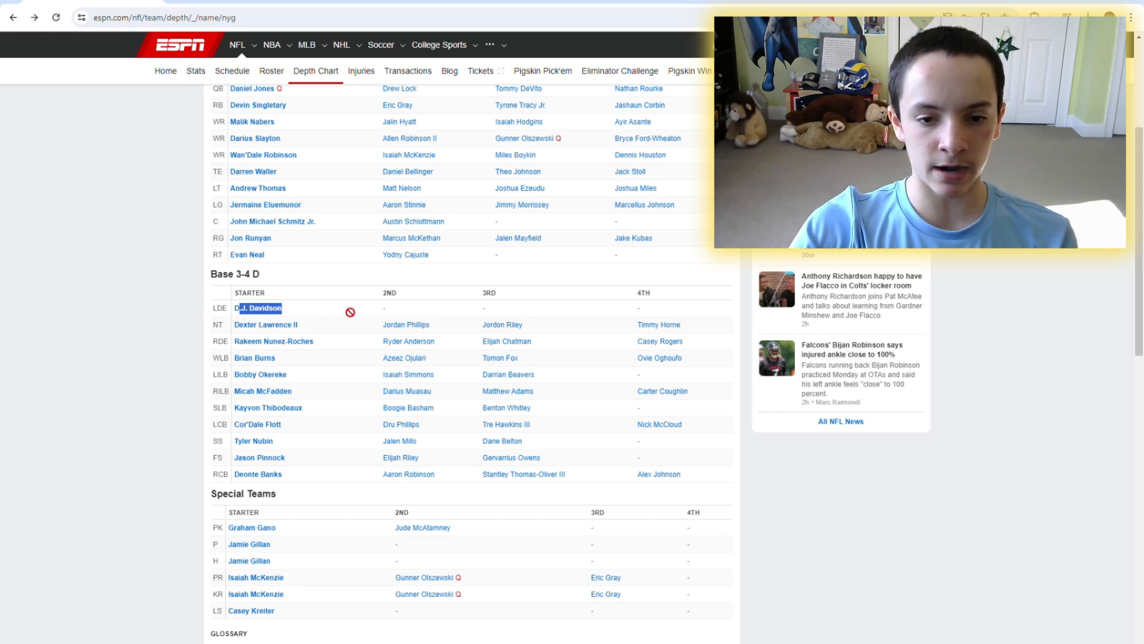
# Check Jordan Phillips's and Rakeem Nunez-Roches's full defensive stats, returning to the depth chart
pyautogui.click(405, 324)
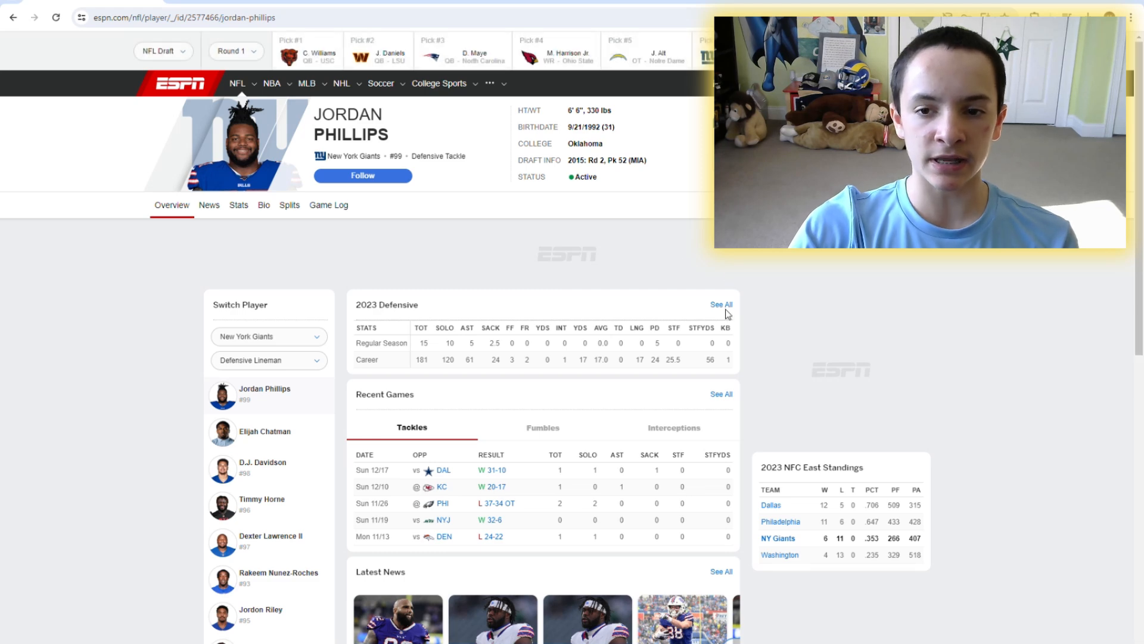
pyautogui.click(238, 205)
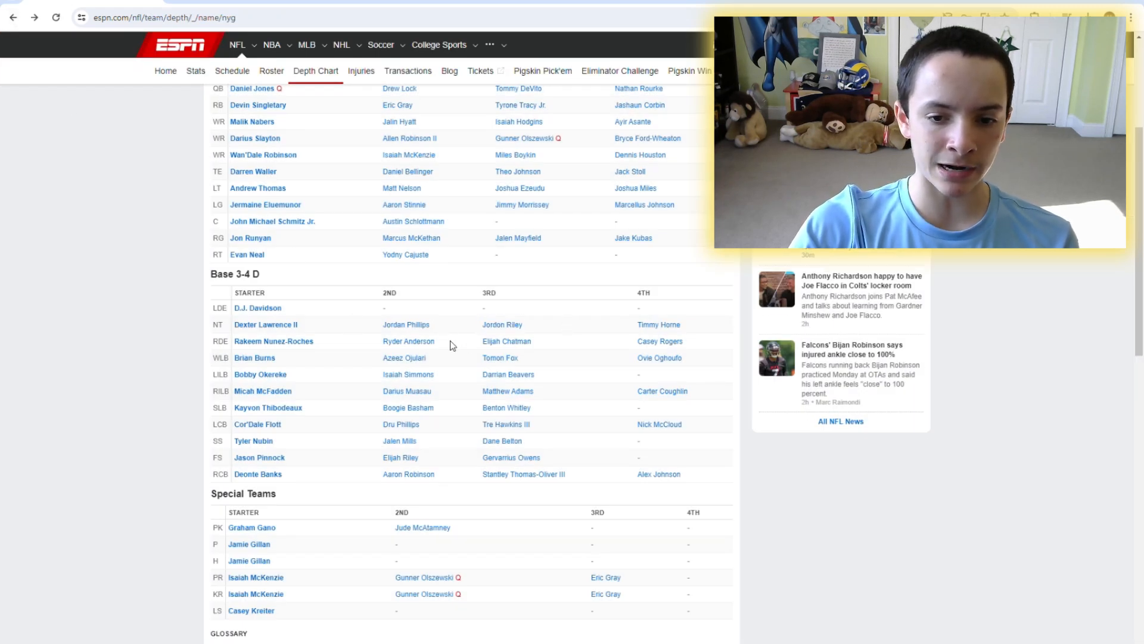
pyautogui.moveTo(133, 344)
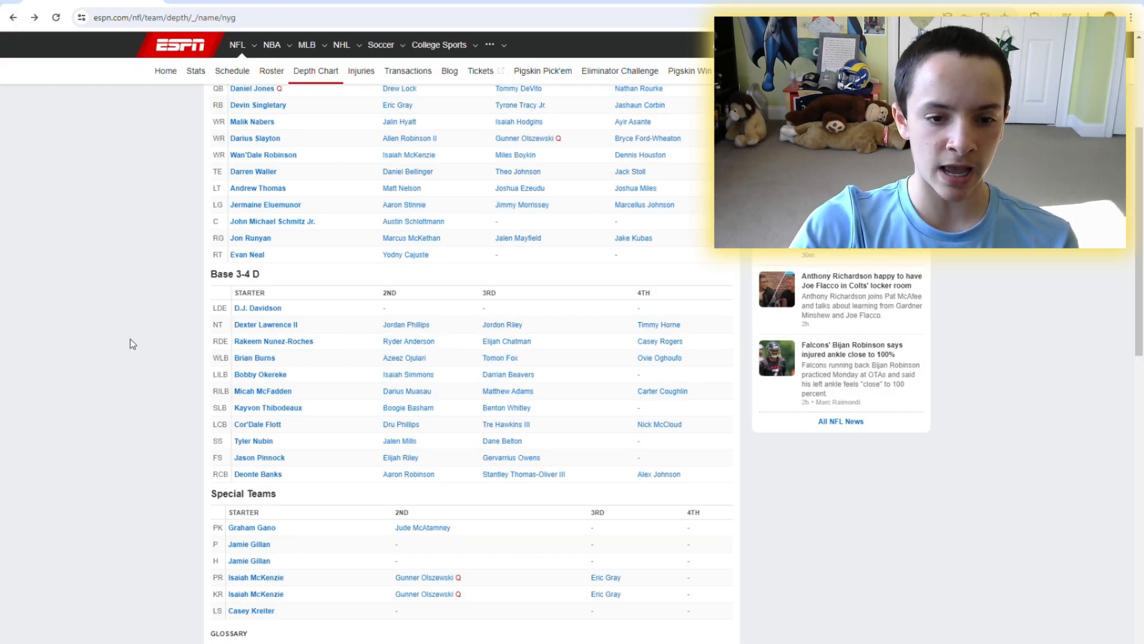
pyautogui.click(273, 341)
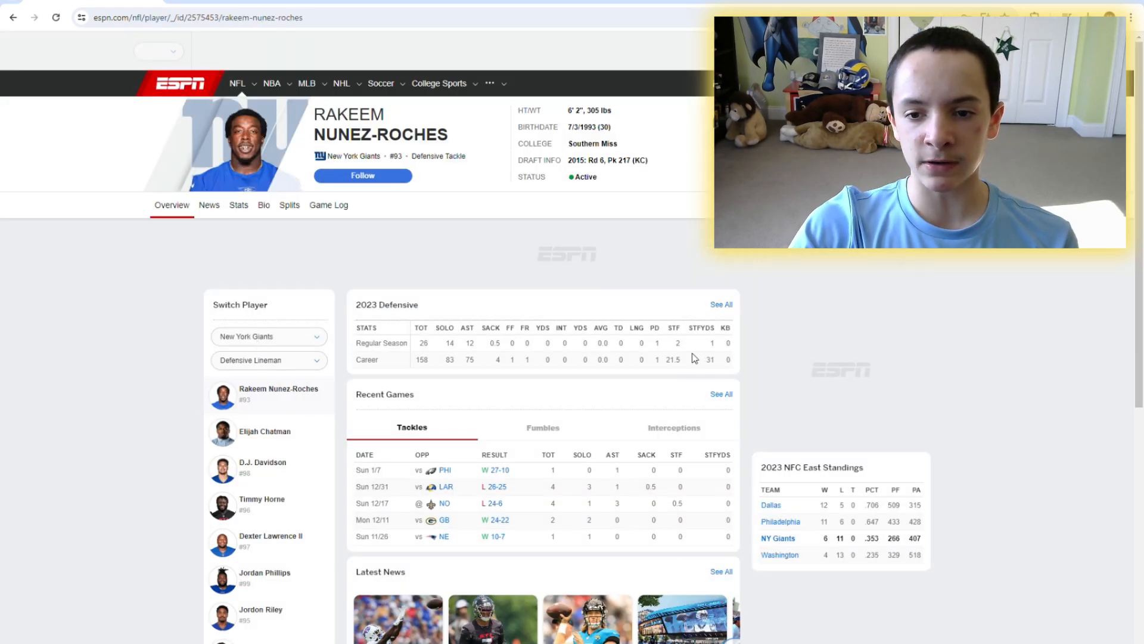
pyautogui.click(238, 205)
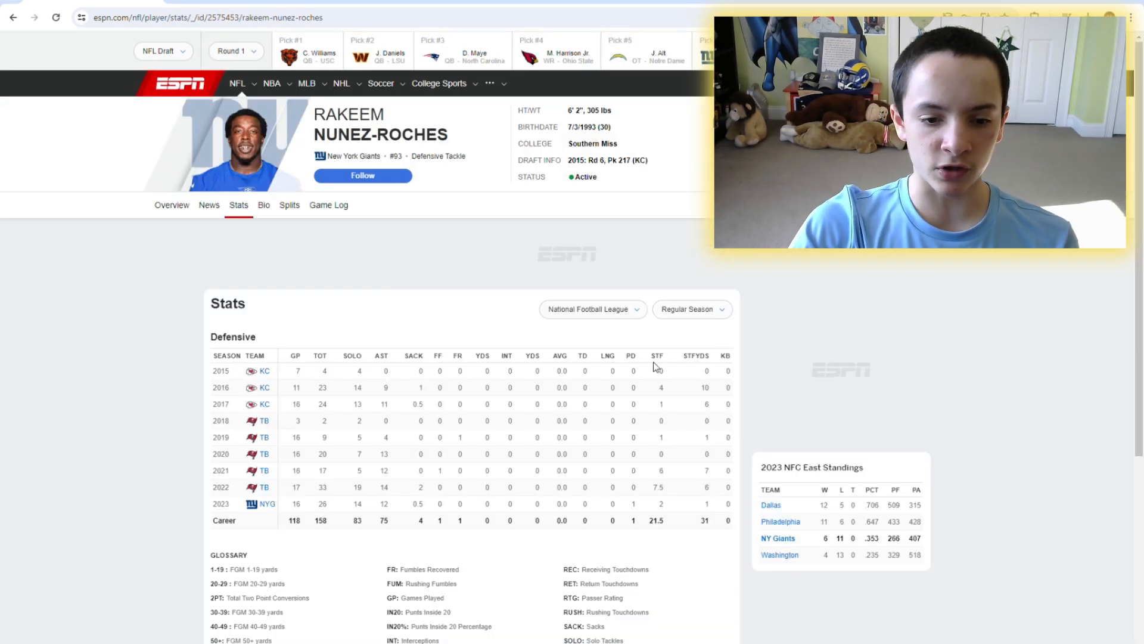
pyautogui.click(12, 18)
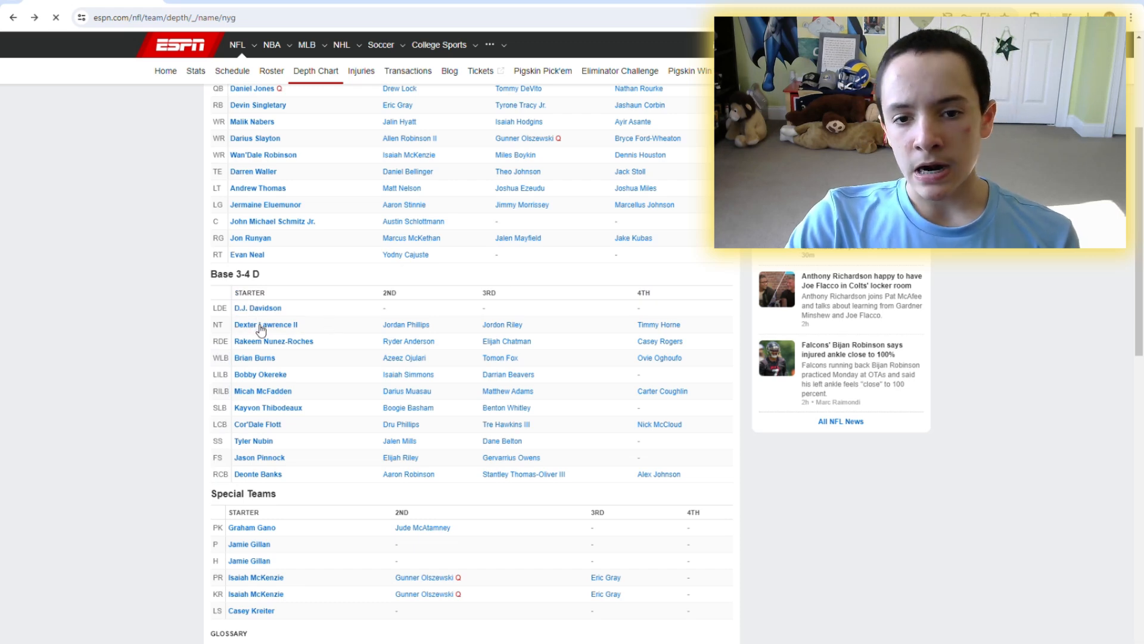
# Review Dexter Lawrence II's player page and his full 2023 defensive stats
pyautogui.click(264, 324)
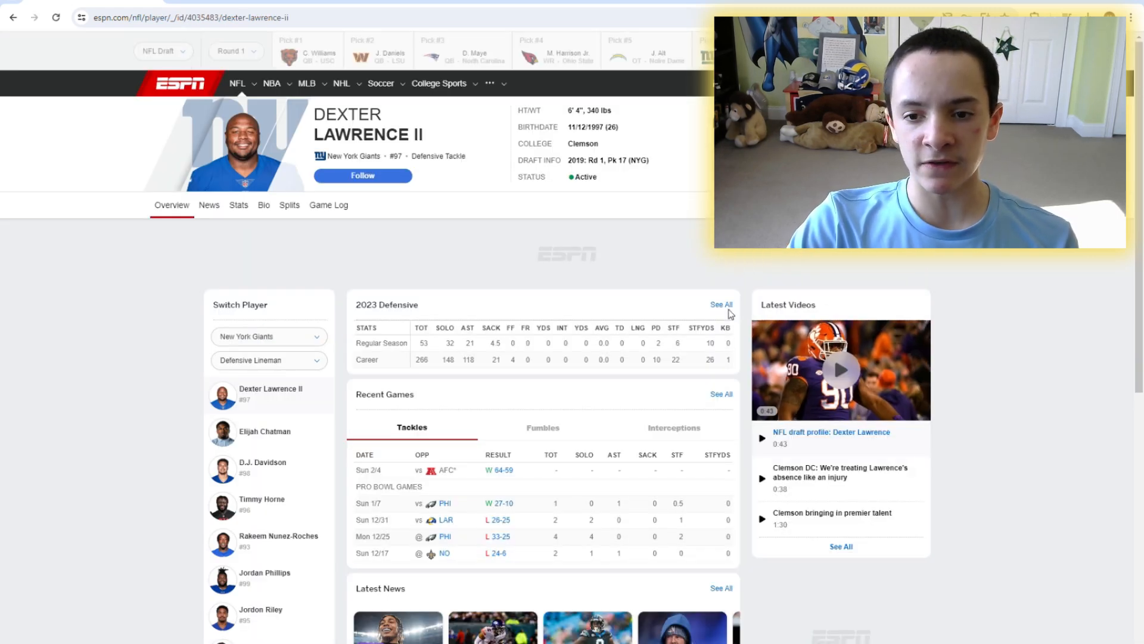
pyautogui.click(238, 205)
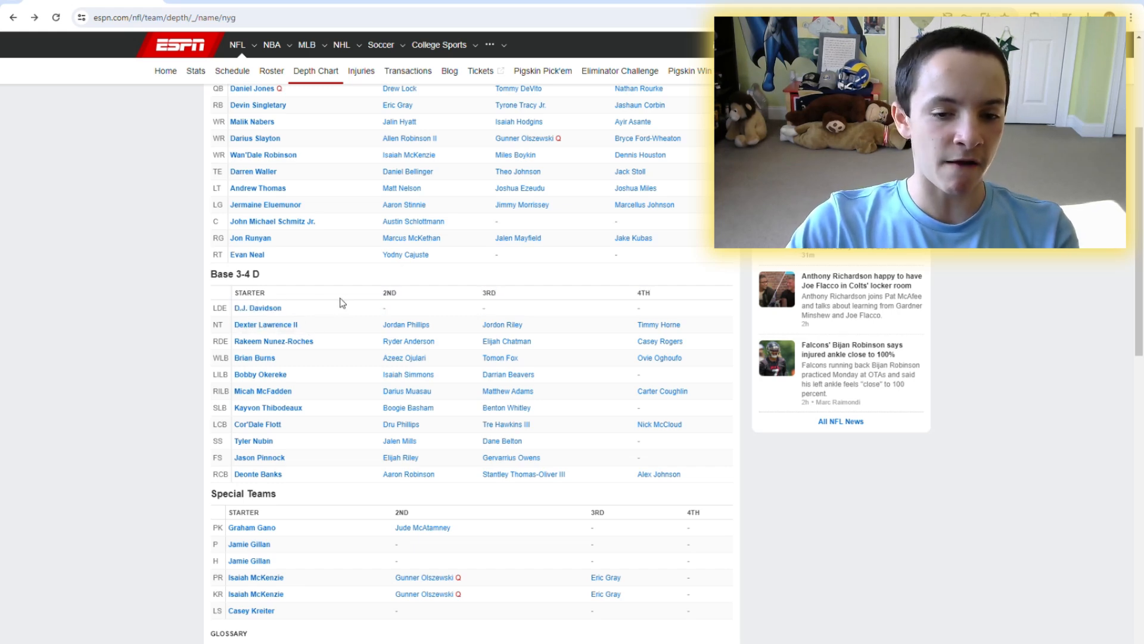
pyautogui.moveTo(318, 400)
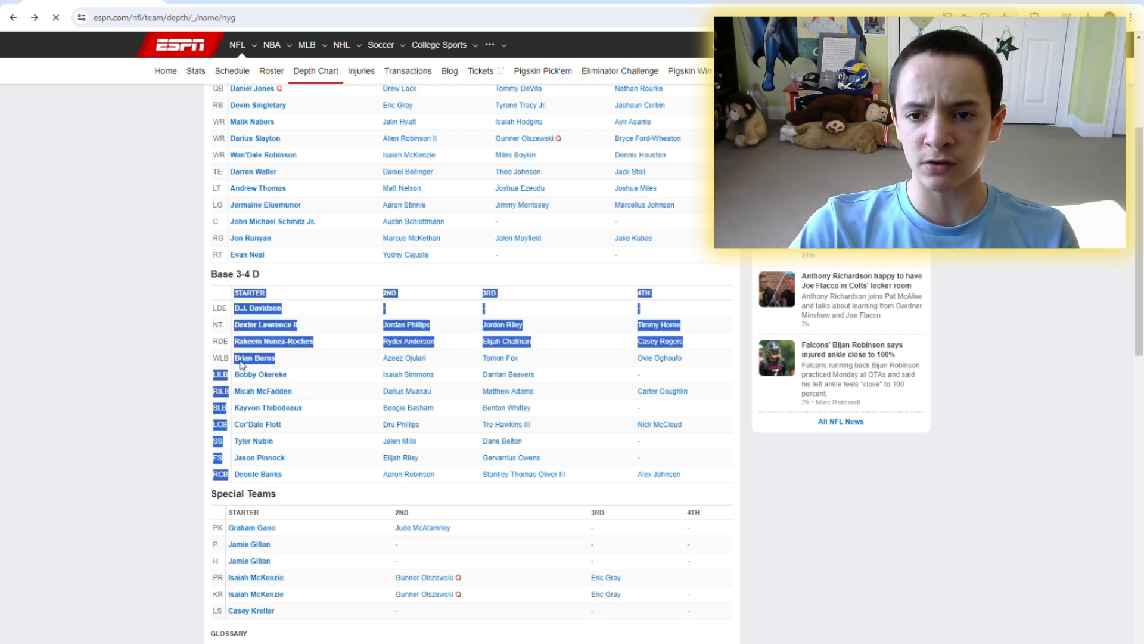
# Clear the stray selection and review Kayvon Thibodeaux's player page
pyautogui.click(254, 358)
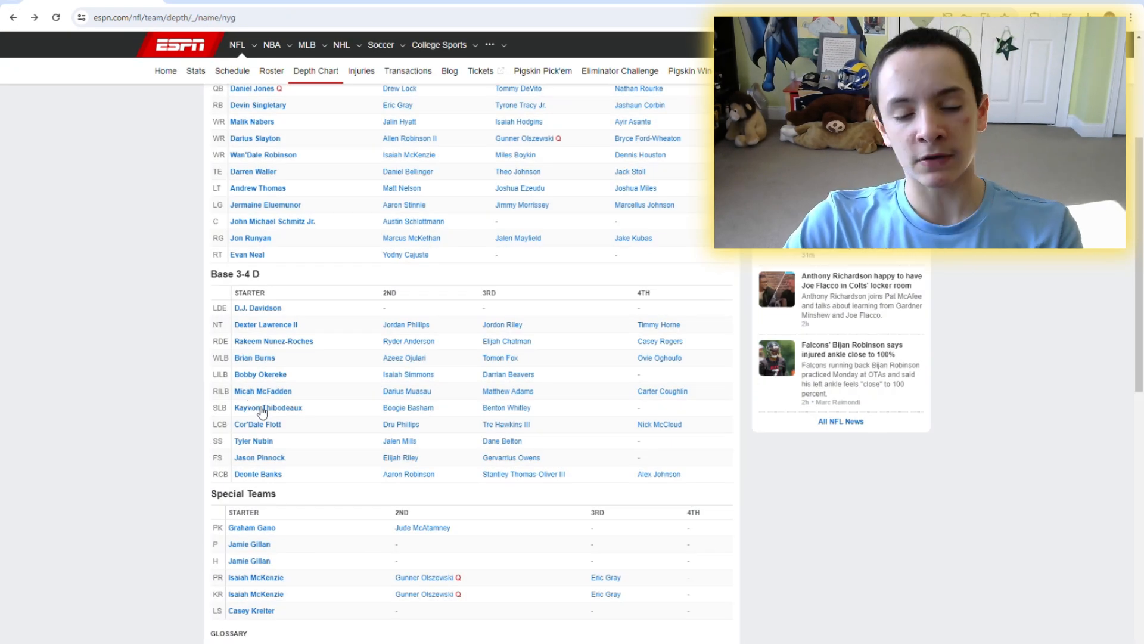
pyautogui.click(268, 407)
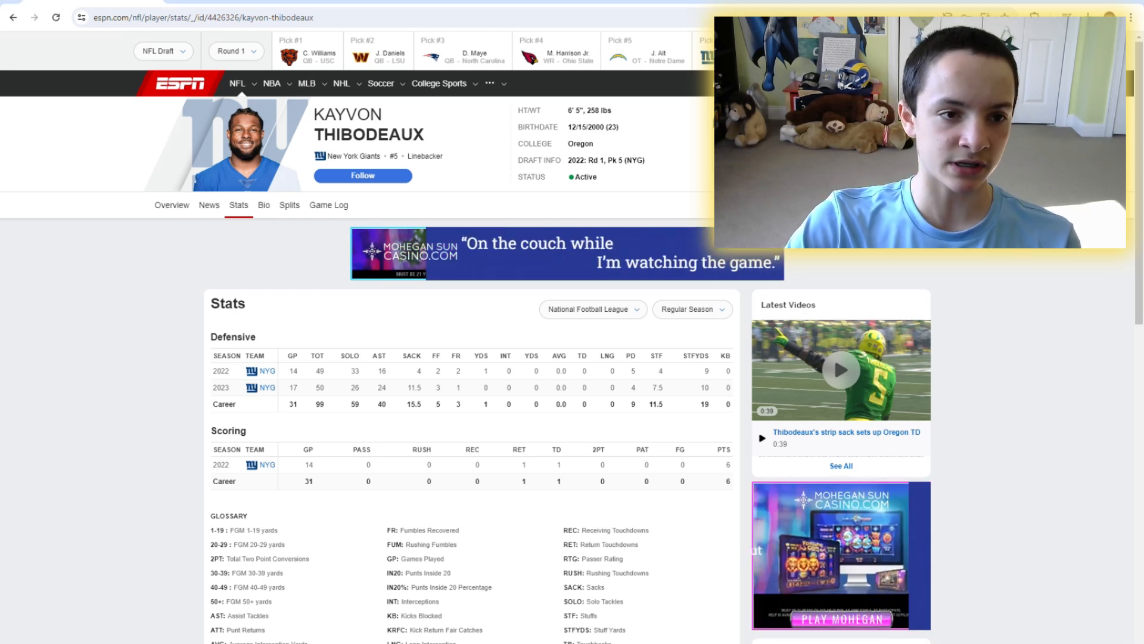
pyautogui.click(267, 370)
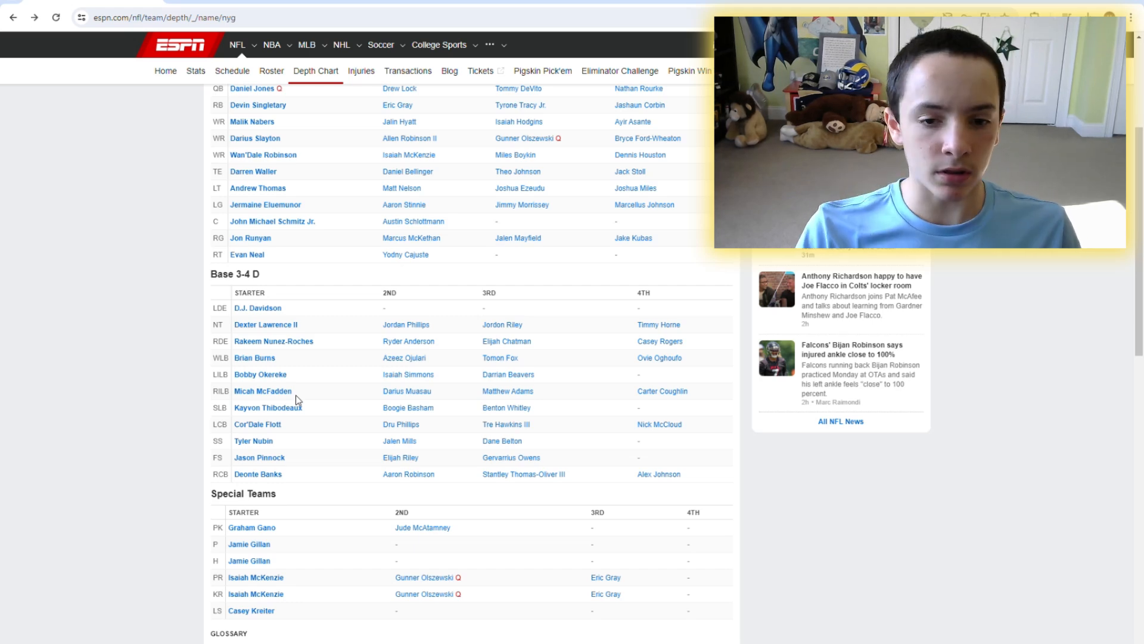
pyautogui.moveTo(445, 373)
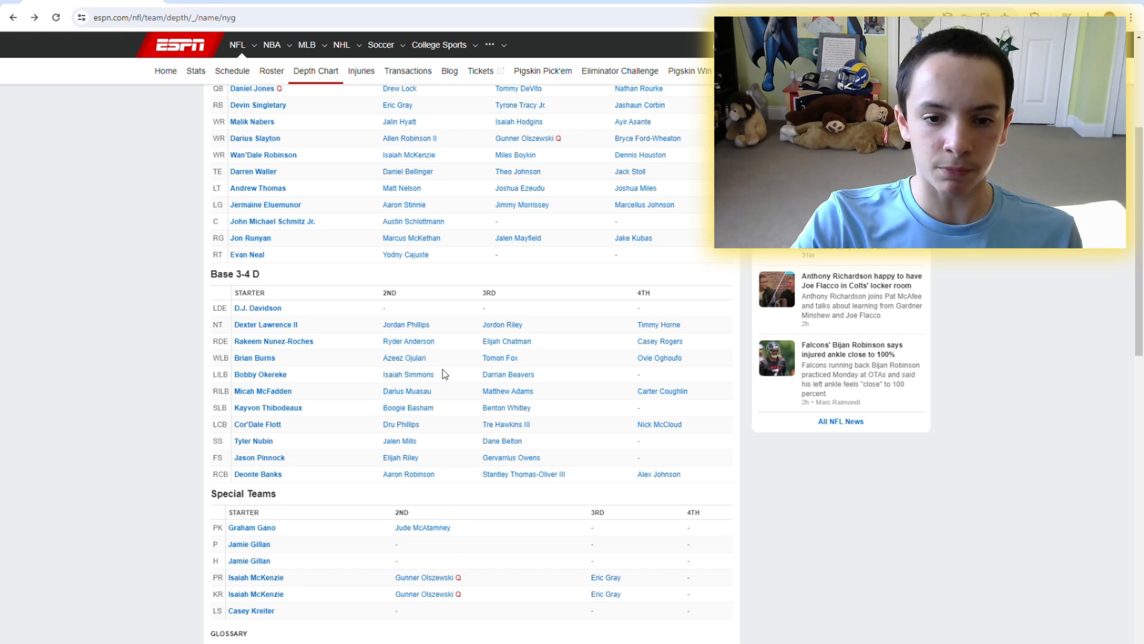
# Review Azeez Ojulari's and Boogie Basham's player pages and stats
pyautogui.click(403, 357)
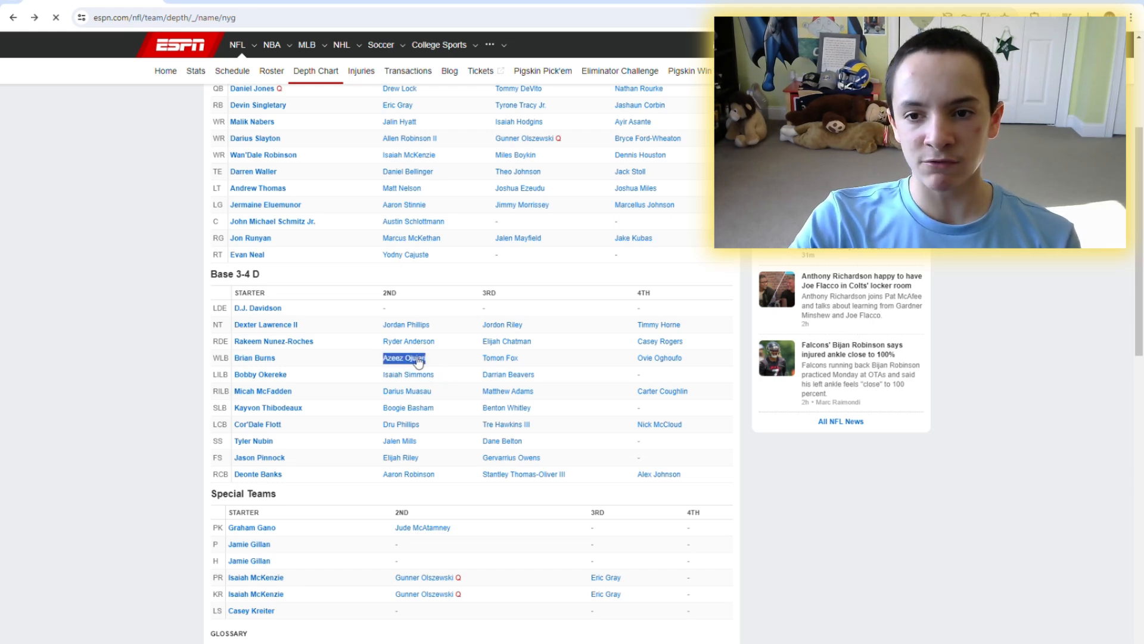
pyautogui.click(404, 358)
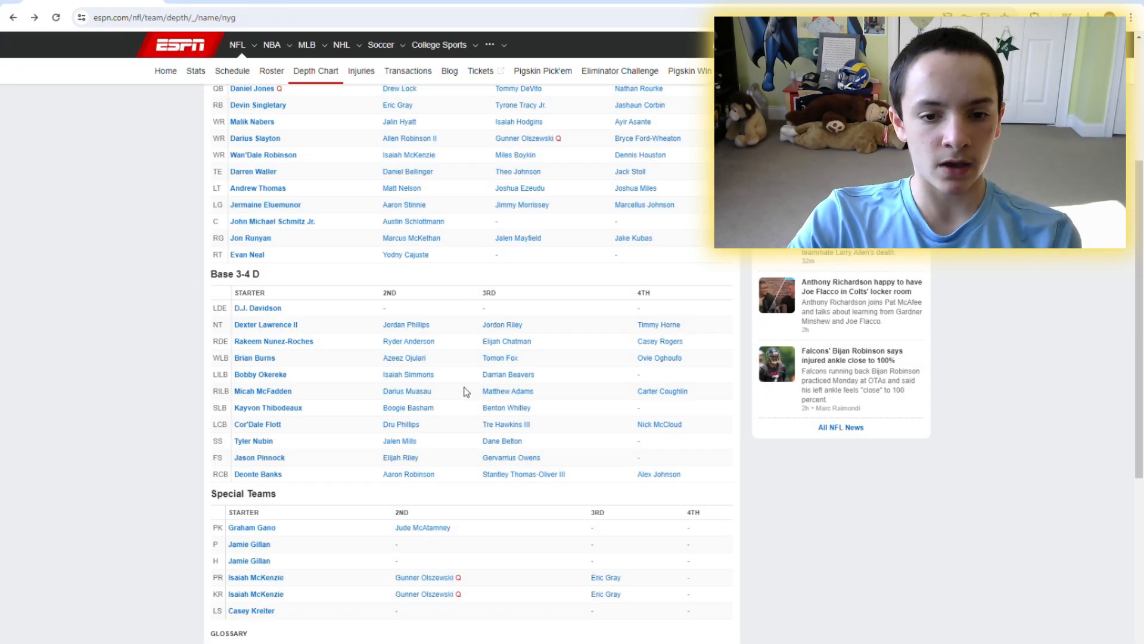
pyautogui.click(408, 407)
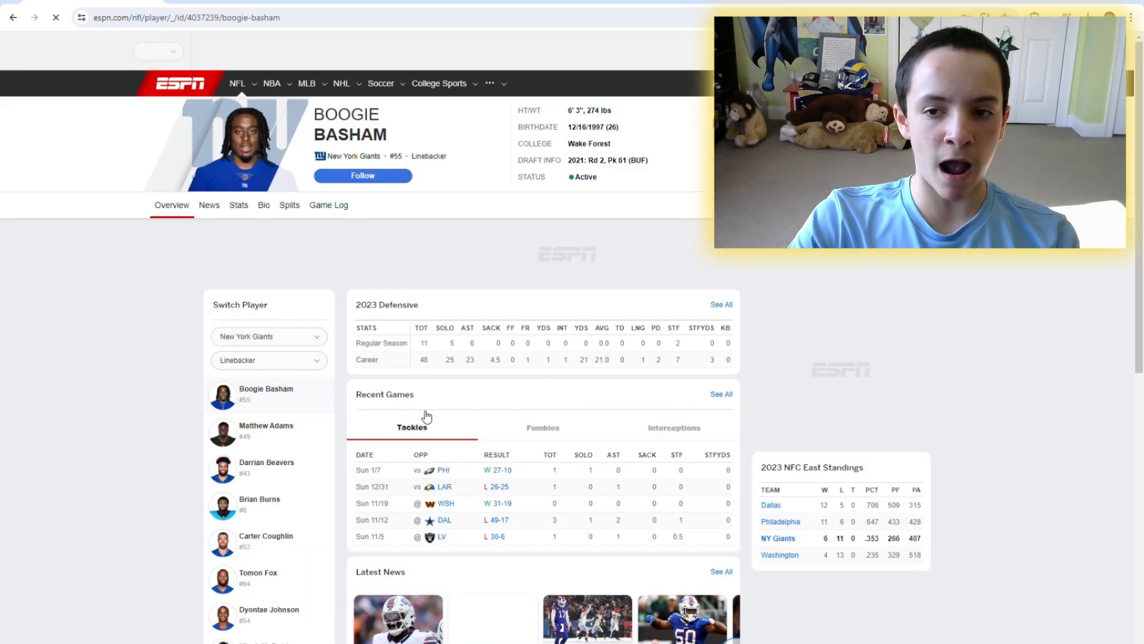
pyautogui.click(239, 205)
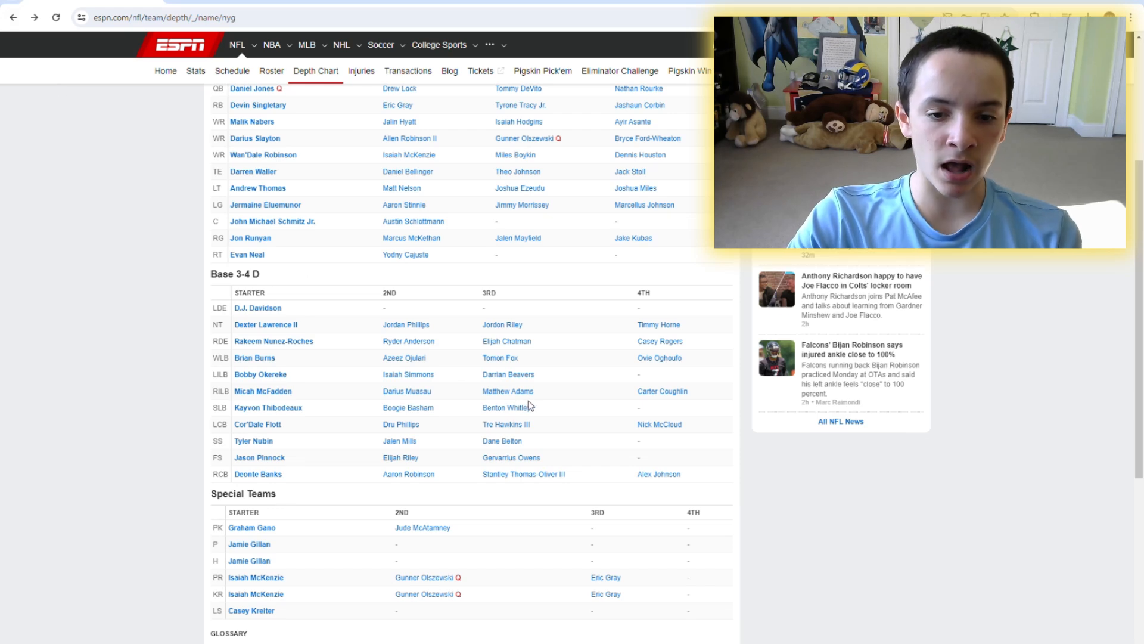
pyautogui.moveTo(540, 414)
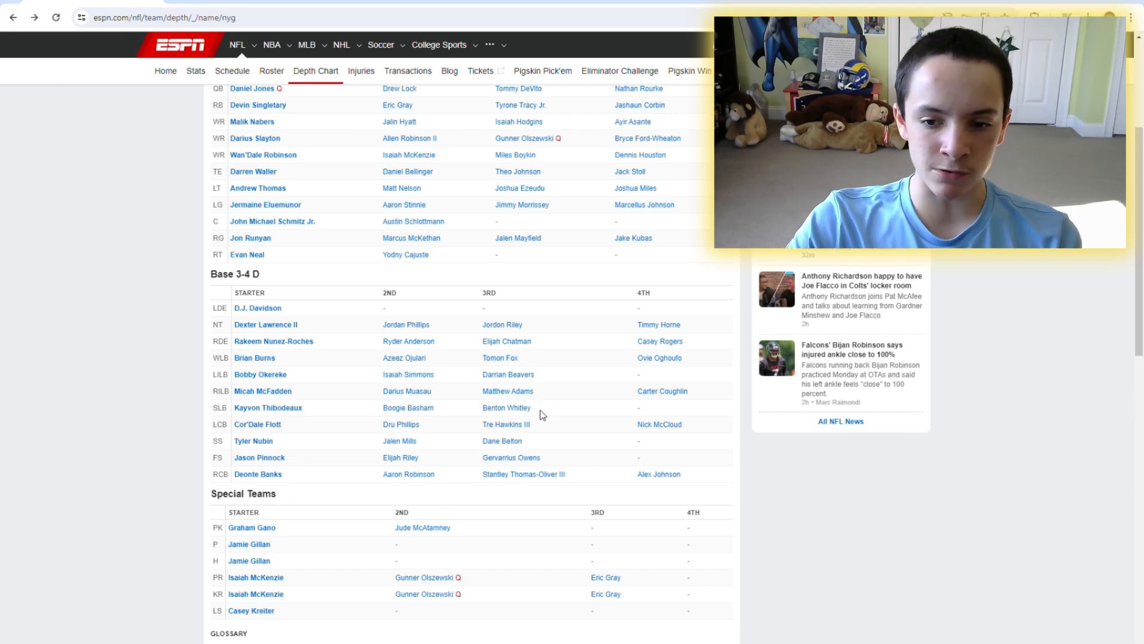
pyautogui.moveTo(451, 407)
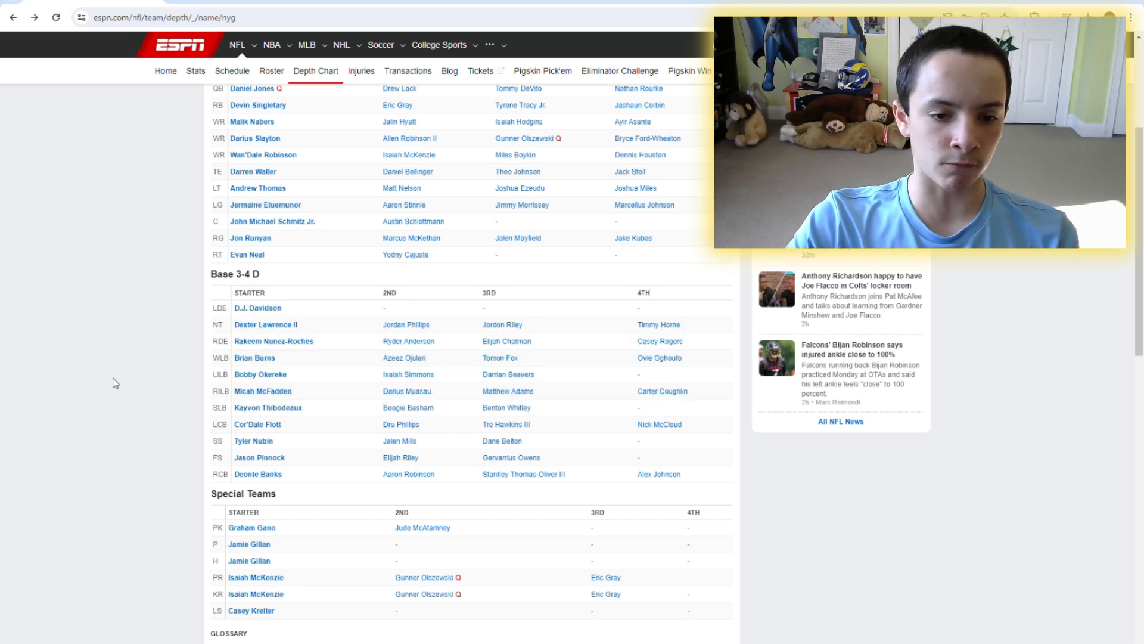
pyautogui.moveTo(280, 420)
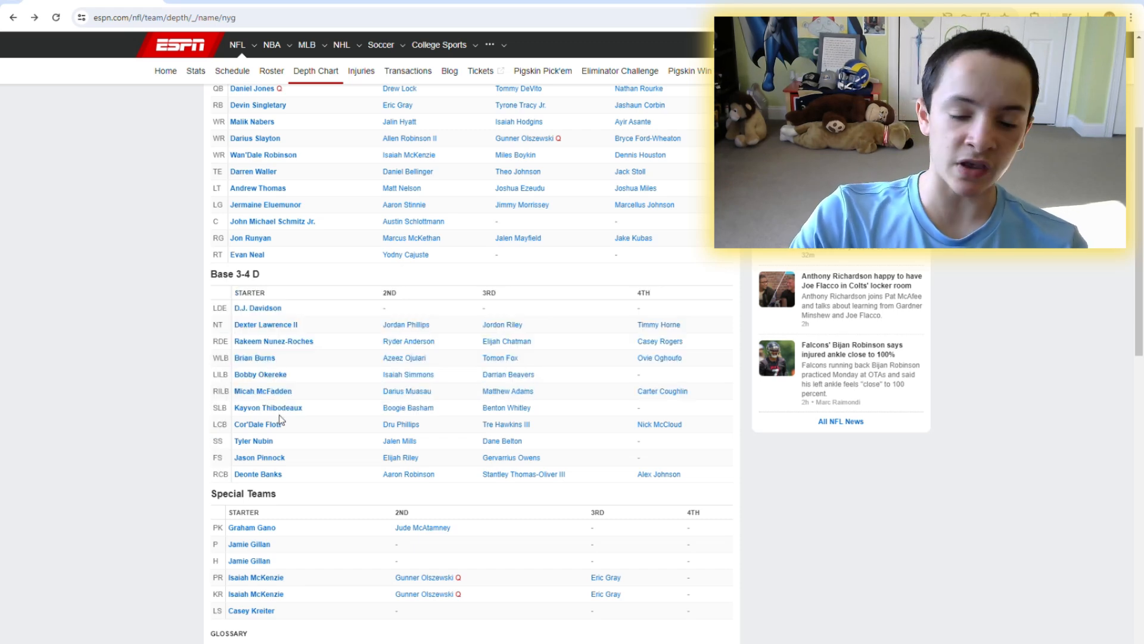
pyautogui.moveTo(364, 367)
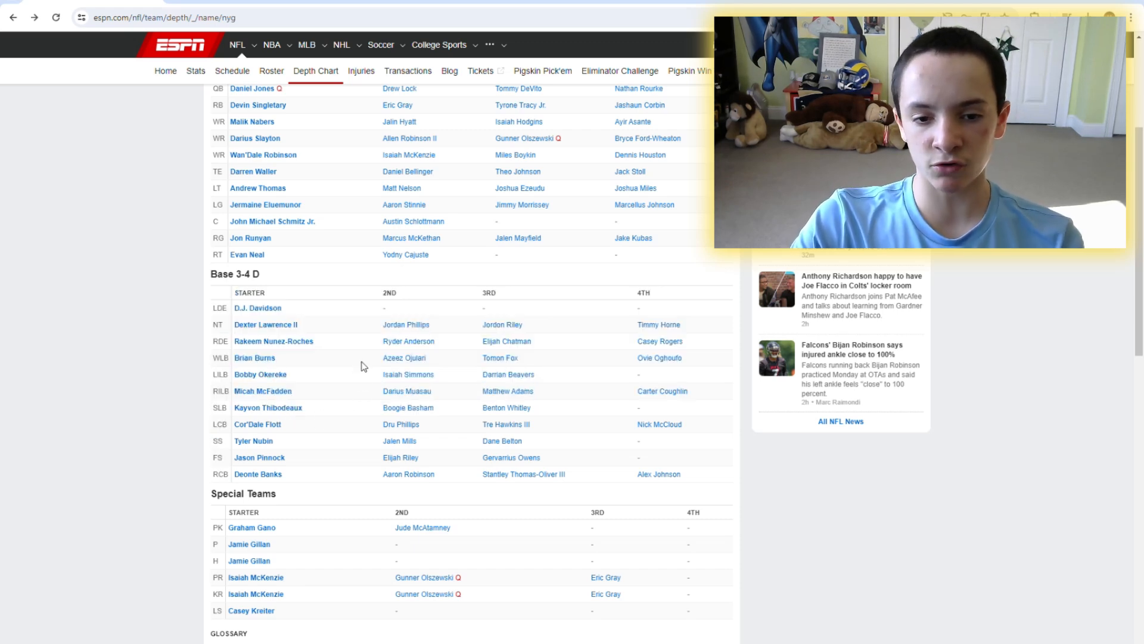
pyautogui.doubleClick(407, 407)
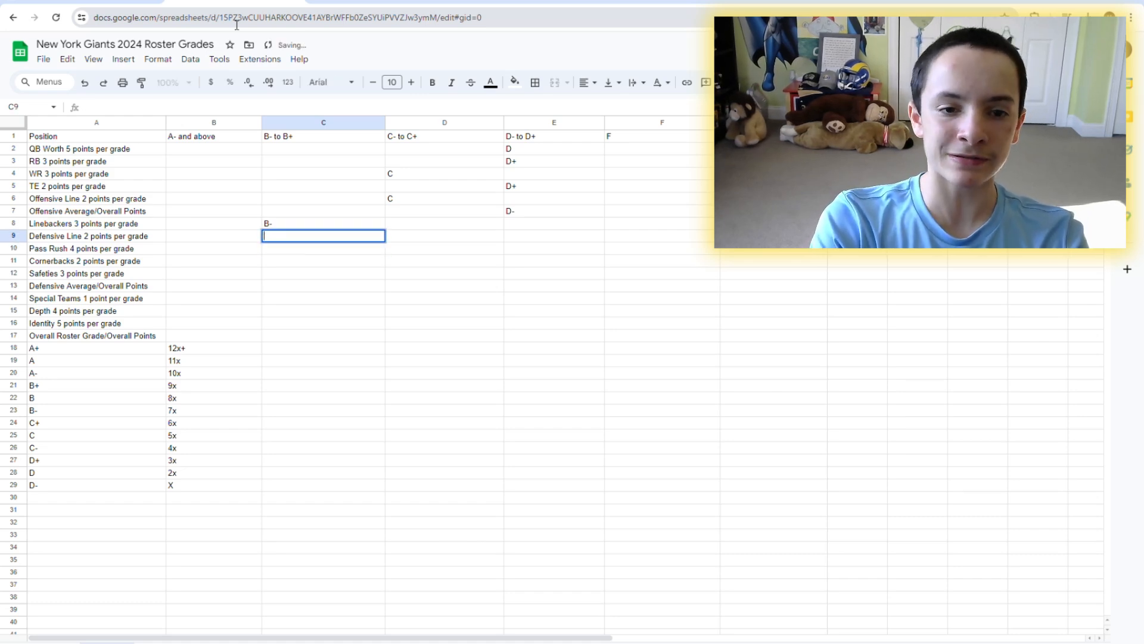
# Confirm a B+ grade for the defensive line in the roster grades sheet
pyautogui.write('B')
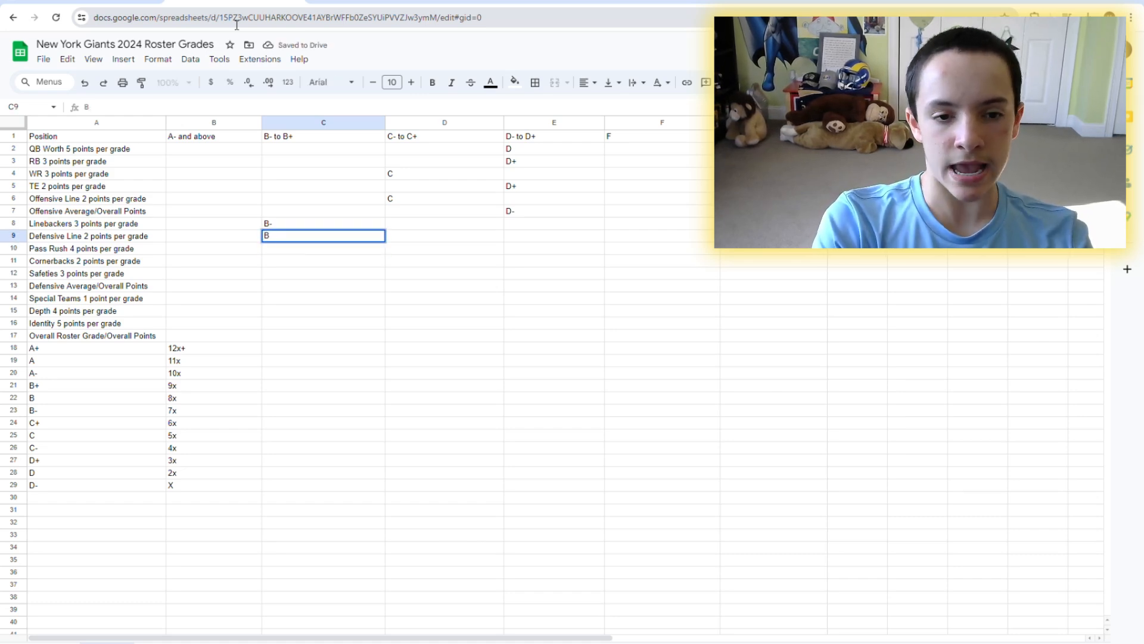
pyautogui.write('+')
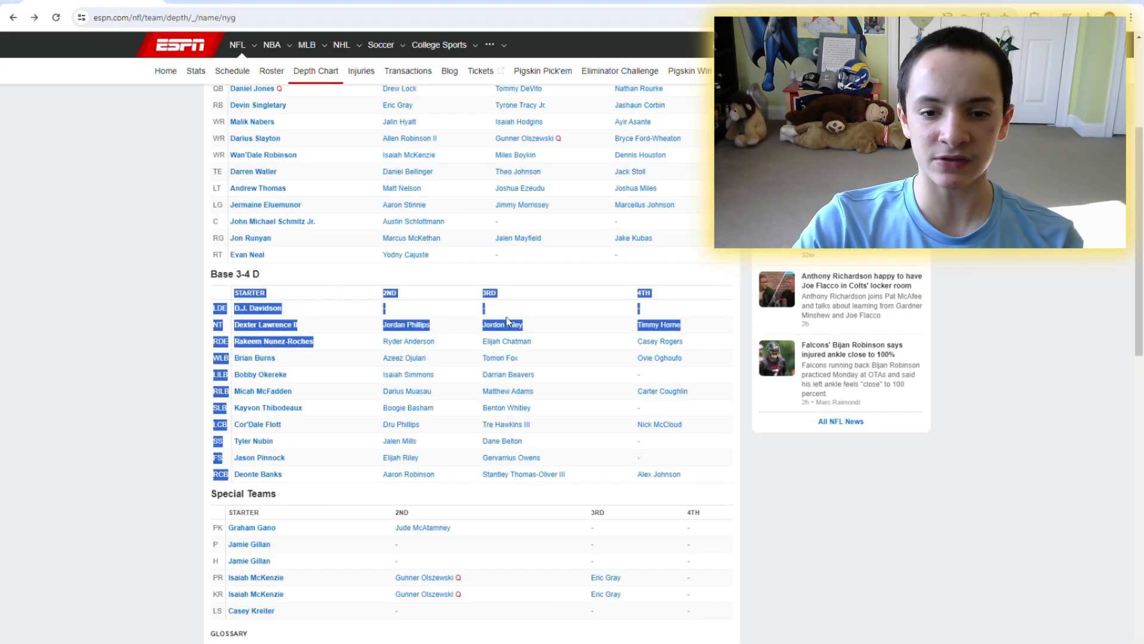
pyautogui.click(495, 305)
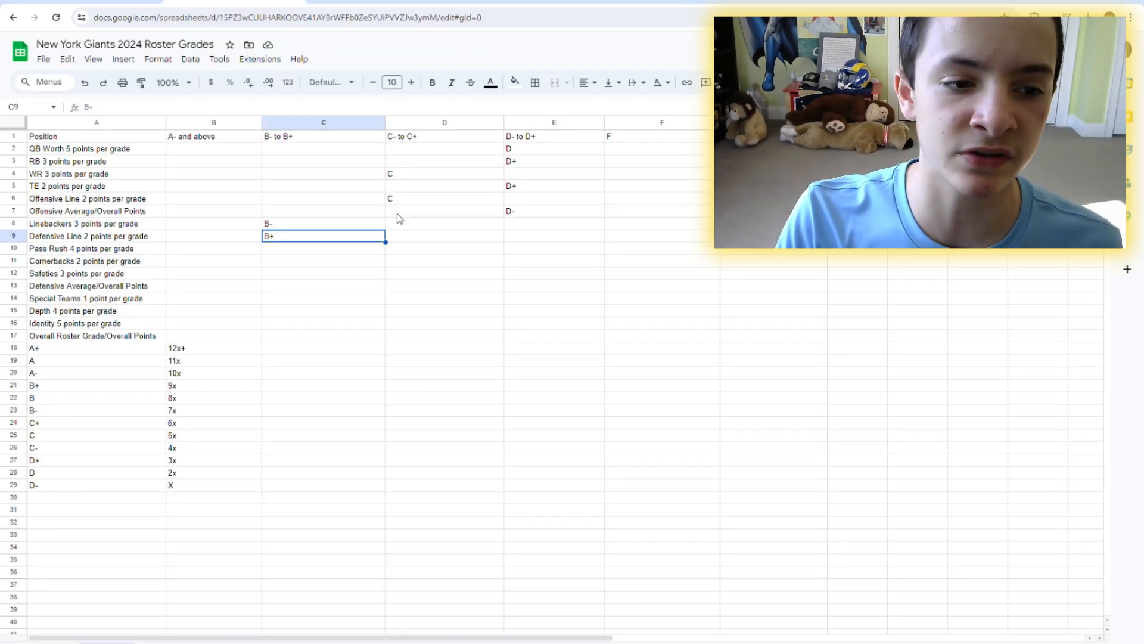
pyautogui.moveTo(393, 246)
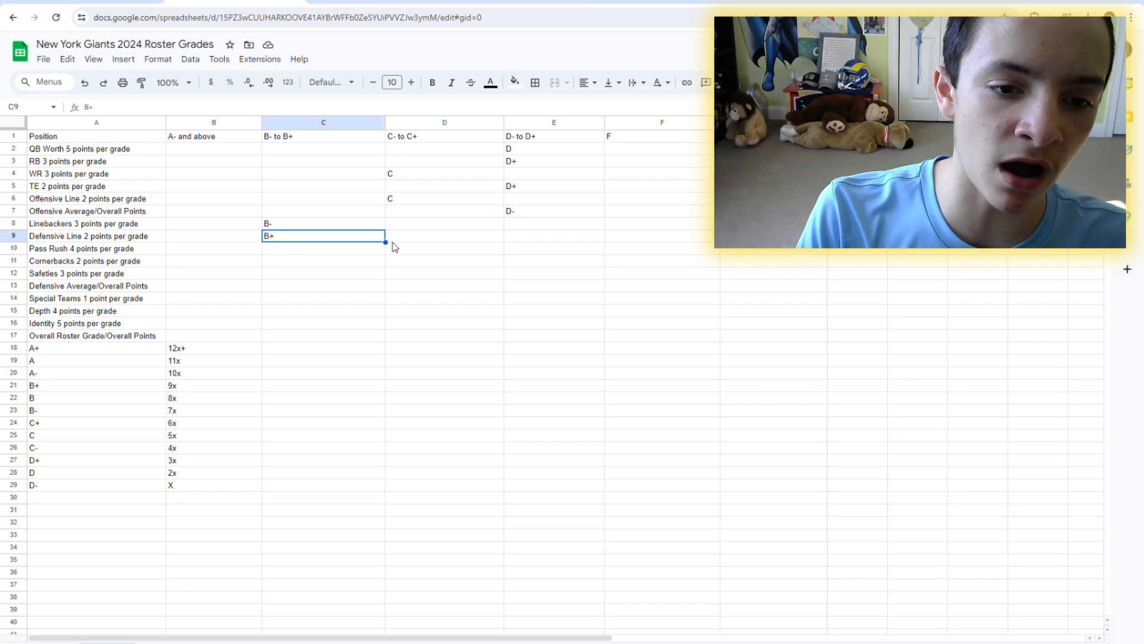
pyautogui.press('Backspace')
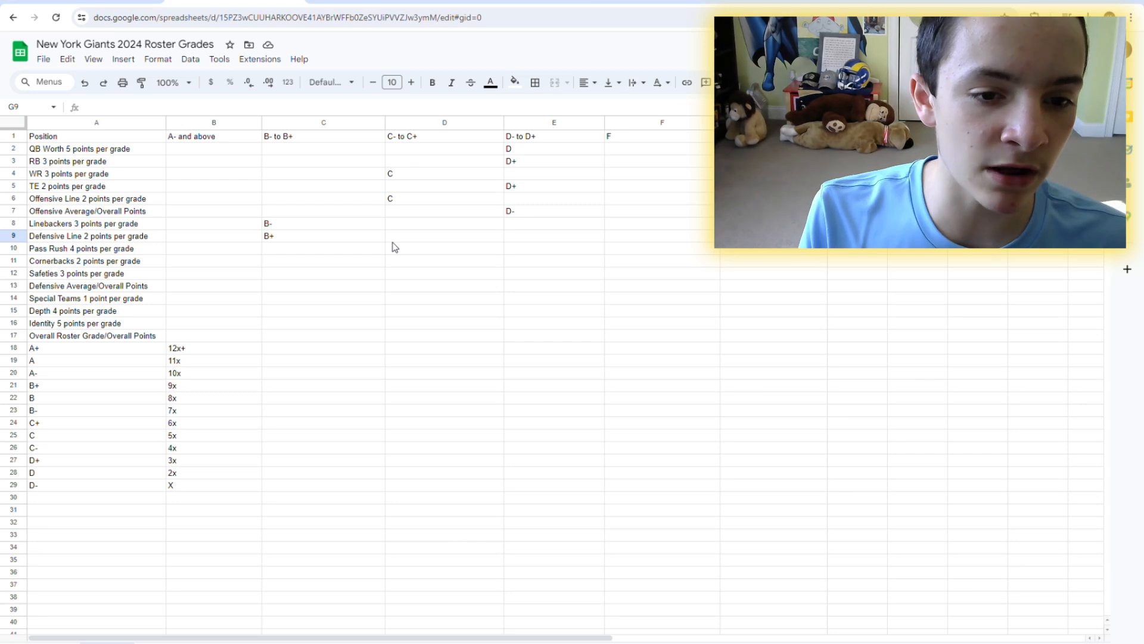
pyautogui.click(554, 236)
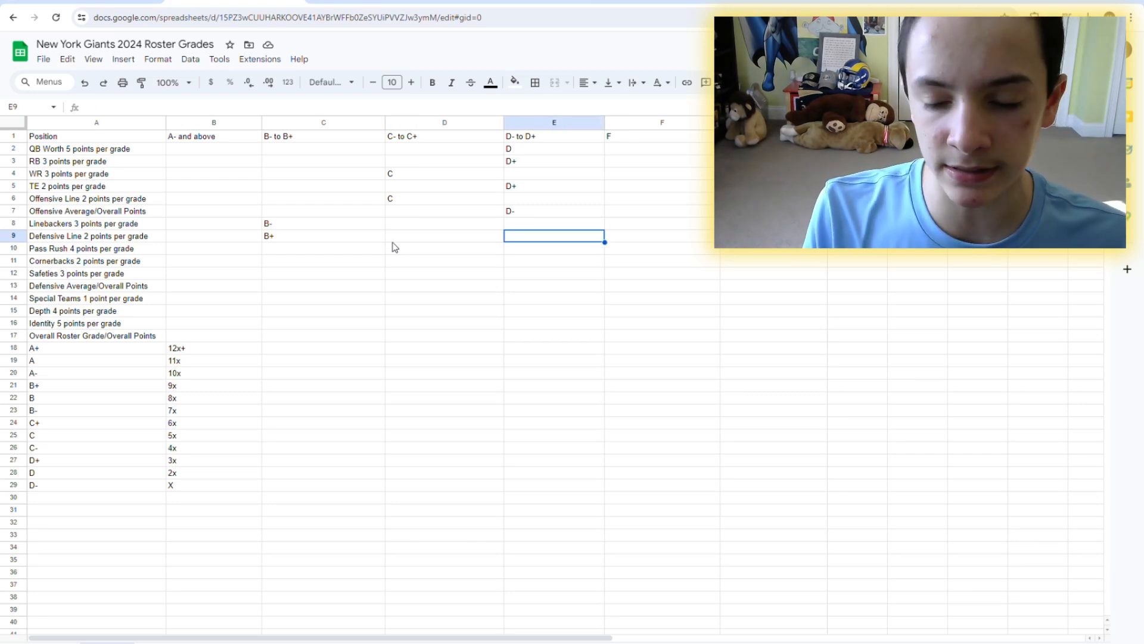
# Grade Pass Rush B+ in the B- to B+ column, recheck it and the linebackers, then return to ESPN
pyautogui.click(322, 247)
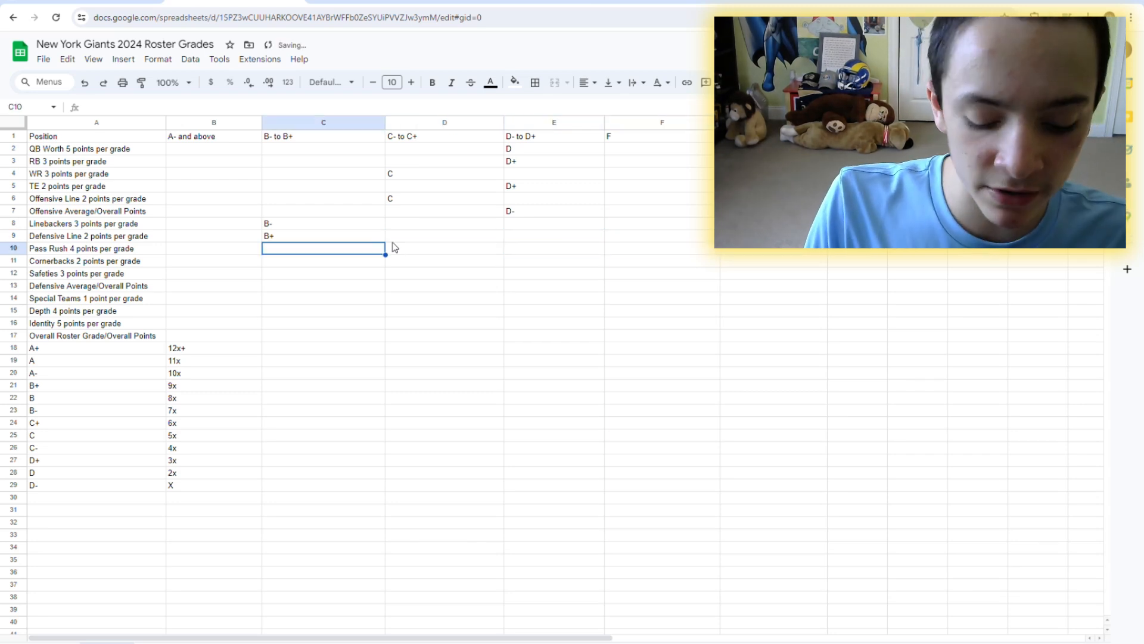
pyautogui.write('B')
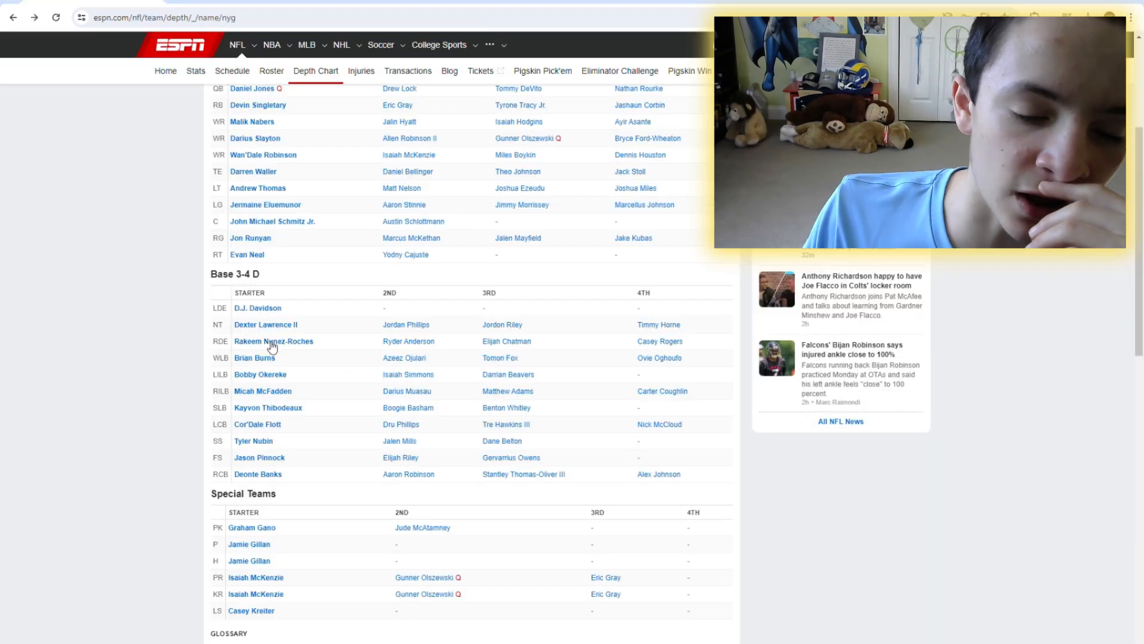
pyautogui.moveTo(296, 358)
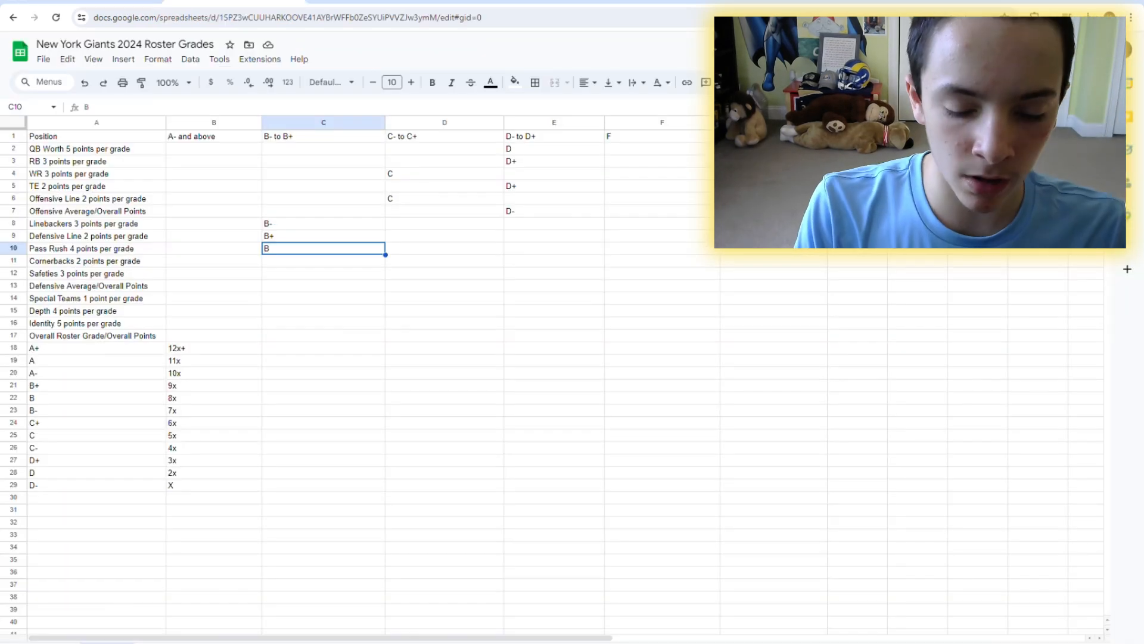
pyautogui.write('+')
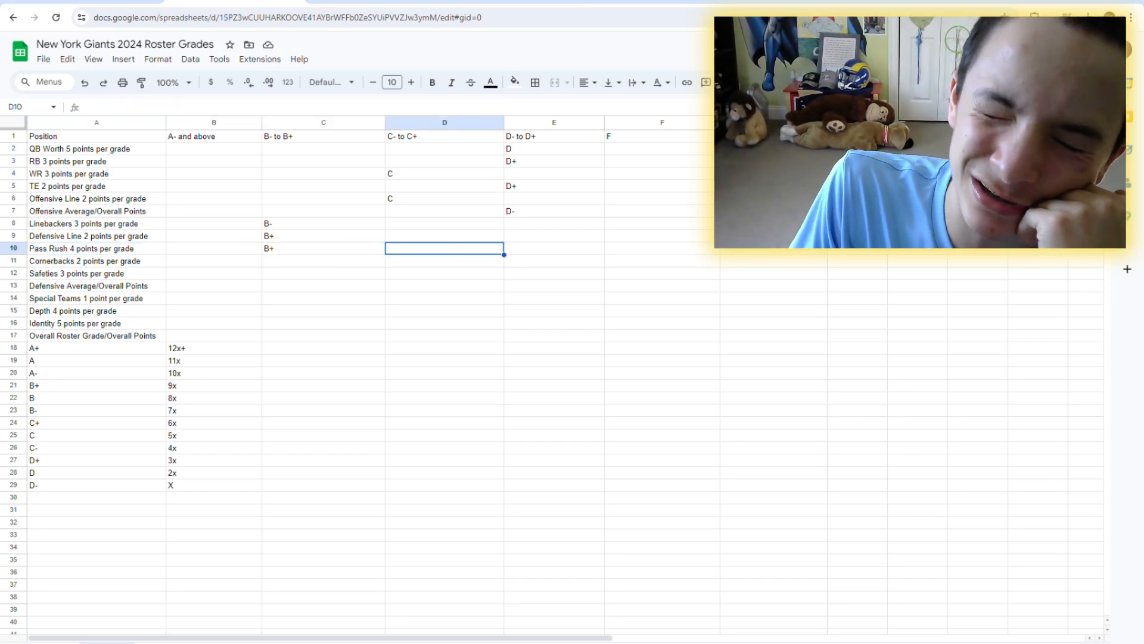
pyautogui.click(323, 248)
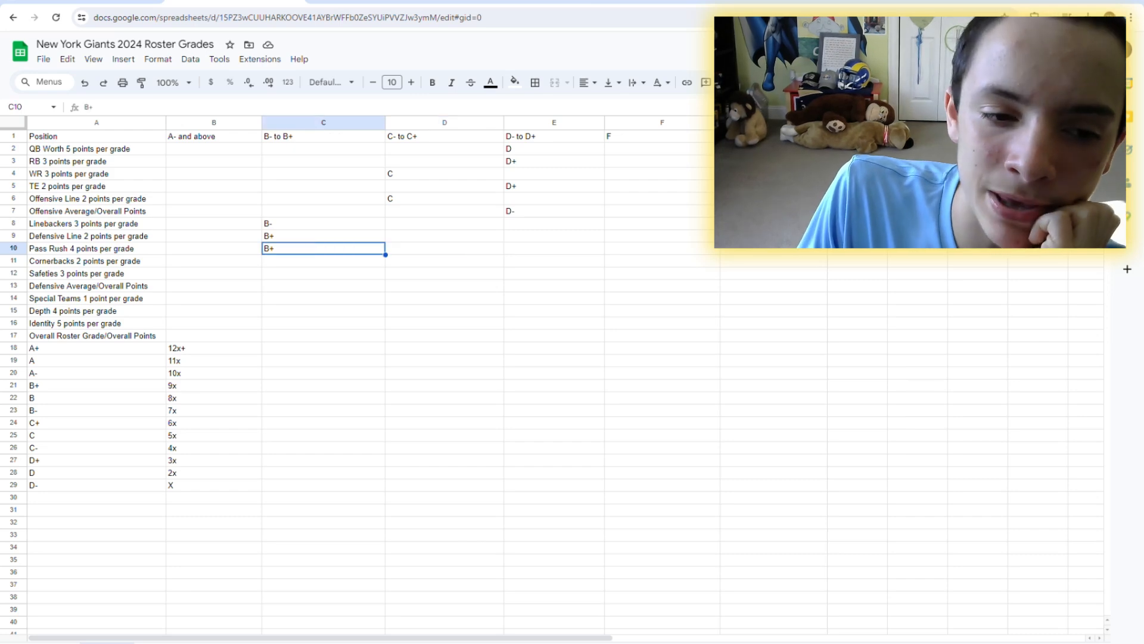
pyautogui.click(323, 223)
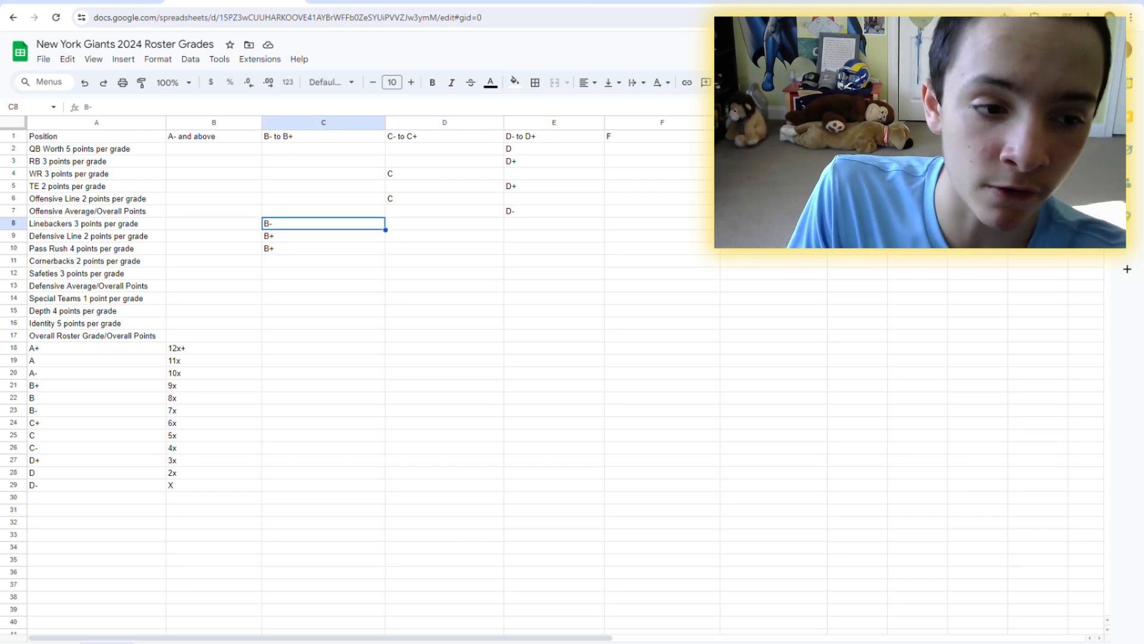
pyautogui.click(443, 248)
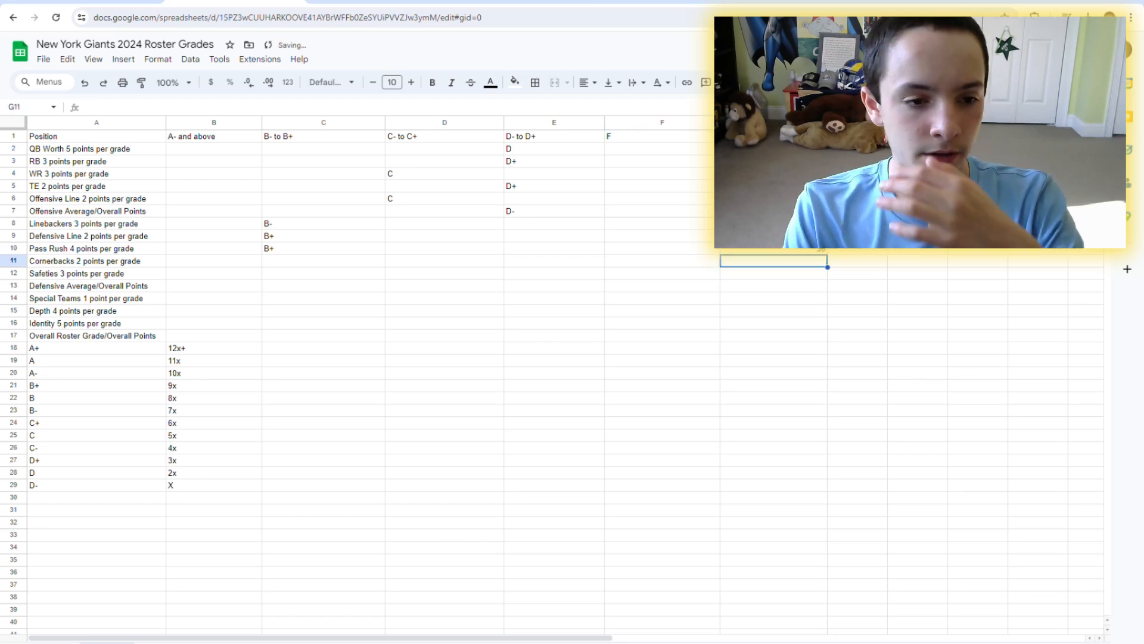
pyautogui.click(553, 248)
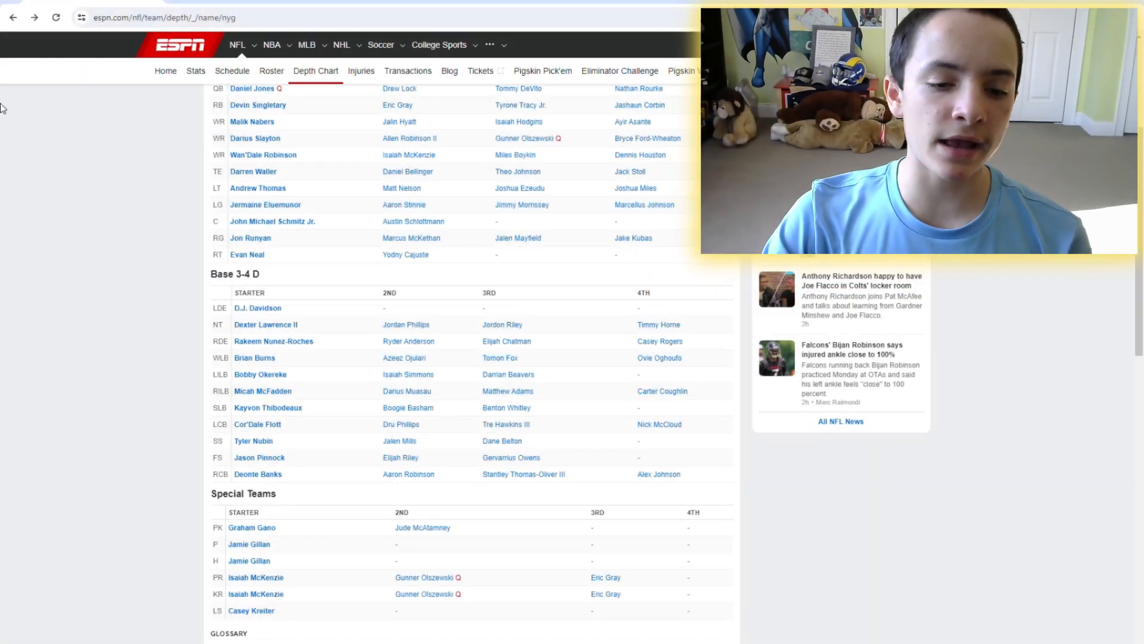
# Review Deonte Banks's player page and season defensive stats
pyautogui.scroll(-3)
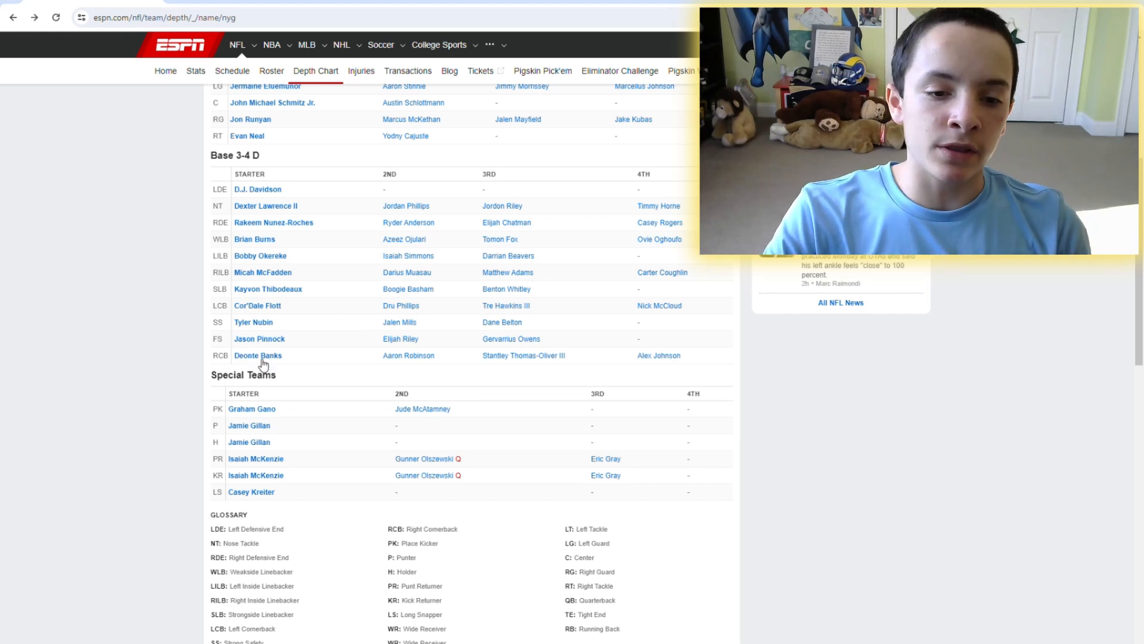
pyautogui.click(257, 355)
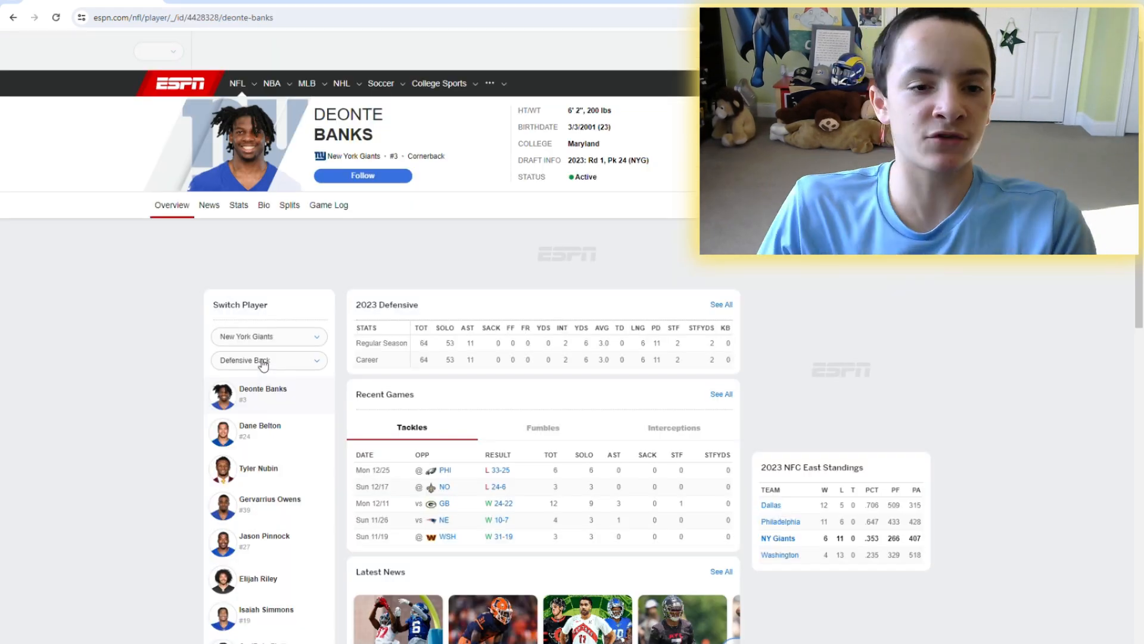
pyautogui.click(237, 205)
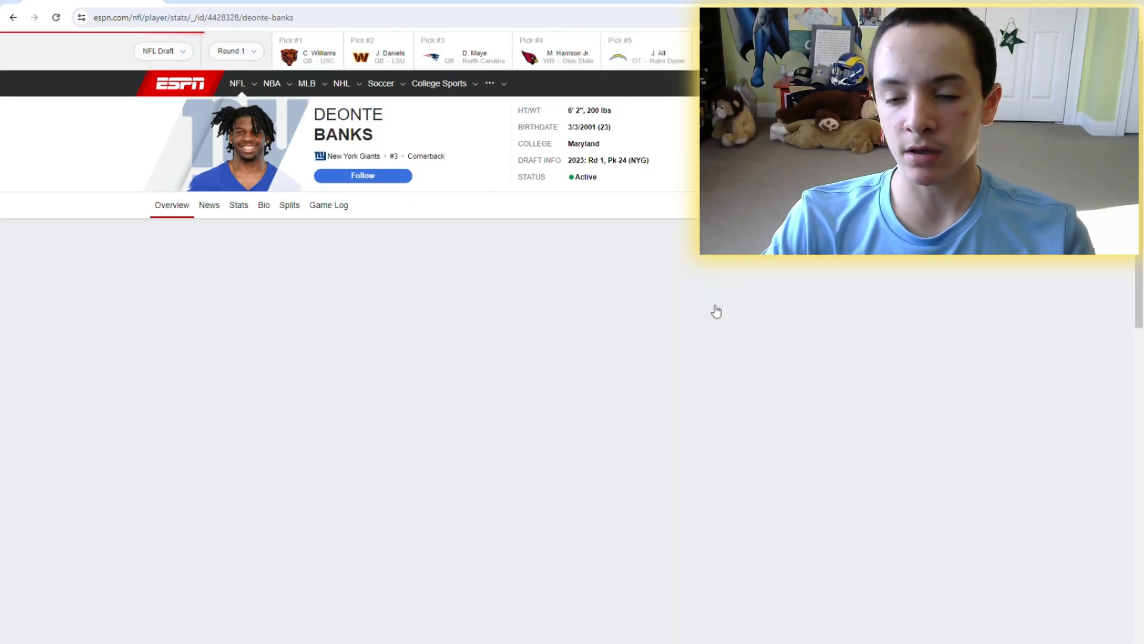
pyautogui.click(237, 205)
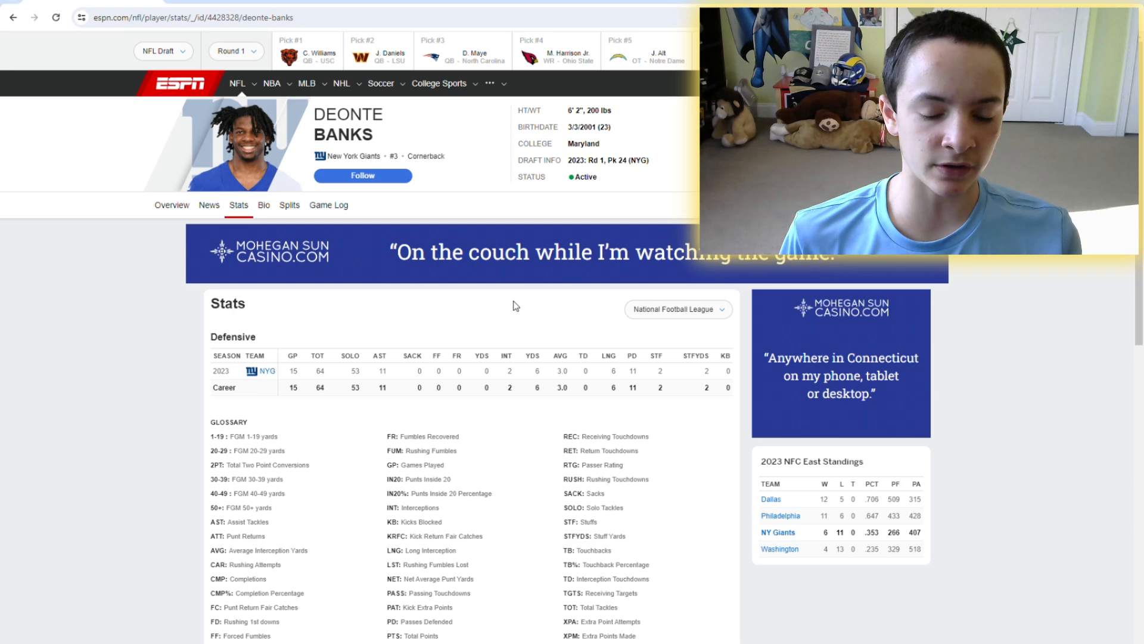
pyautogui.moveTo(574, 269)
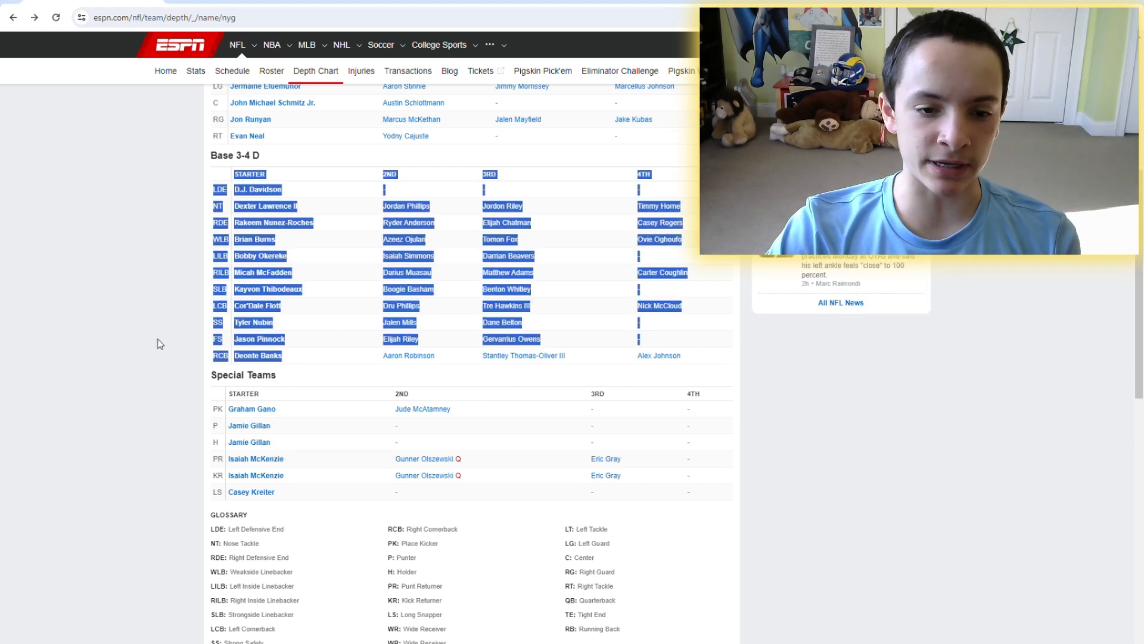
# Review Cor'Dale Flott's player page and clear the stray depth chart selection
pyautogui.click(257, 306)
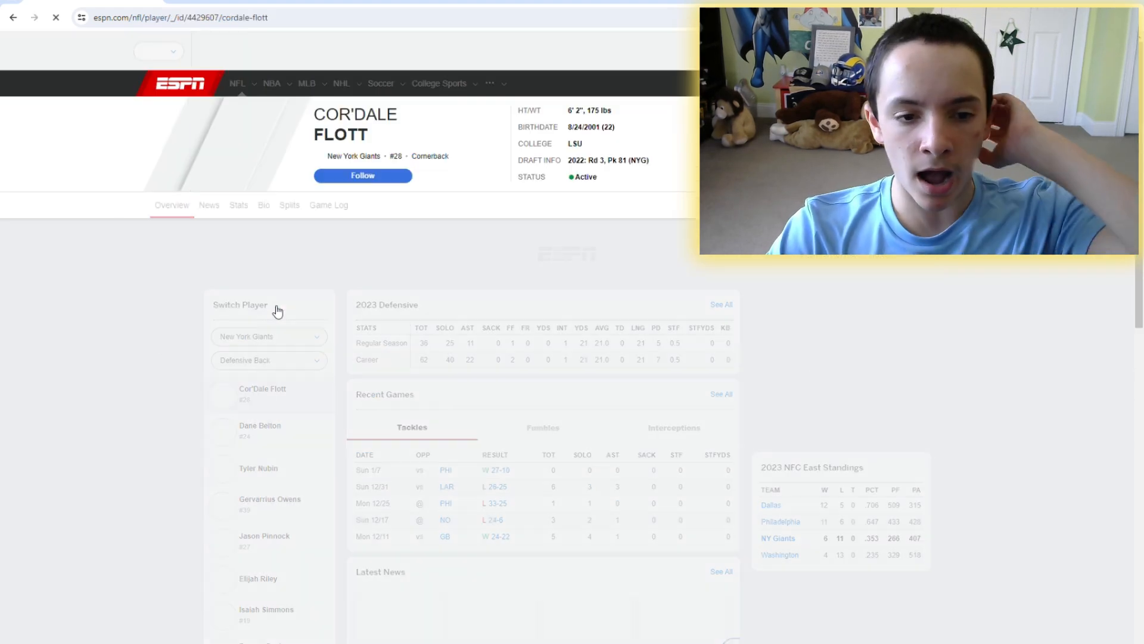
pyautogui.click(238, 205)
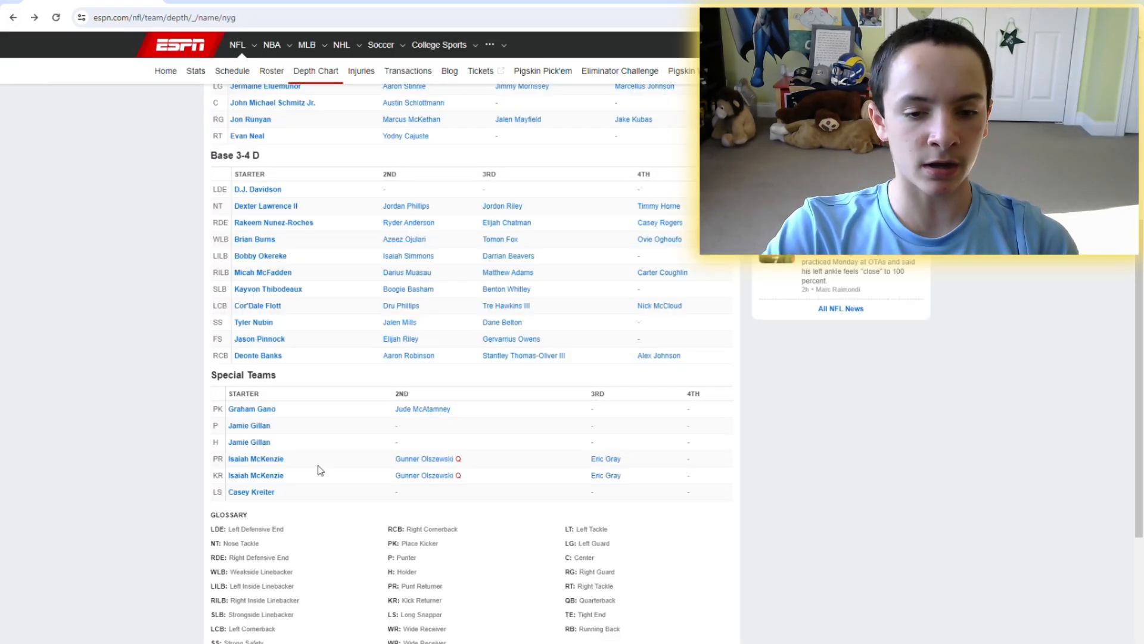
pyautogui.moveTo(419, 314)
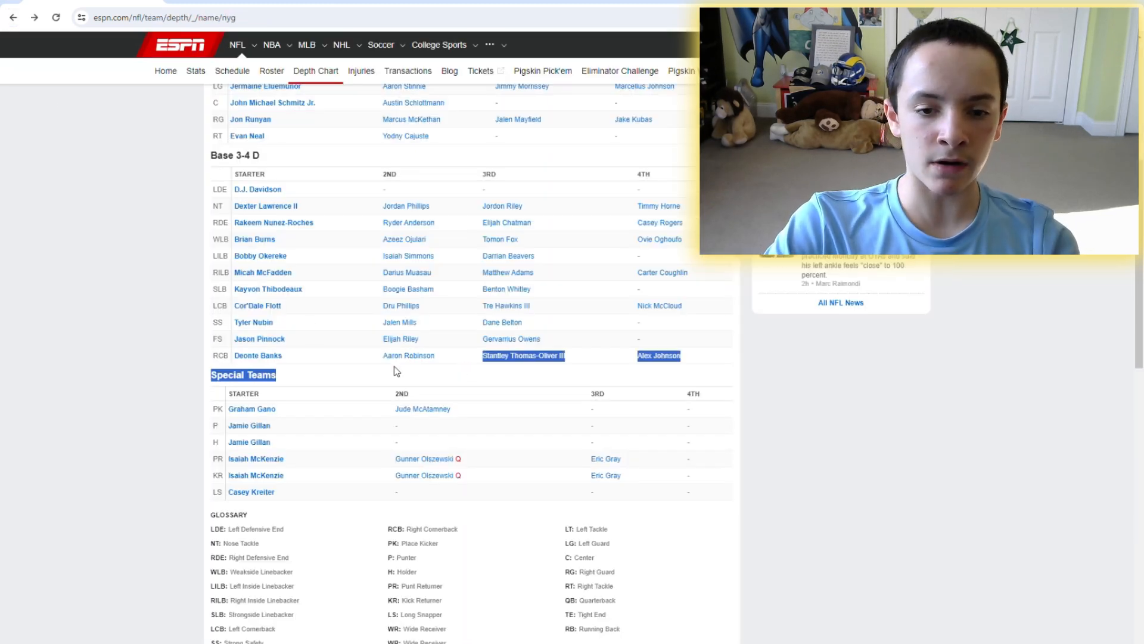
pyautogui.click(517, 310)
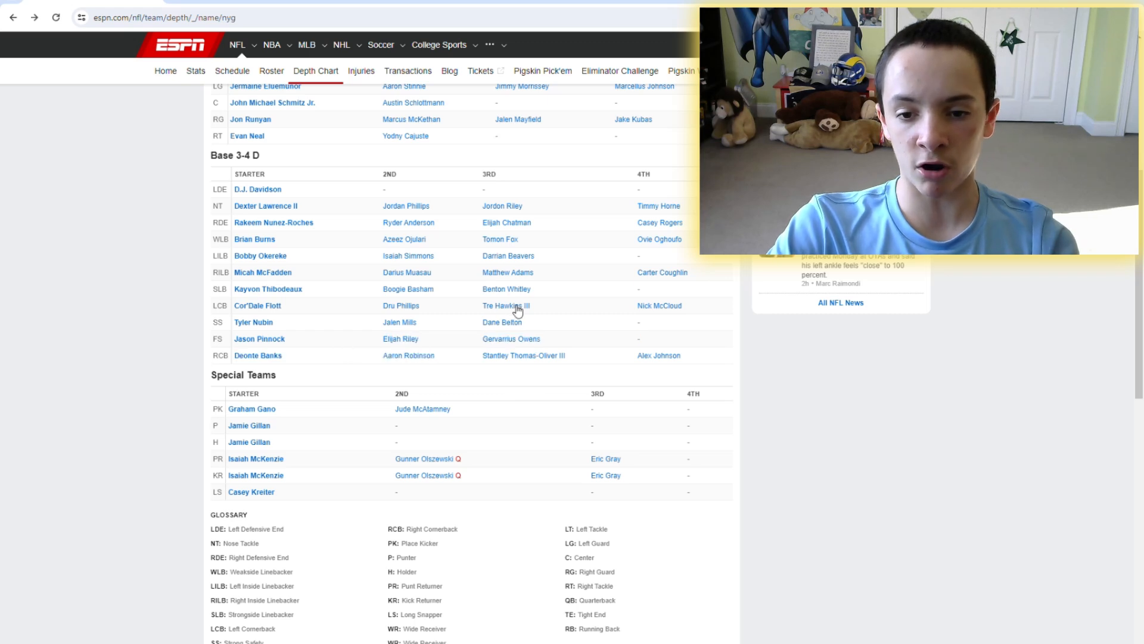
pyautogui.moveTo(365, 330)
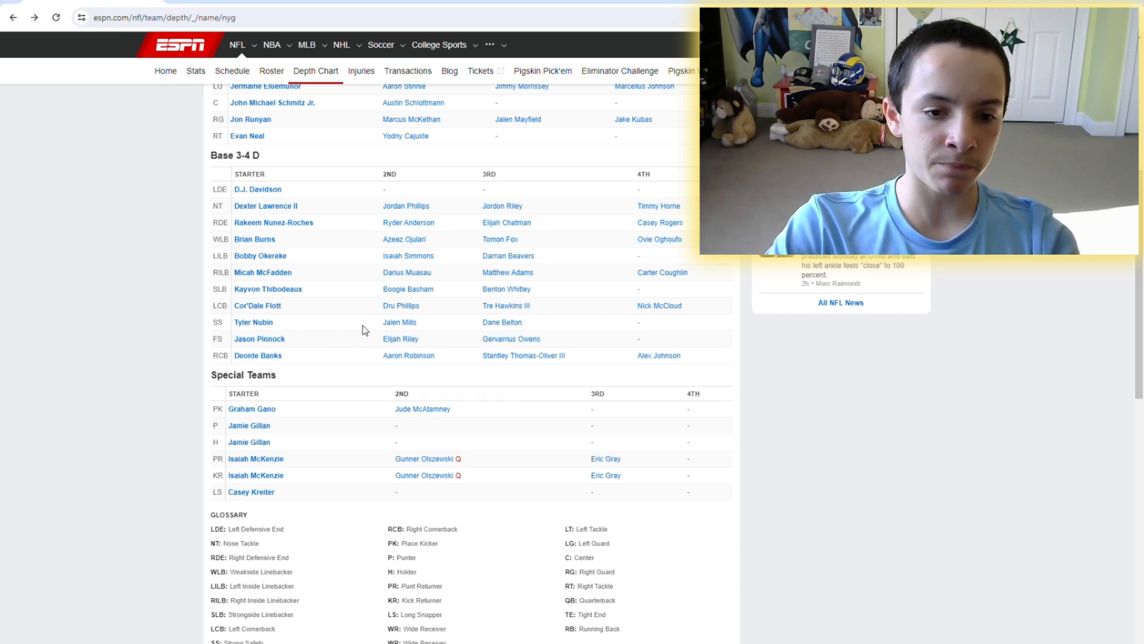
pyautogui.moveTo(445, 356)
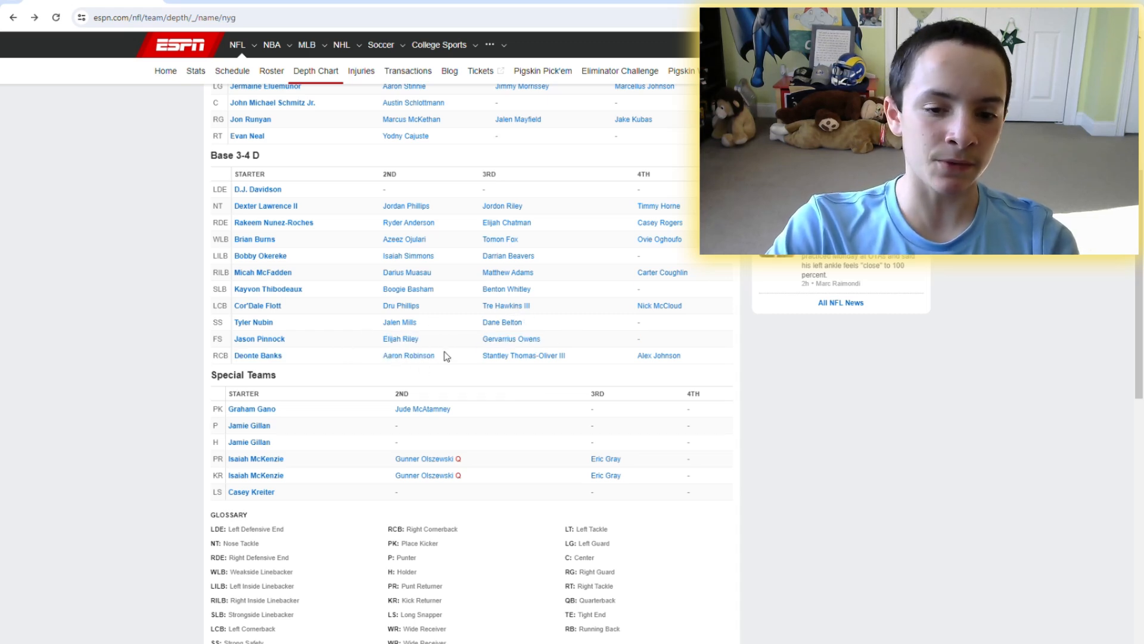
pyautogui.moveTo(306, 333)
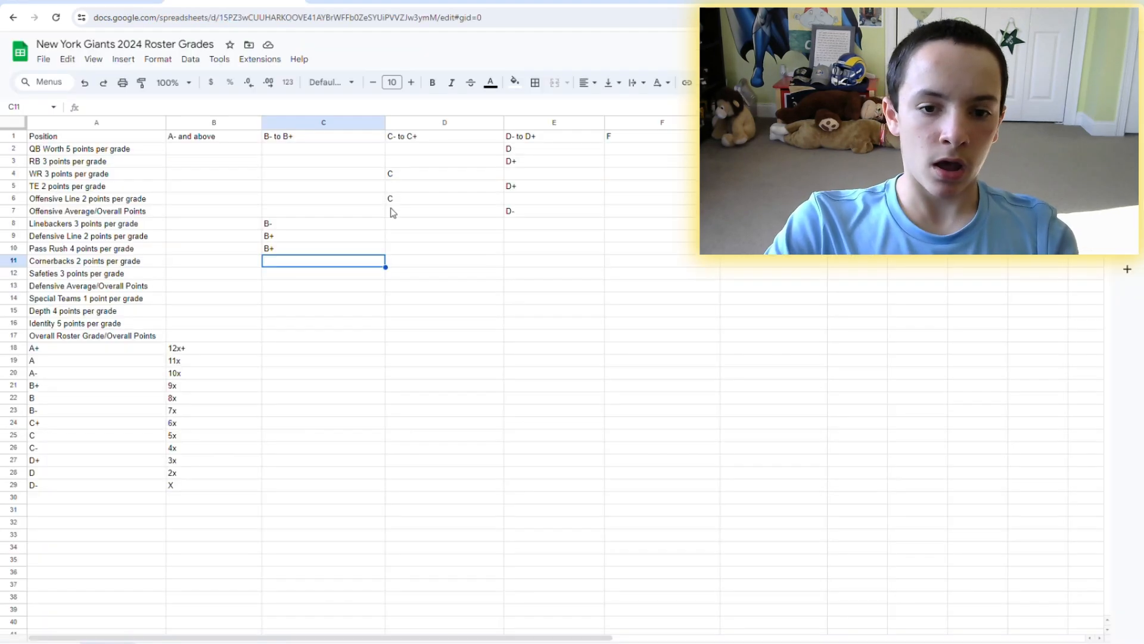
# Grade Cornerbacks C with 10 points in column G, glance at the Safeties row, then return to ESPN
pyautogui.write('C')
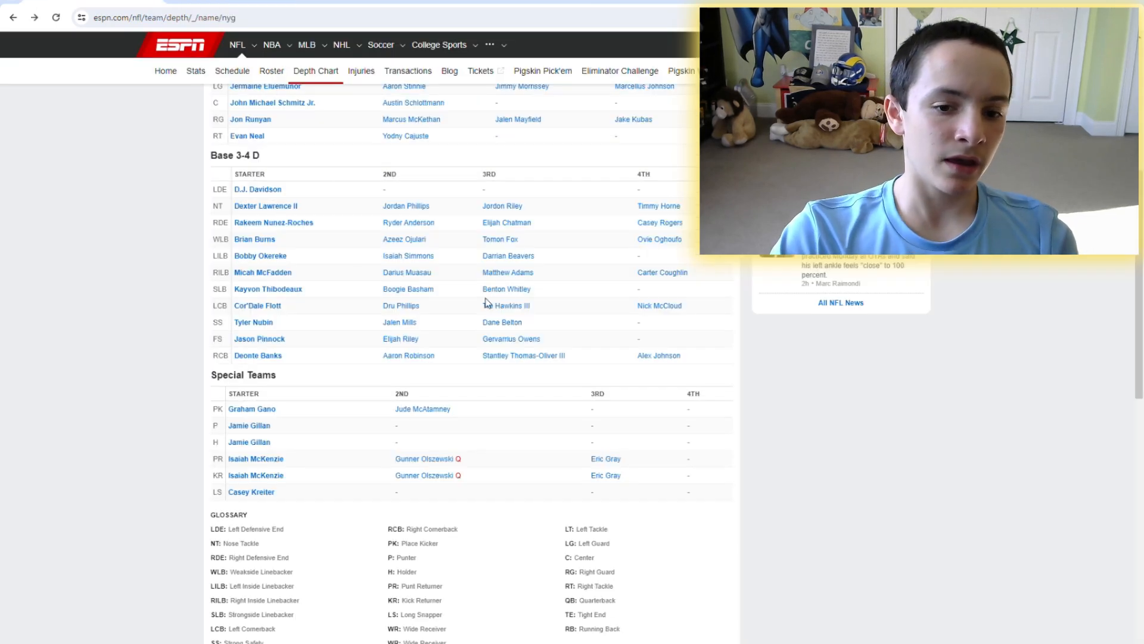
pyautogui.moveTo(285, 354)
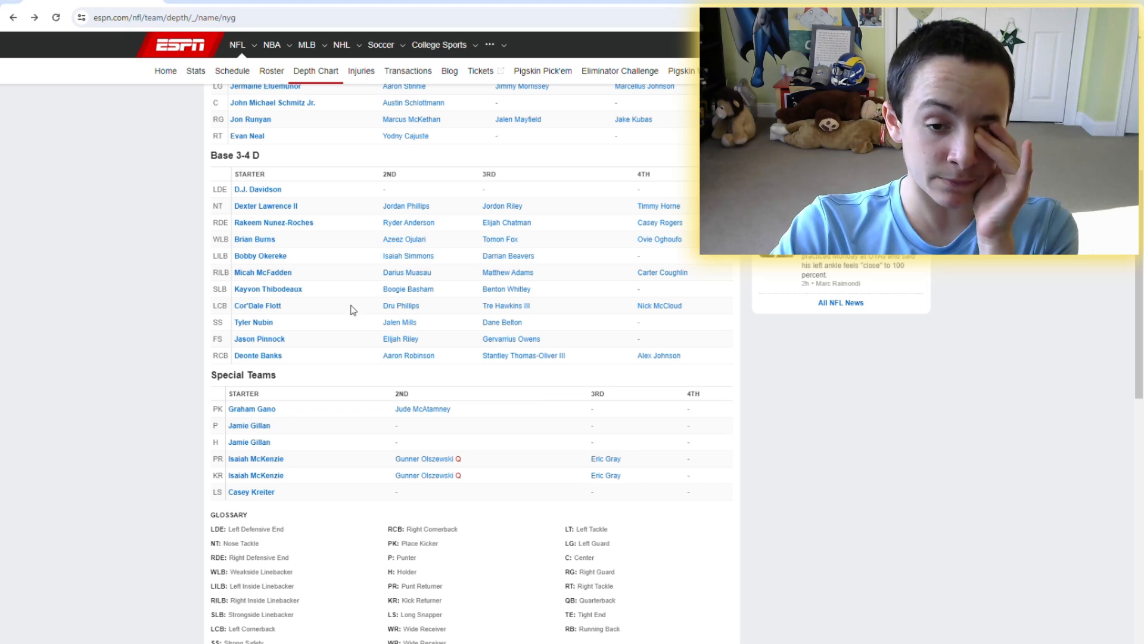
pyautogui.moveTo(455, 319)
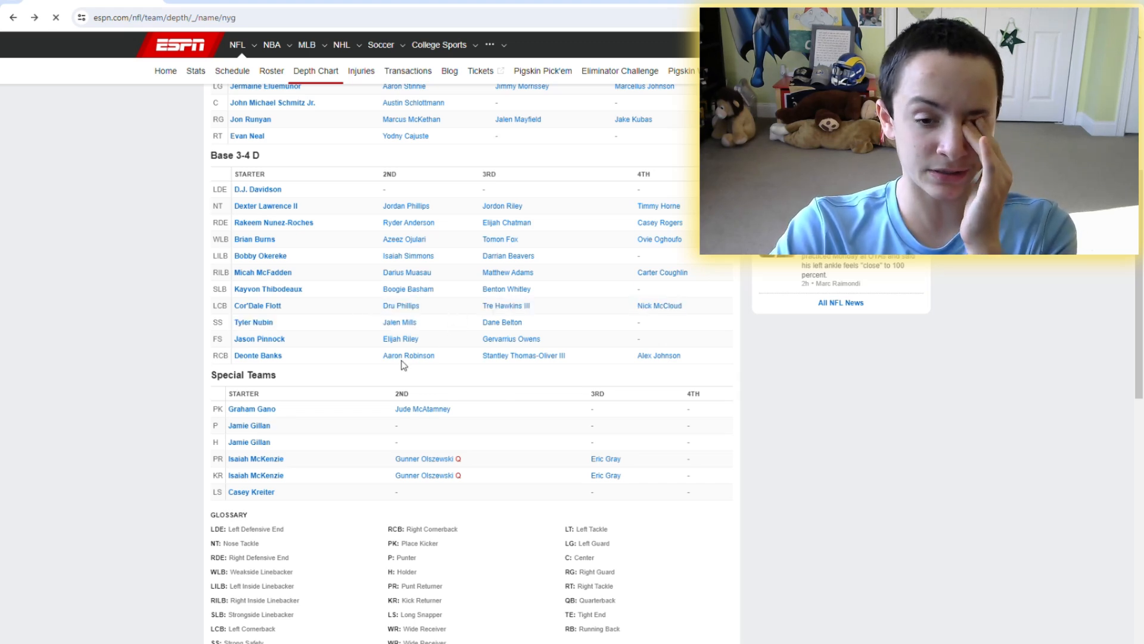
pyautogui.click(408, 356)
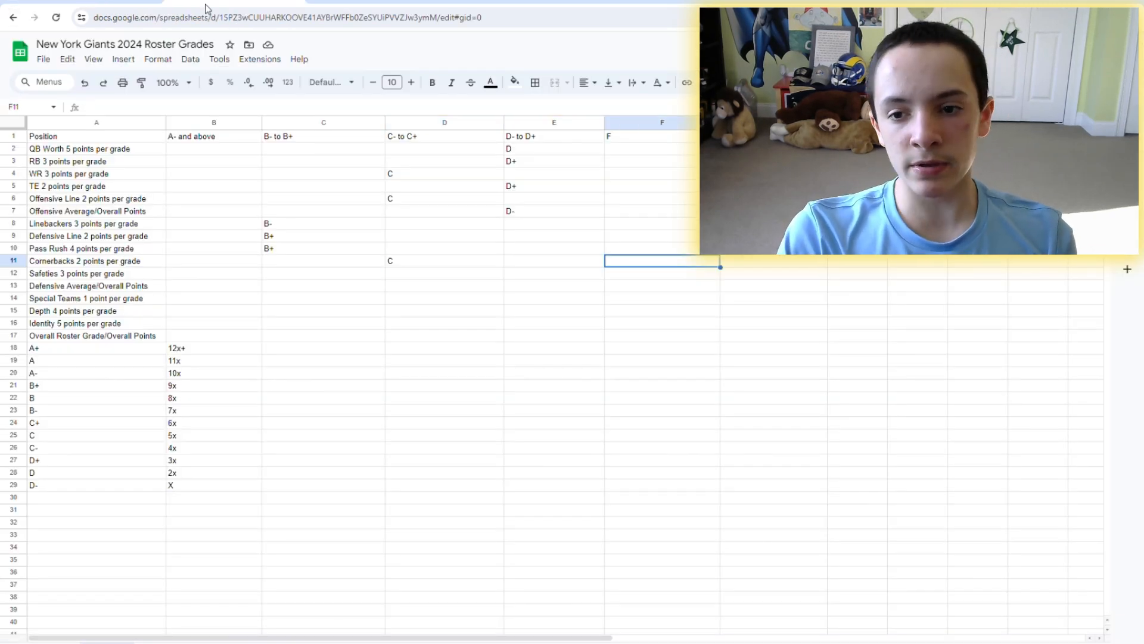
pyautogui.click(444, 260)
pyautogui.write('10')
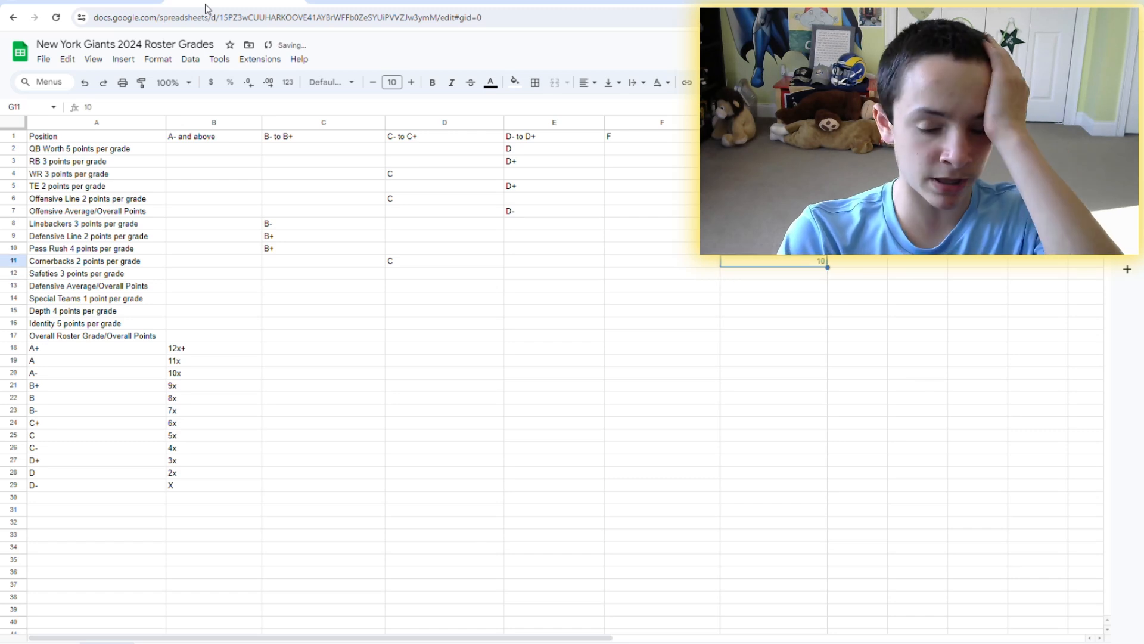
pyautogui.click(323, 273)
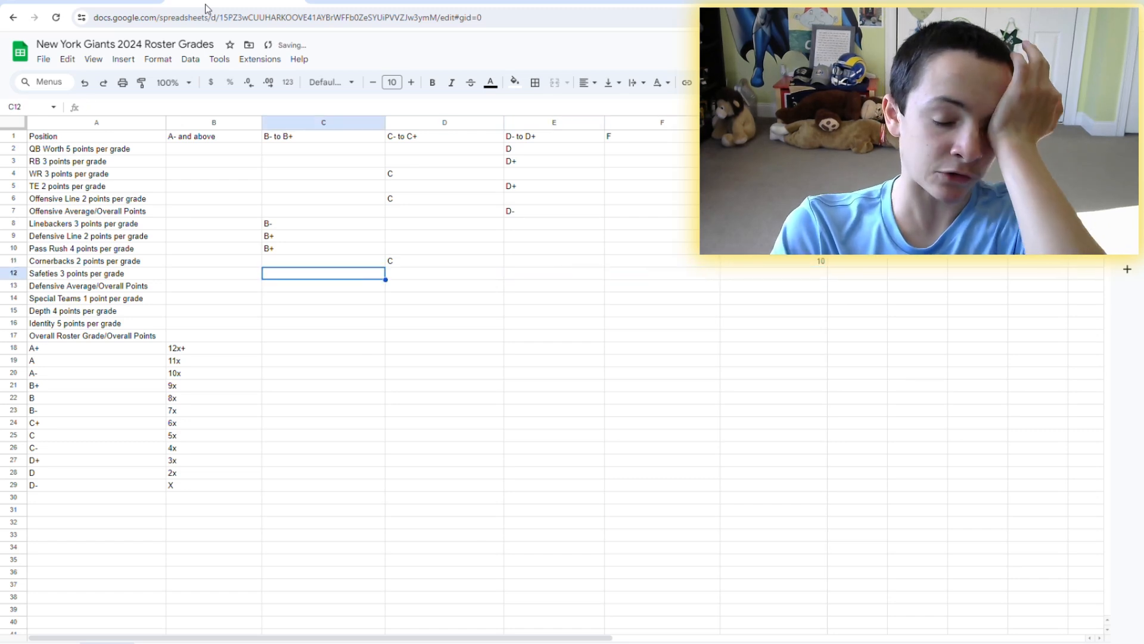
pyautogui.click(444, 274)
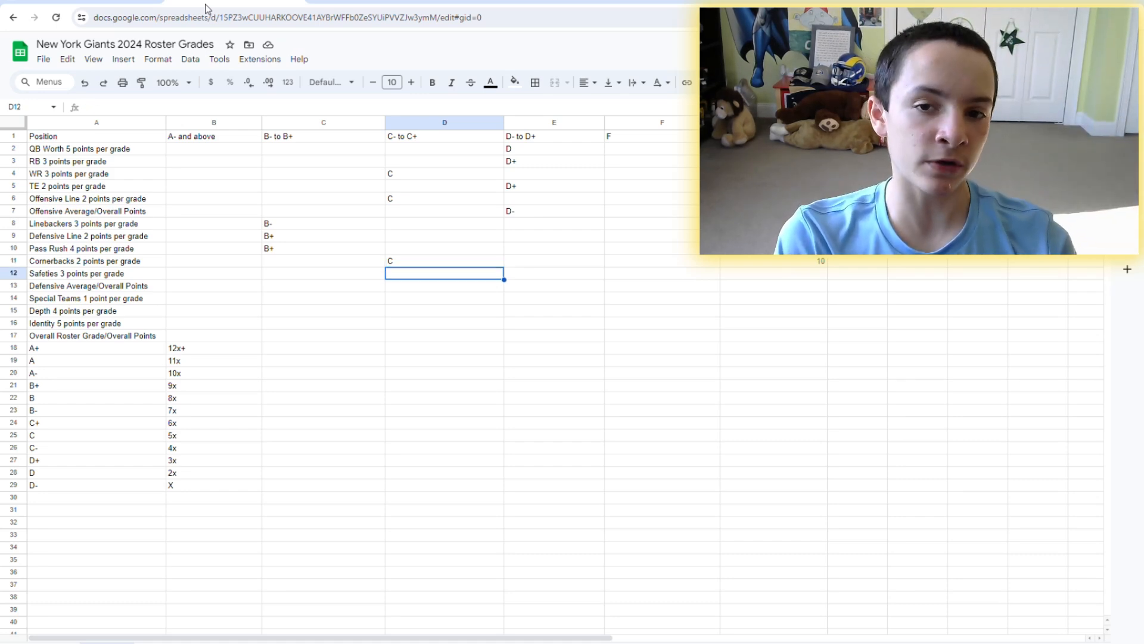
pyautogui.click(443, 261)
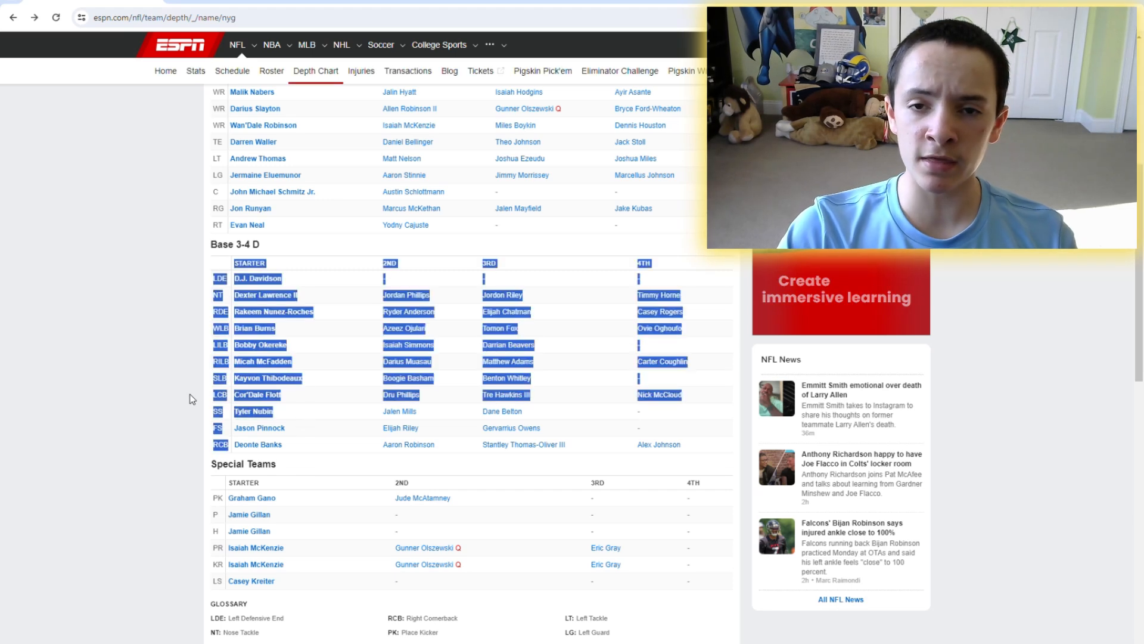
pyautogui.scroll(3)
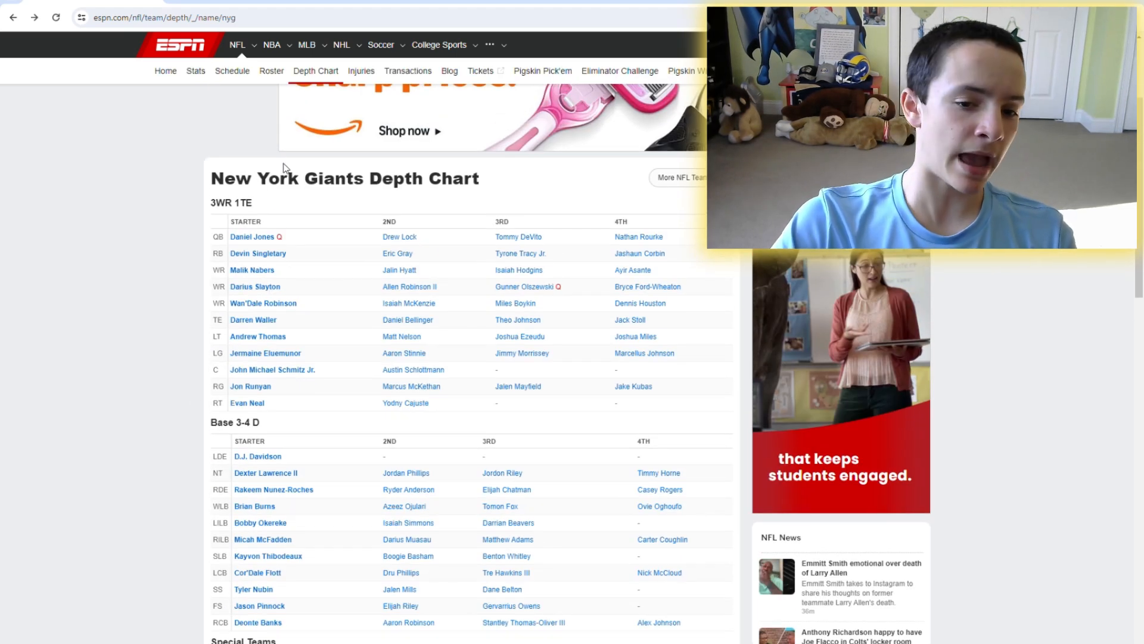
pyautogui.scroll(-3)
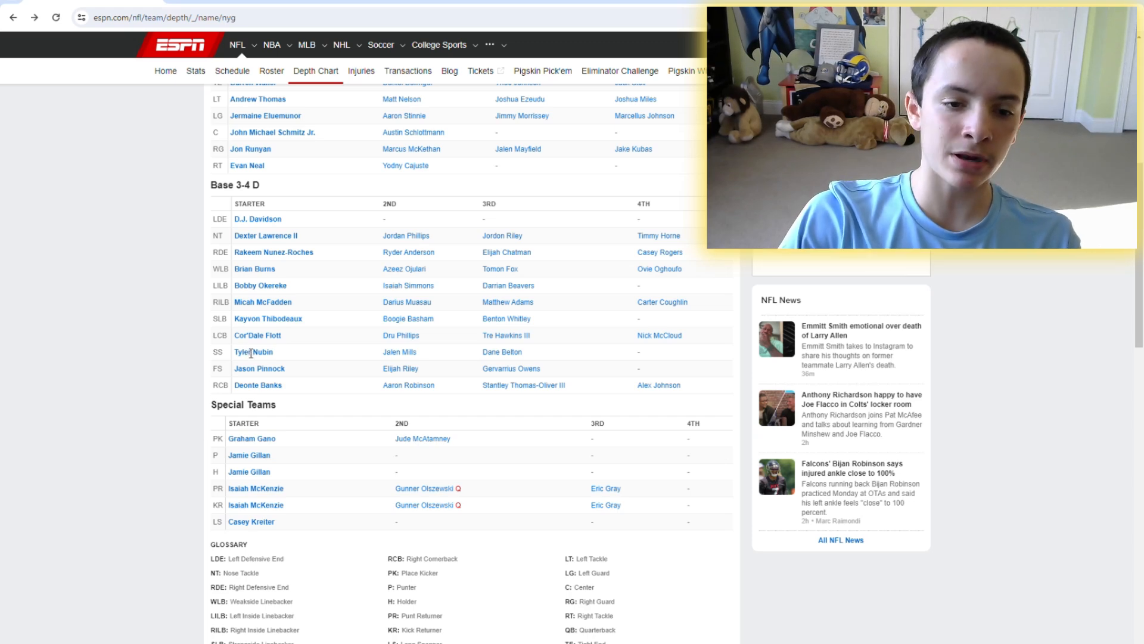
pyautogui.click(253, 352)
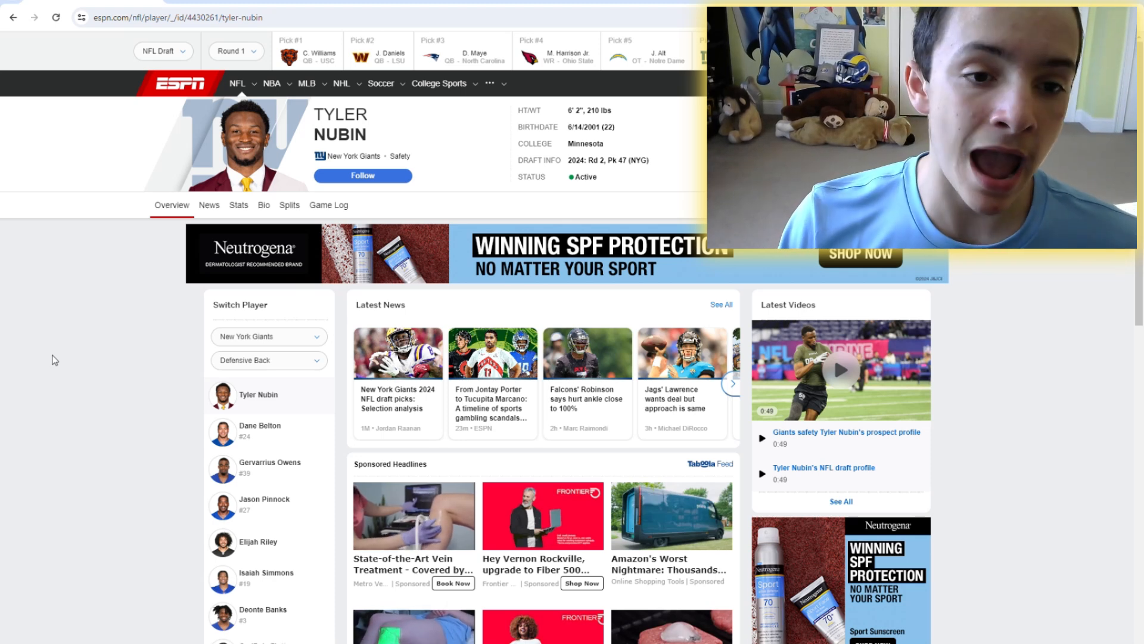
pyautogui.moveTo(86, 229)
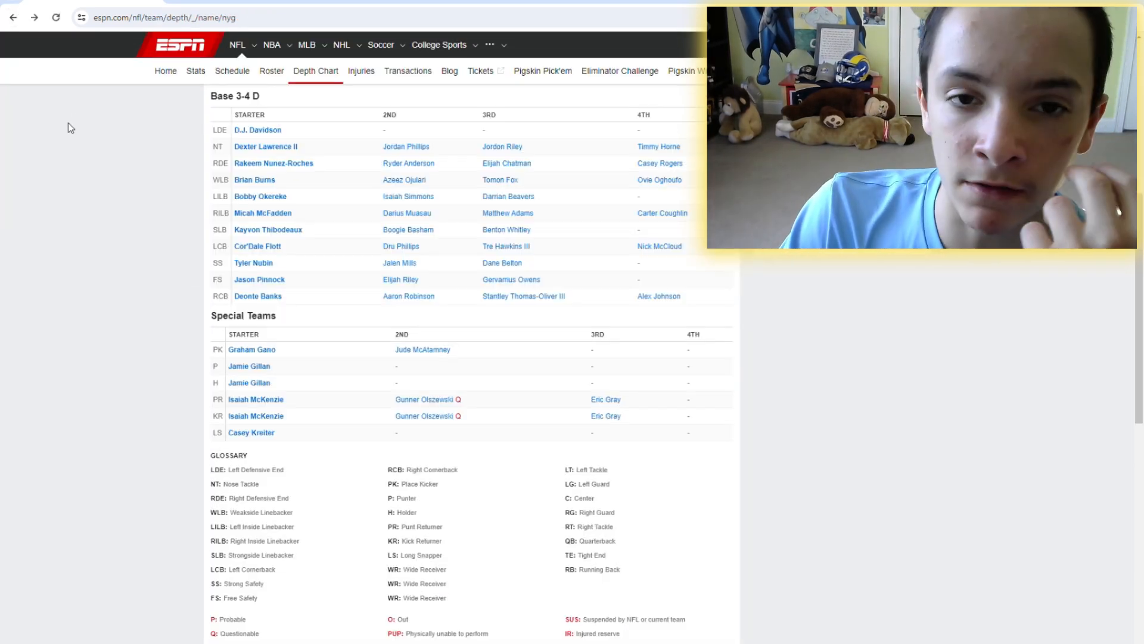
pyautogui.moveTo(283, 267)
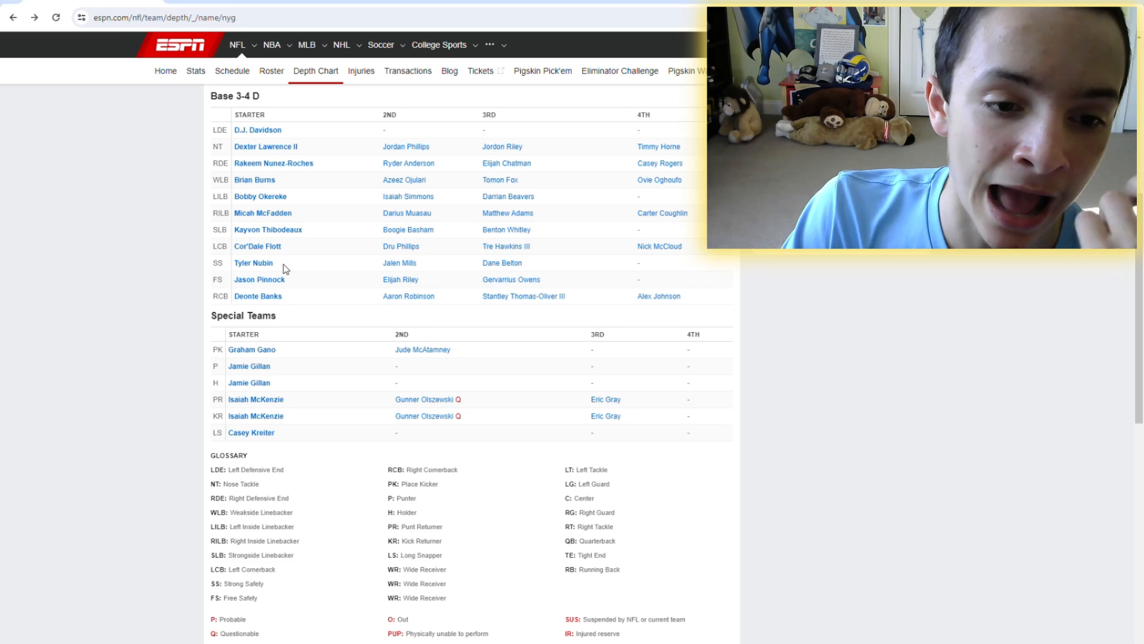
pyautogui.moveTo(221, 279)
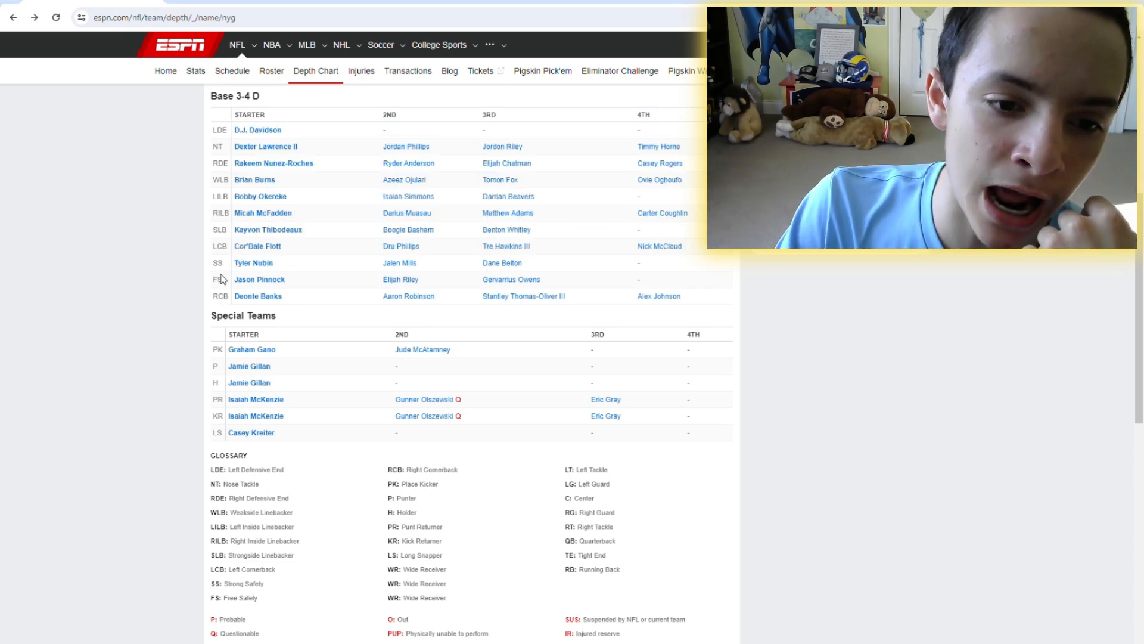
pyautogui.click(259, 279)
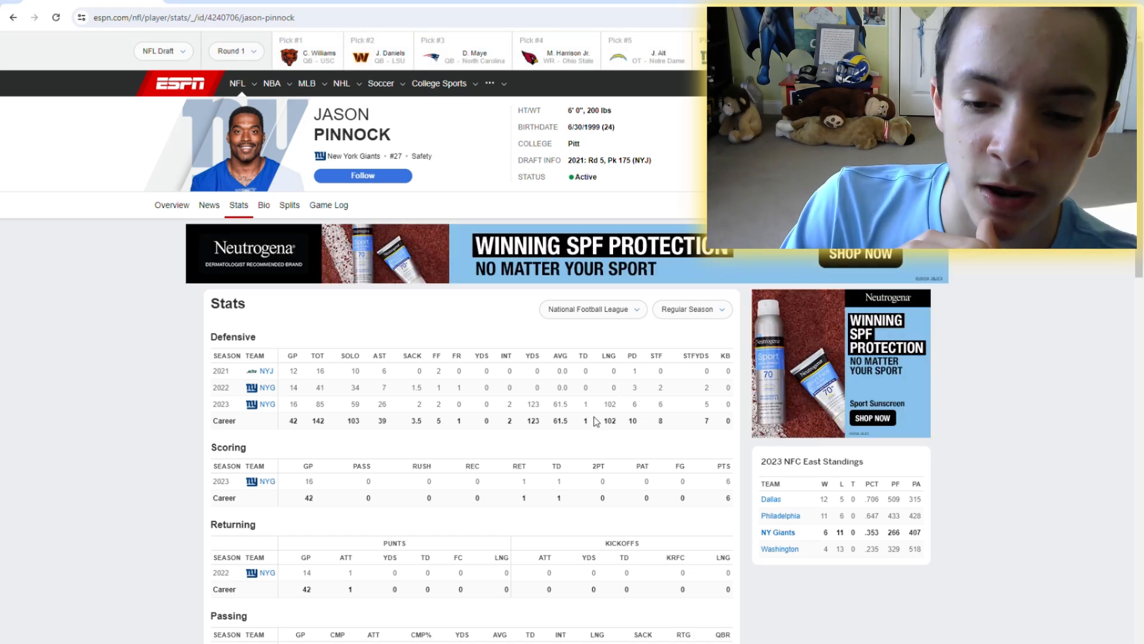
pyautogui.moveTo(487, 402)
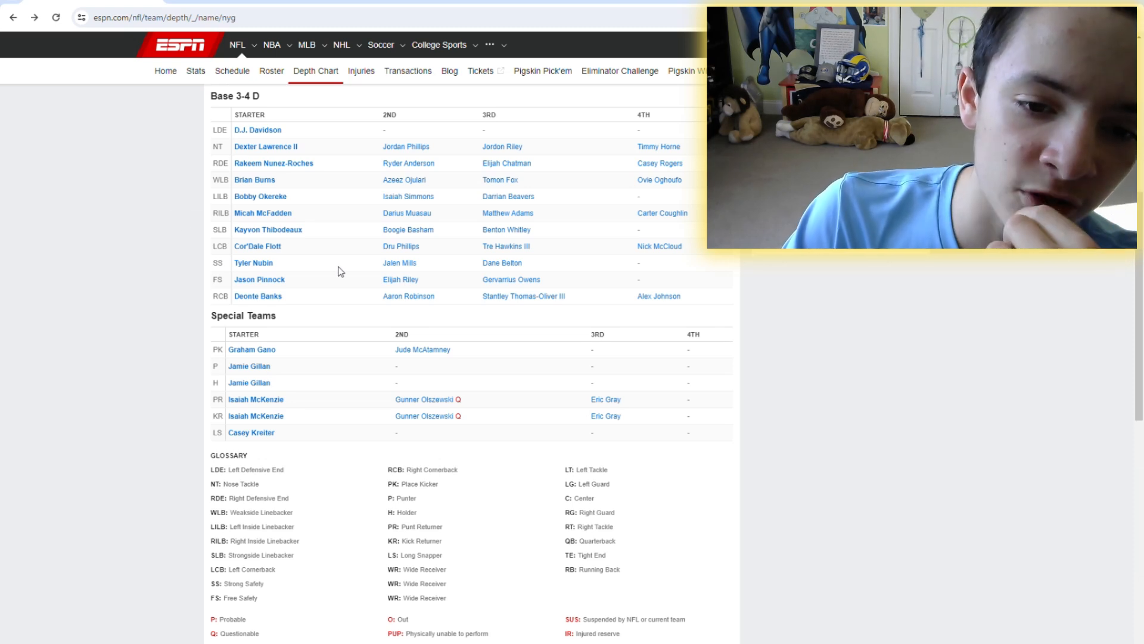
pyautogui.click(400, 280)
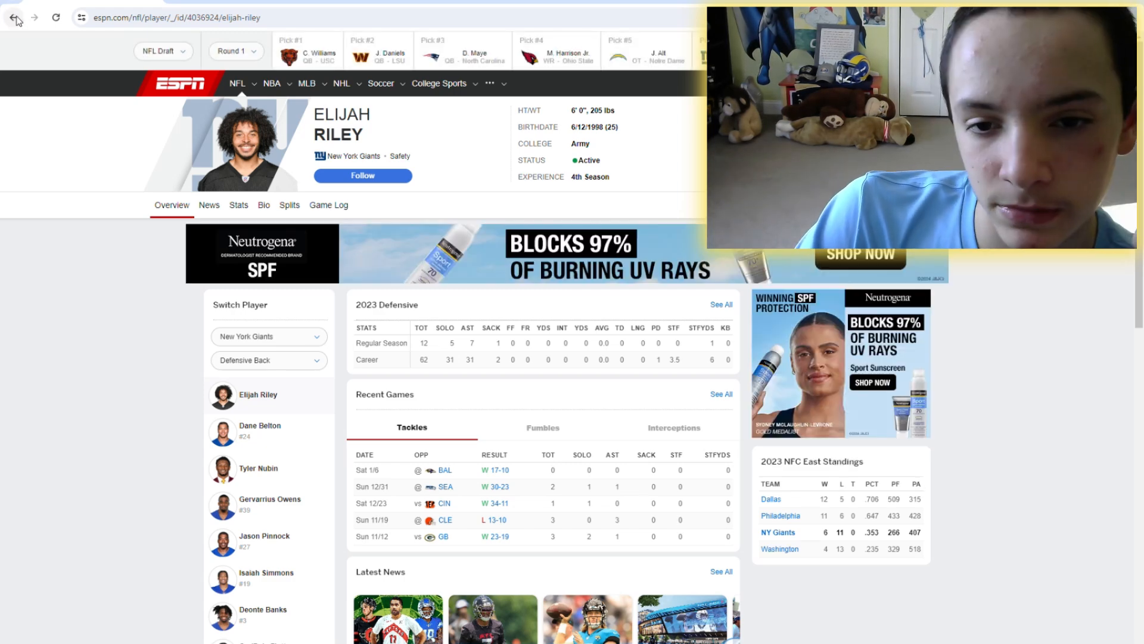
pyautogui.click(13, 17)
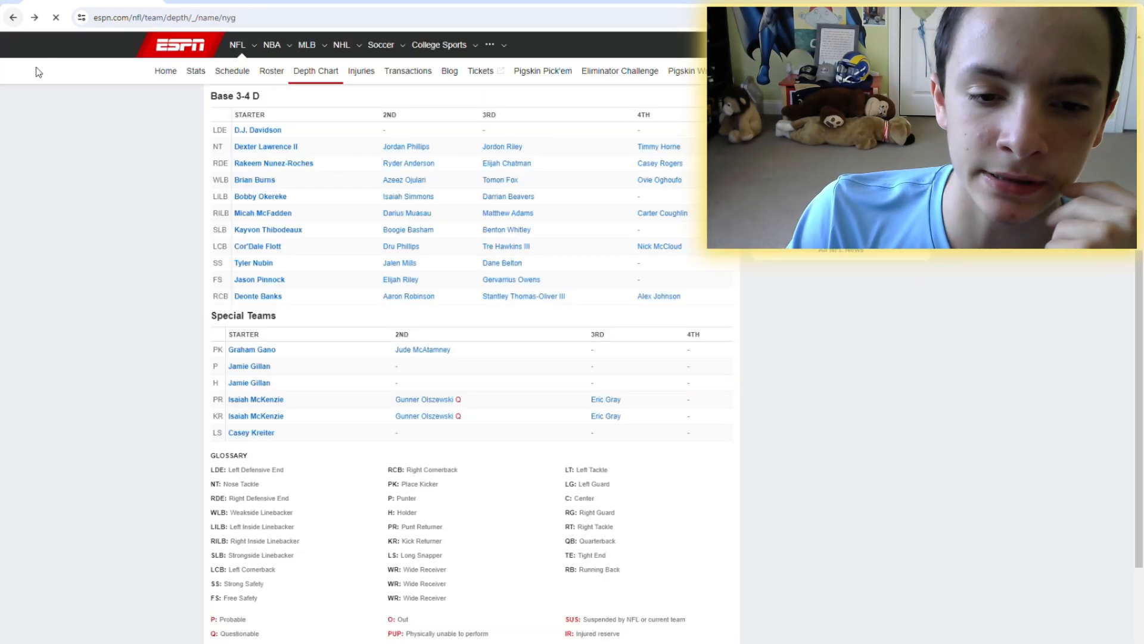
pyautogui.doubleClick(399, 263)
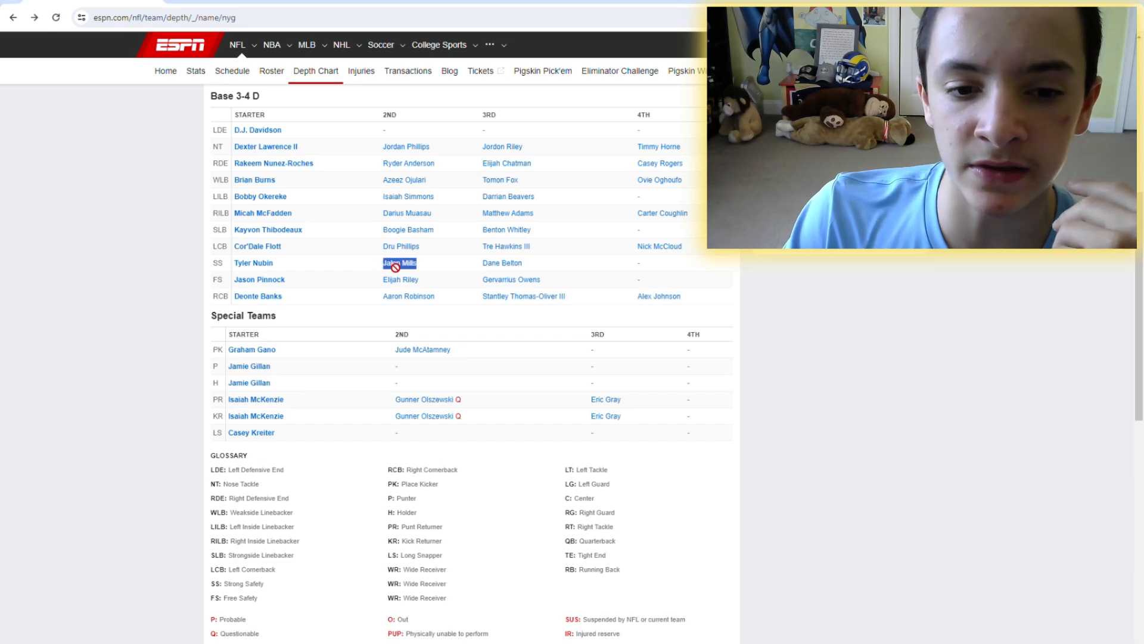
pyautogui.click(399, 263)
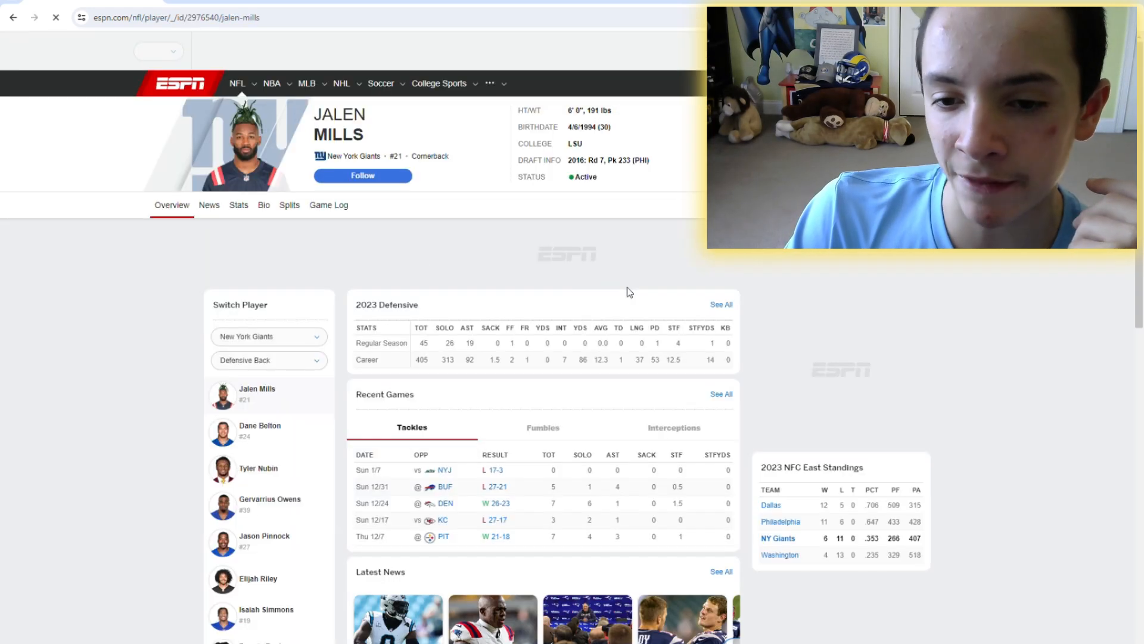
pyautogui.click(238, 205)
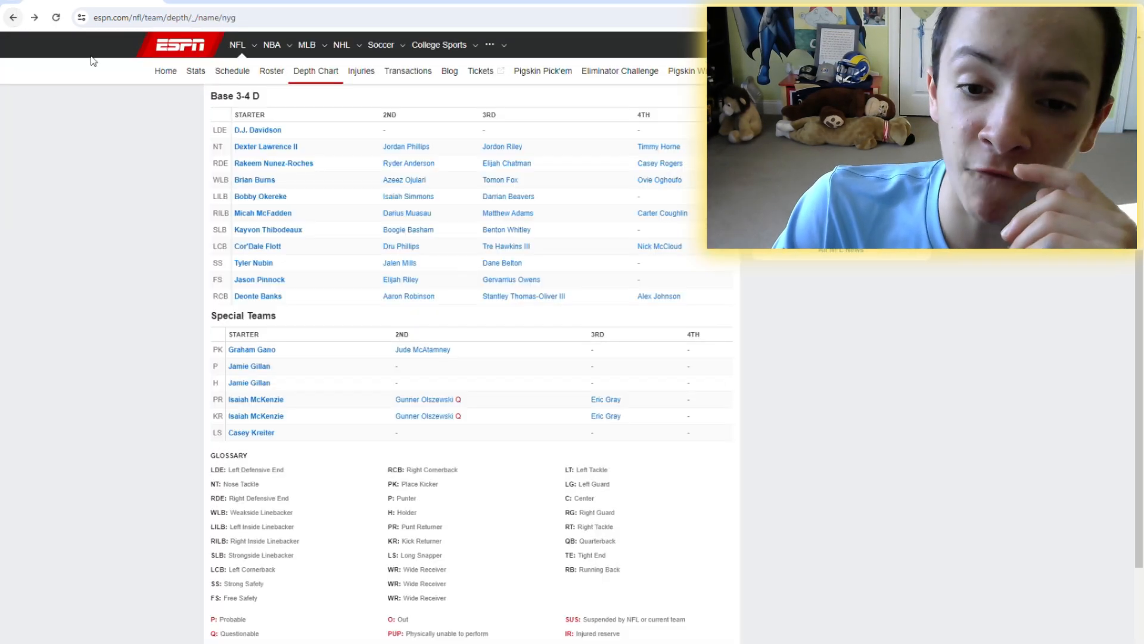
pyautogui.moveTo(520, 269)
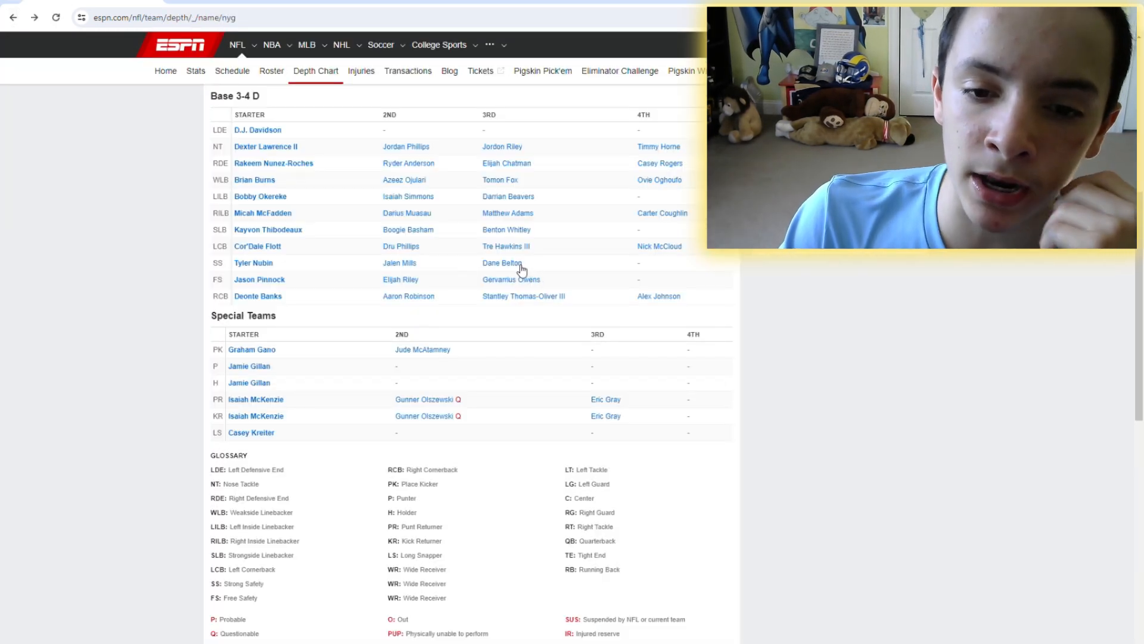
pyautogui.click(501, 262)
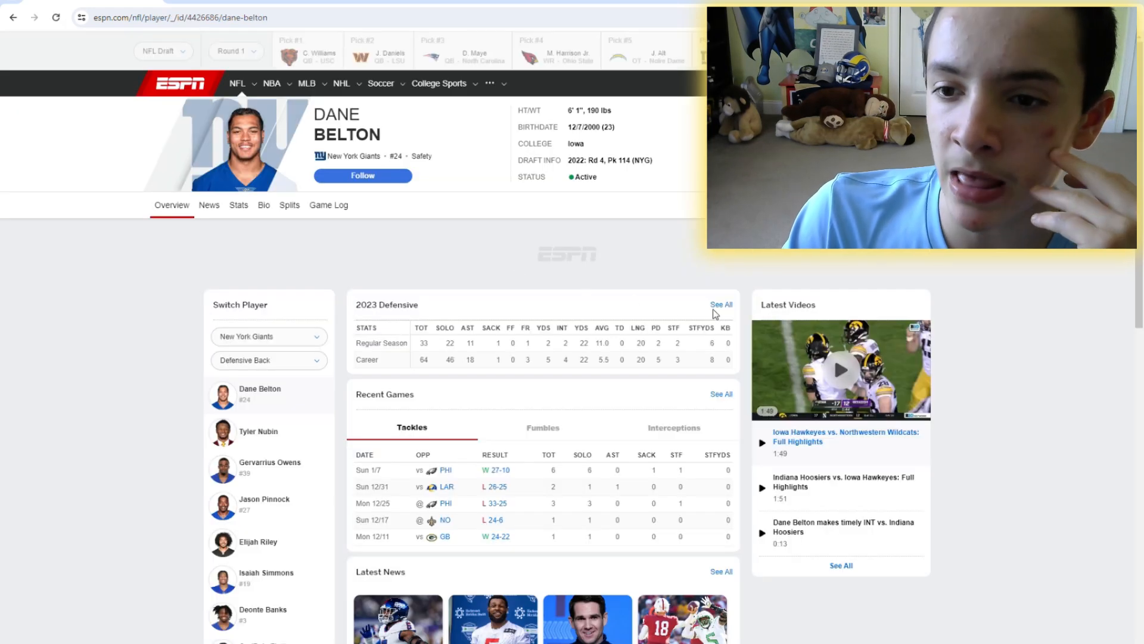
pyautogui.click(238, 205)
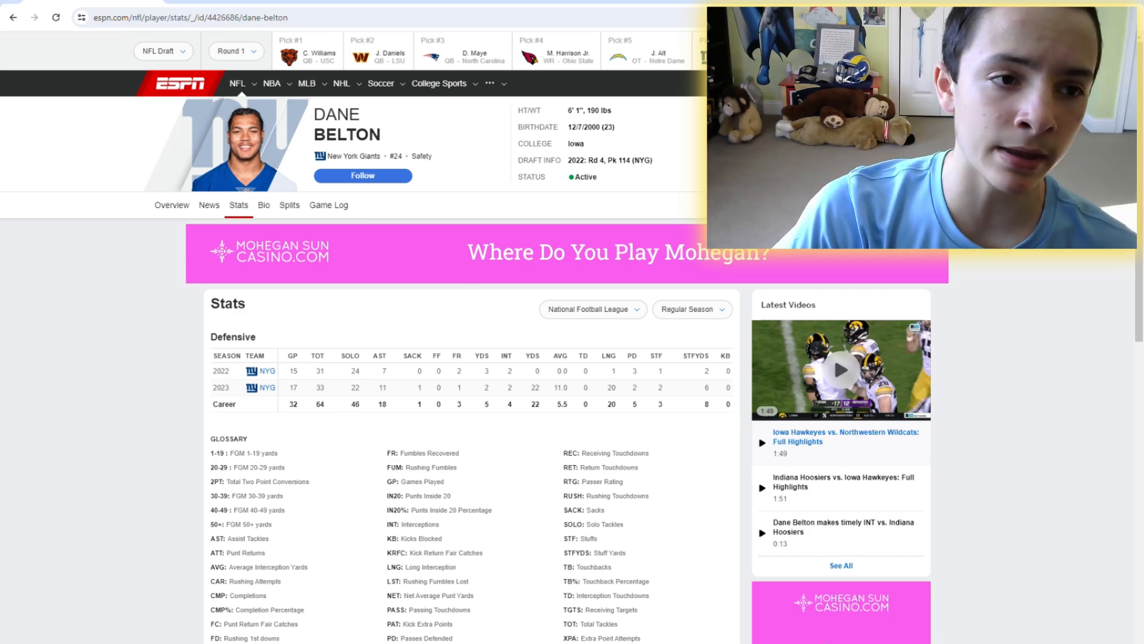
pyautogui.click(13, 18)
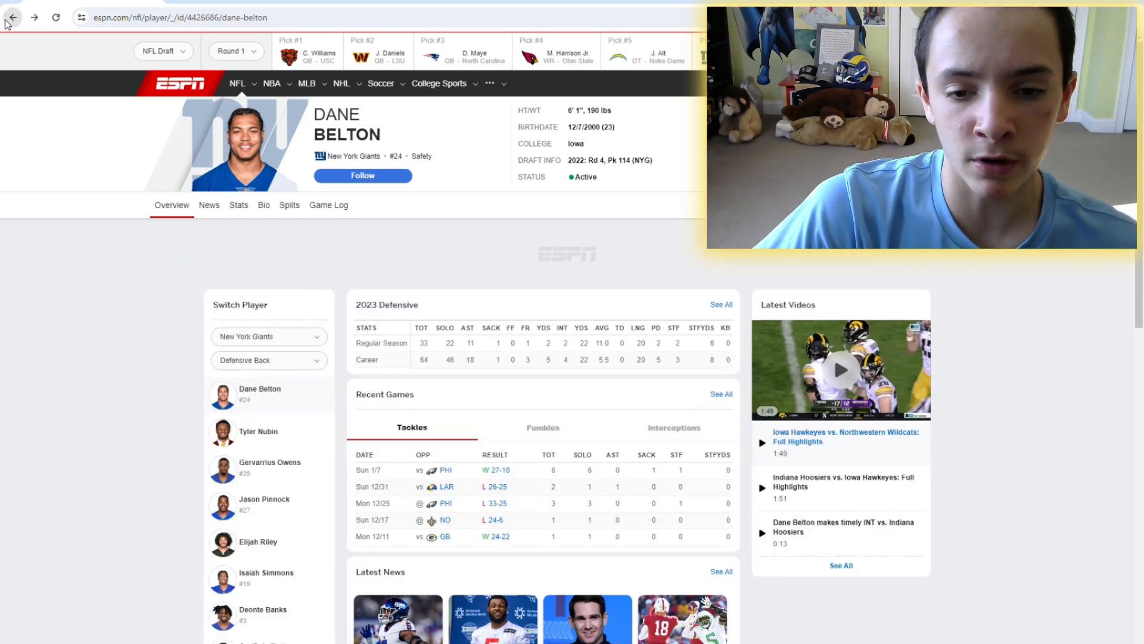
pyautogui.click(13, 17)
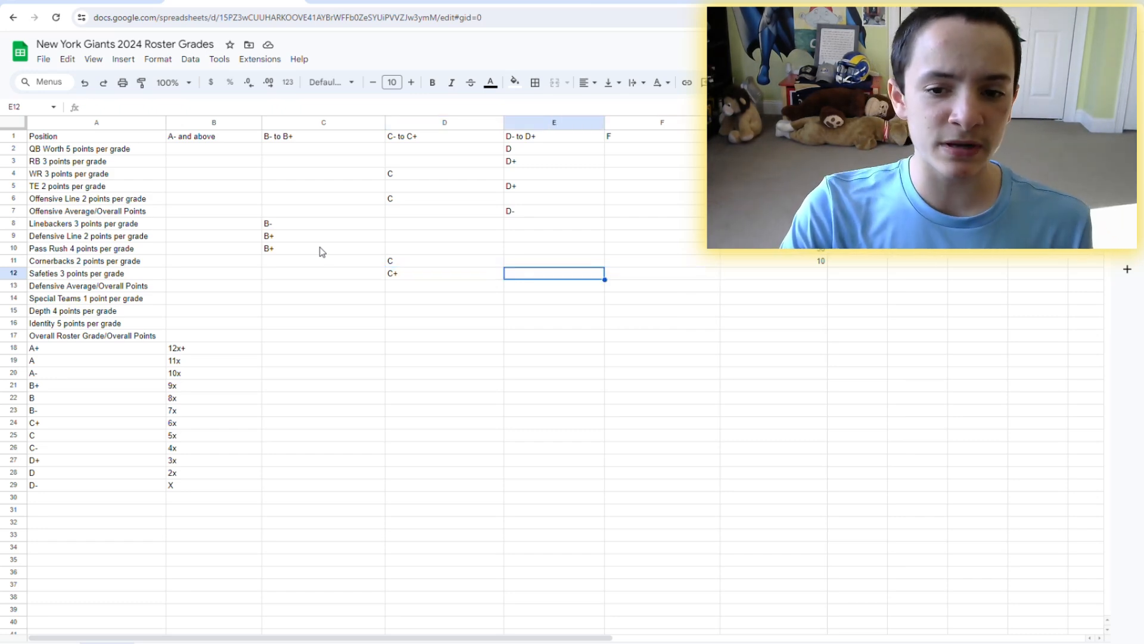
# Record 18 safety points and sum the defensive points to a 103 total in the overall row
pyautogui.click(773, 273)
pyautogui.write('18')
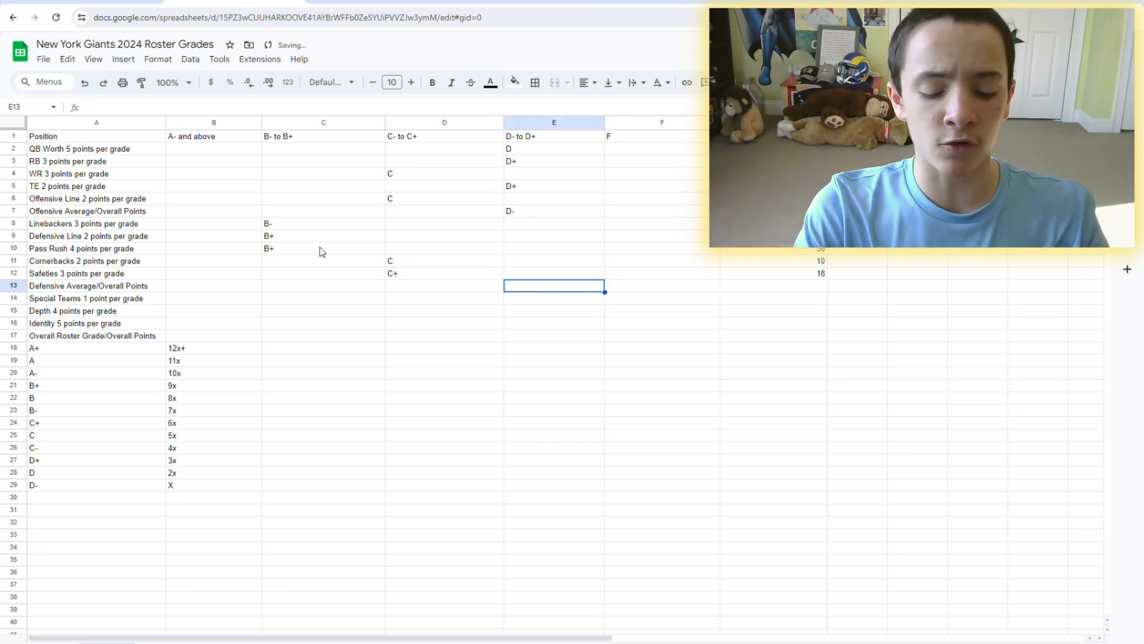
pyautogui.click(323, 285)
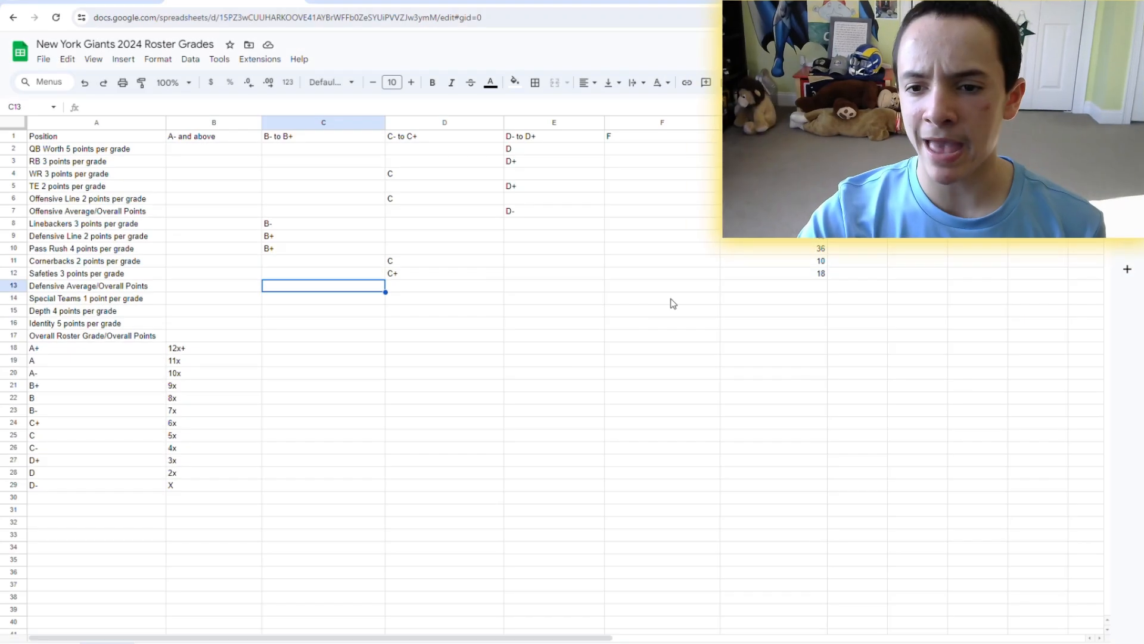
pyautogui.write('=SUM(G2:G12)')
pyautogui.click(774, 285)
pyautogui.write('=21+')
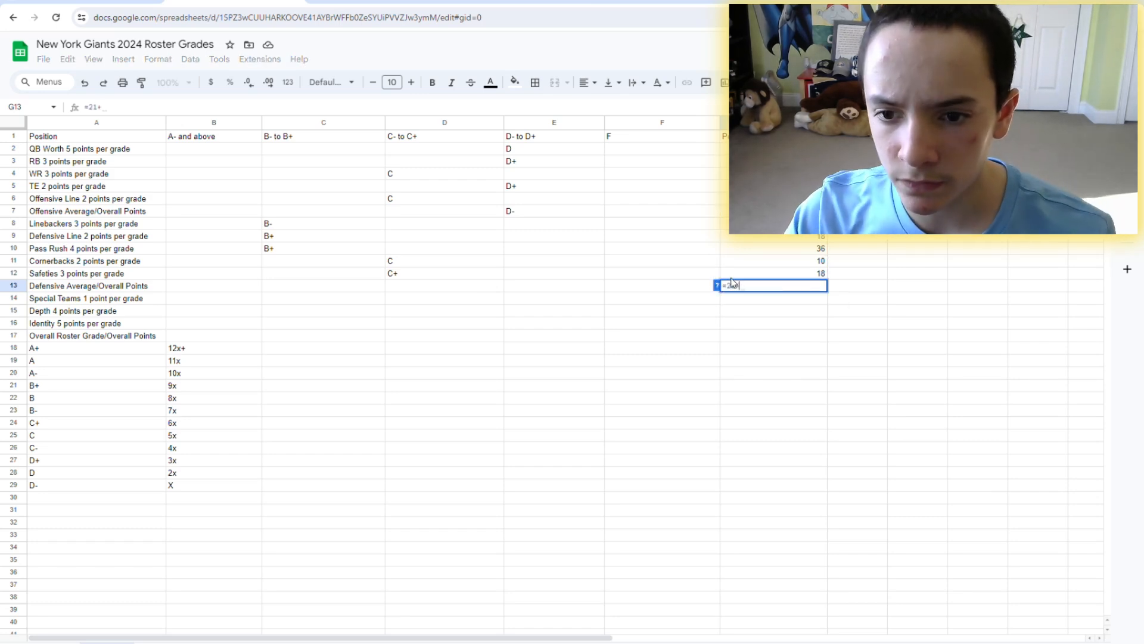
pyautogui.write('18+36')
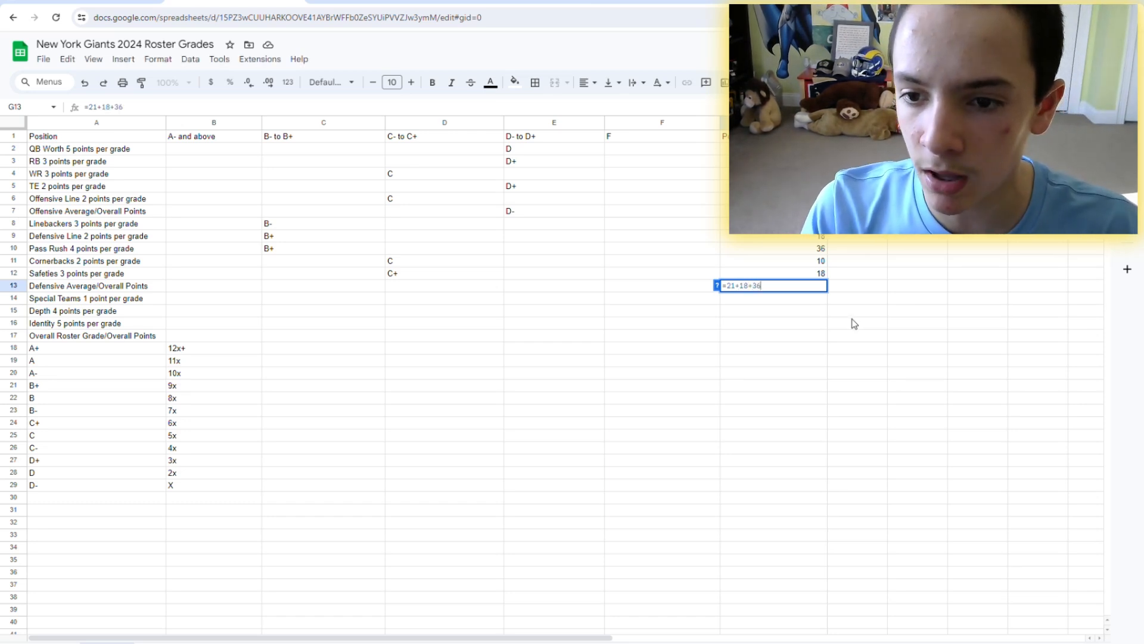
pyautogui.write('+10')
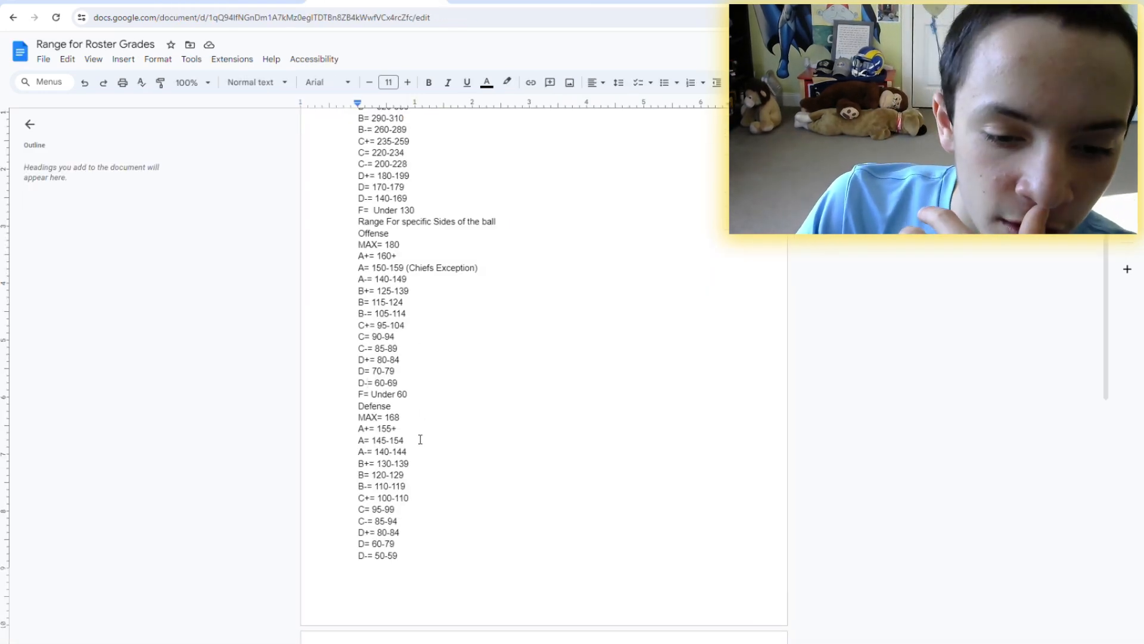
pyautogui.scroll(-3)
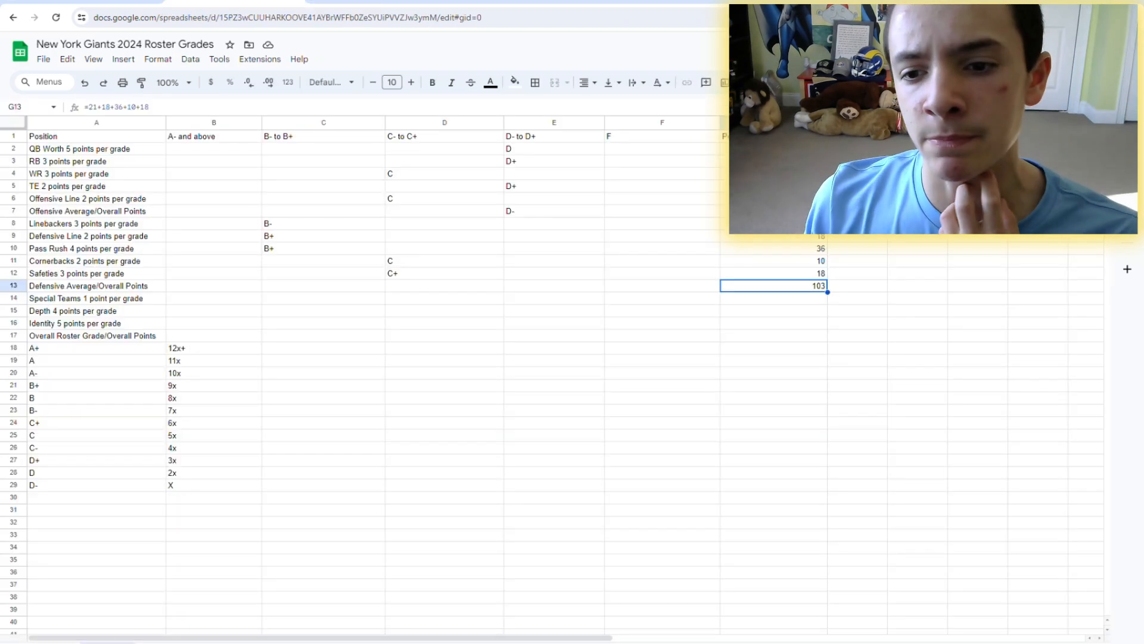
# Enter B- as the defense's overall grade in the B- to B+ column
pyautogui.click(322, 286)
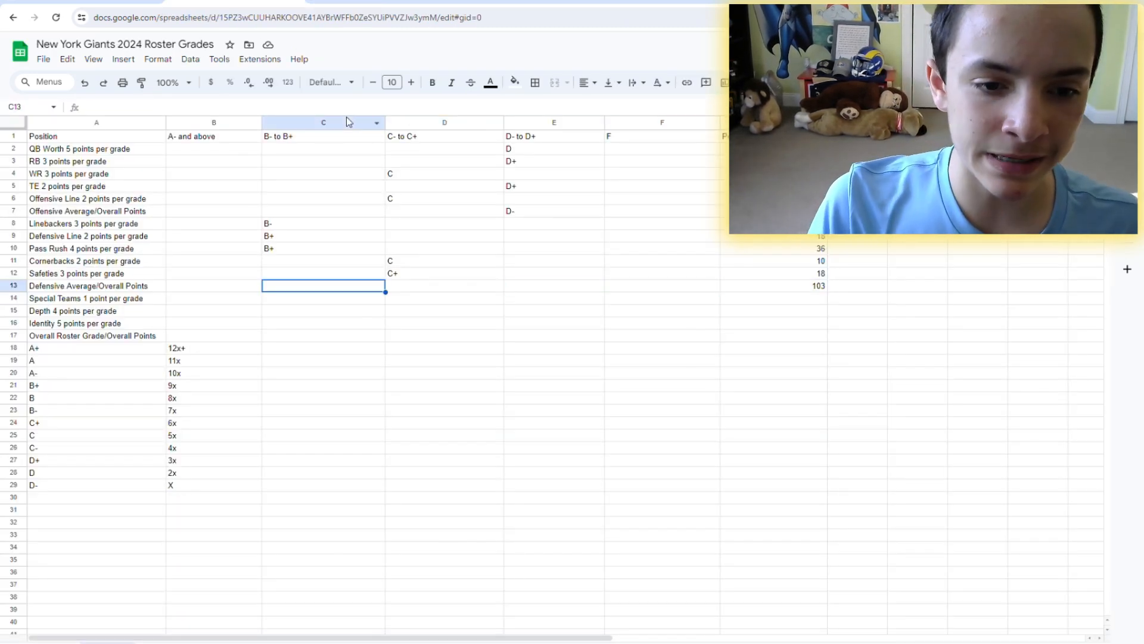
pyautogui.write('B-')
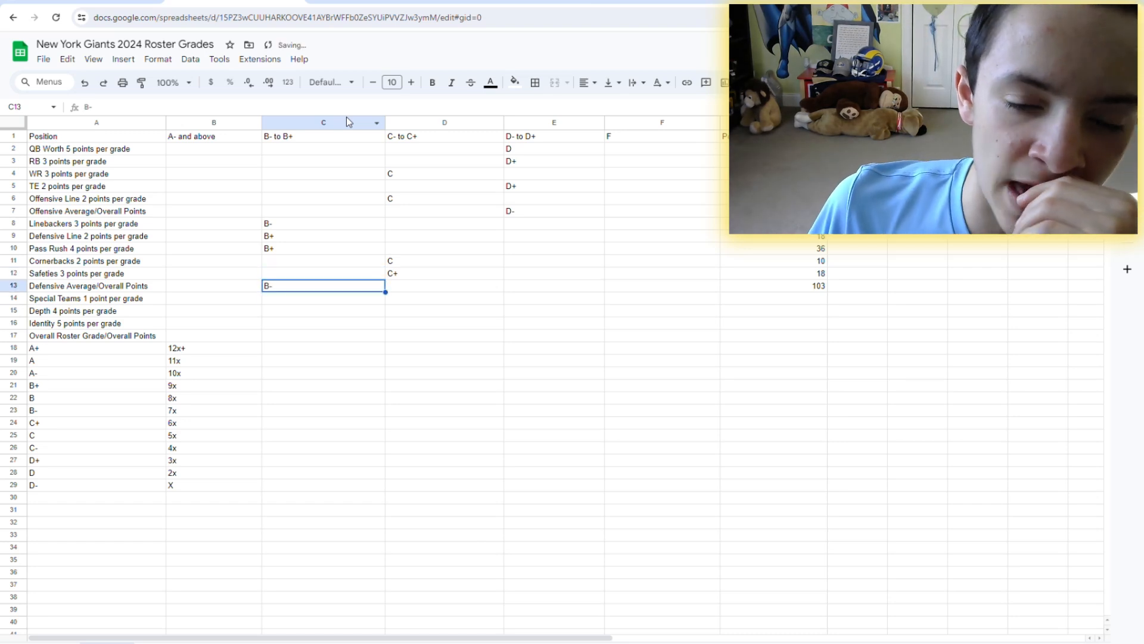
pyautogui.click(444, 260)
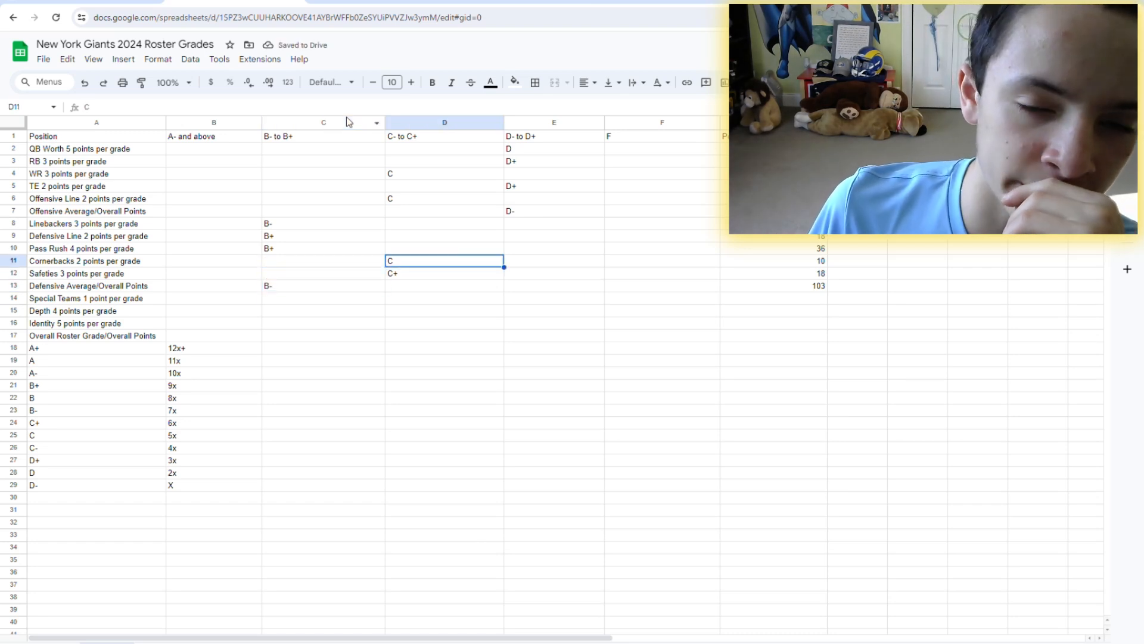
pyautogui.press('Return')
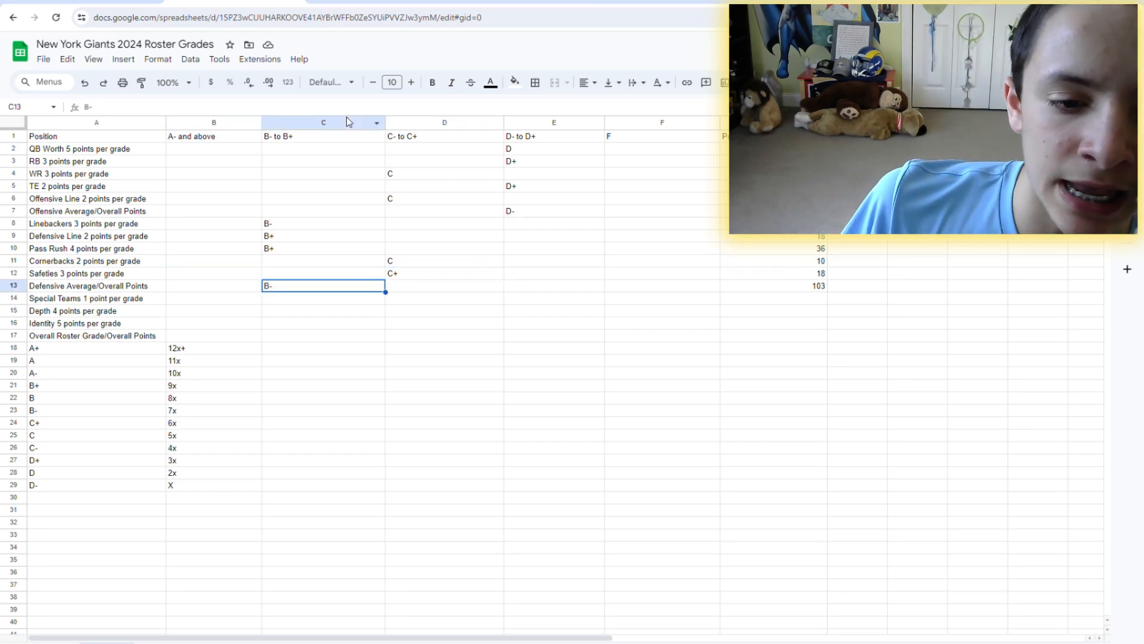
# Review the safeties, linebackers and defensive overall grades, then return to the ESPN depth chart
pyautogui.click(323, 236)
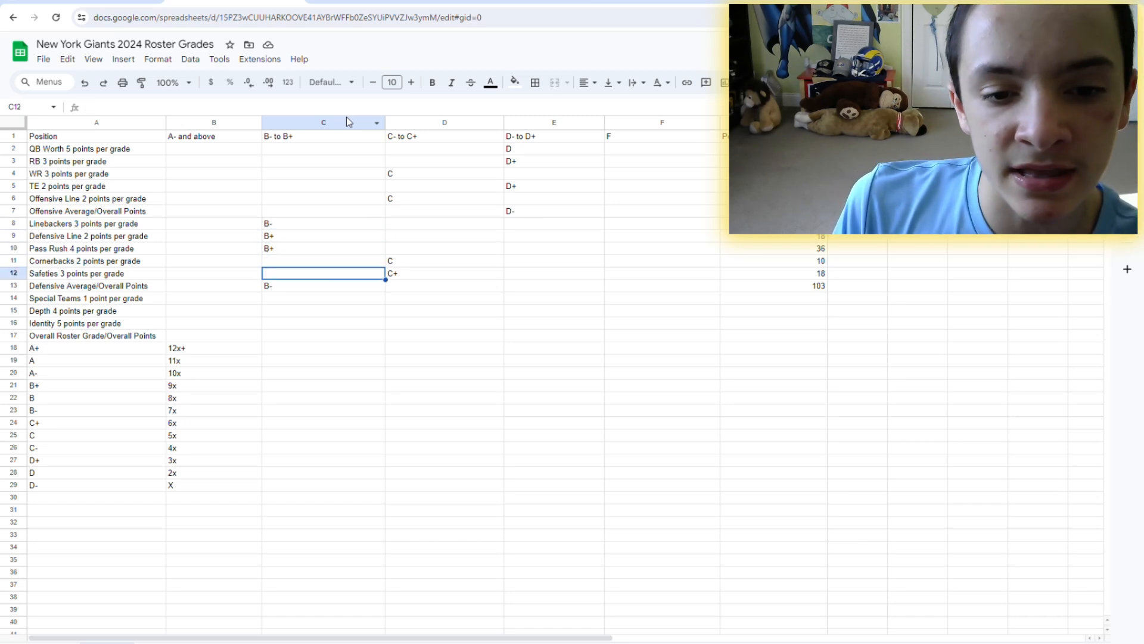
pyautogui.click(444, 223)
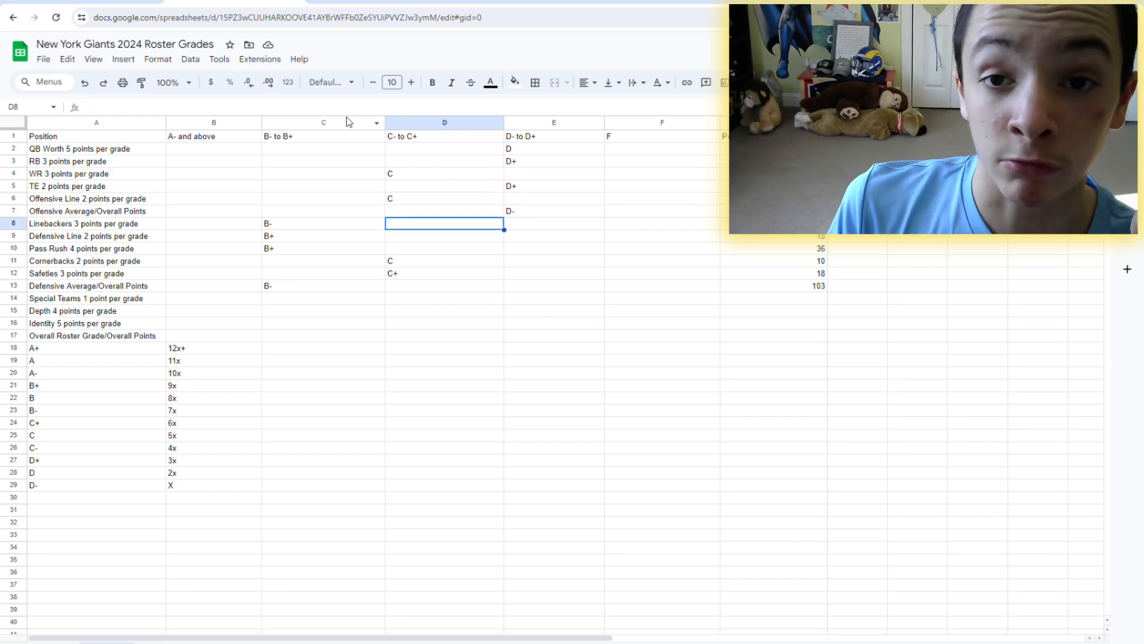
pyautogui.click(443, 285)
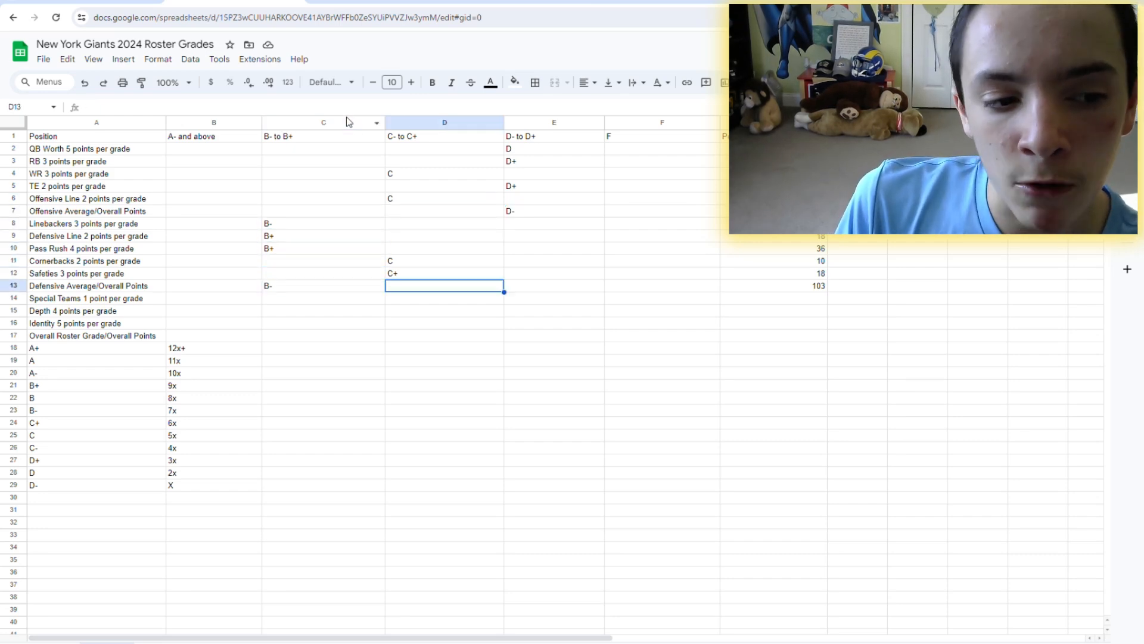
pyautogui.click(323, 286)
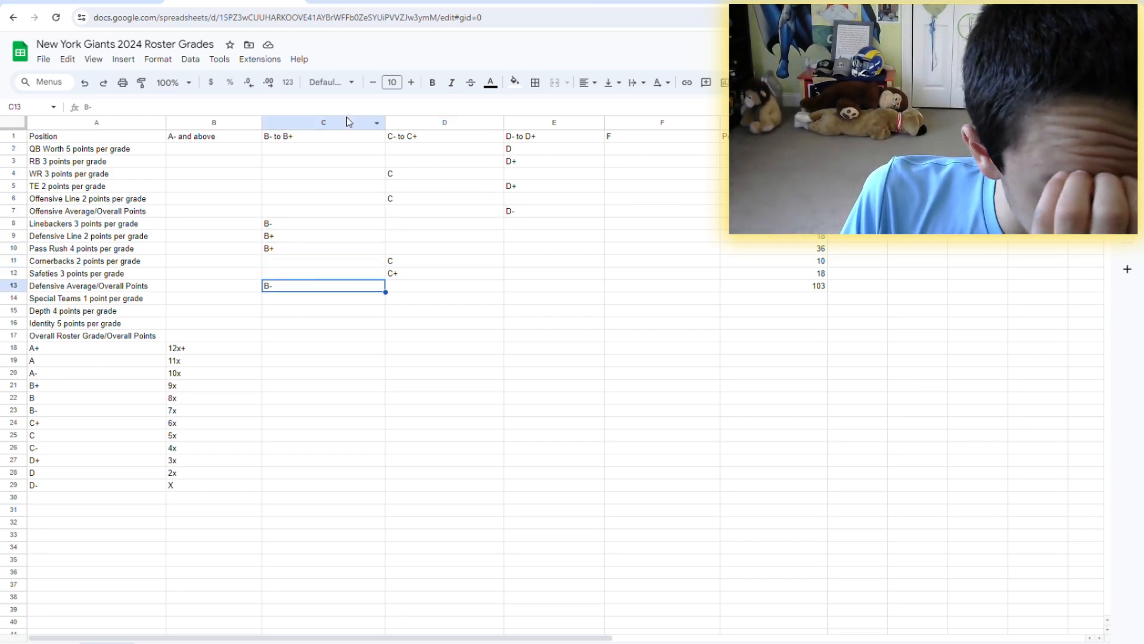
pyautogui.click(96, 310)
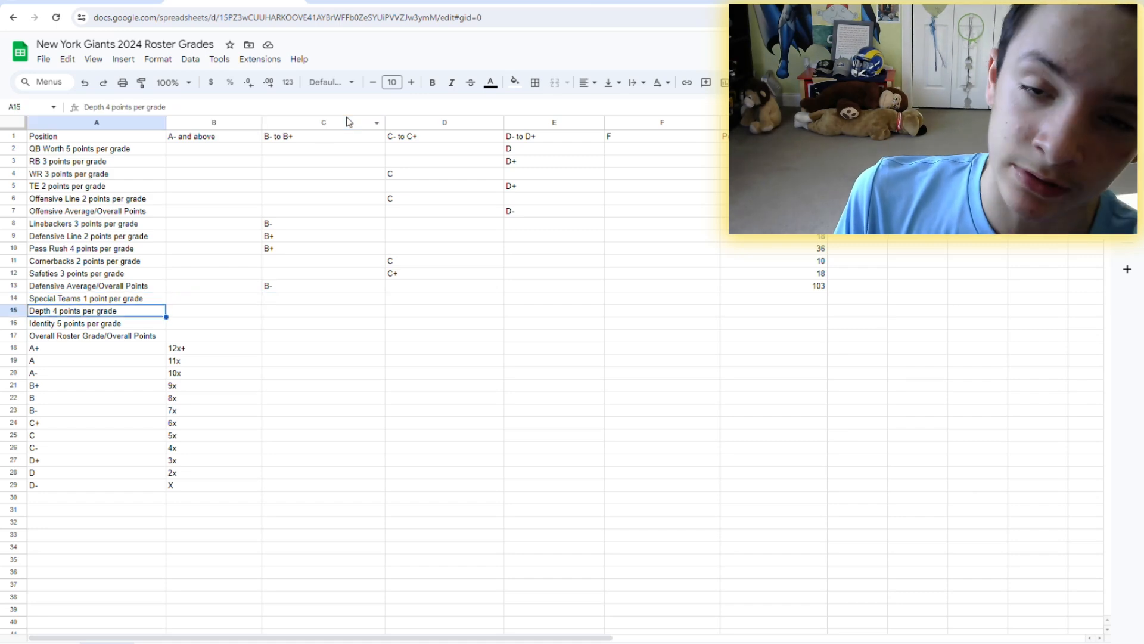
pyautogui.click(97, 323)
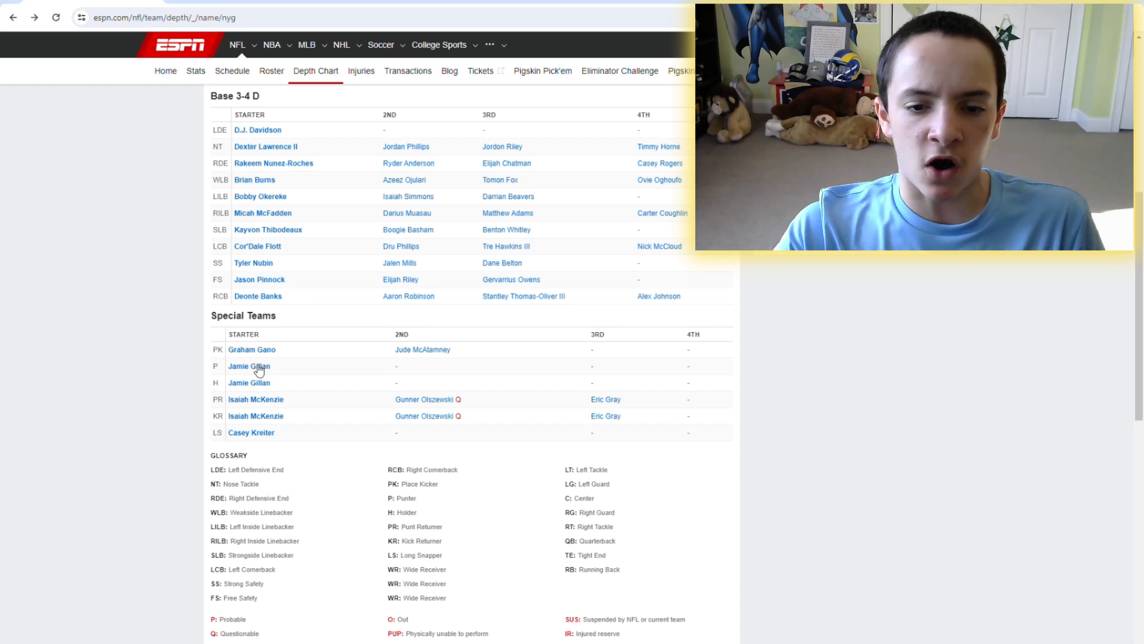
# Review Graham Gano's full career kicking stats on ESPN
pyautogui.click(251, 349)
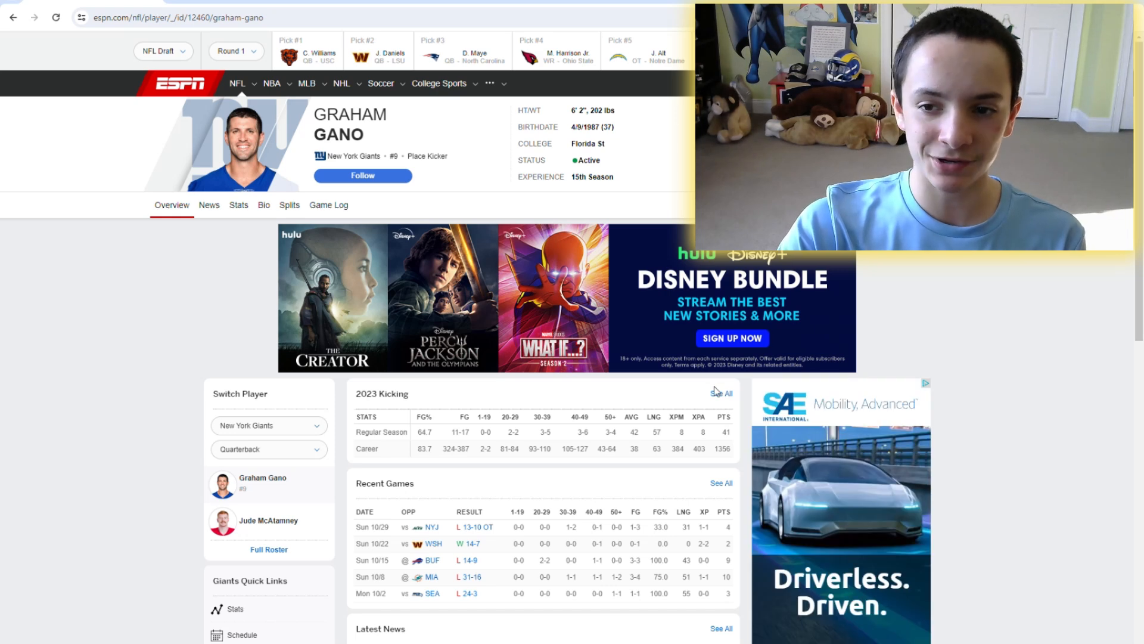
pyautogui.click(238, 205)
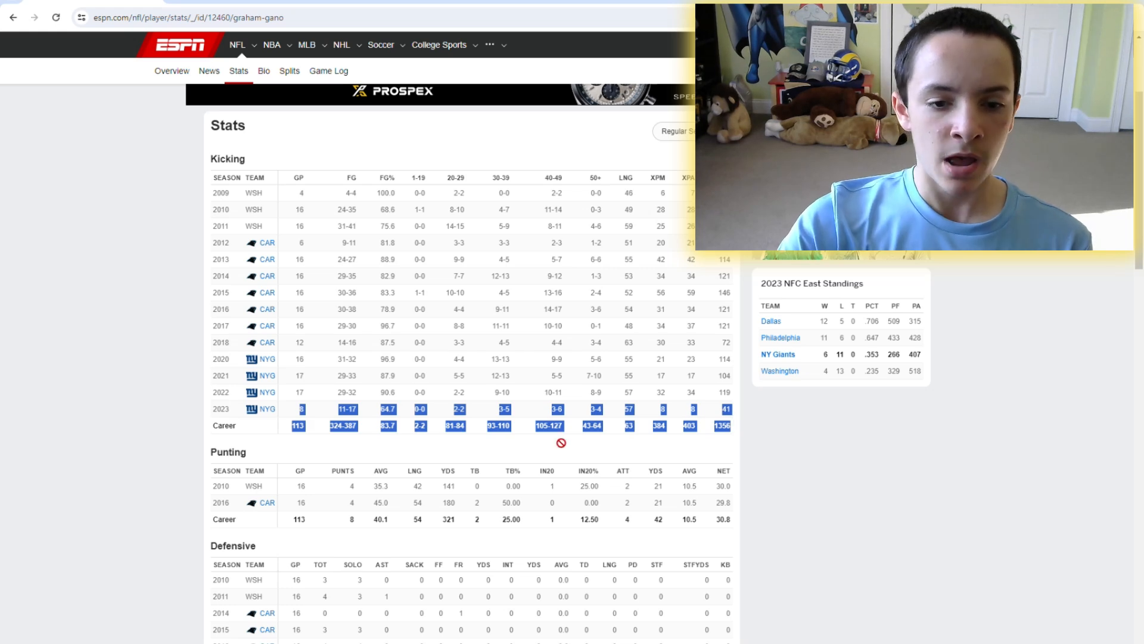
pyautogui.scroll(3)
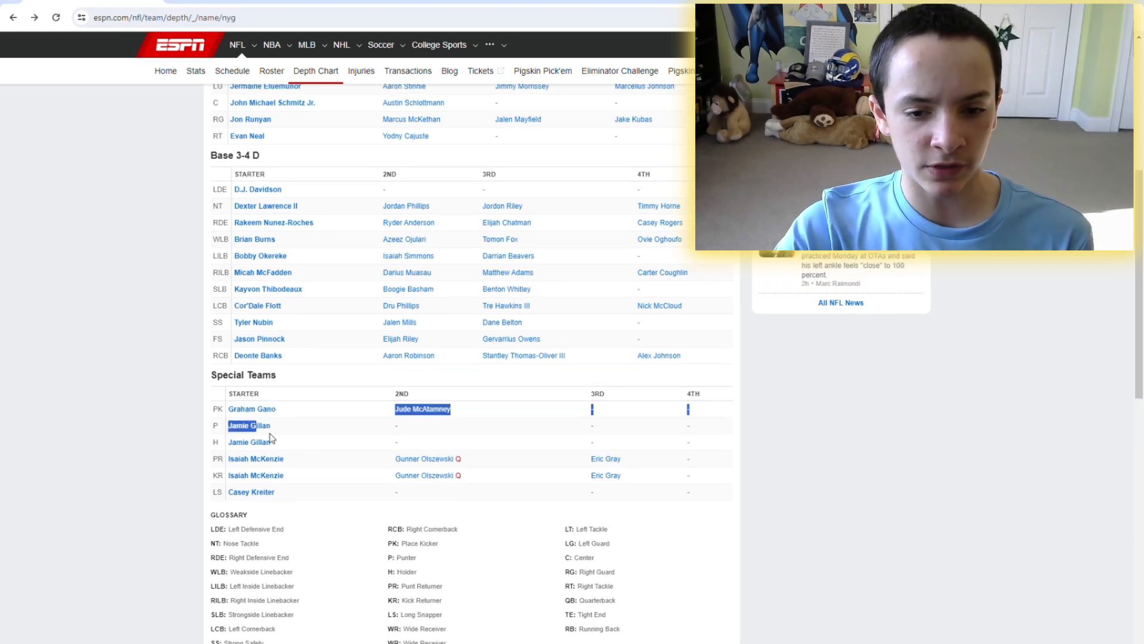
pyautogui.click(422, 409)
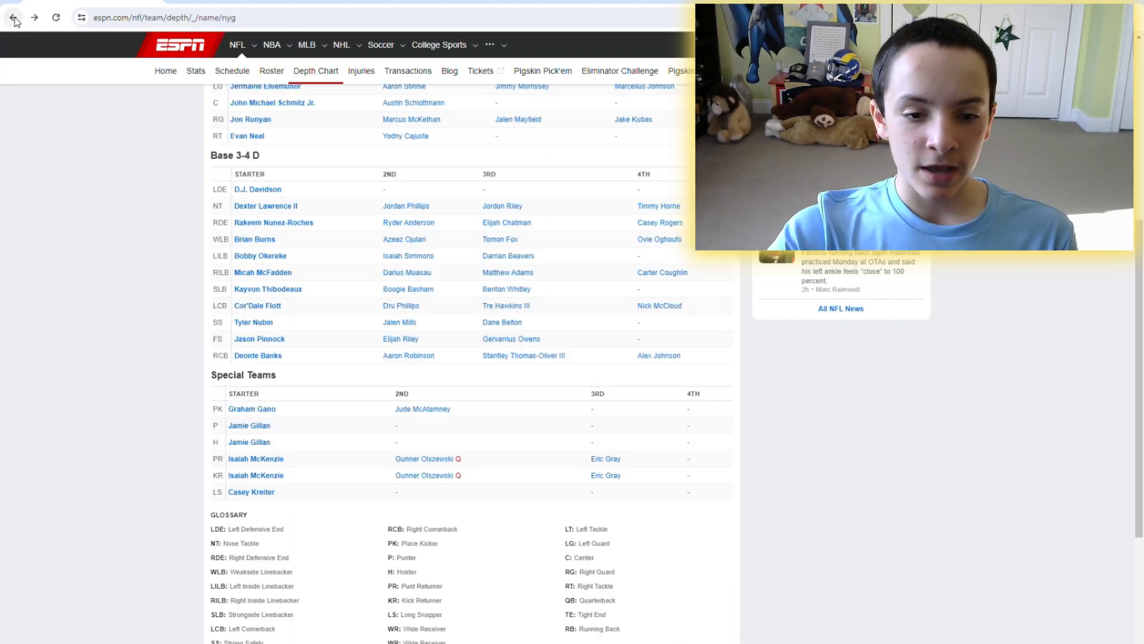
# Check Jamie Gillan's punting page and go back to the Giants special teams depth chart
pyautogui.click(249, 425)
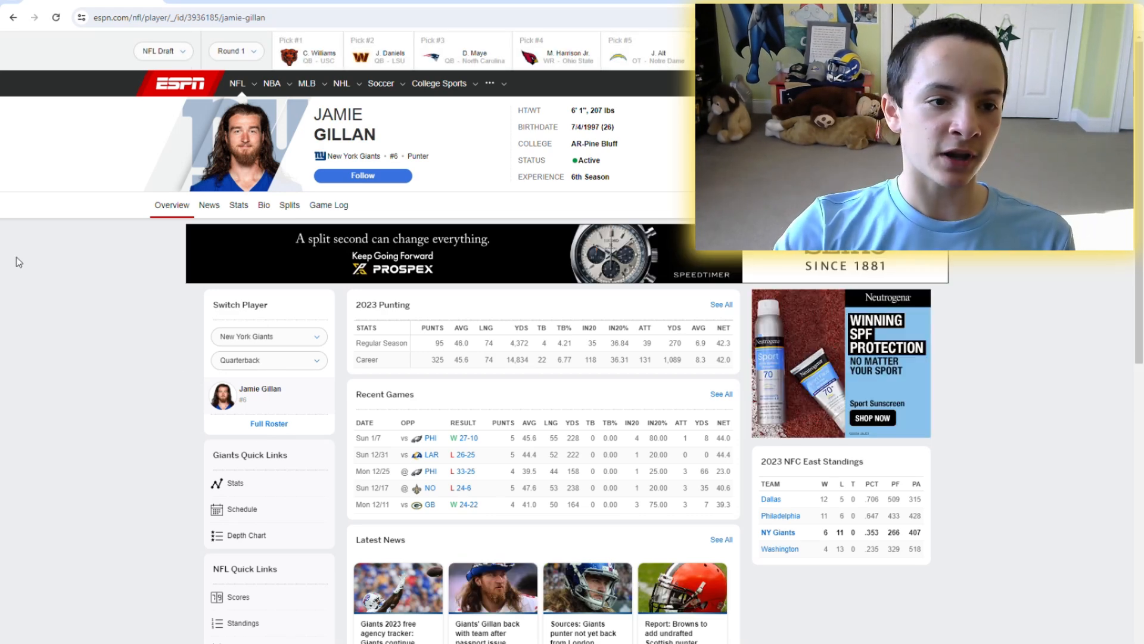
pyautogui.click(246, 535)
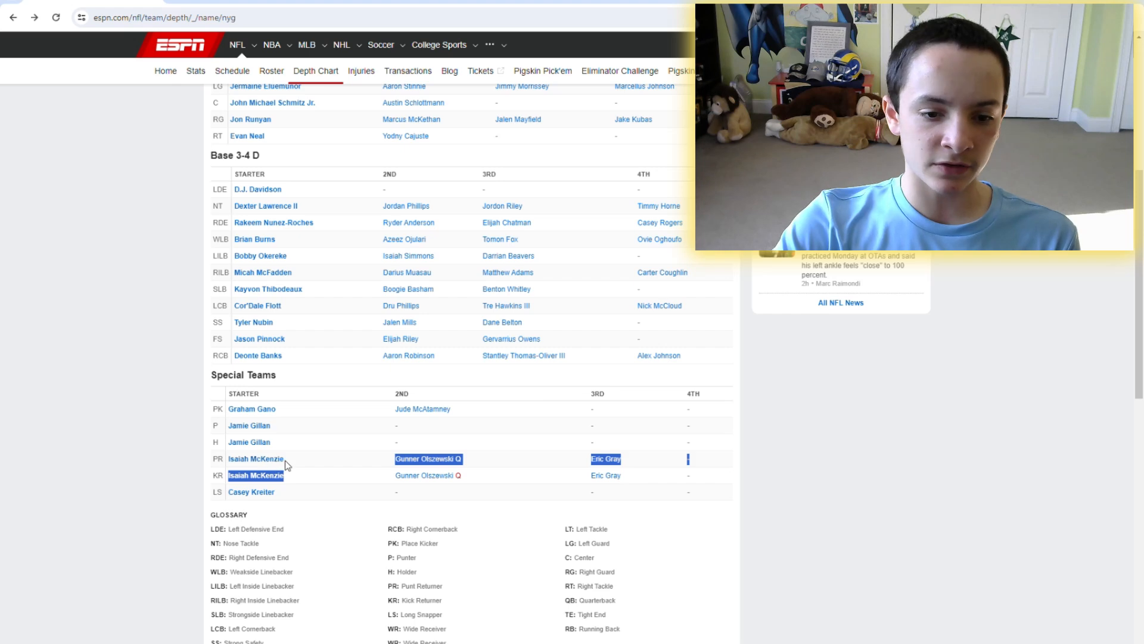
pyautogui.click(291, 472)
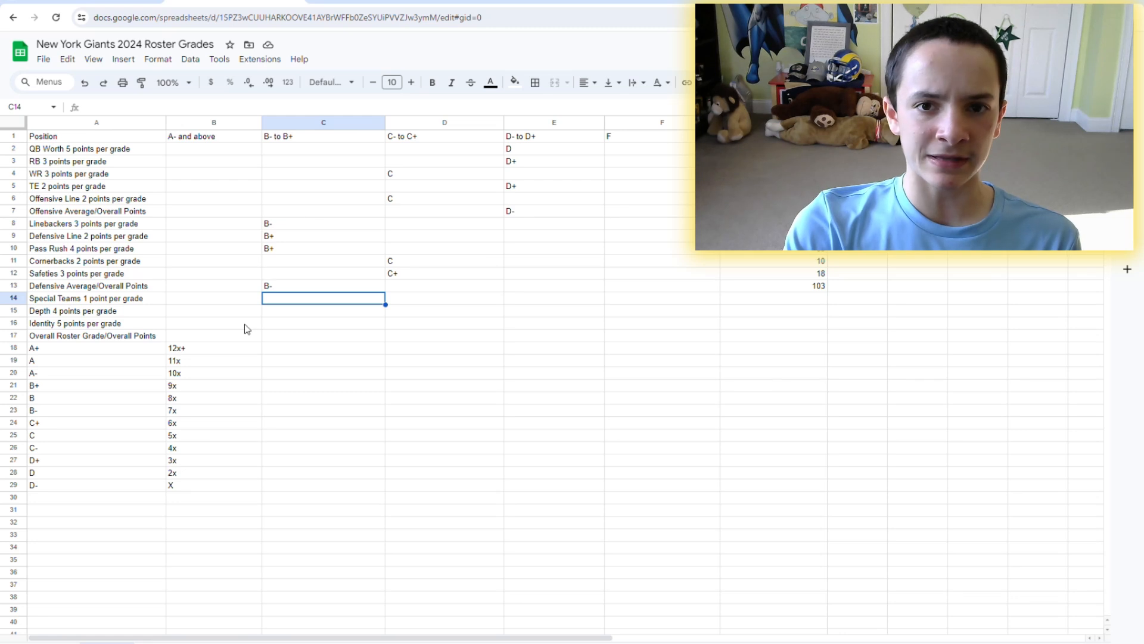
# Grade special teams a B and confirm its 8 points
pyautogui.write('B')
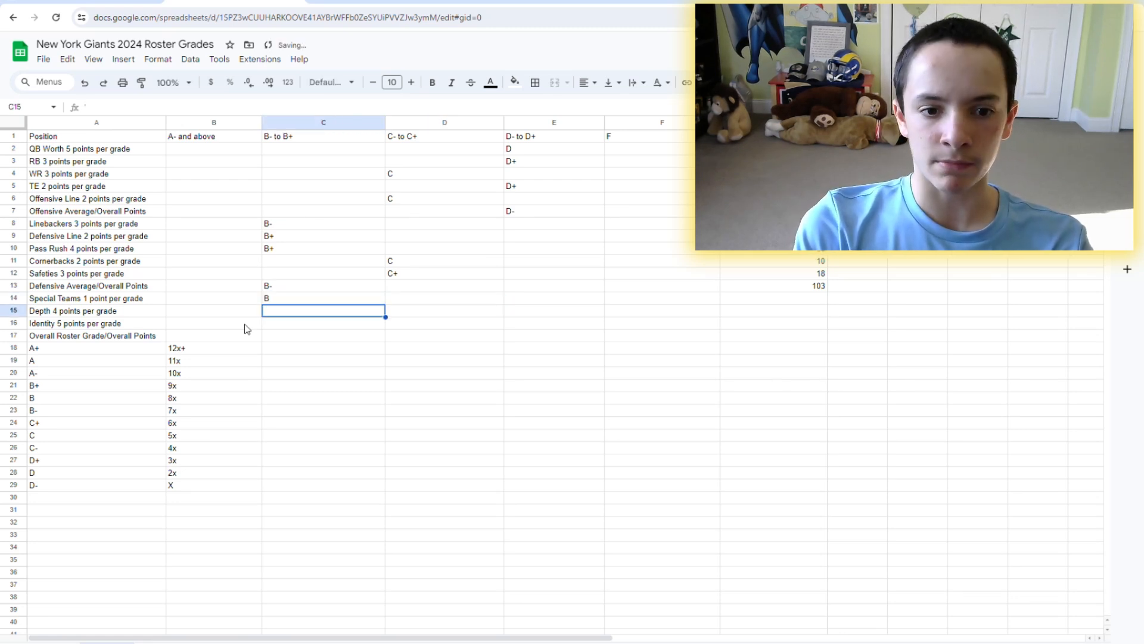
pyautogui.click(443, 298)
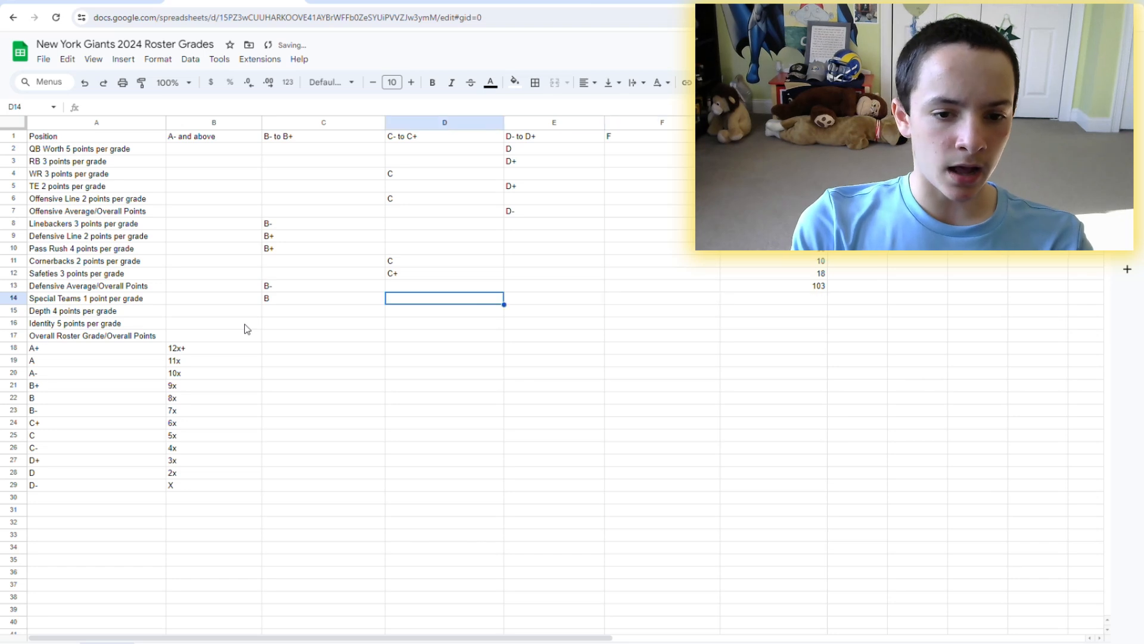
pyautogui.click(774, 298)
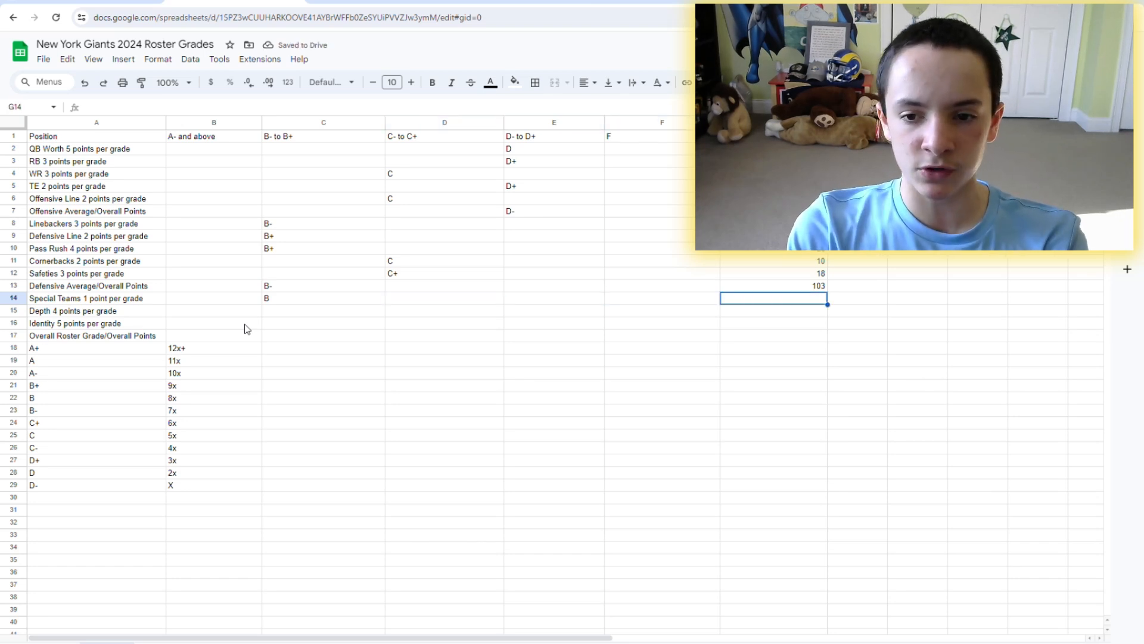
pyautogui.click(213, 298)
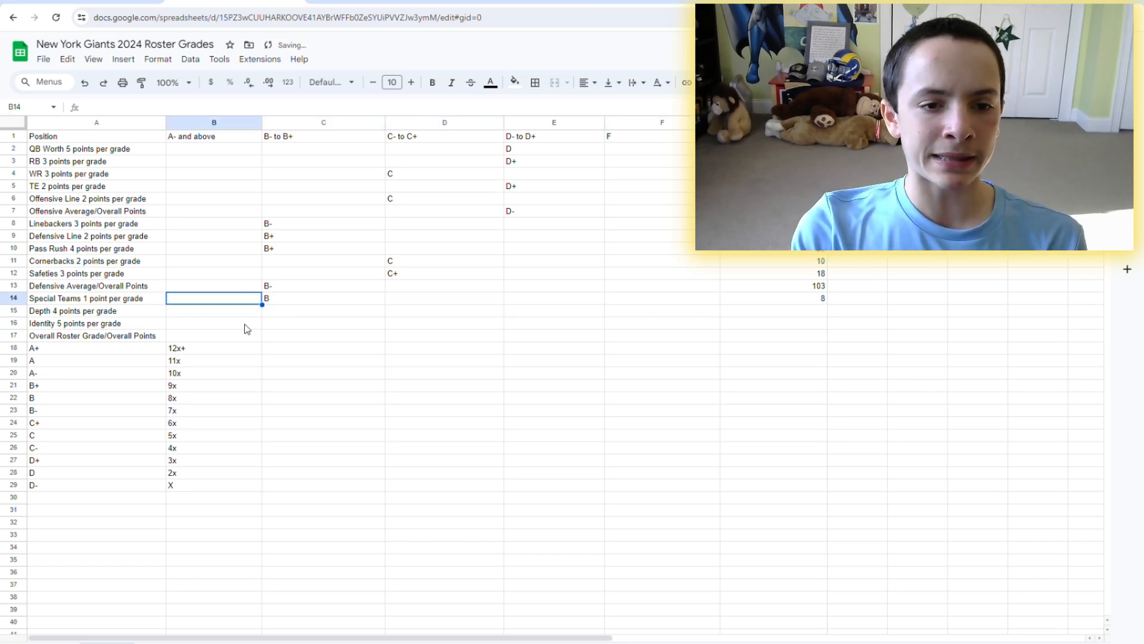
# Review the offensive and defensive position grades row by row from QB through safeties
pyautogui.click(443, 149)
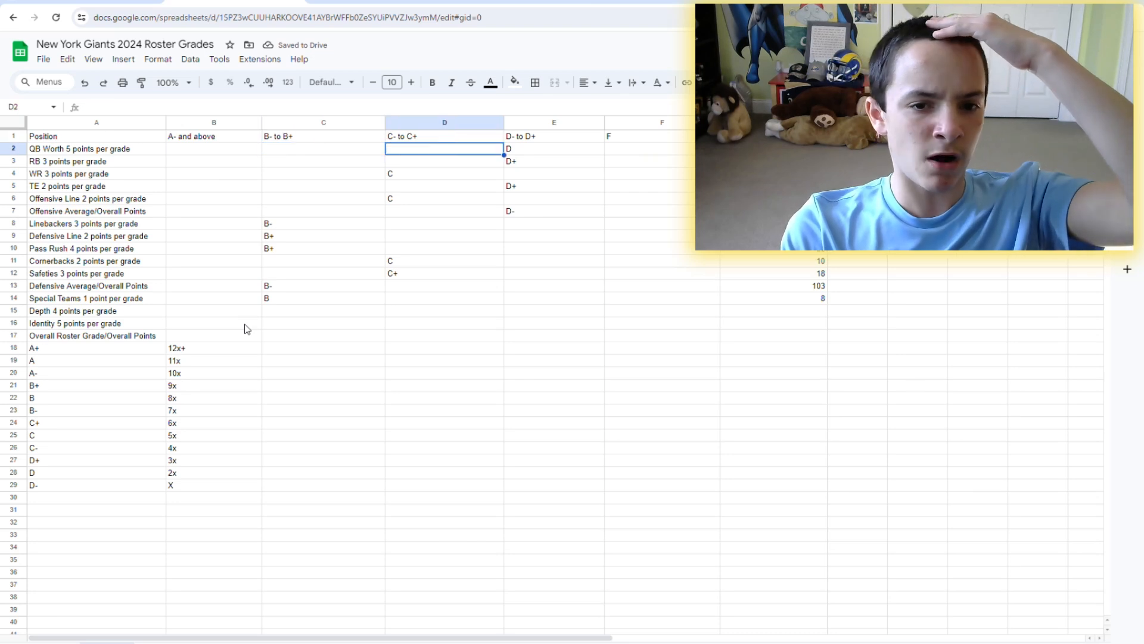
pyautogui.click(323, 149)
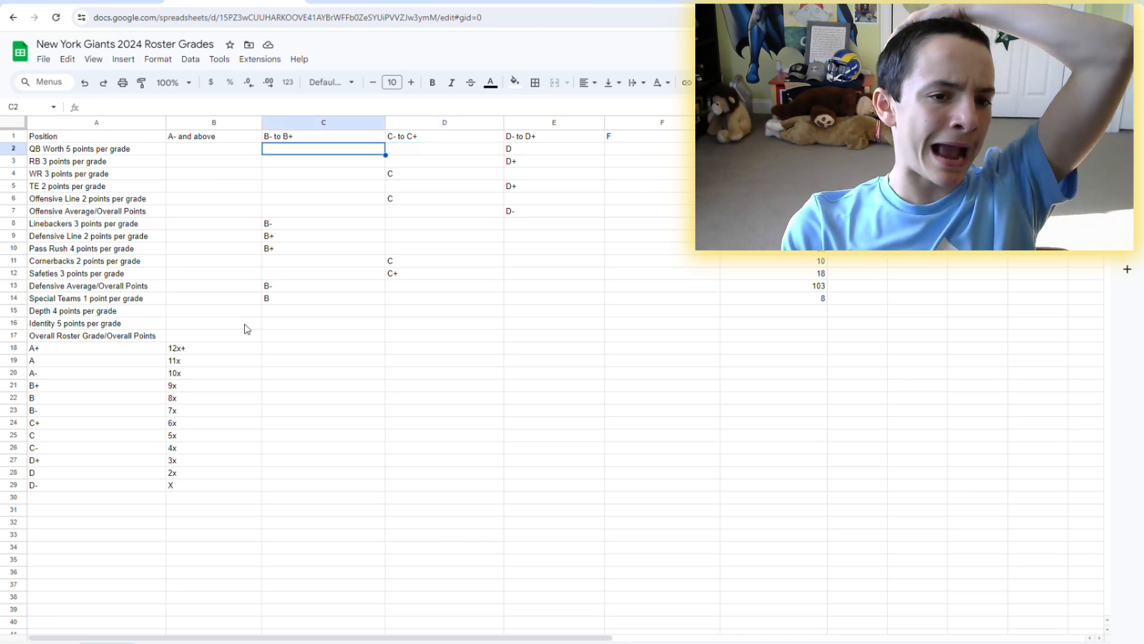
pyautogui.click(443, 160)
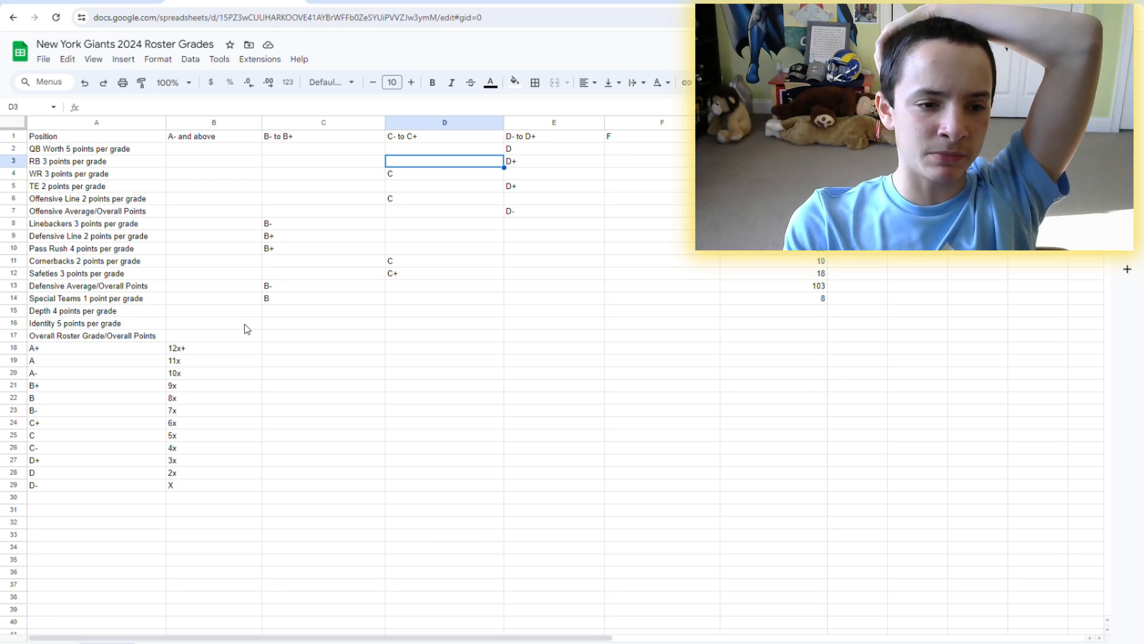
pyautogui.click(443, 174)
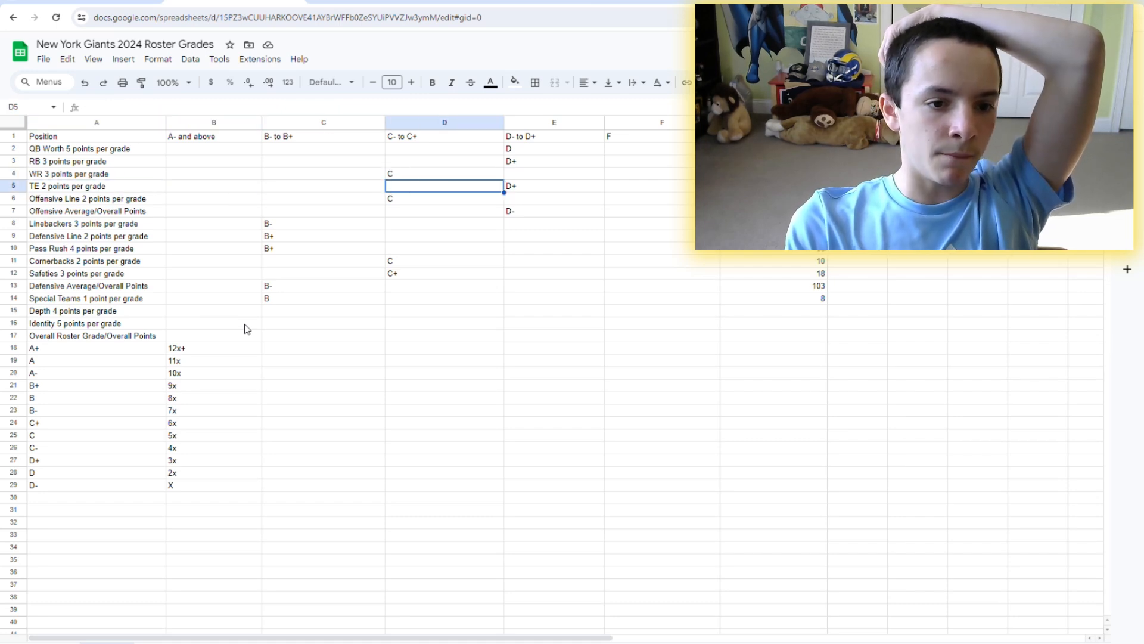
pyautogui.click(443, 198)
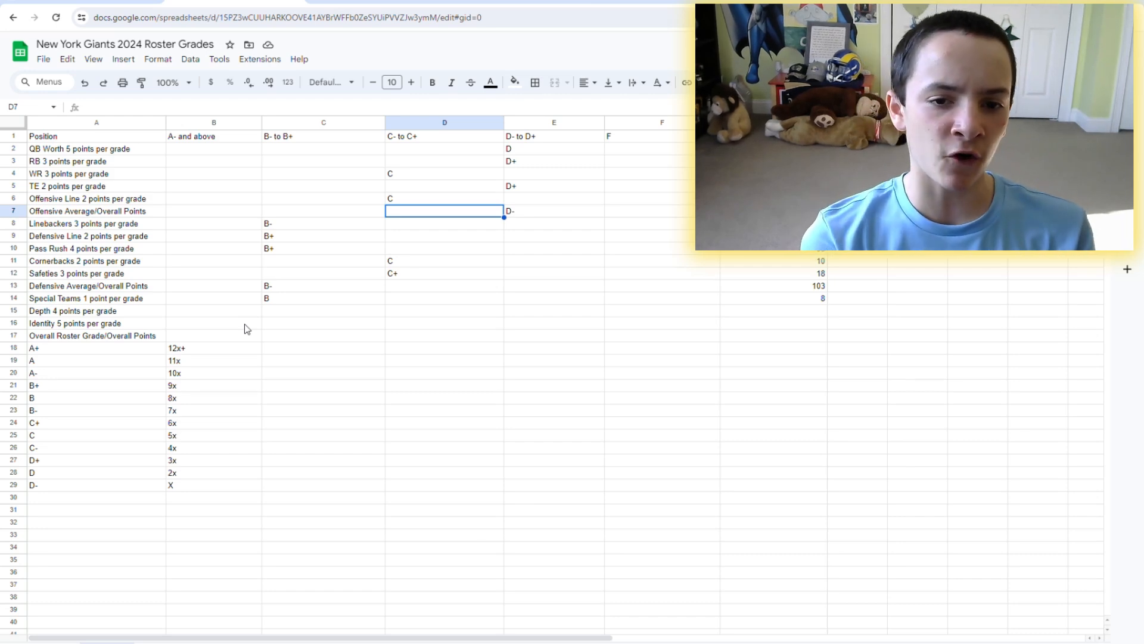
pyautogui.click(213, 223)
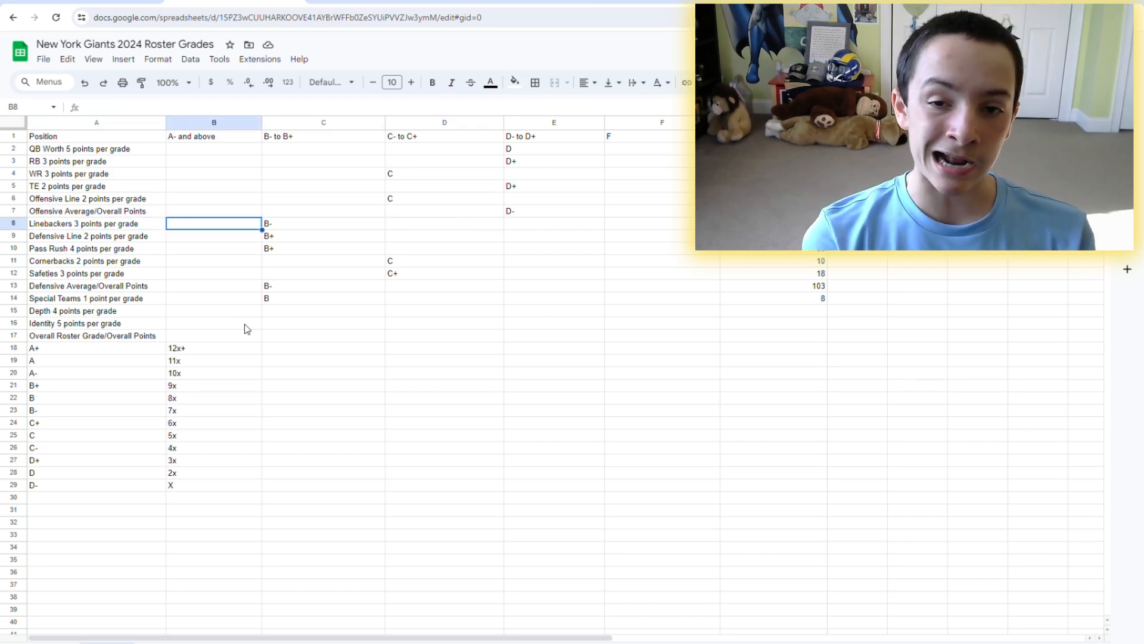
pyautogui.click(323, 222)
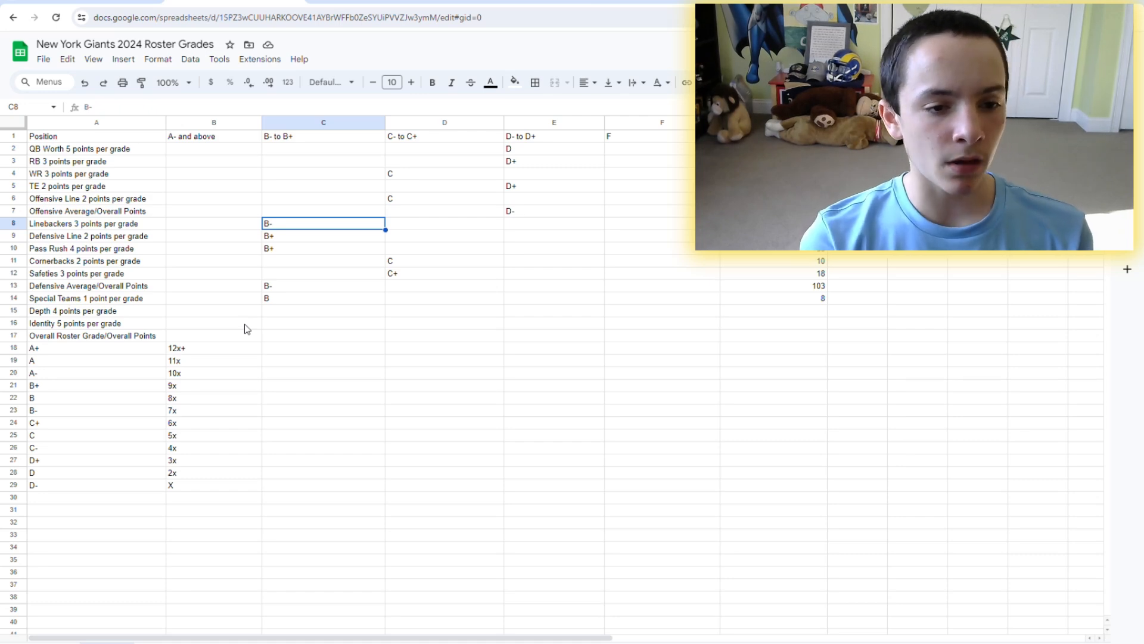
pyautogui.click(214, 235)
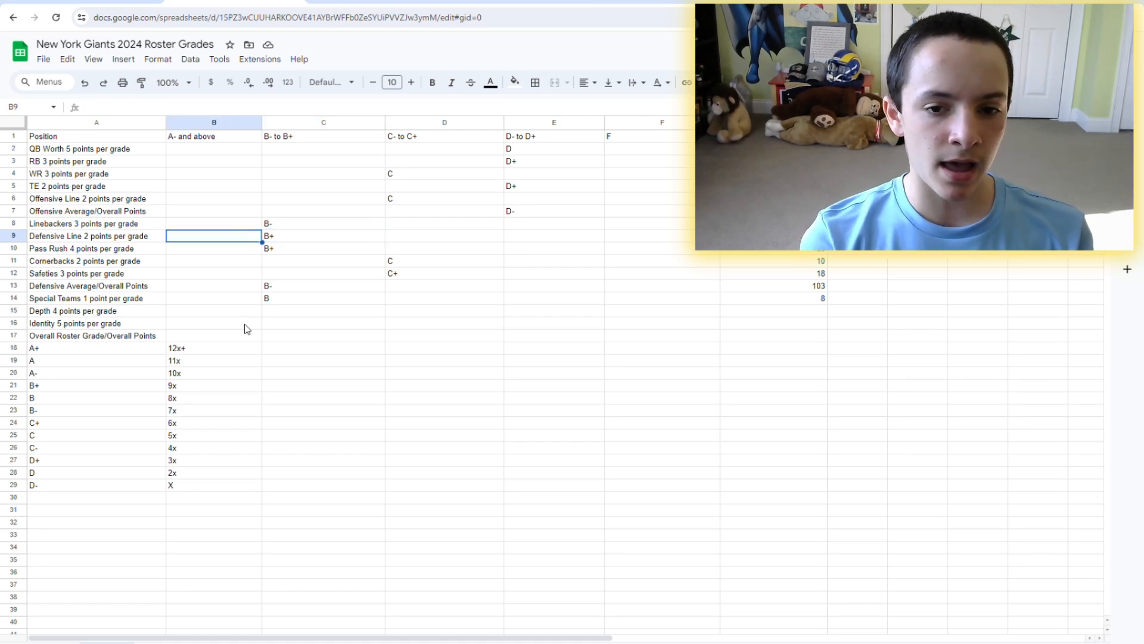
pyautogui.click(553, 235)
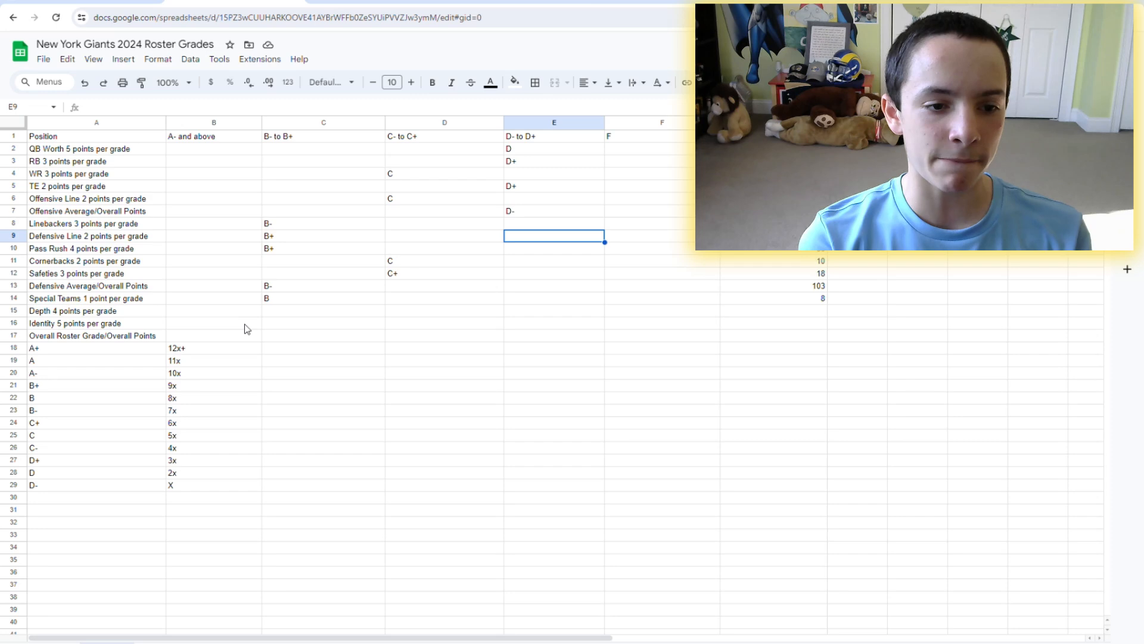
pyautogui.click(444, 247)
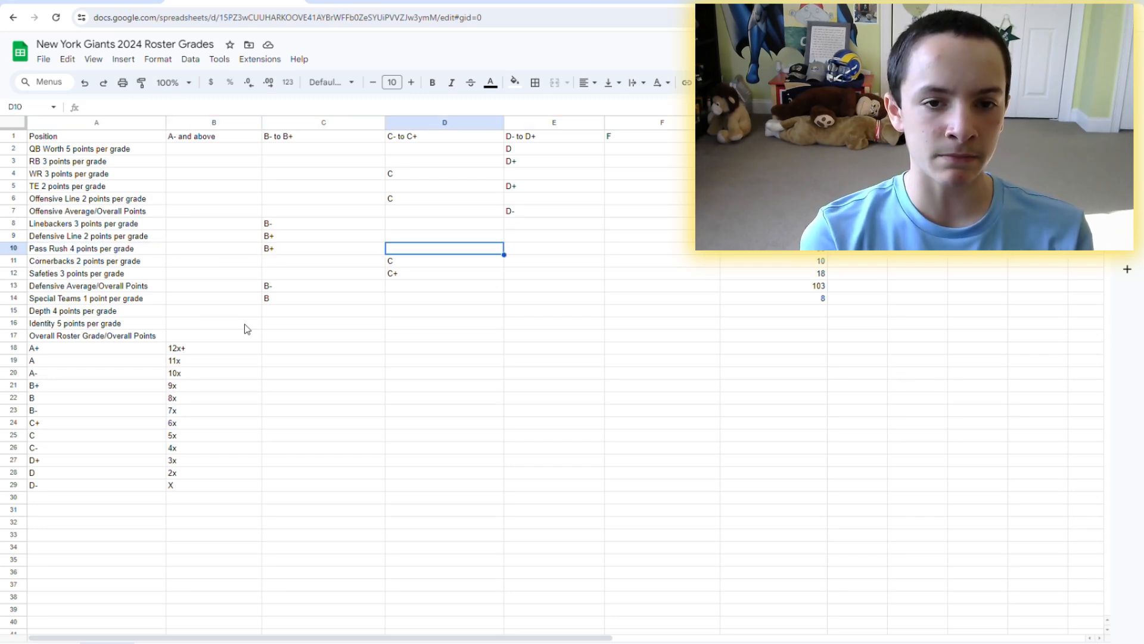
pyautogui.click(445, 260)
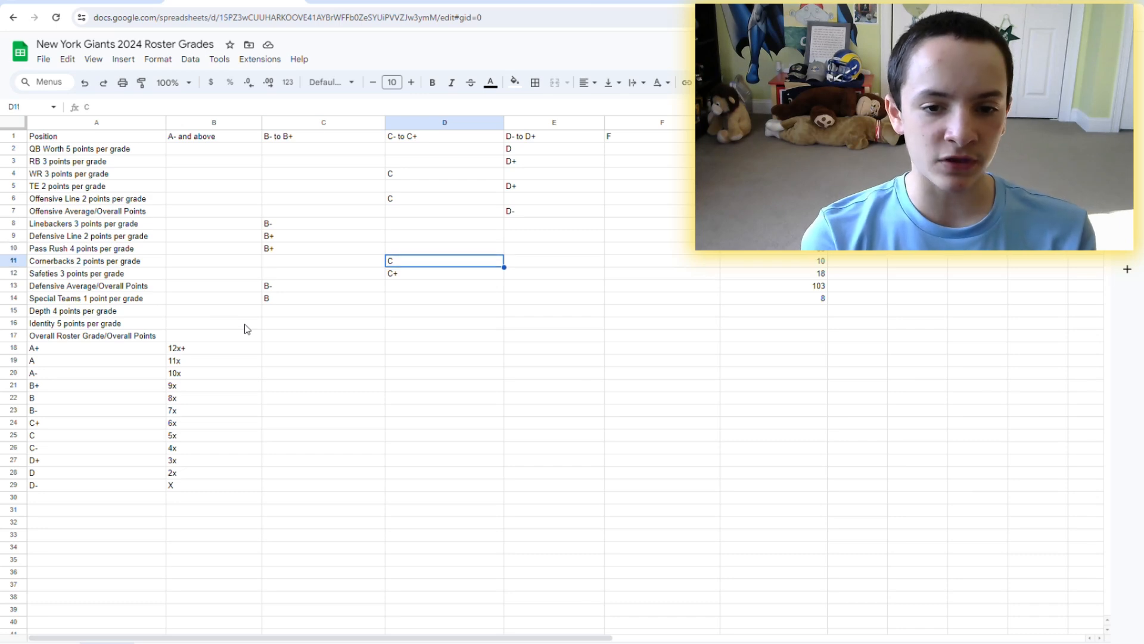
pyautogui.click(554, 273)
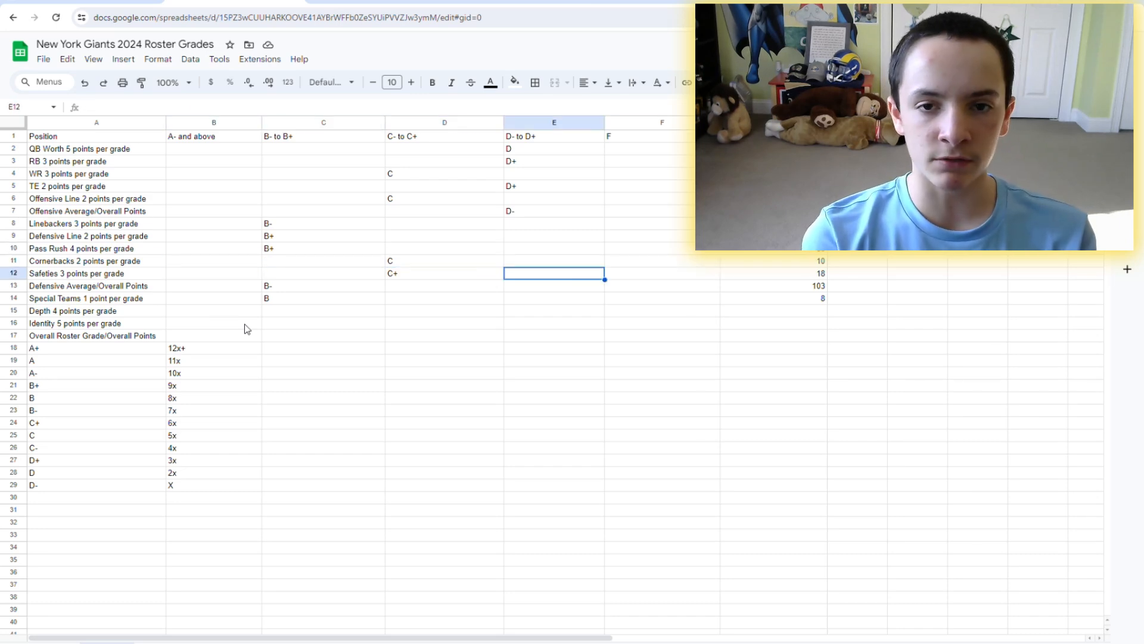
pyautogui.click(323, 274)
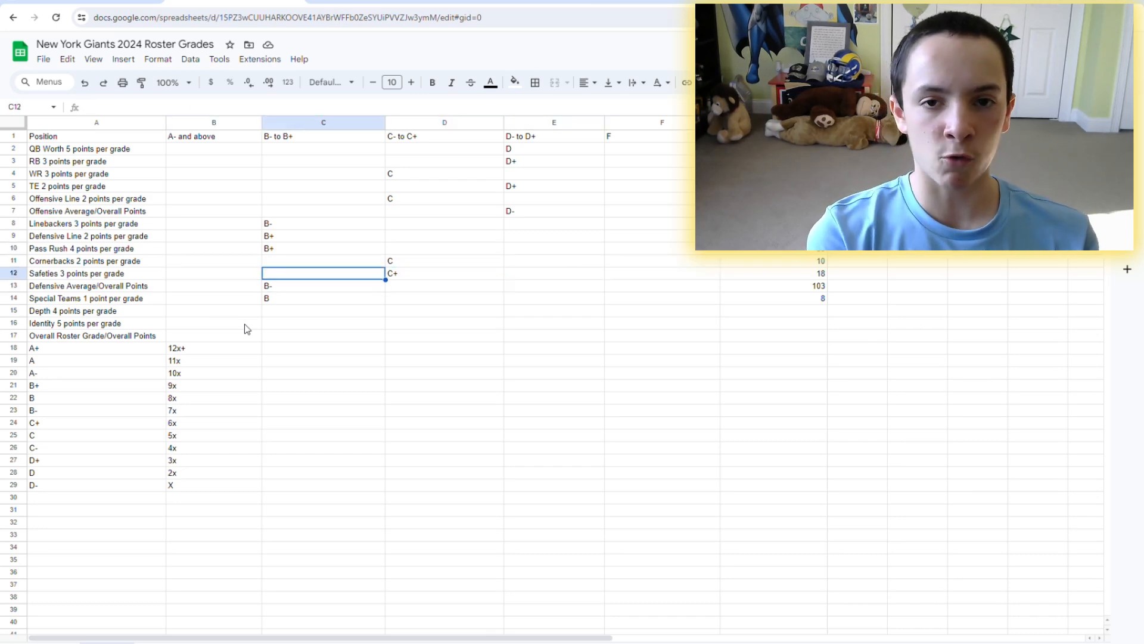
# Settle on a C- grade for the Depth row and record 16 points for it
pyautogui.click(444, 273)
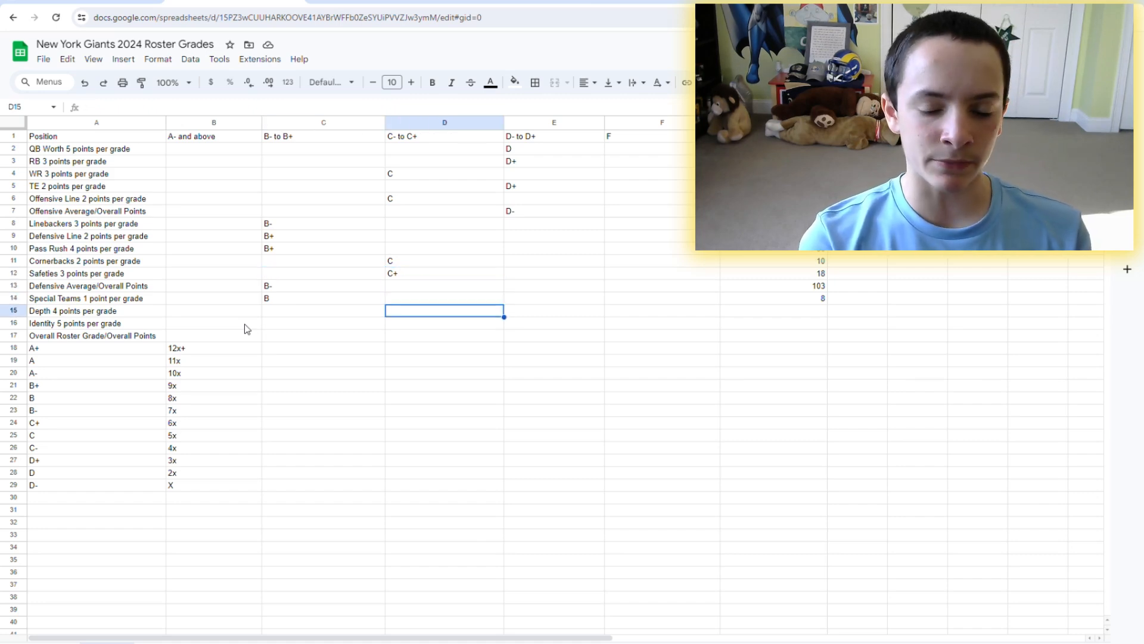
pyautogui.click(553, 310)
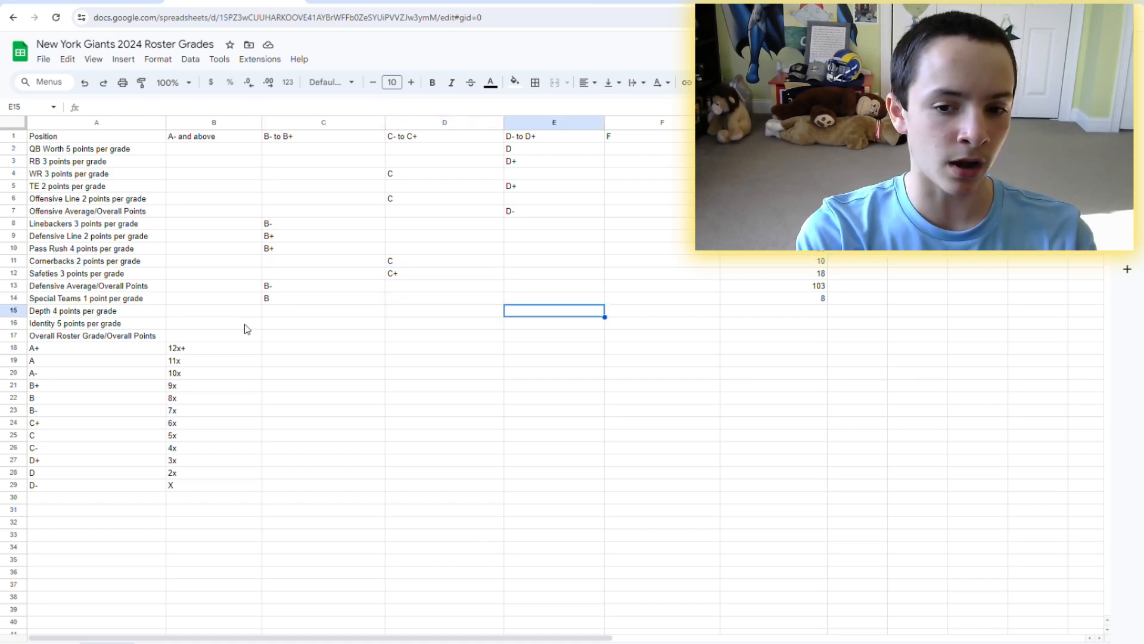
pyautogui.click(443, 298)
pyautogui.write('C-')
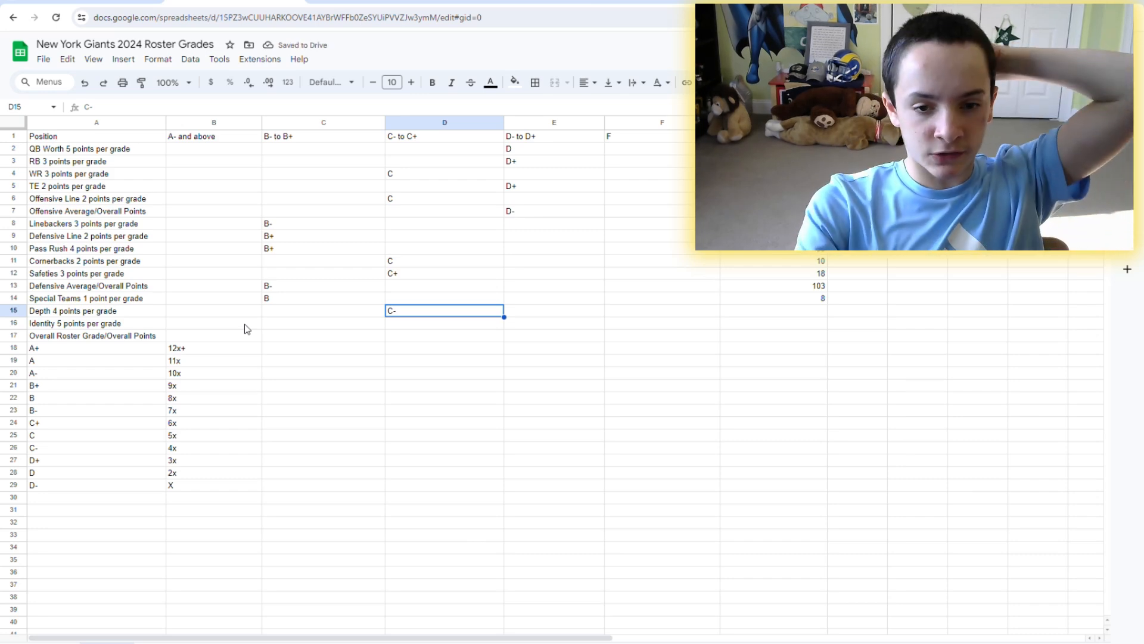
pyautogui.click(444, 273)
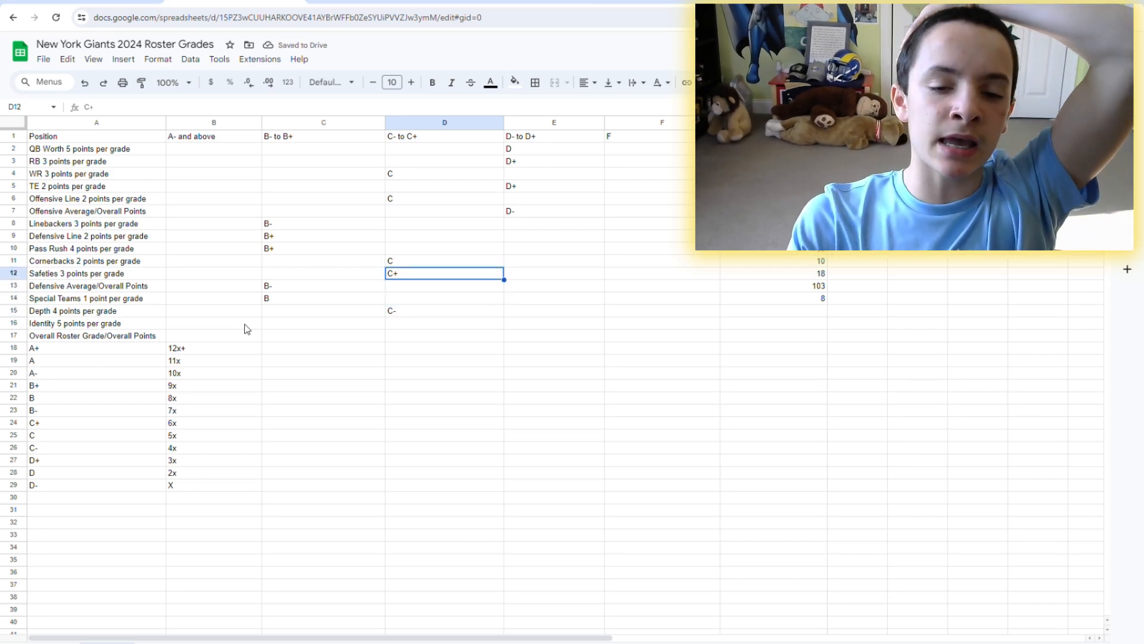
pyautogui.click(445, 309)
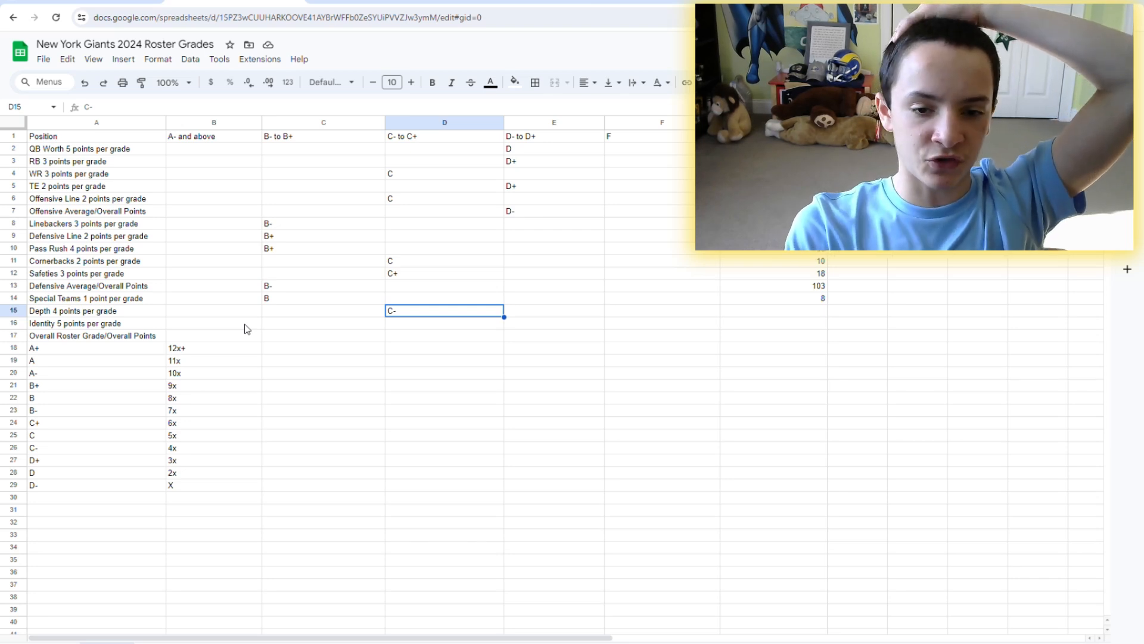
pyautogui.click(322, 309)
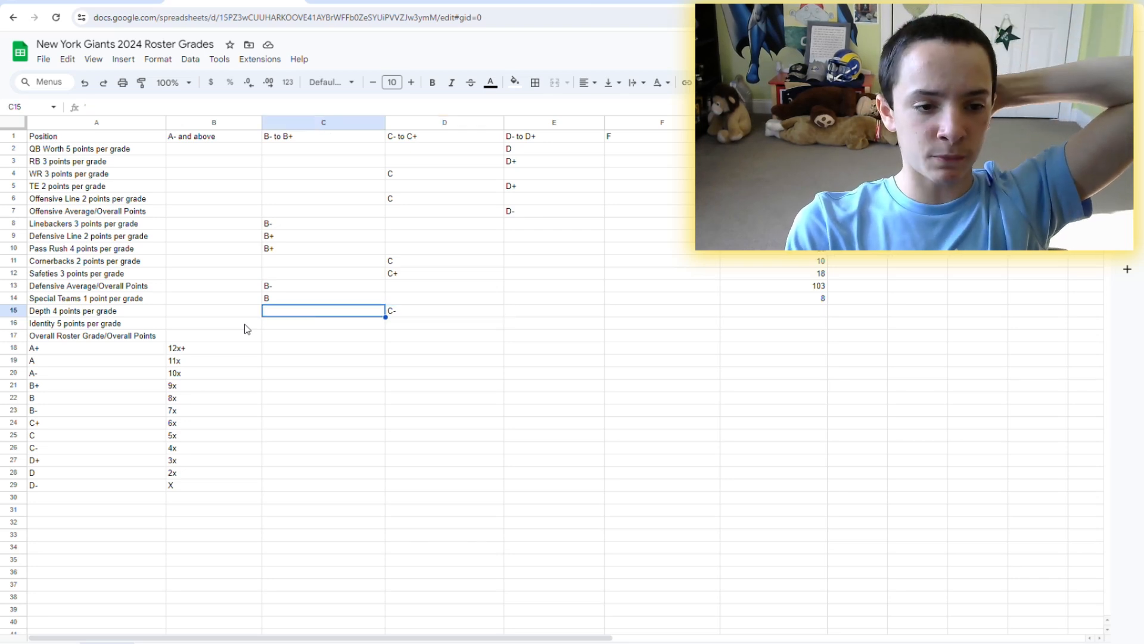
pyautogui.click(774, 310)
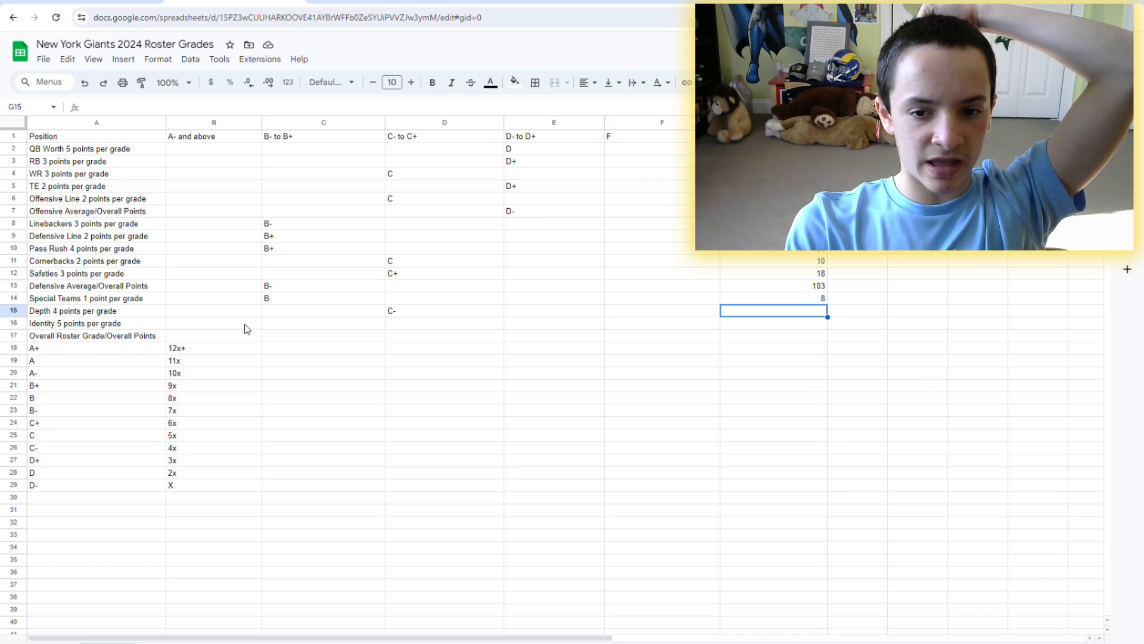
pyautogui.click(662, 310)
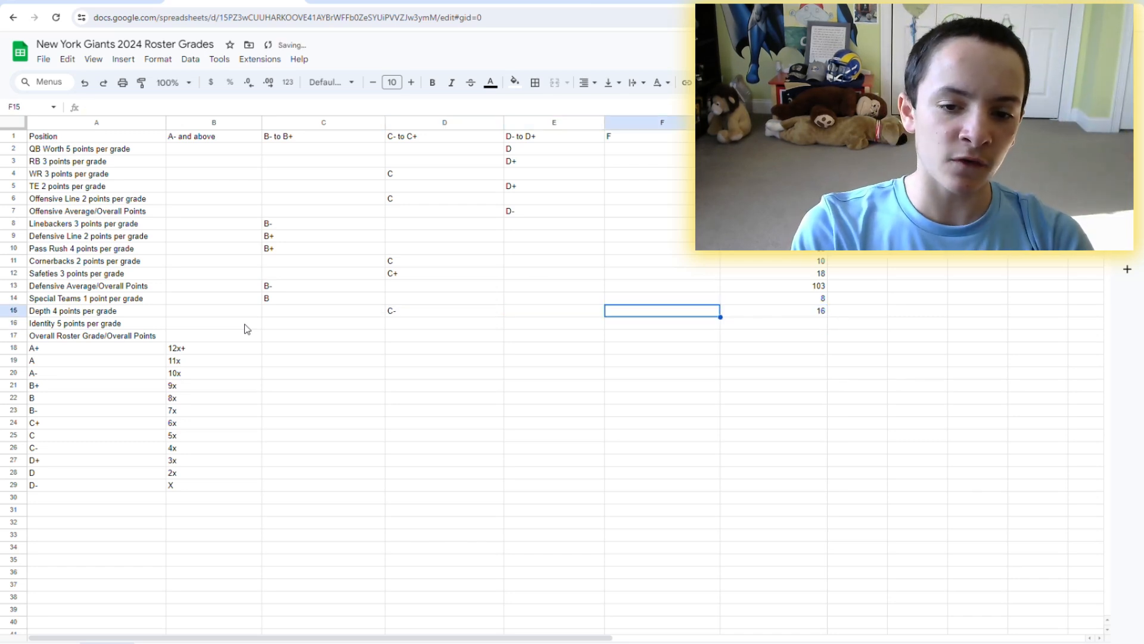
# Place a B- for Identity in the B- to B+ column and move to its points cell
pyautogui.click(443, 322)
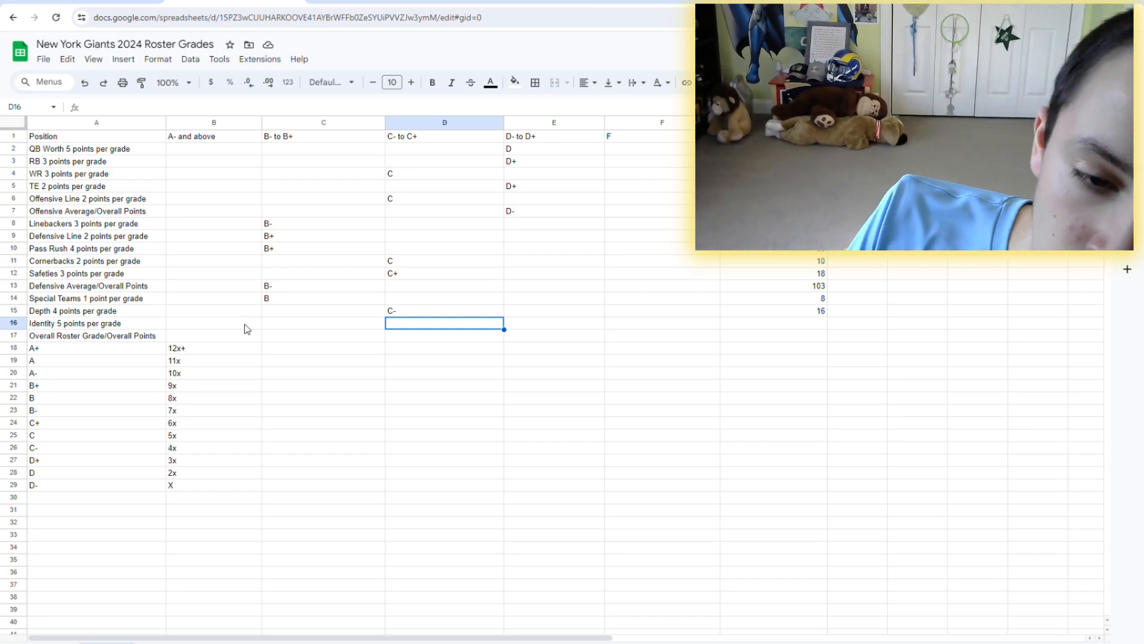
pyautogui.click(323, 322)
pyautogui.write('B-')
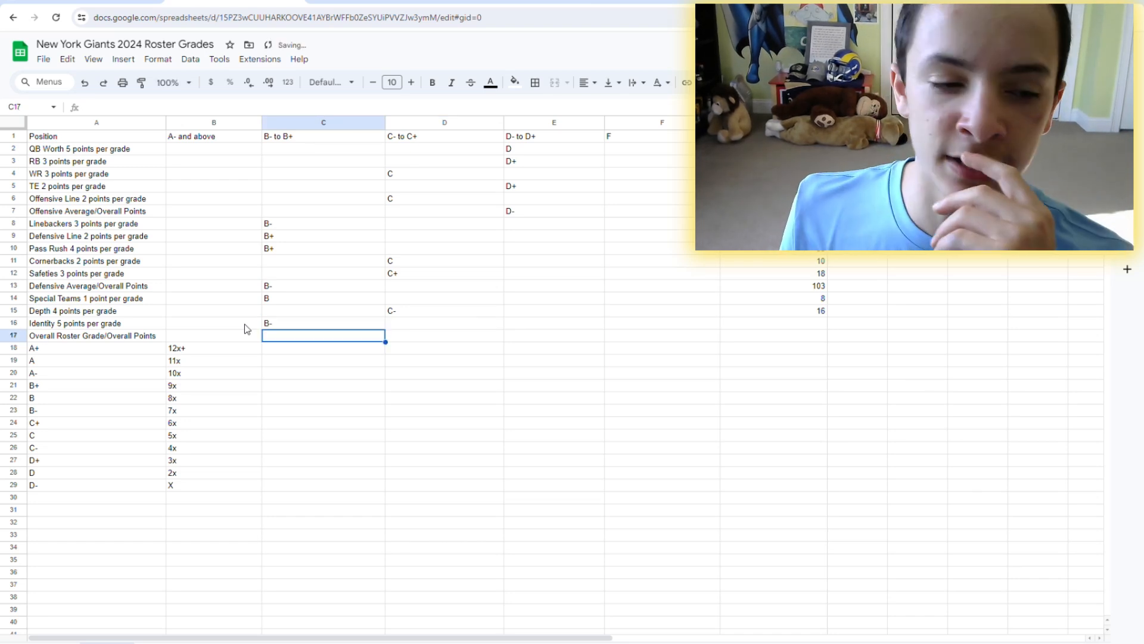
pyautogui.click(323, 323)
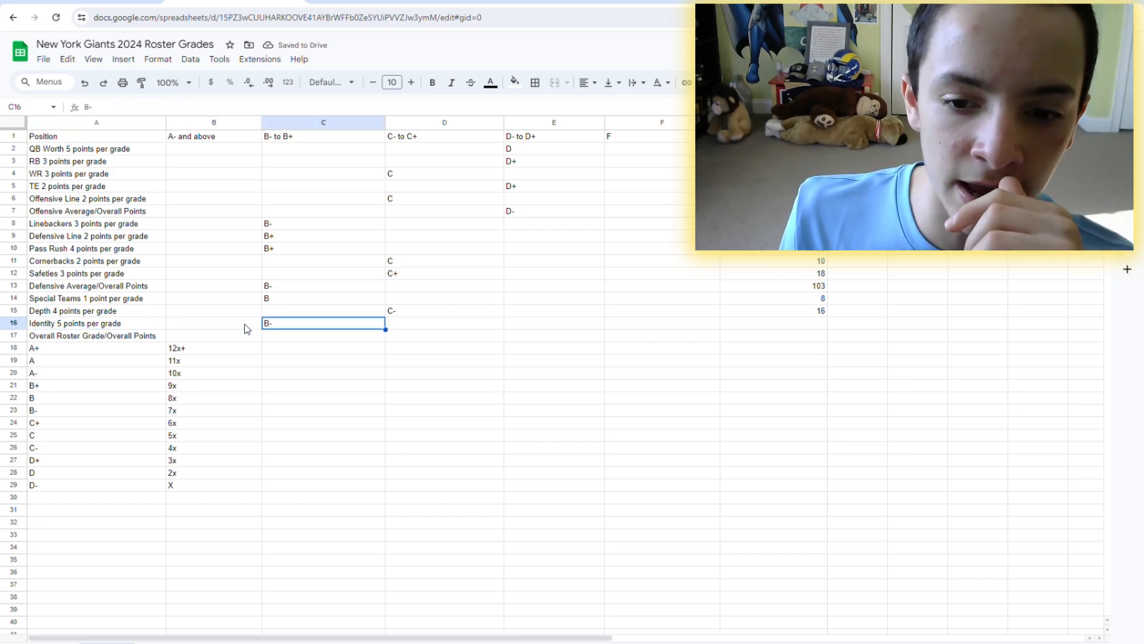
pyautogui.click(553, 323)
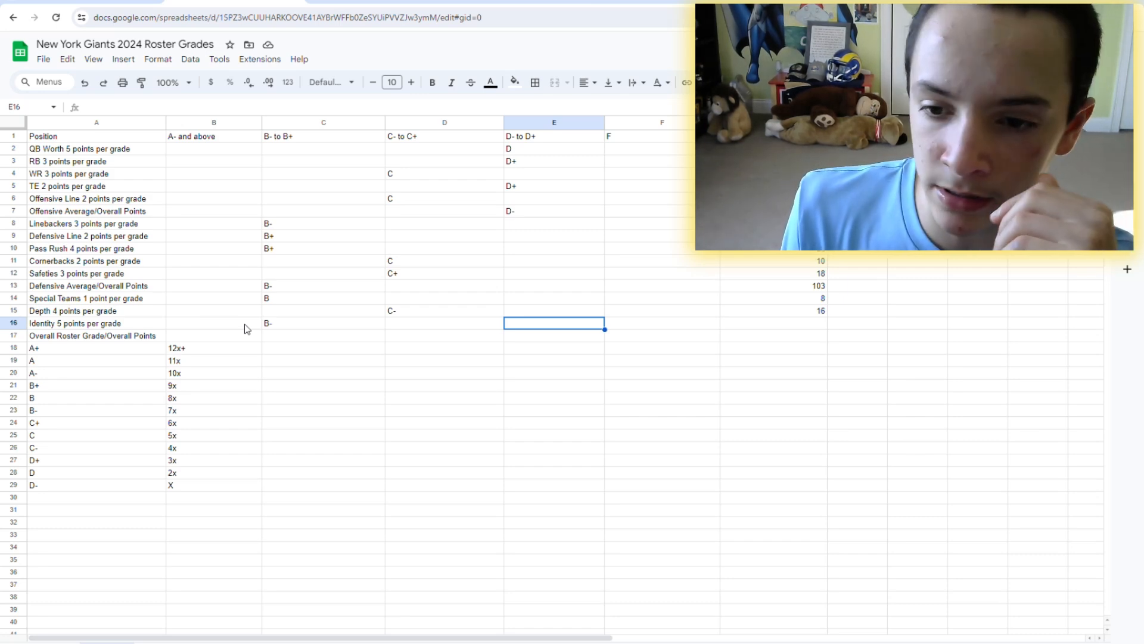
pyautogui.click(773, 323)
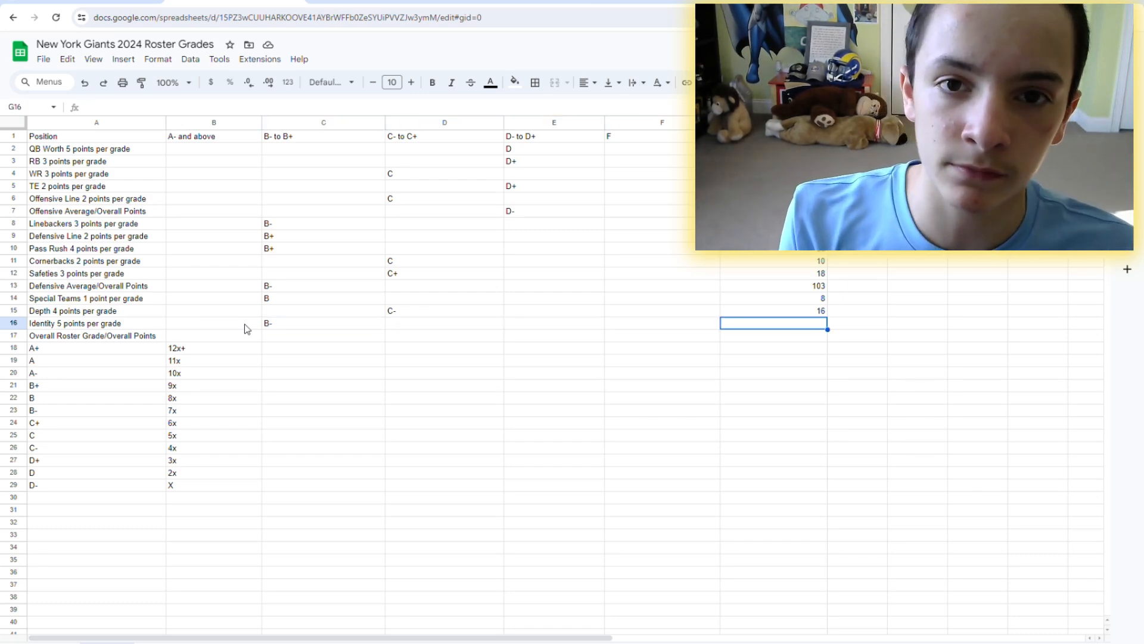
# Enter 35 Identity points, total the roster to 212 and consult the grade ranges document
pyautogui.write('354')
pyautogui.click(774, 335)
pyautogui.write('=103+50+16+35+8')
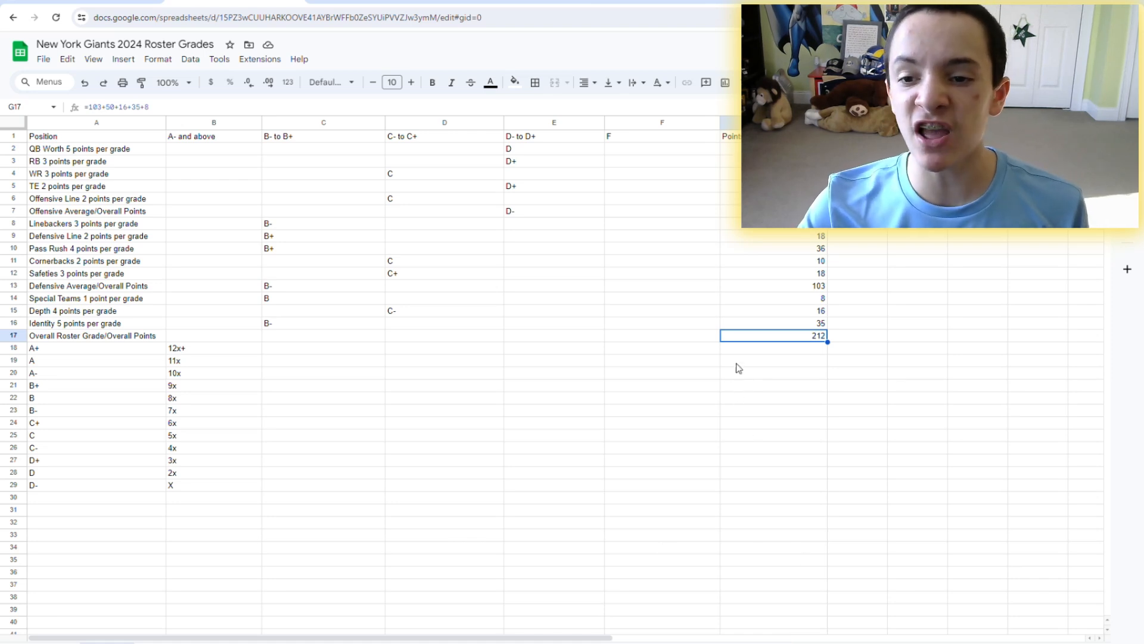
pyautogui.click(729, 211)
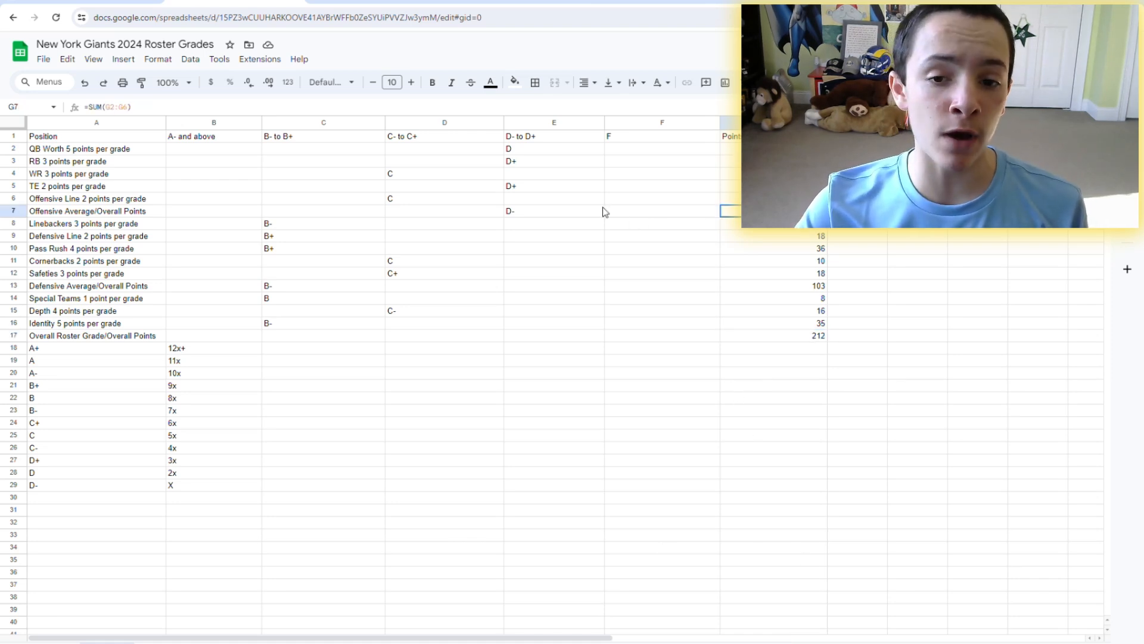
pyautogui.click(213, 149)
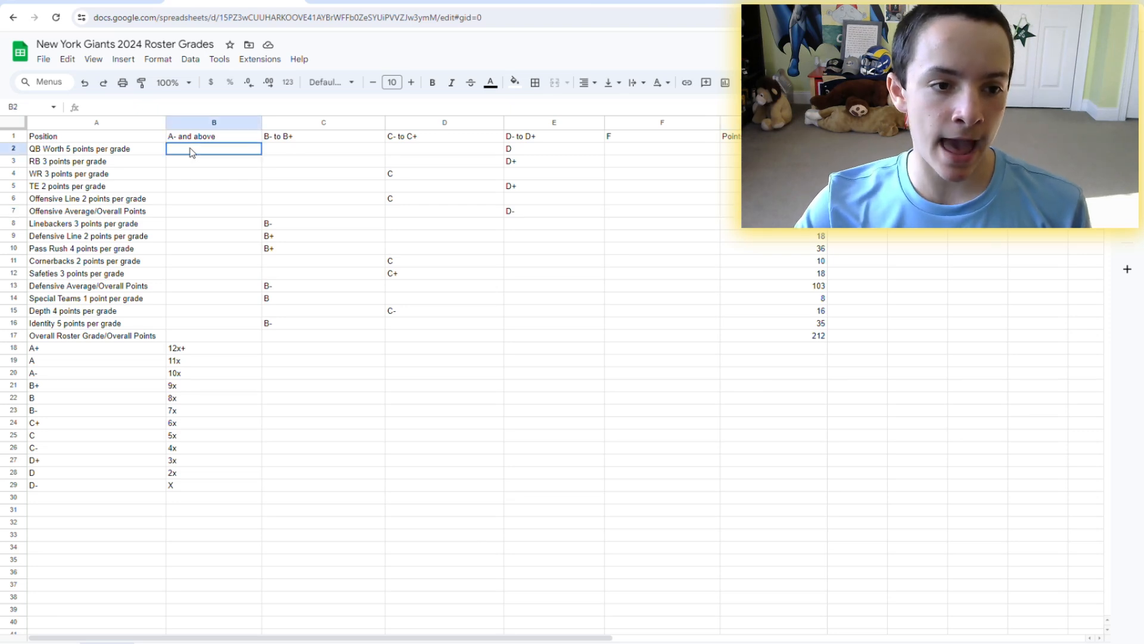
pyautogui.moveTo(451, 234)
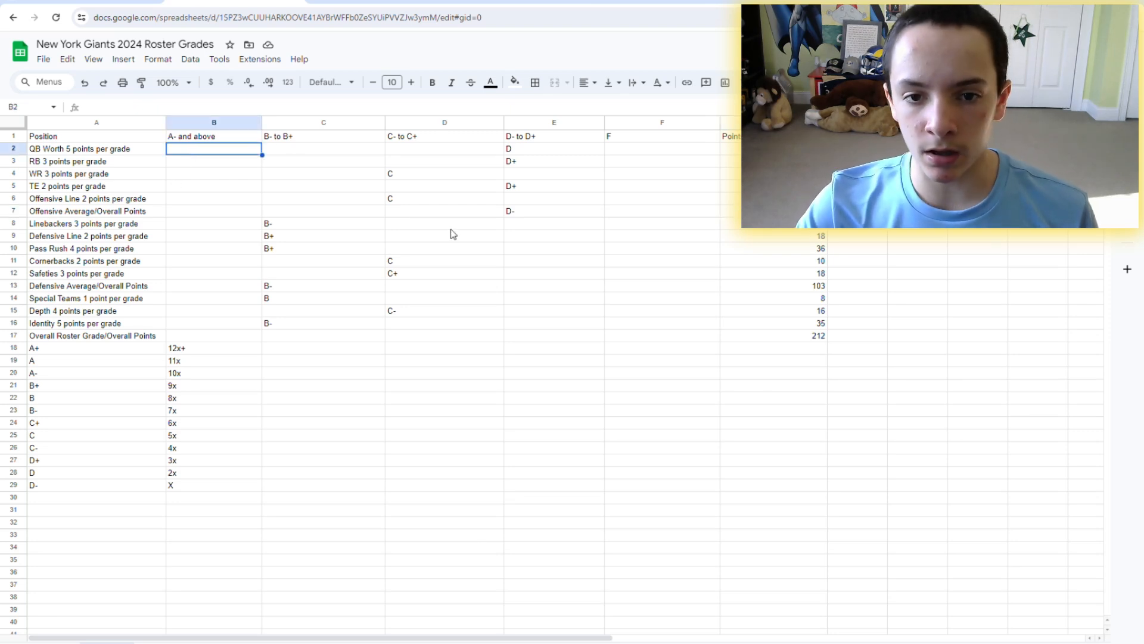
pyautogui.moveTo(393, 319)
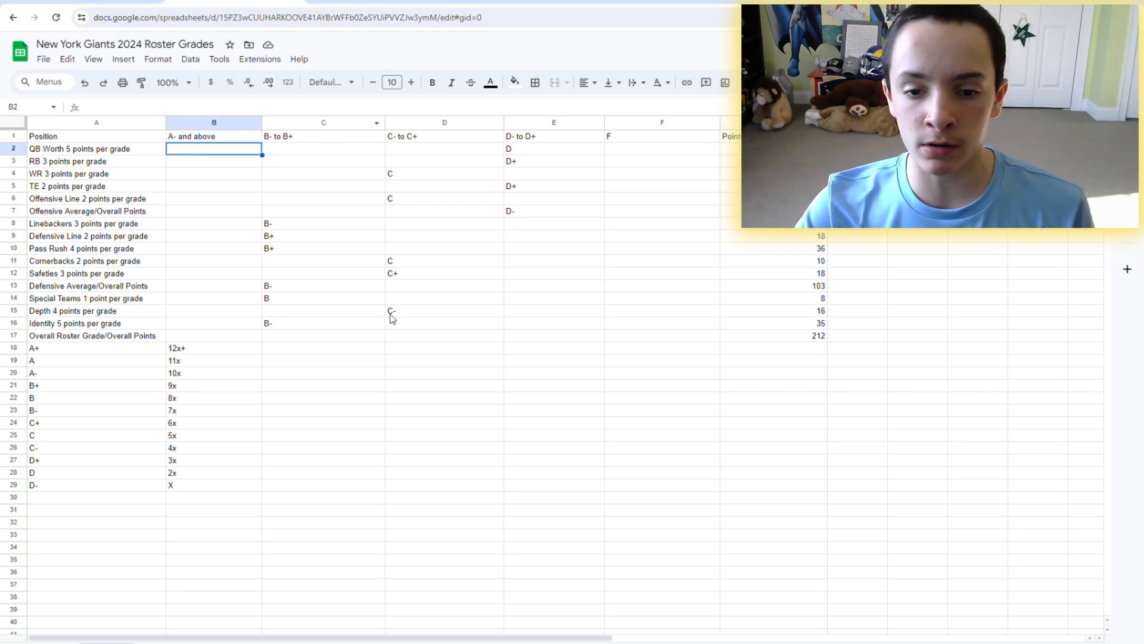
pyautogui.click(443, 335)
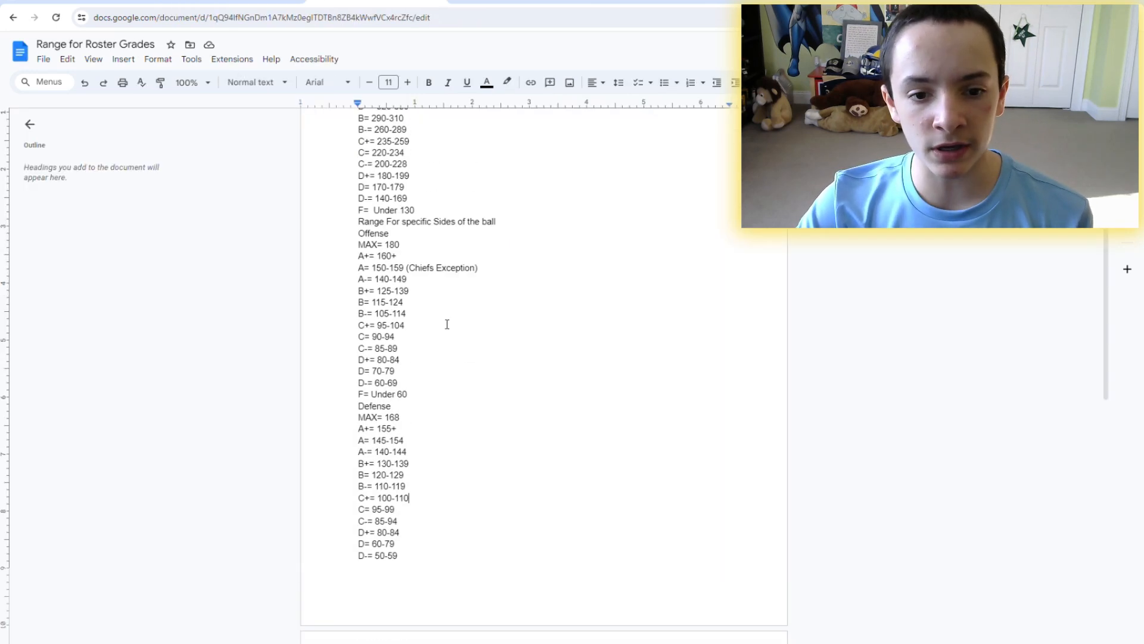
pyautogui.scroll(3)
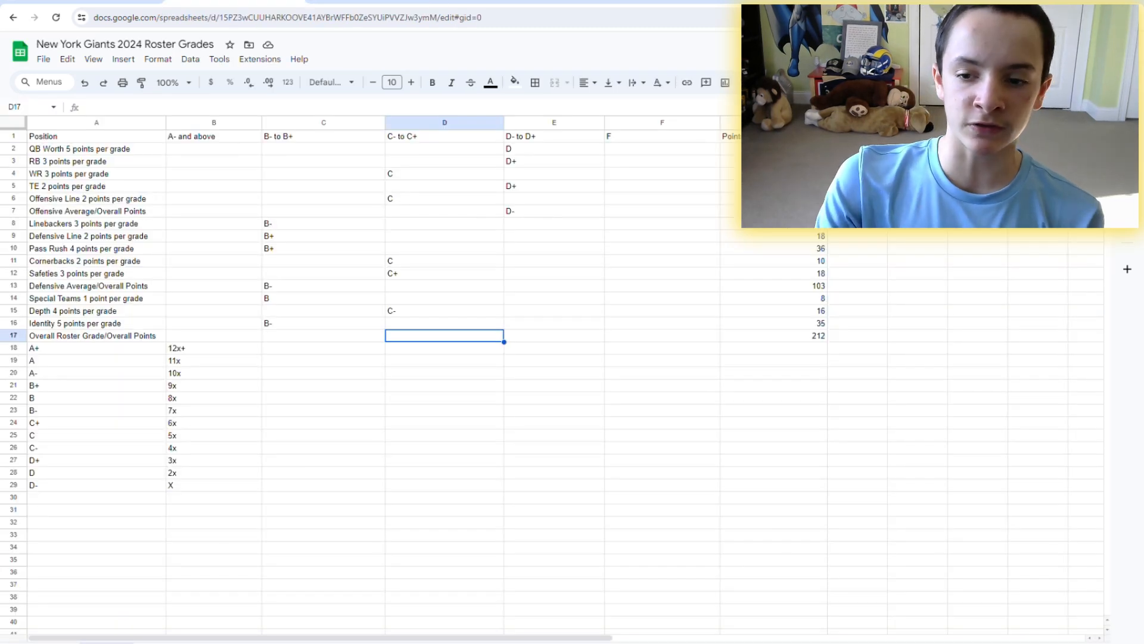
# Try a D+ overall grade, then settle on the C- to C+ cell for the 212-point roster
pyautogui.write('D+')
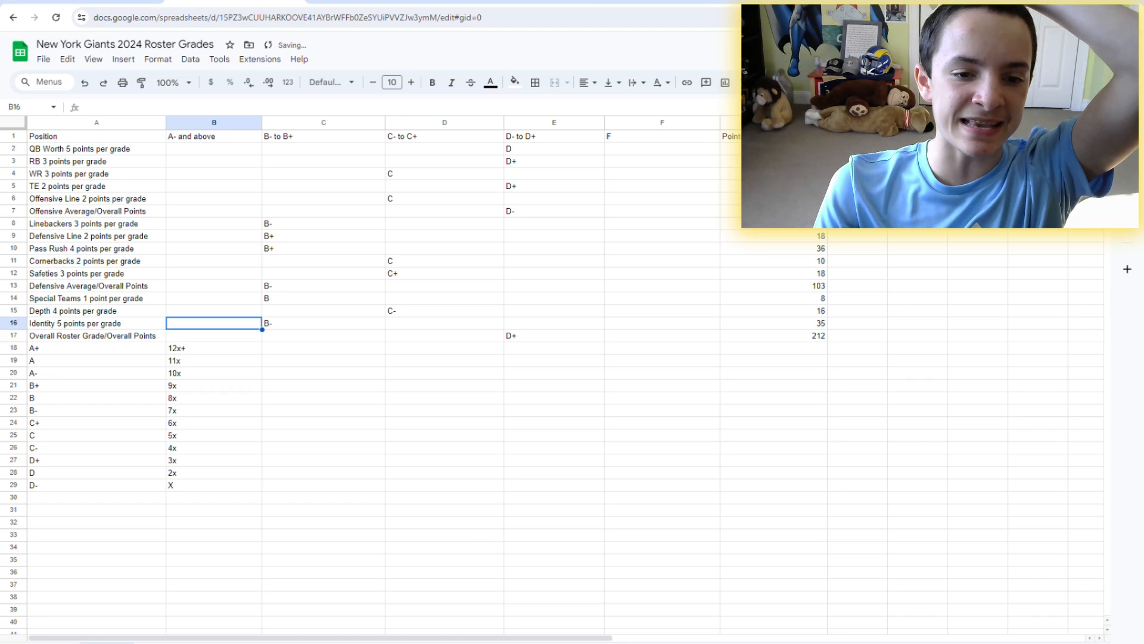
pyautogui.click(322, 286)
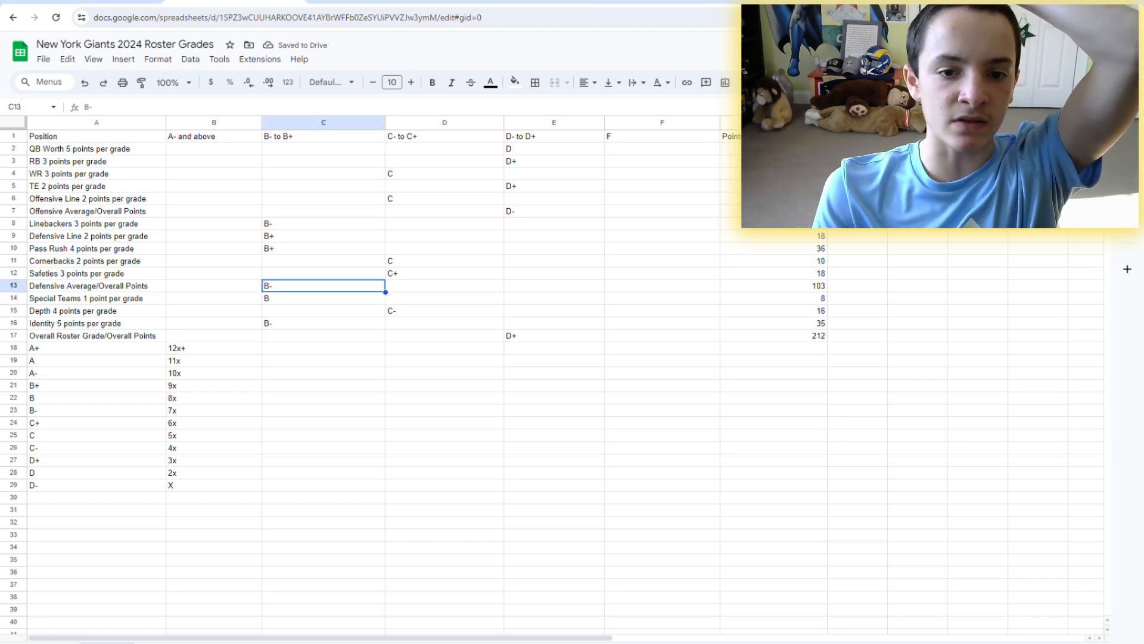
pyautogui.click(553, 235)
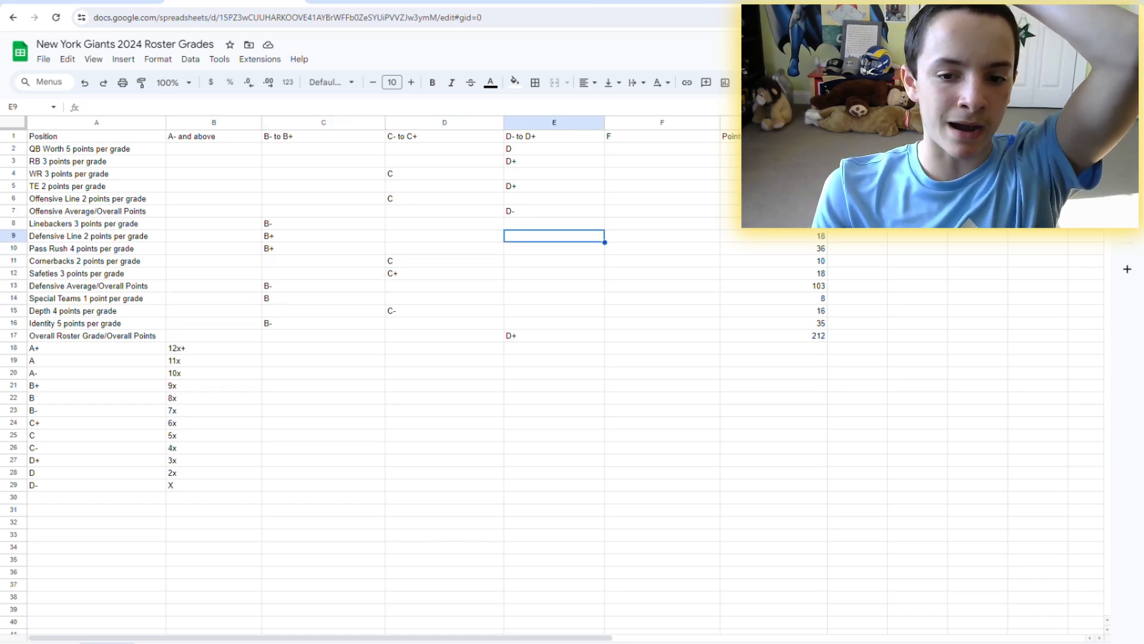
pyautogui.click(553, 335)
pyautogui.write('C-')
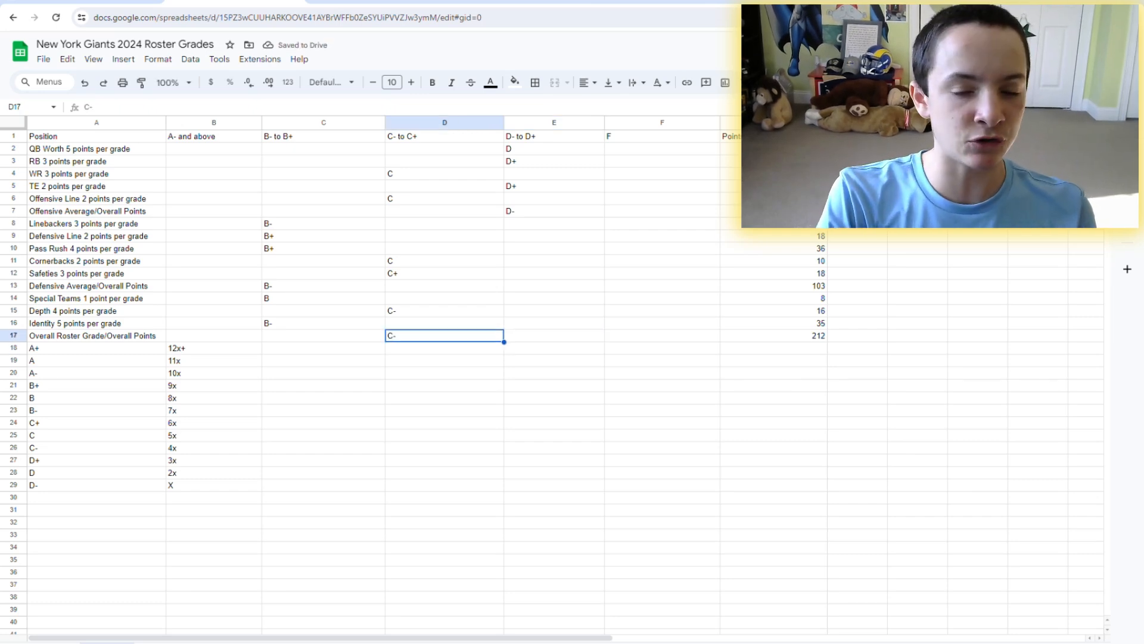
# Compare against the offensive average and Depth grades and confirm the C- overall roster grade
pyautogui.click(443, 211)
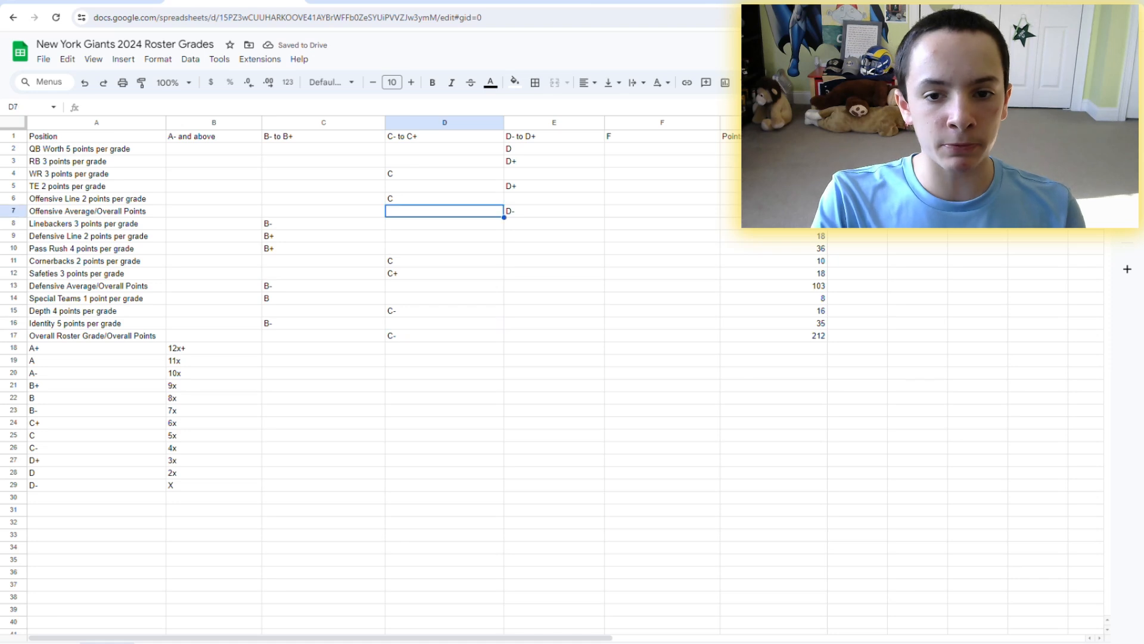
pyautogui.click(554, 198)
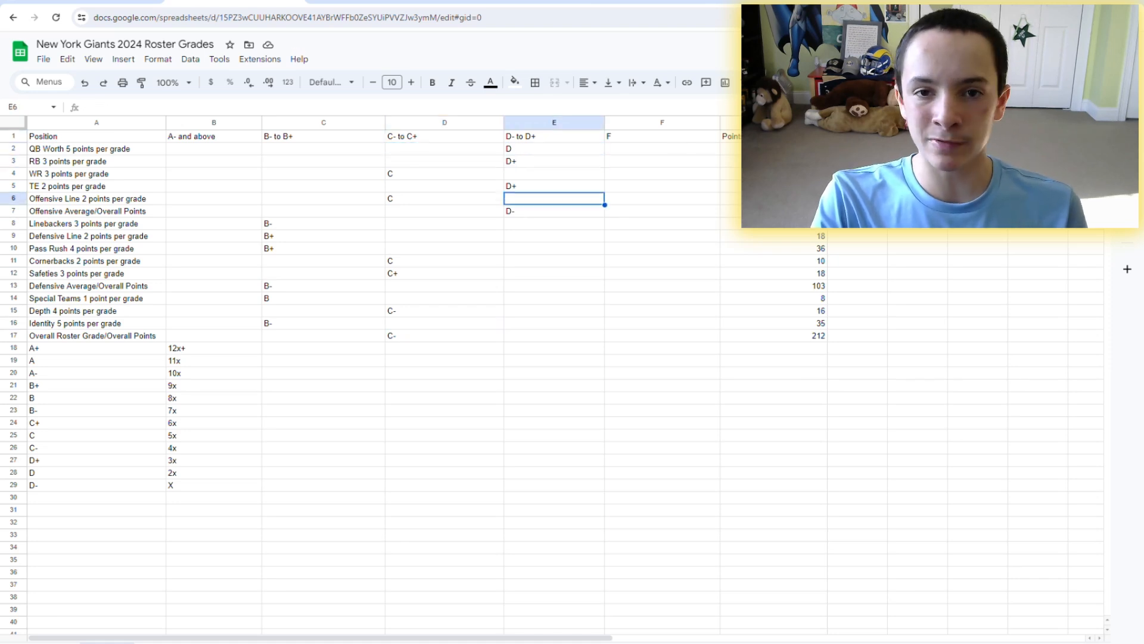
pyautogui.click(444, 298)
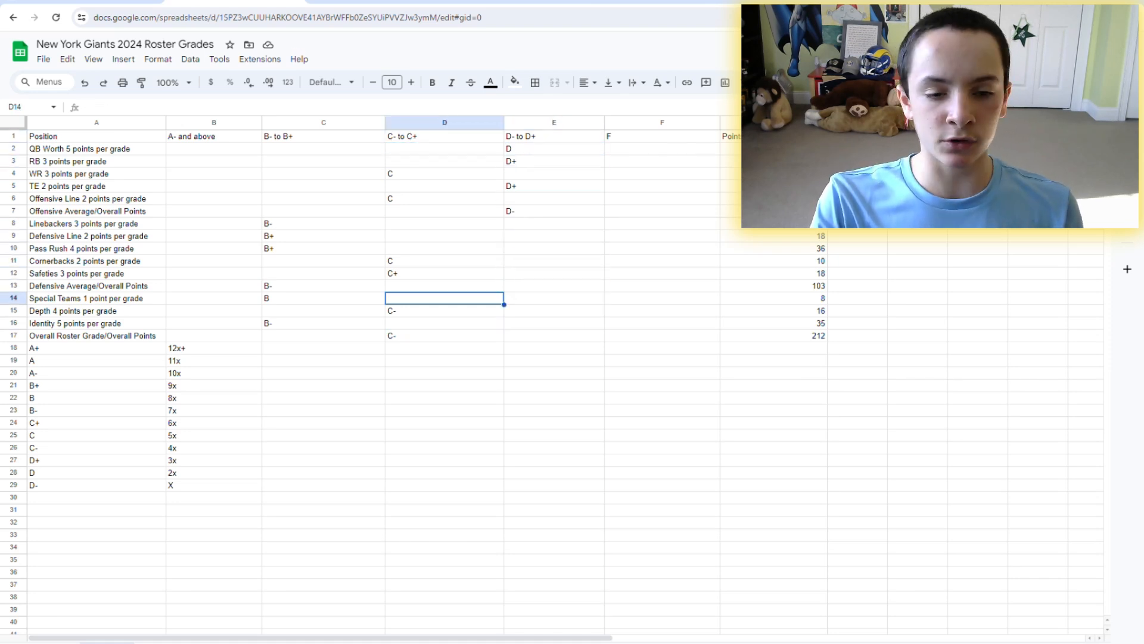
pyautogui.click(443, 310)
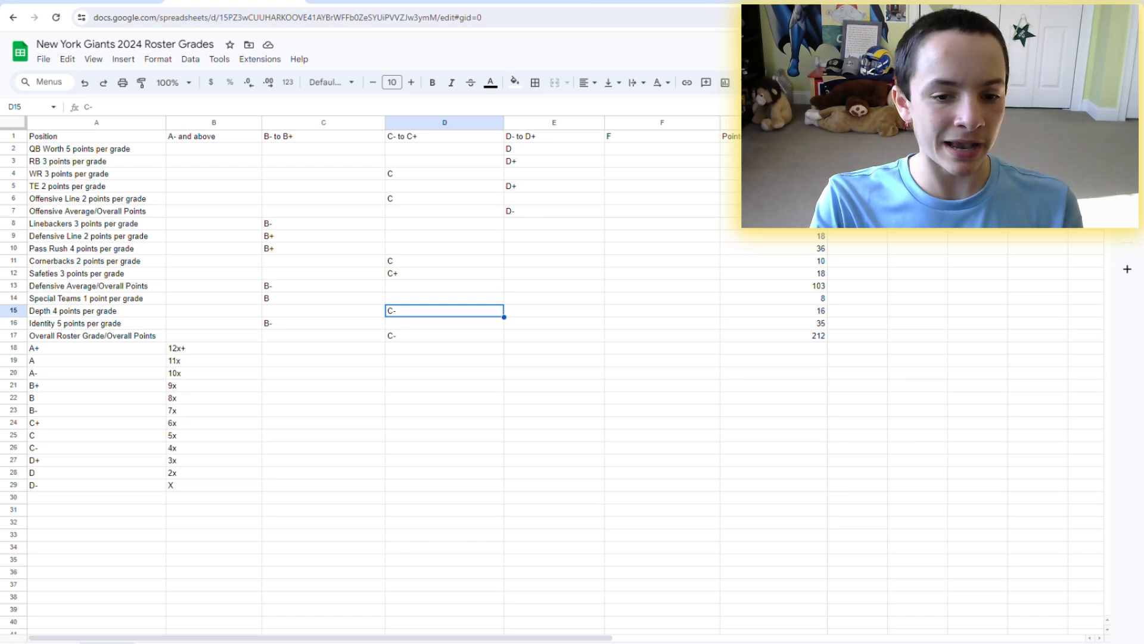
pyautogui.click(213, 335)
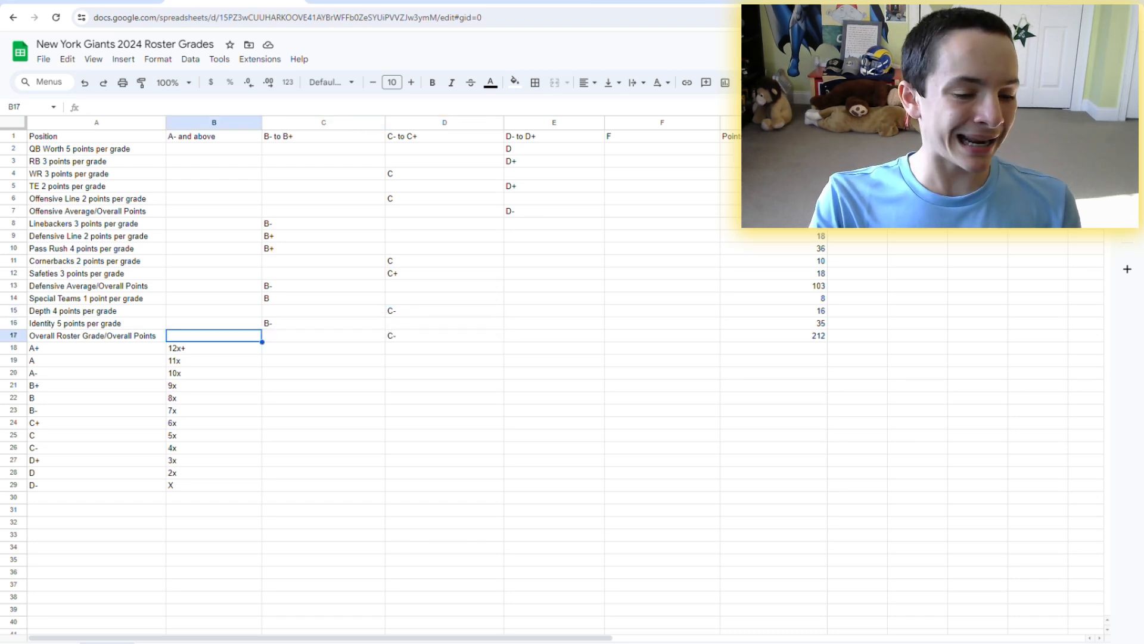
pyautogui.click(444, 335)
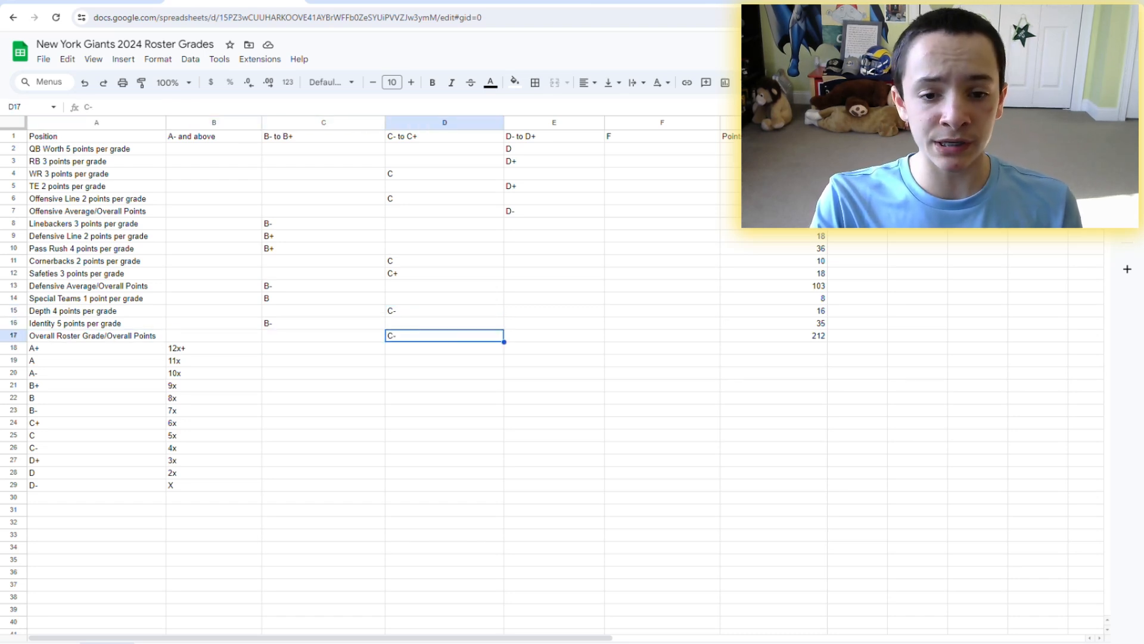